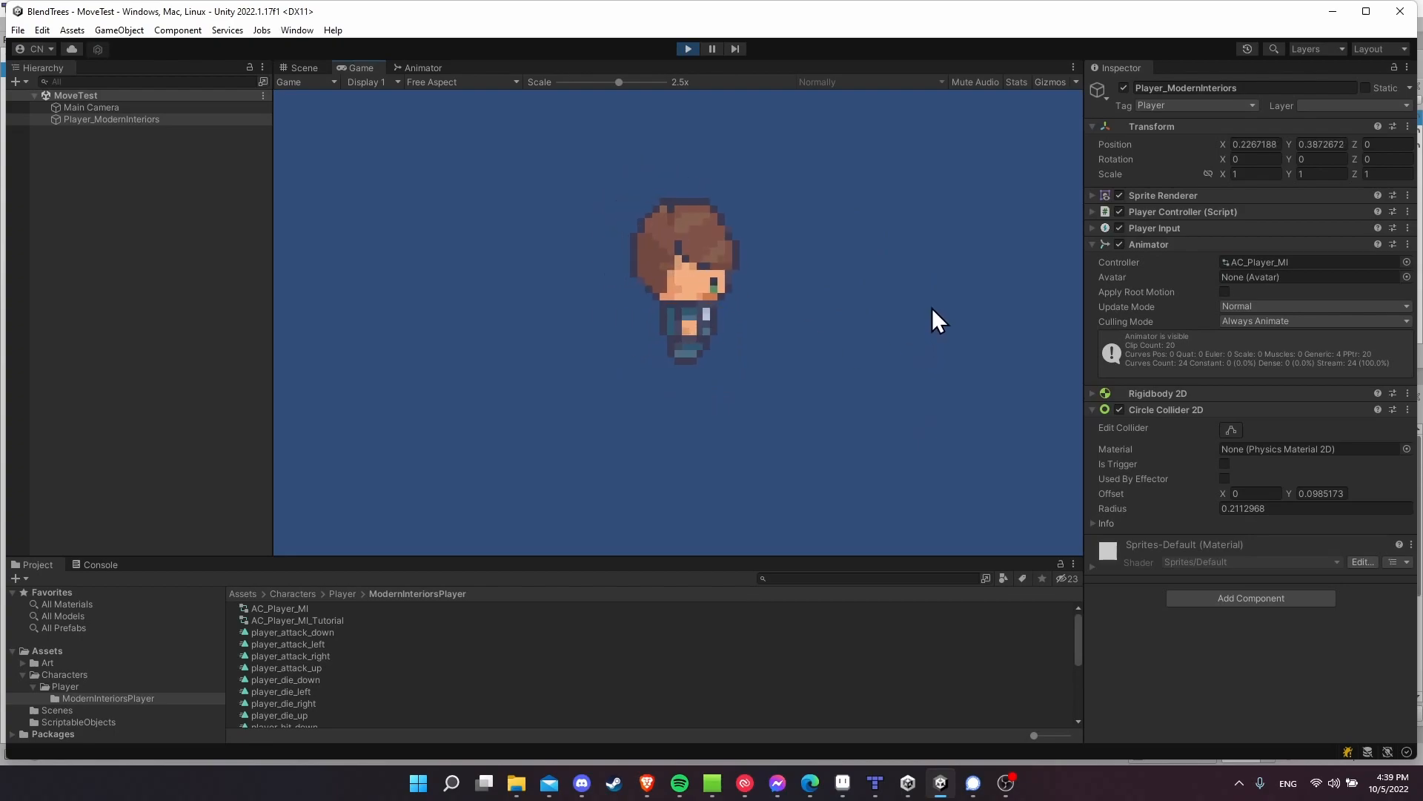
pyautogui.moveTo(848, 380)
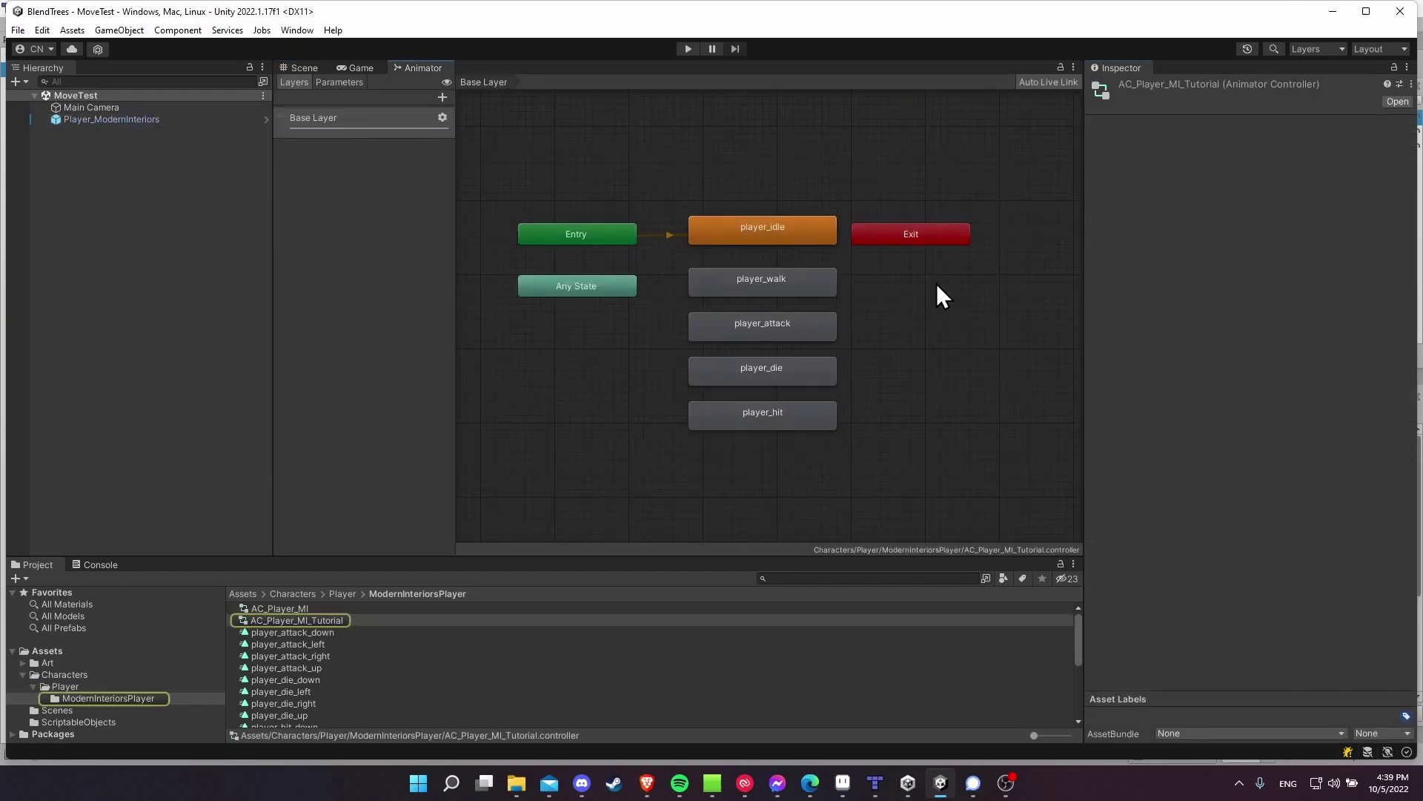
# Review the Exit, player_idle and player_walk states' Motion settings in the Inspector.
pyautogui.click(910, 233)
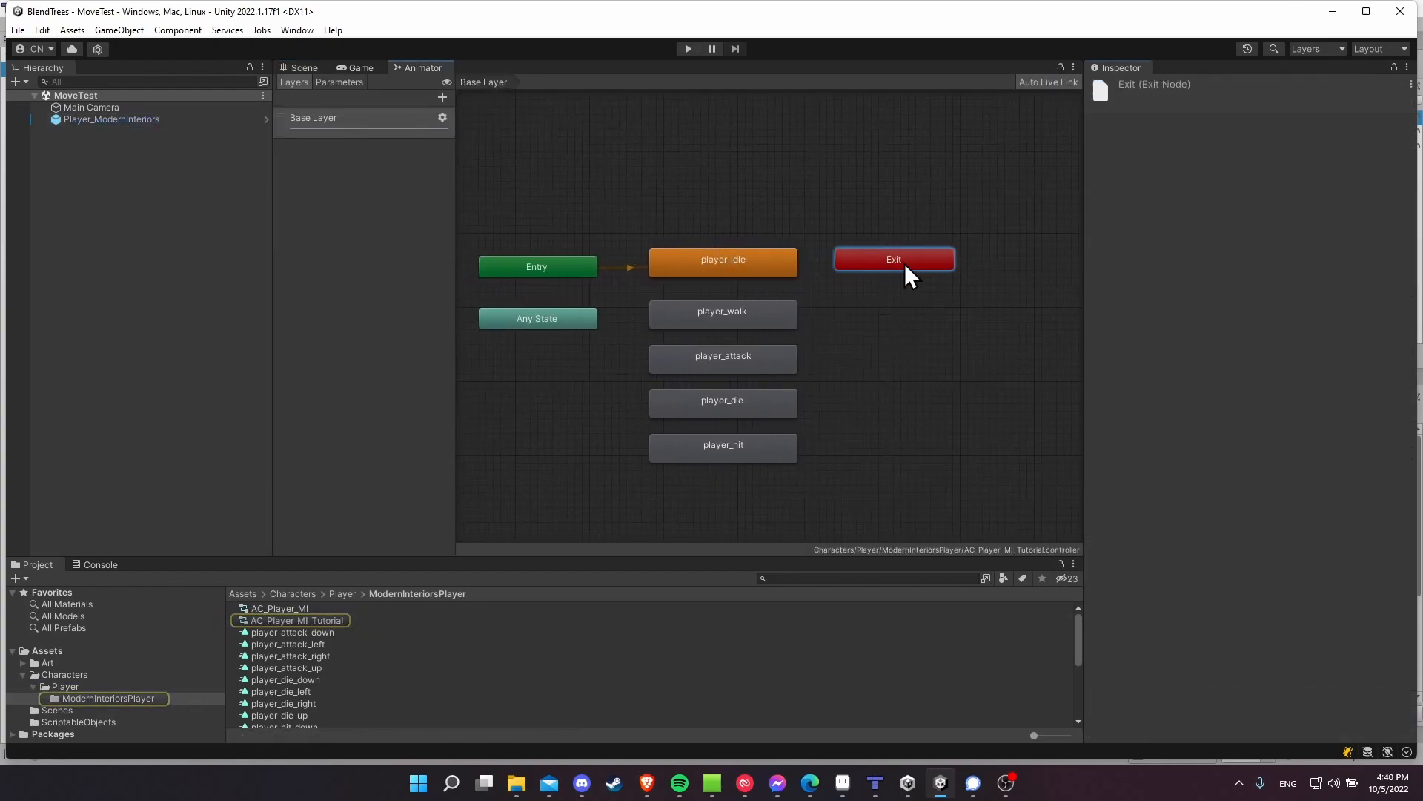
pyautogui.moveTo(754, 264)
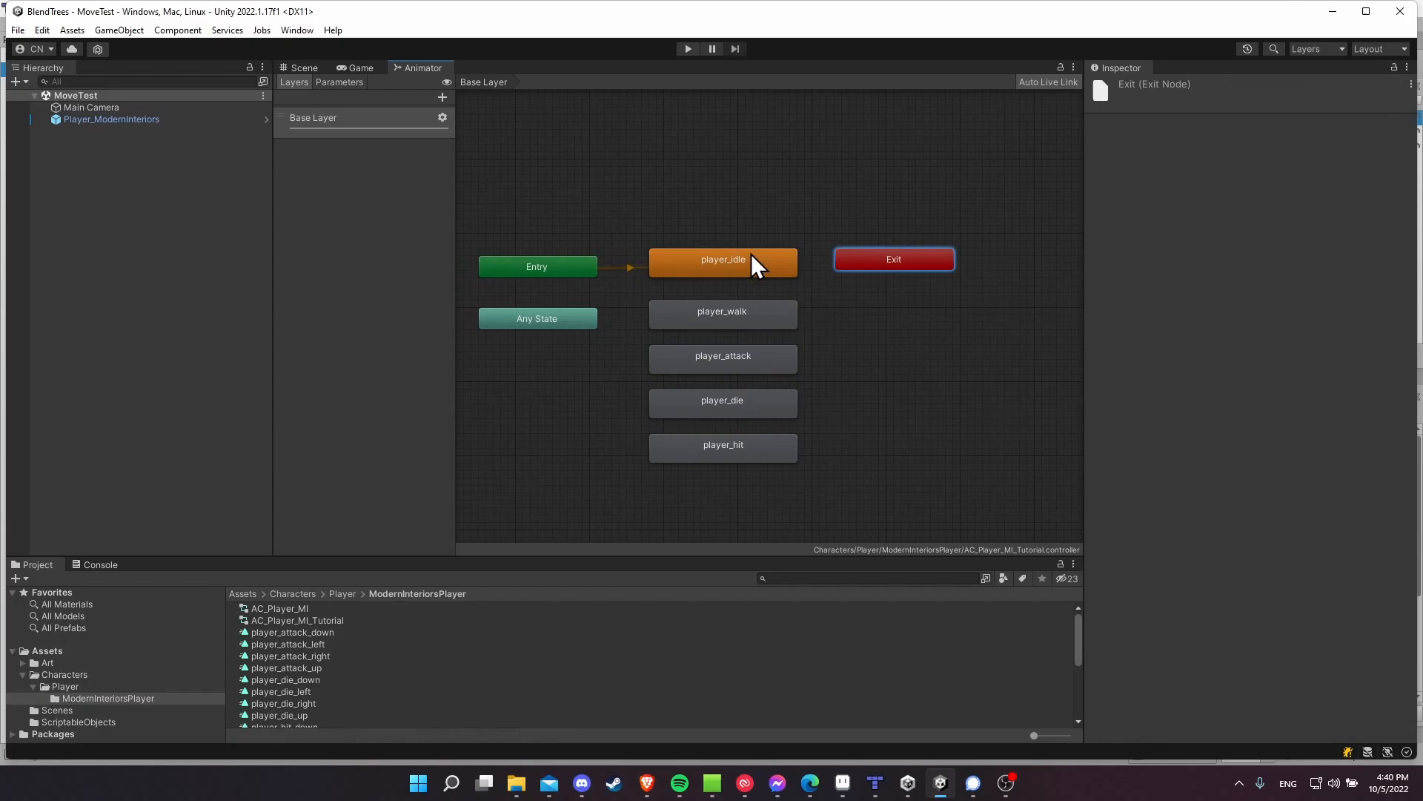
pyautogui.click(722, 266)
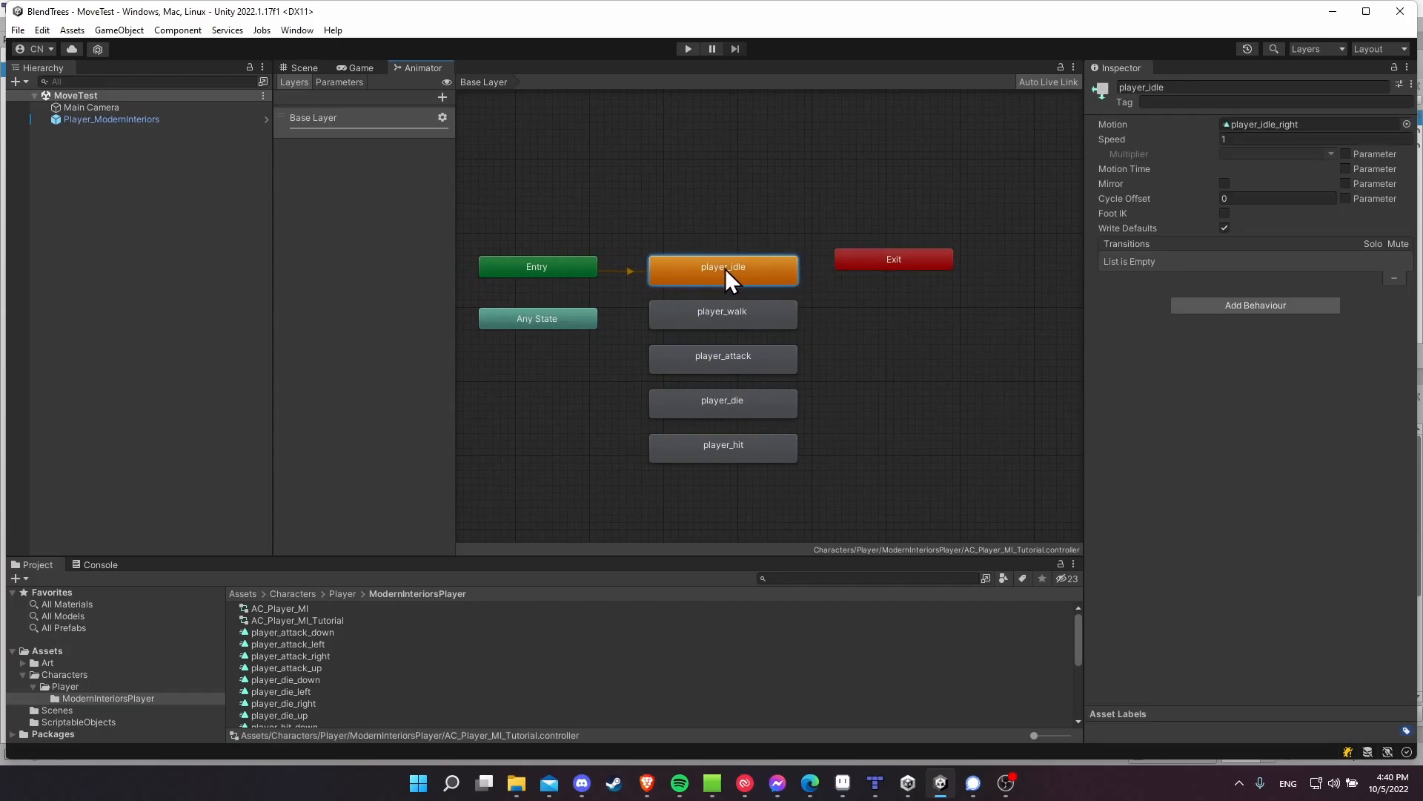
pyautogui.moveTo(720, 286)
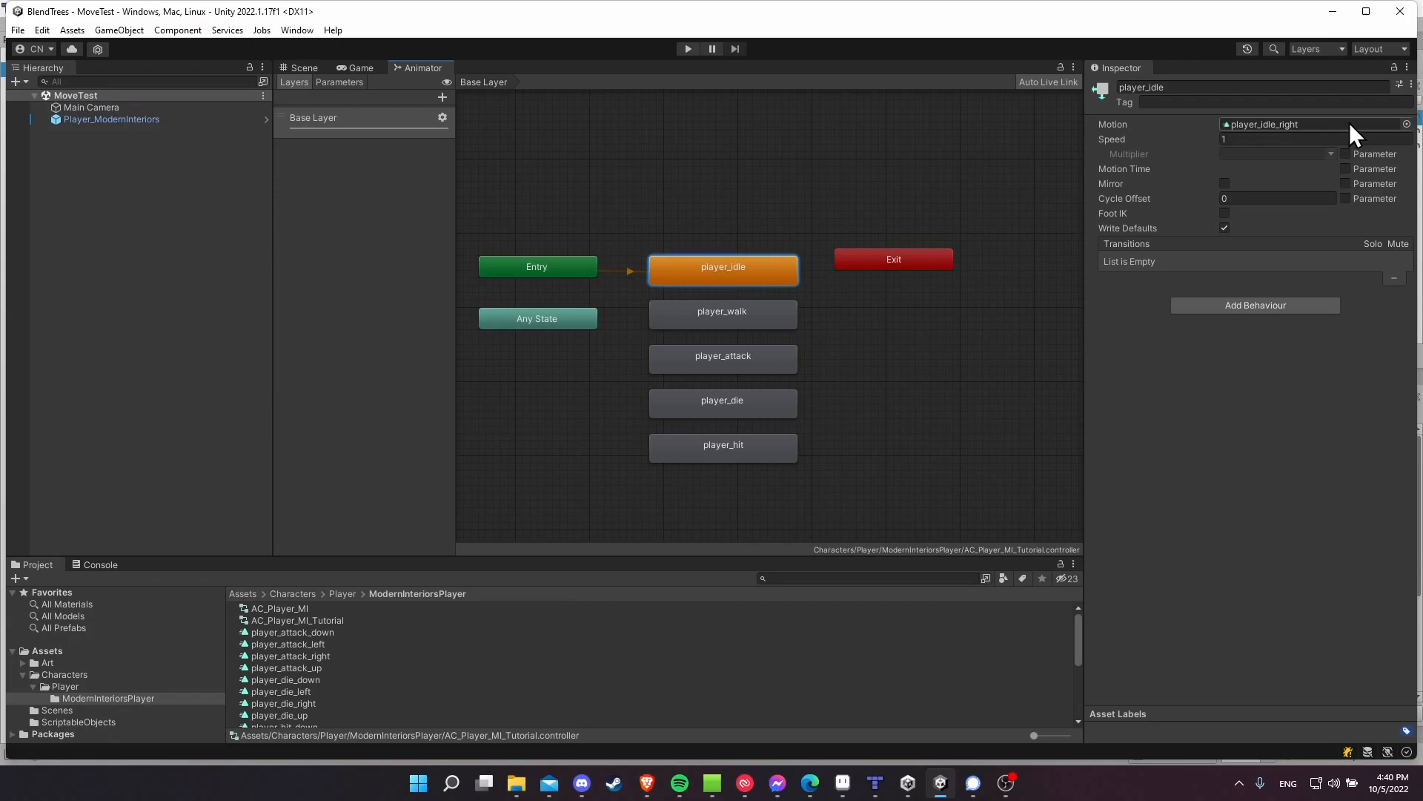
pyautogui.click(722, 313)
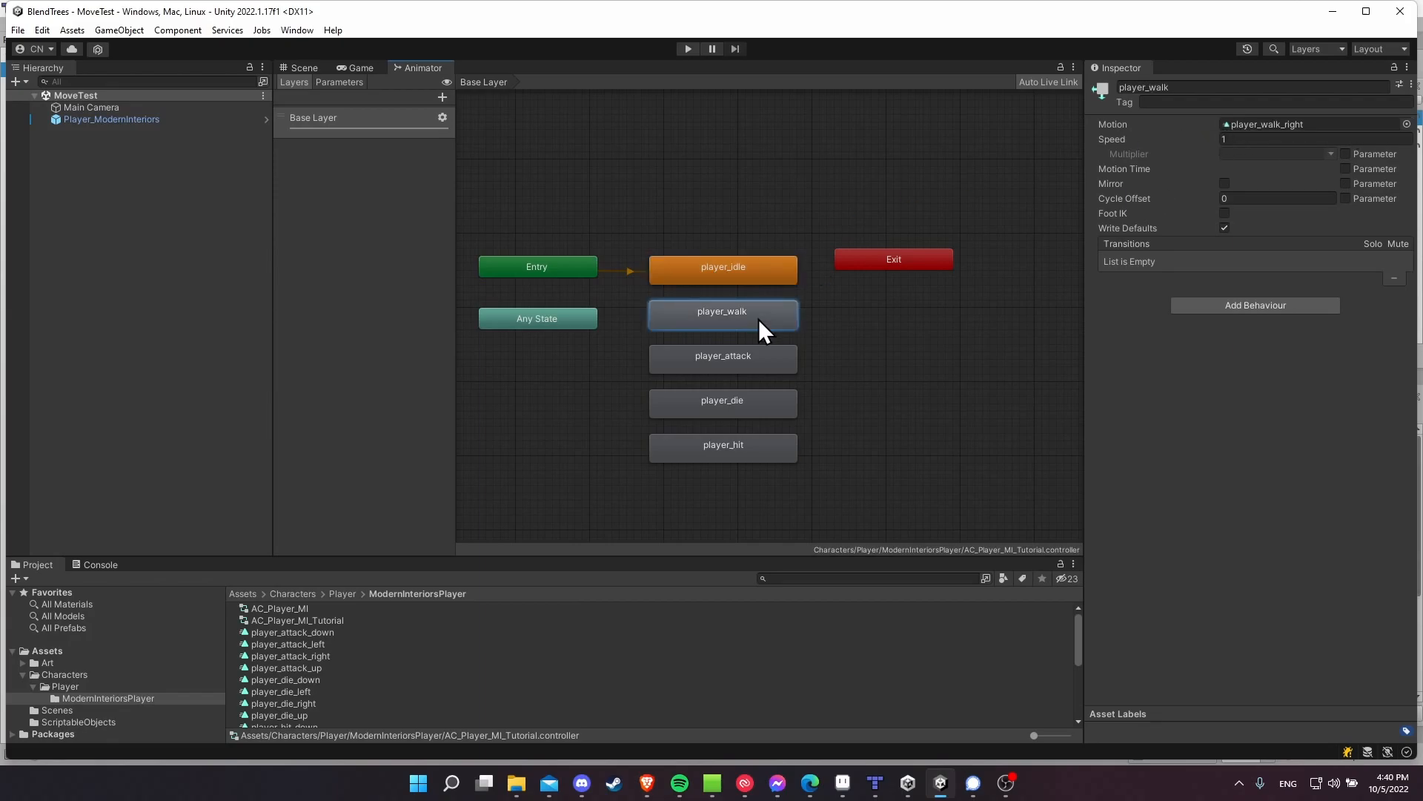
pyautogui.moveTo(896, 315)
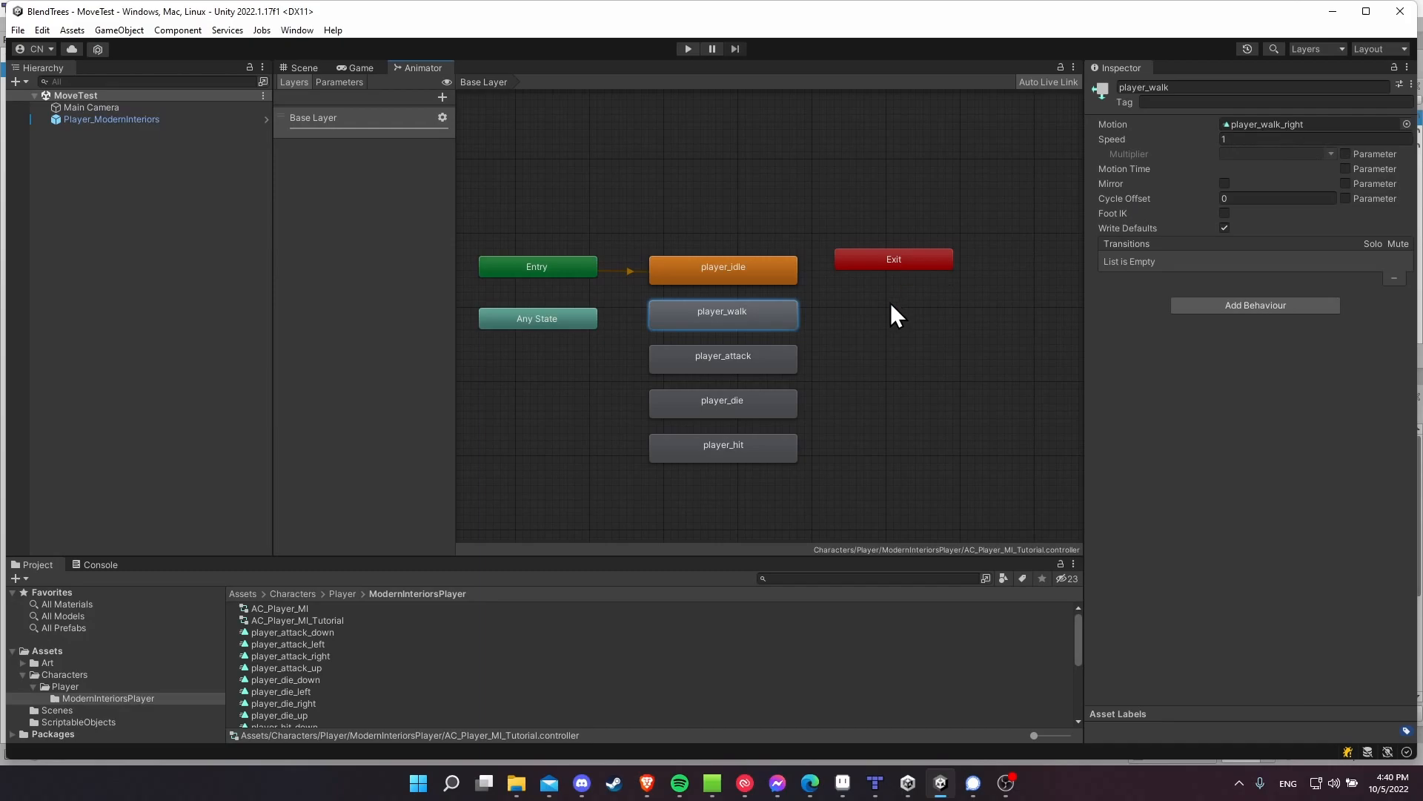
pyautogui.moveTo(799, 312)
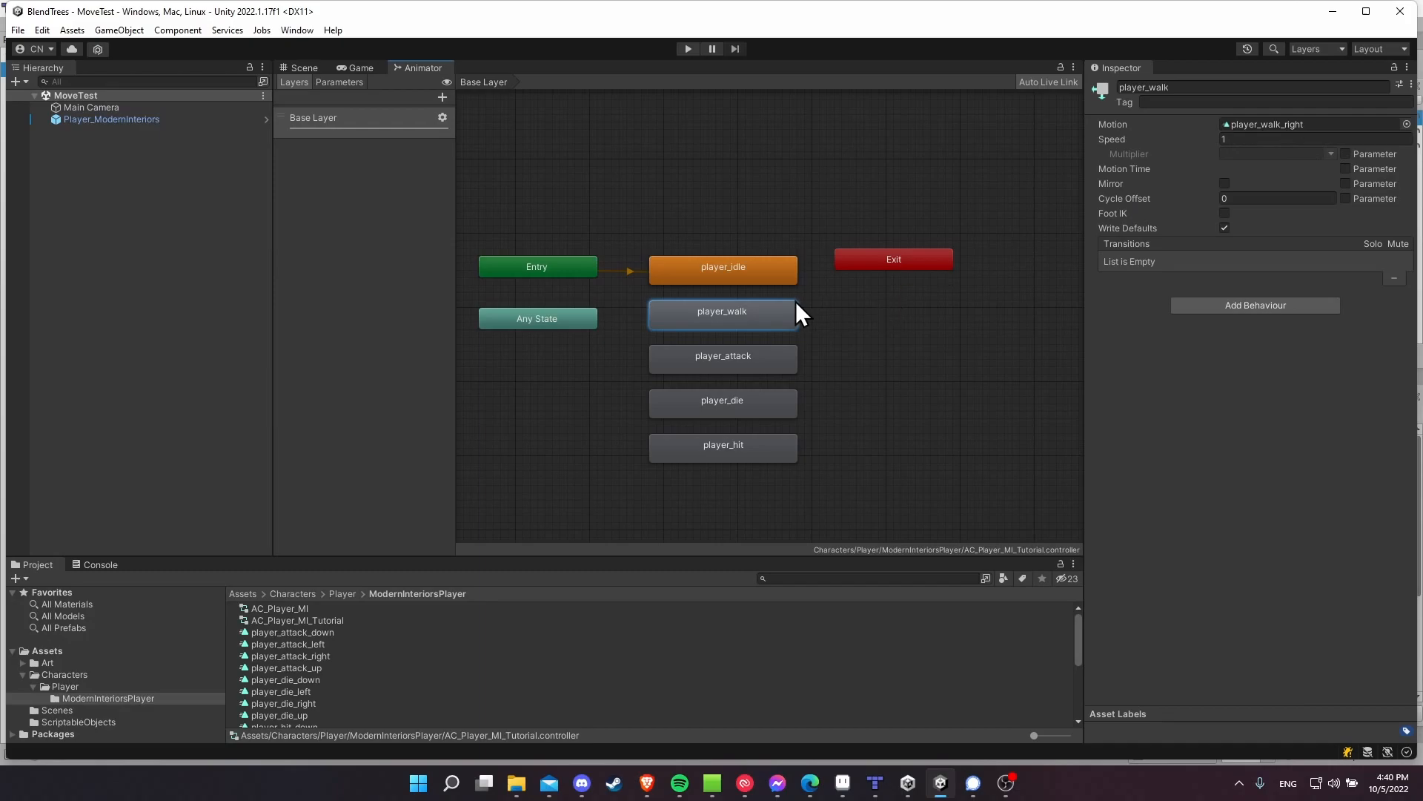
pyautogui.moveTo(754, 270)
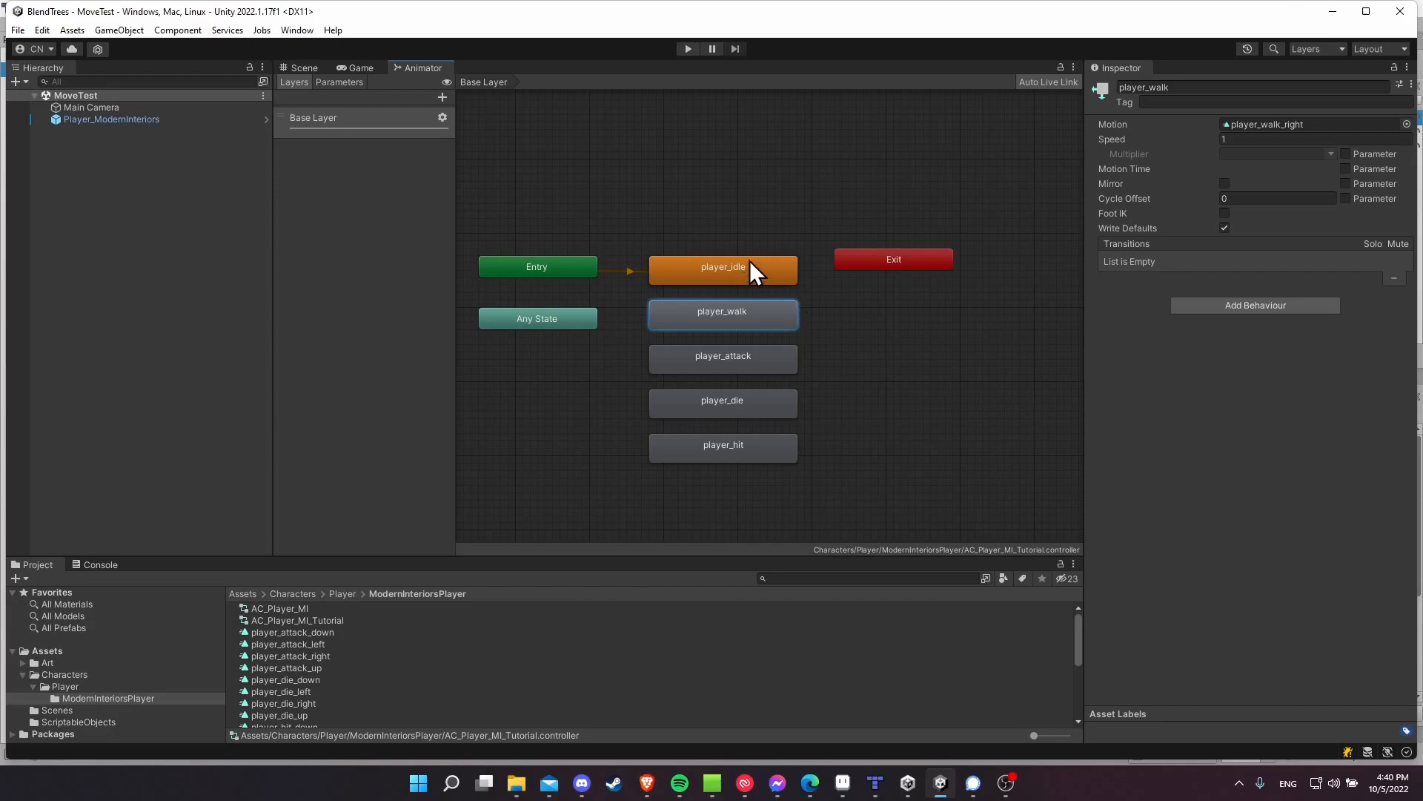
pyautogui.moveTo(858, 277)
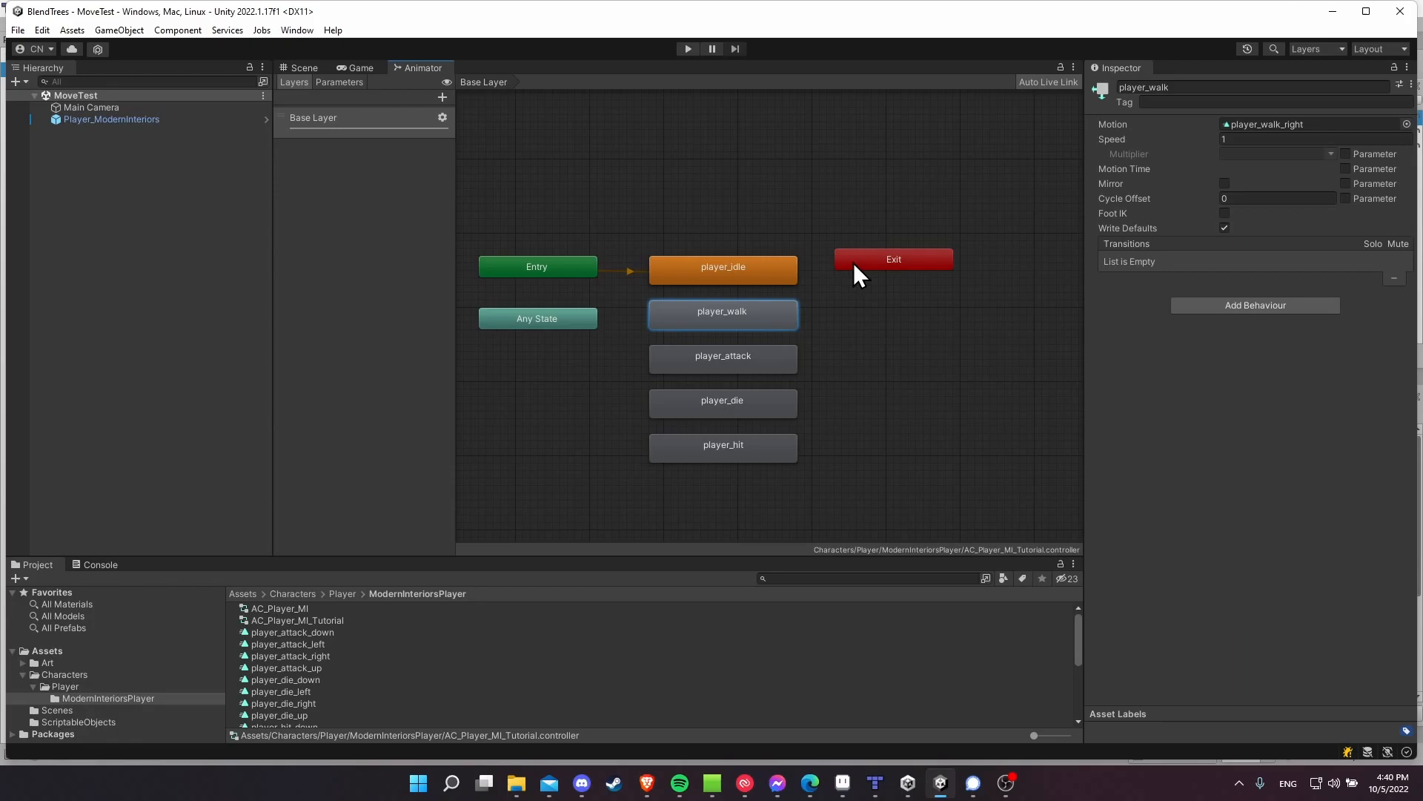
pyautogui.moveTo(844, 283)
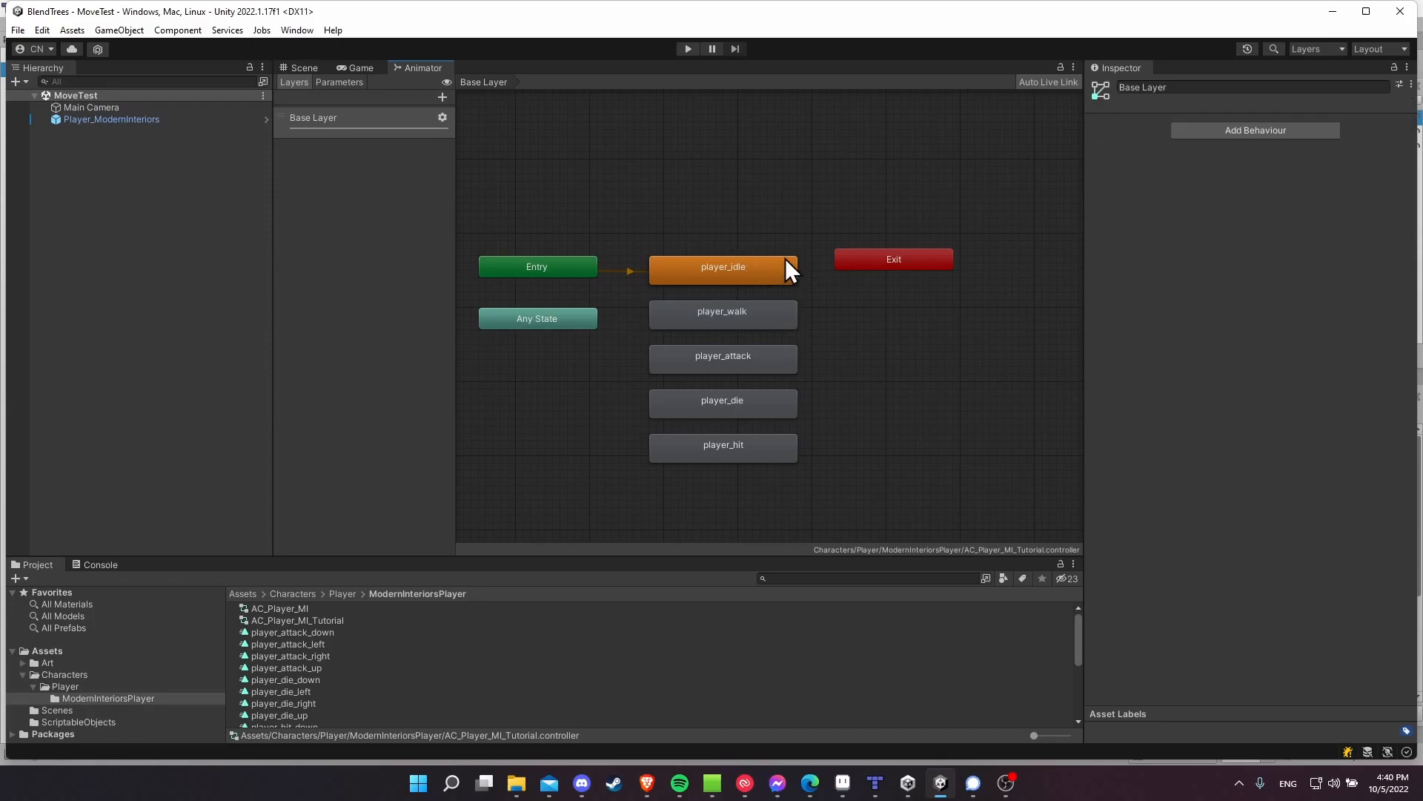
# Check player_walk again, bring up player_idle's state actions, and switch to VS Code.
pyautogui.click(722, 310)
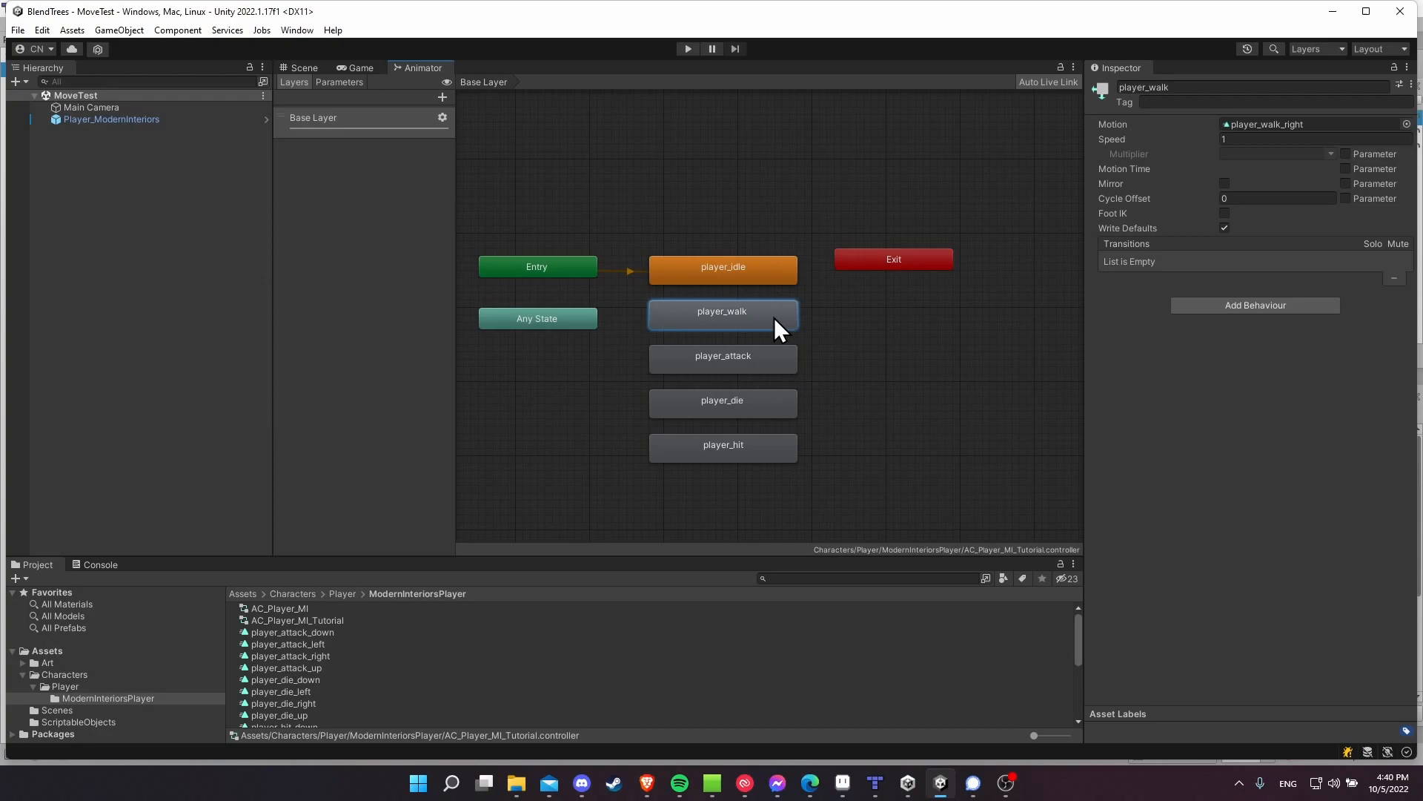
pyautogui.rightClick(722, 265)
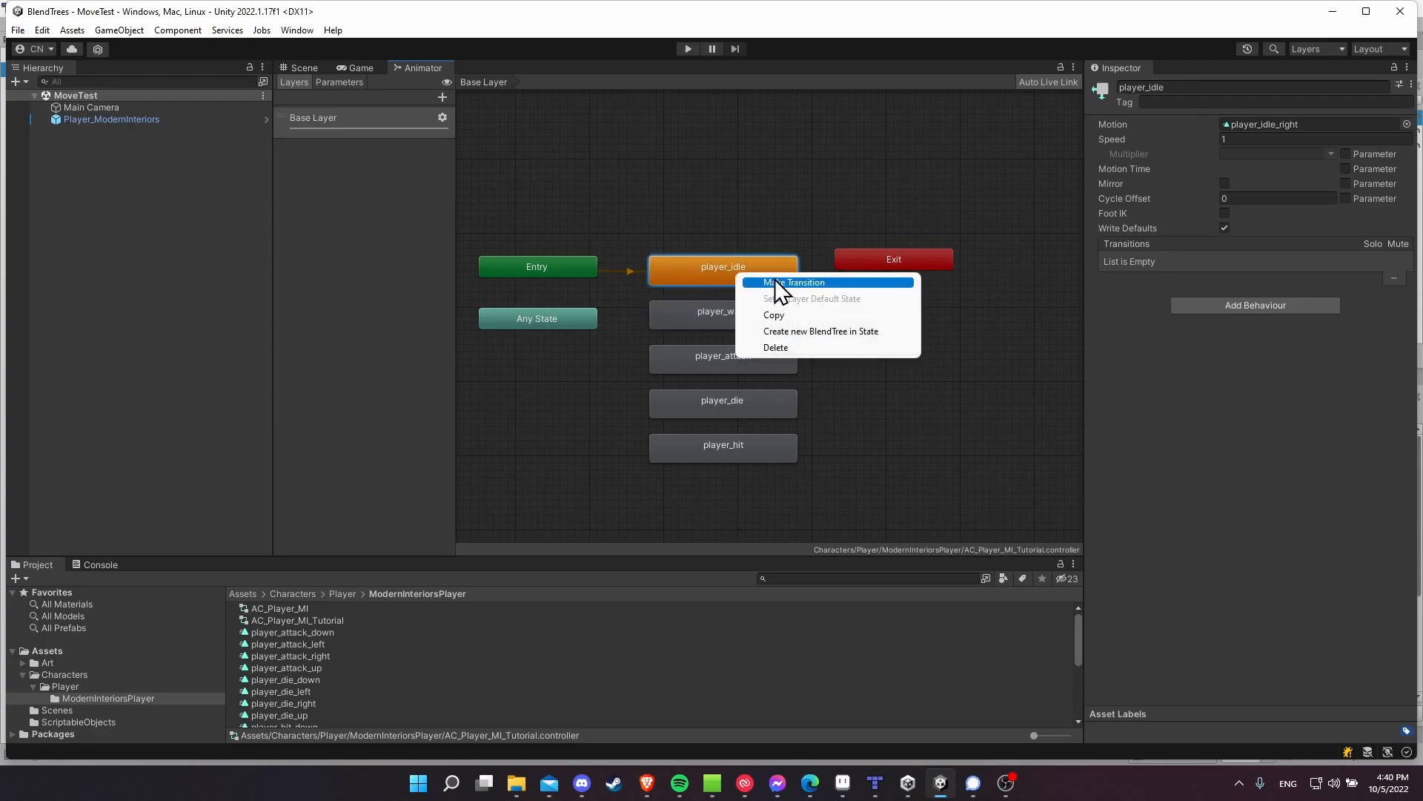
pyautogui.click(1020, 783)
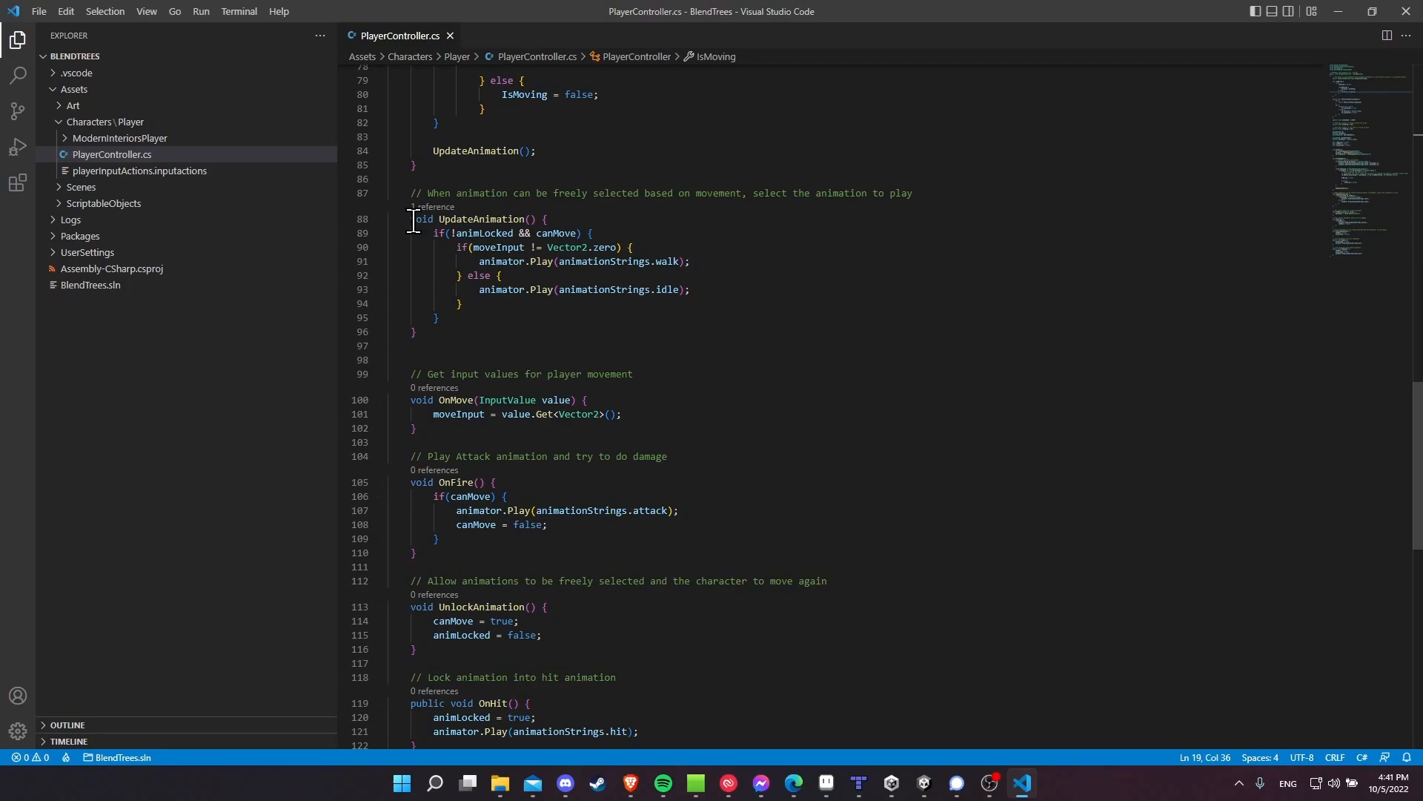
# Focus the UpdateAnimation method's walk and idle Play calls and compare with Unity's animator.
pyautogui.click(479, 261)
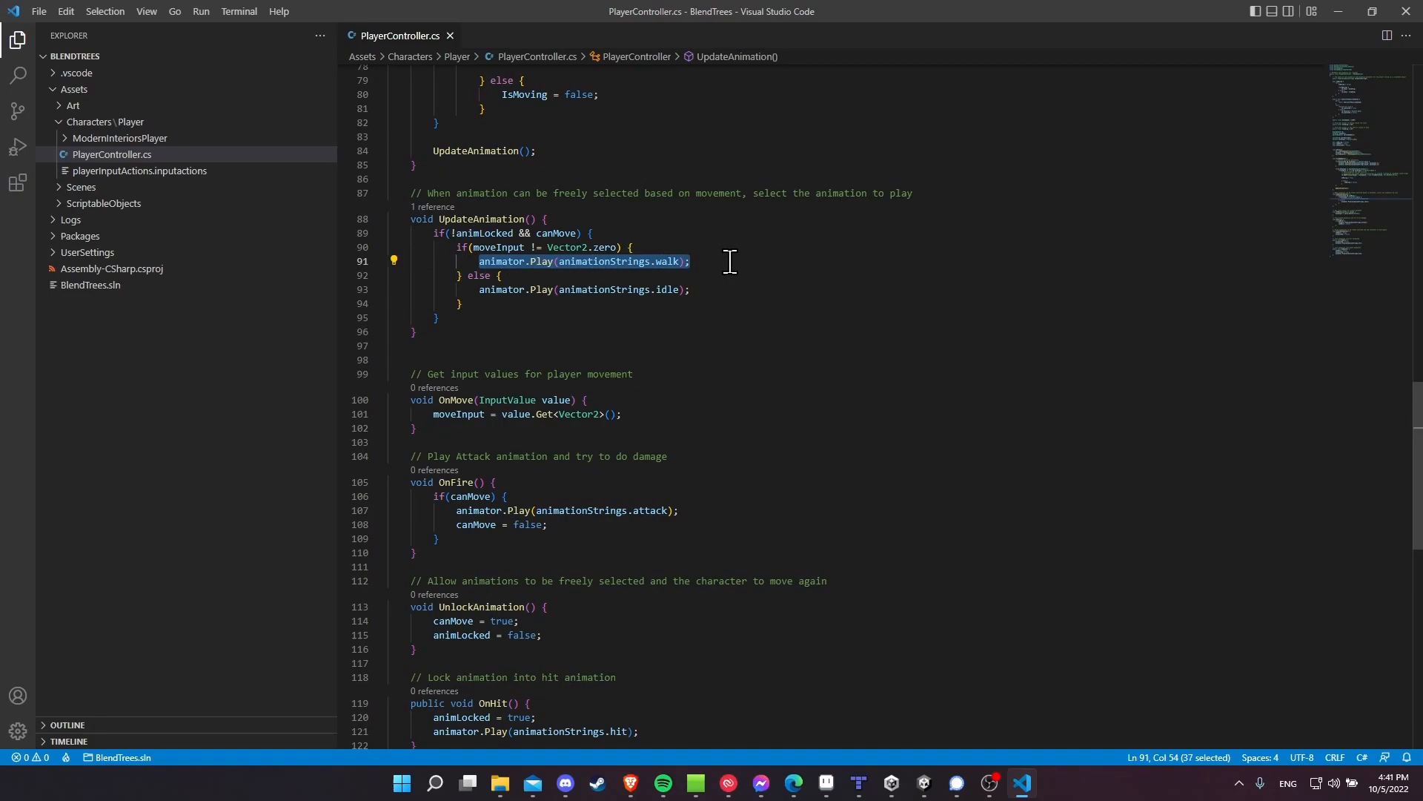
pyautogui.moveTo(500, 268)
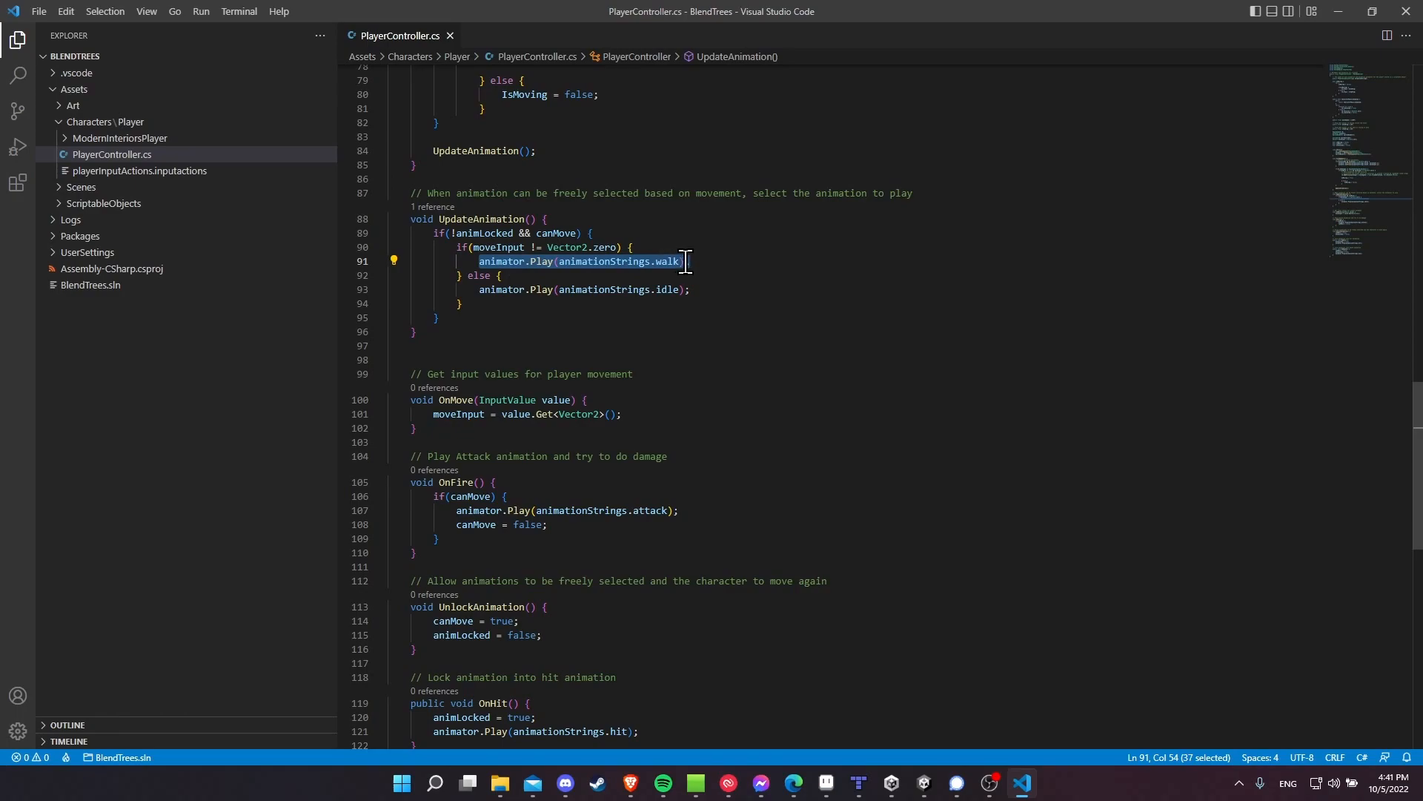
pyautogui.moveTo(669, 261)
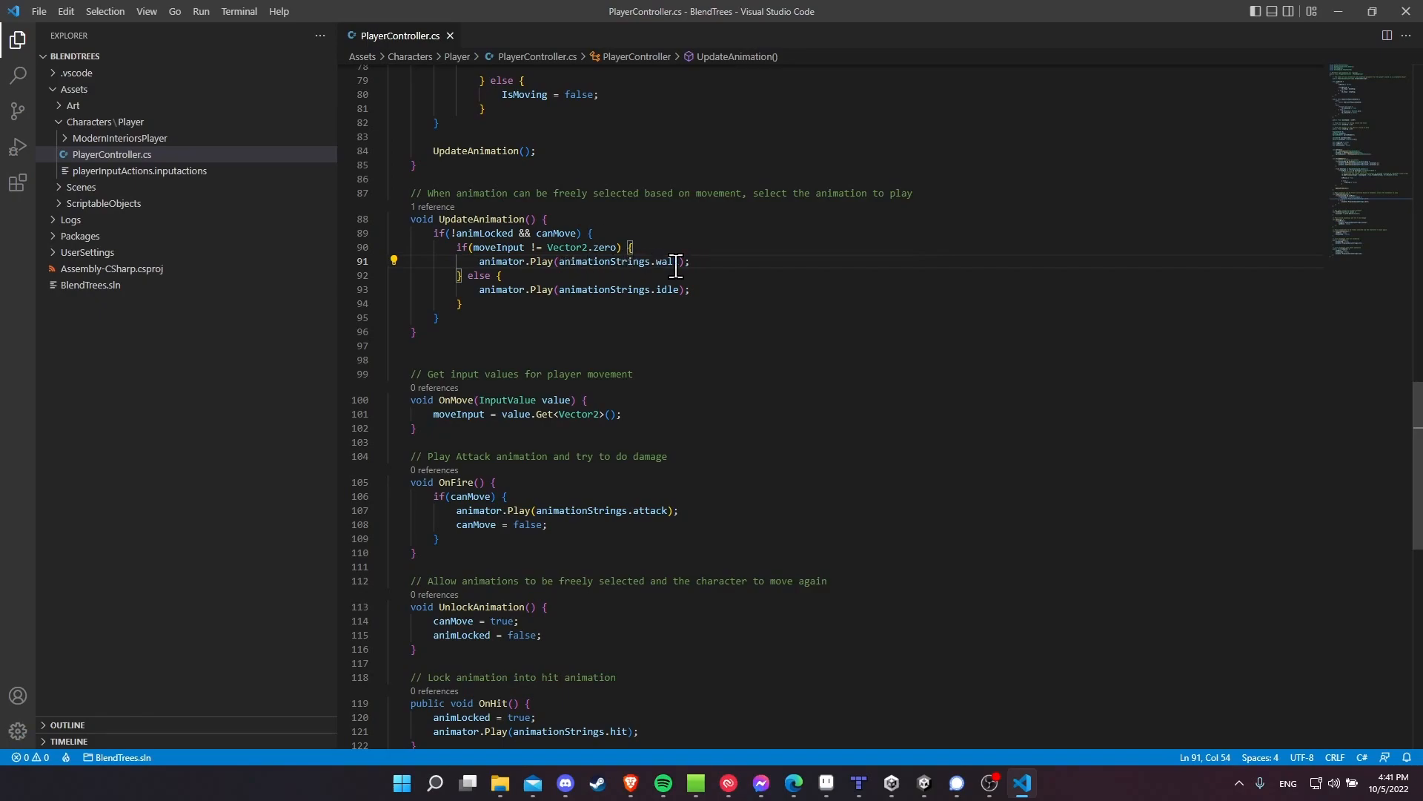
pyautogui.click(922, 787)
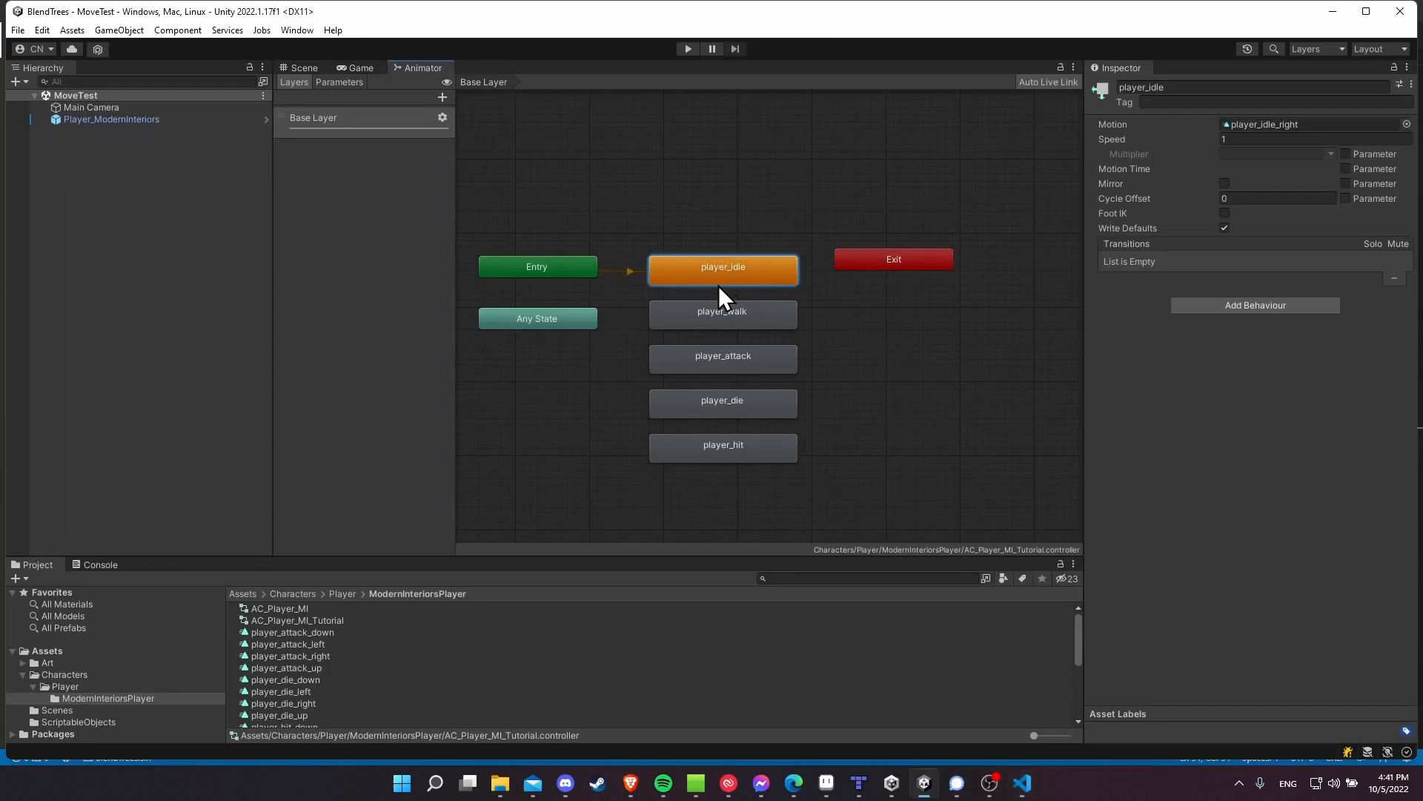
pyautogui.moveTo(732, 284)
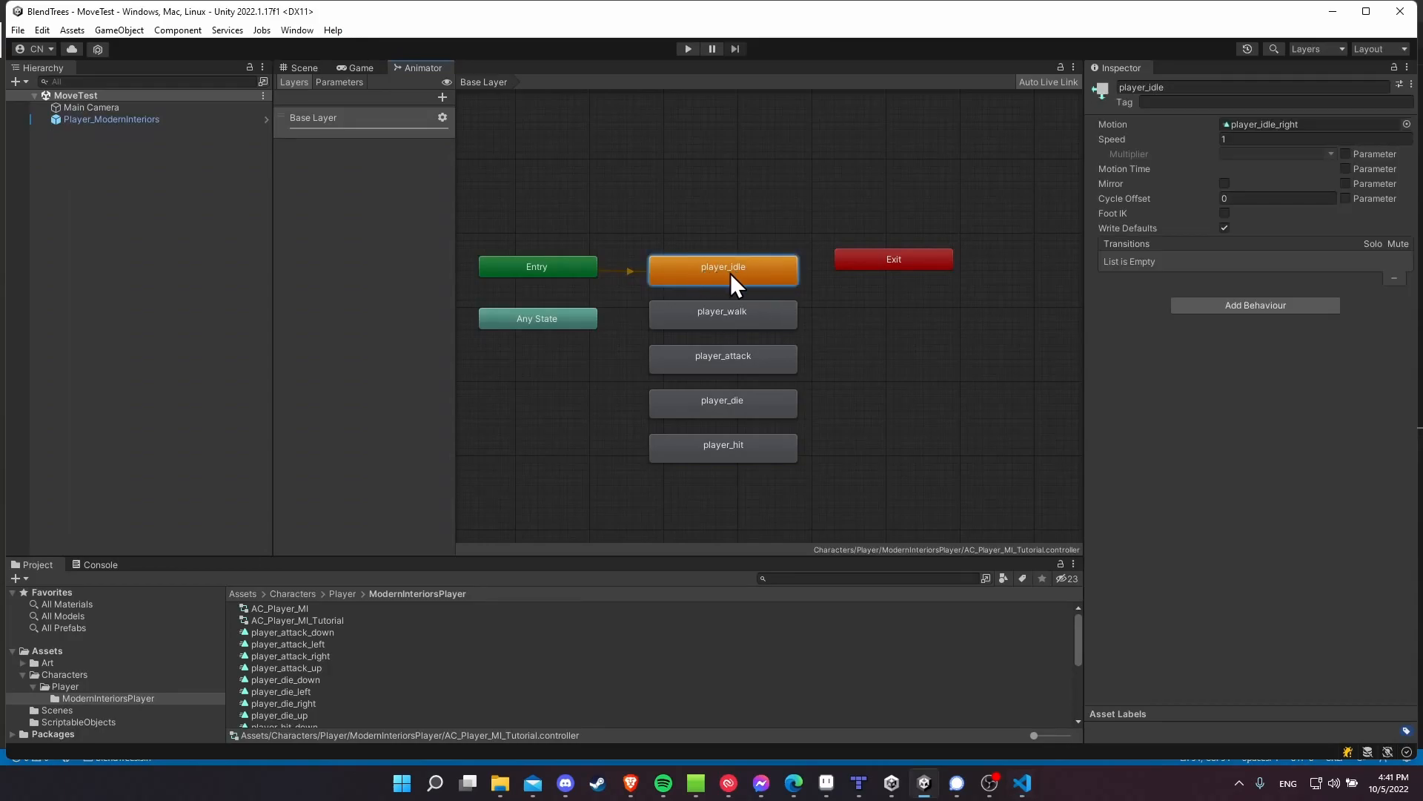
pyautogui.click(1022, 782)
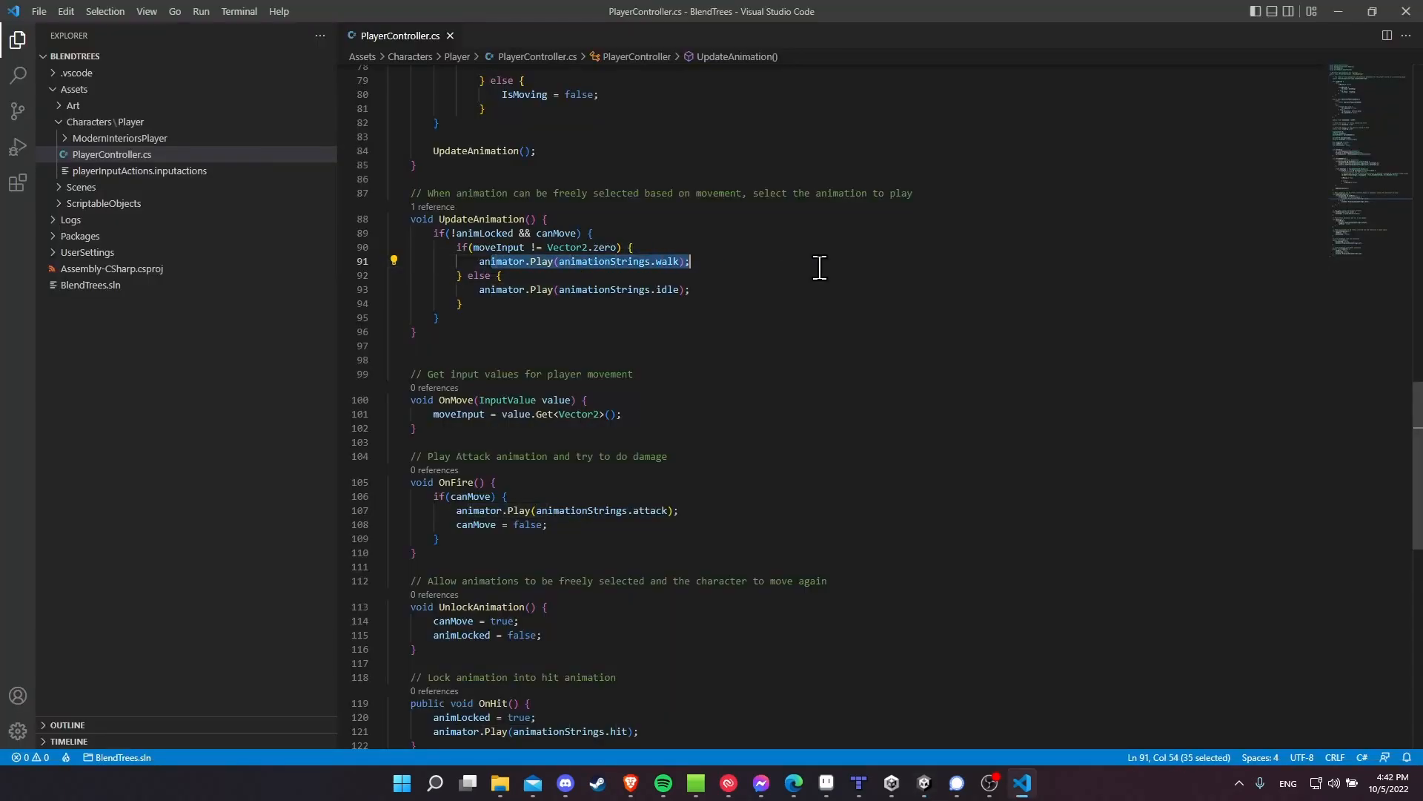
# Alternate between the script's walk Play call and Unity, ending on the Animator graph.
pyautogui.click(920, 783)
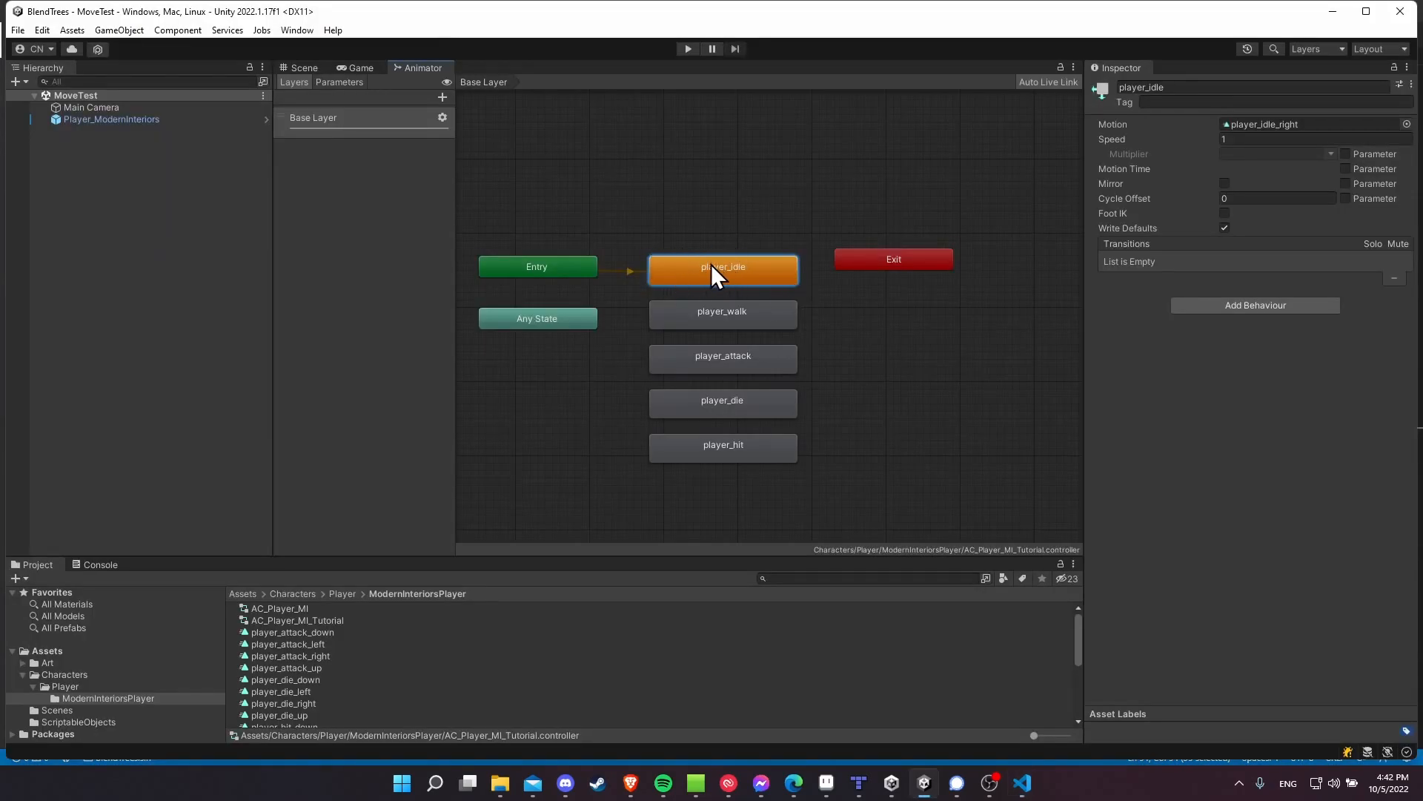
pyautogui.click(1020, 783)
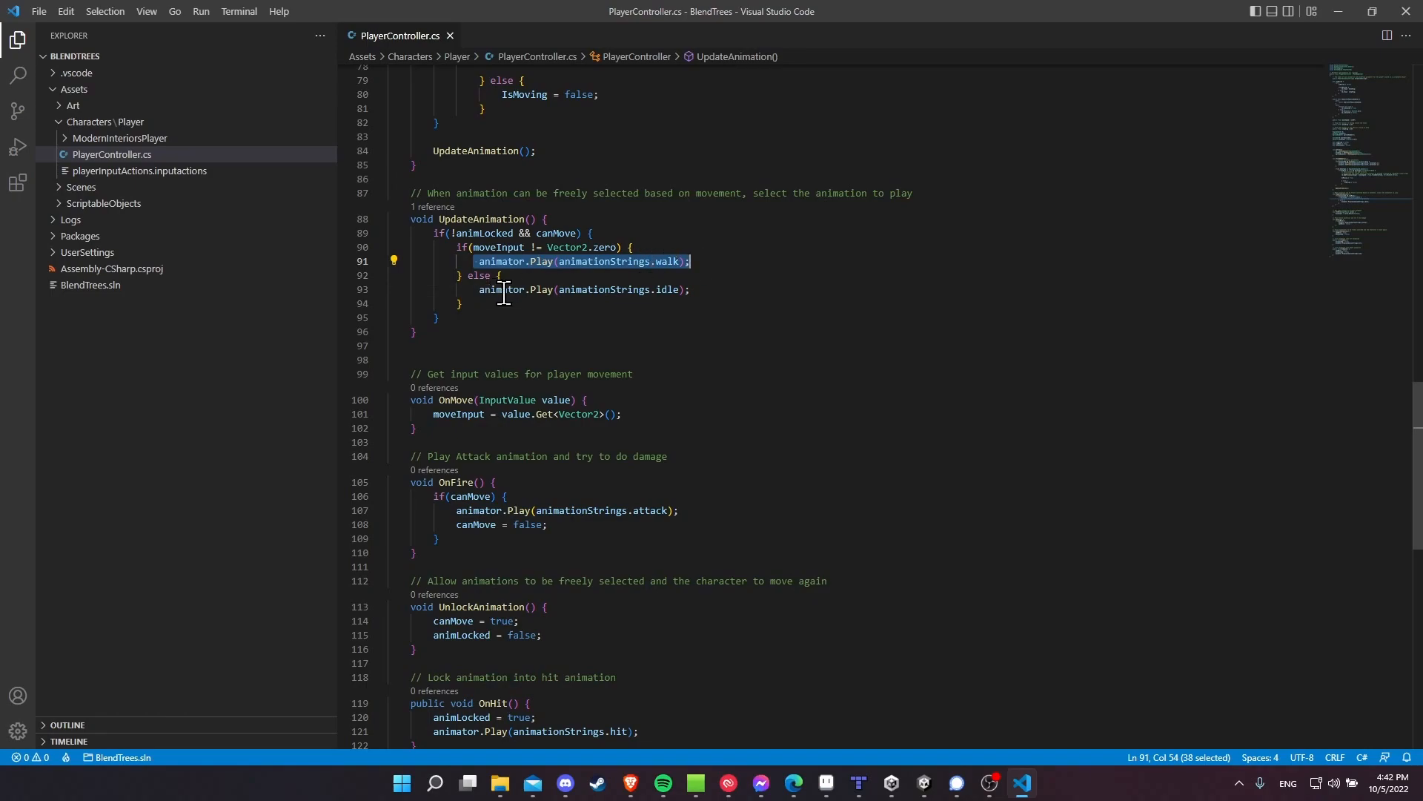
pyautogui.click(921, 787)
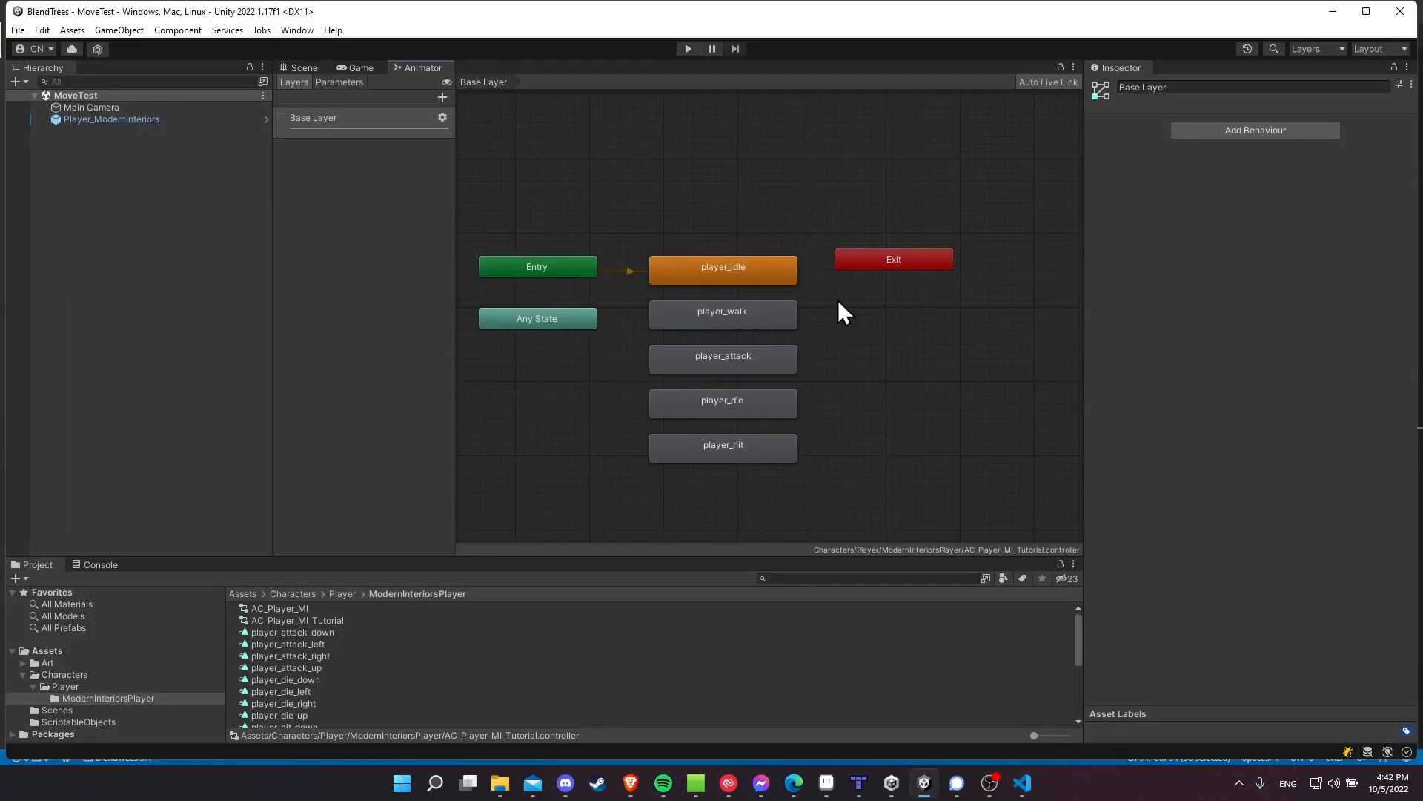
pyautogui.moveTo(705, 285)
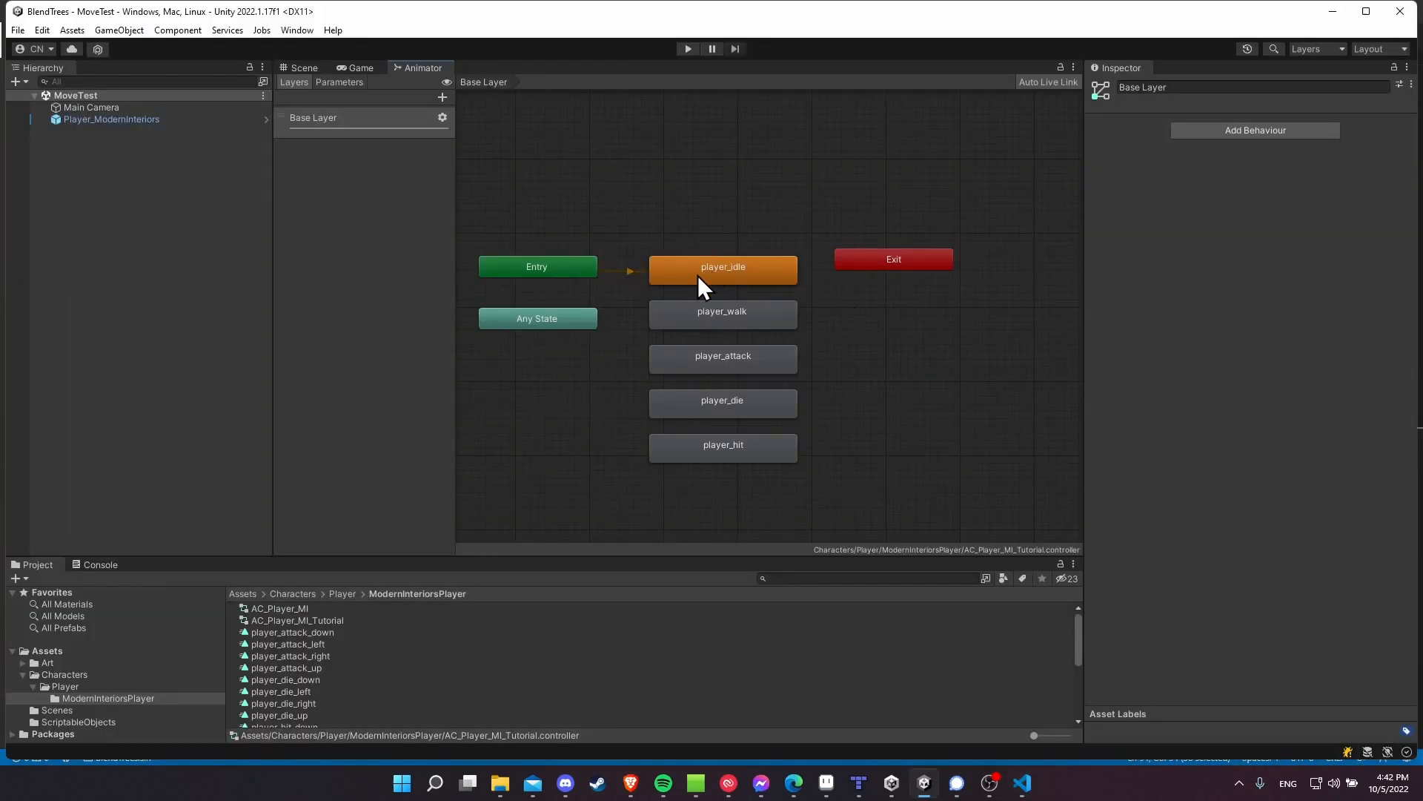
pyautogui.click(686, 48)
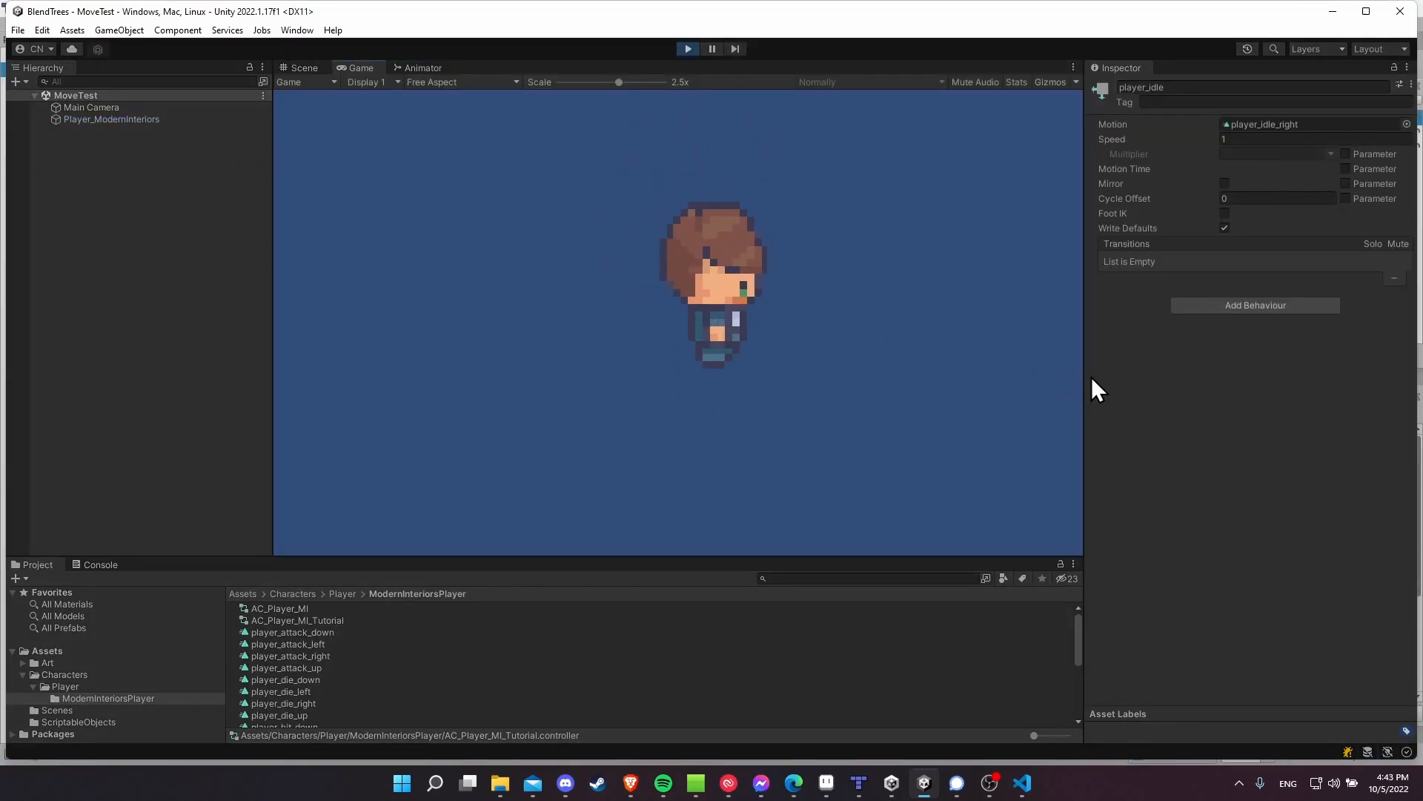
pyautogui.moveTo(987, 329)
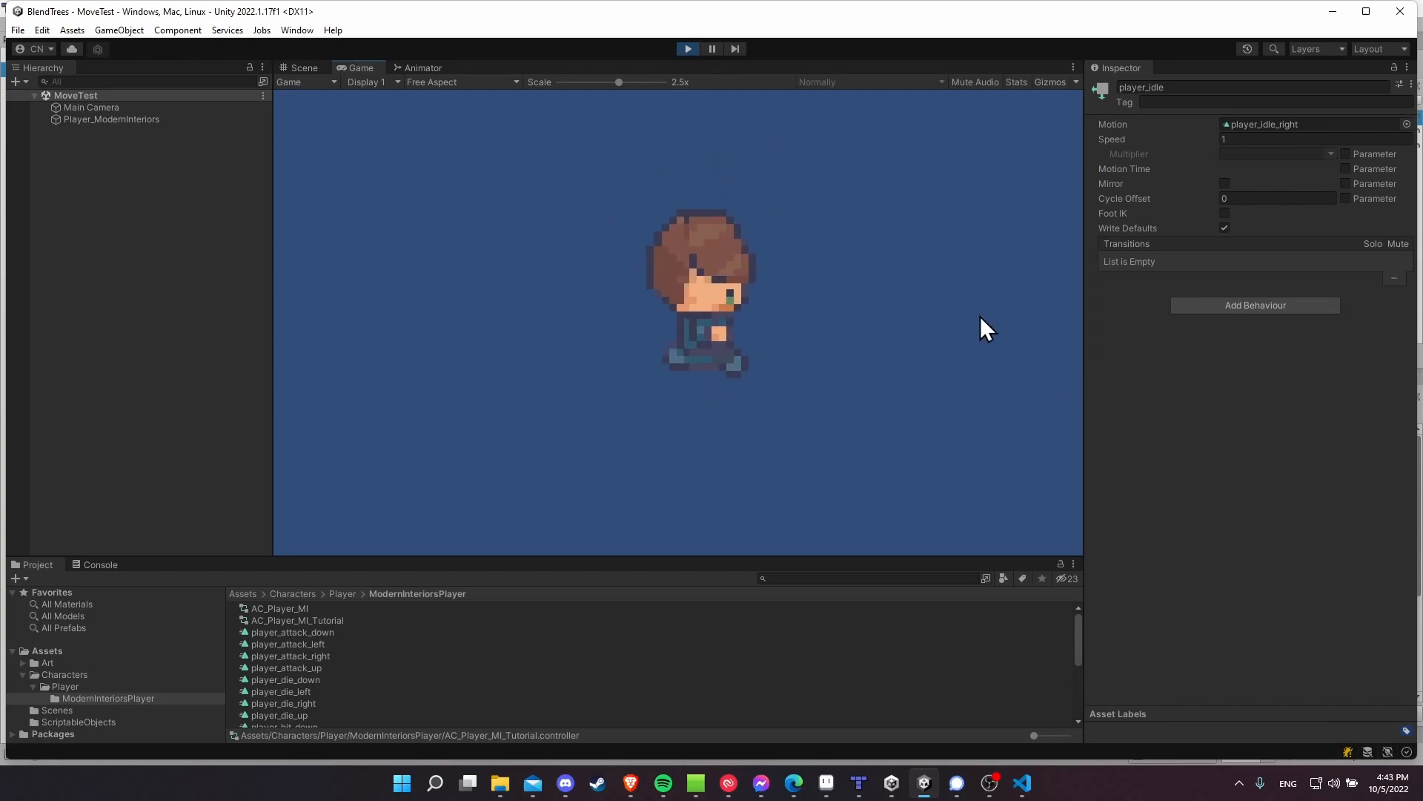
pyautogui.click(422, 66)
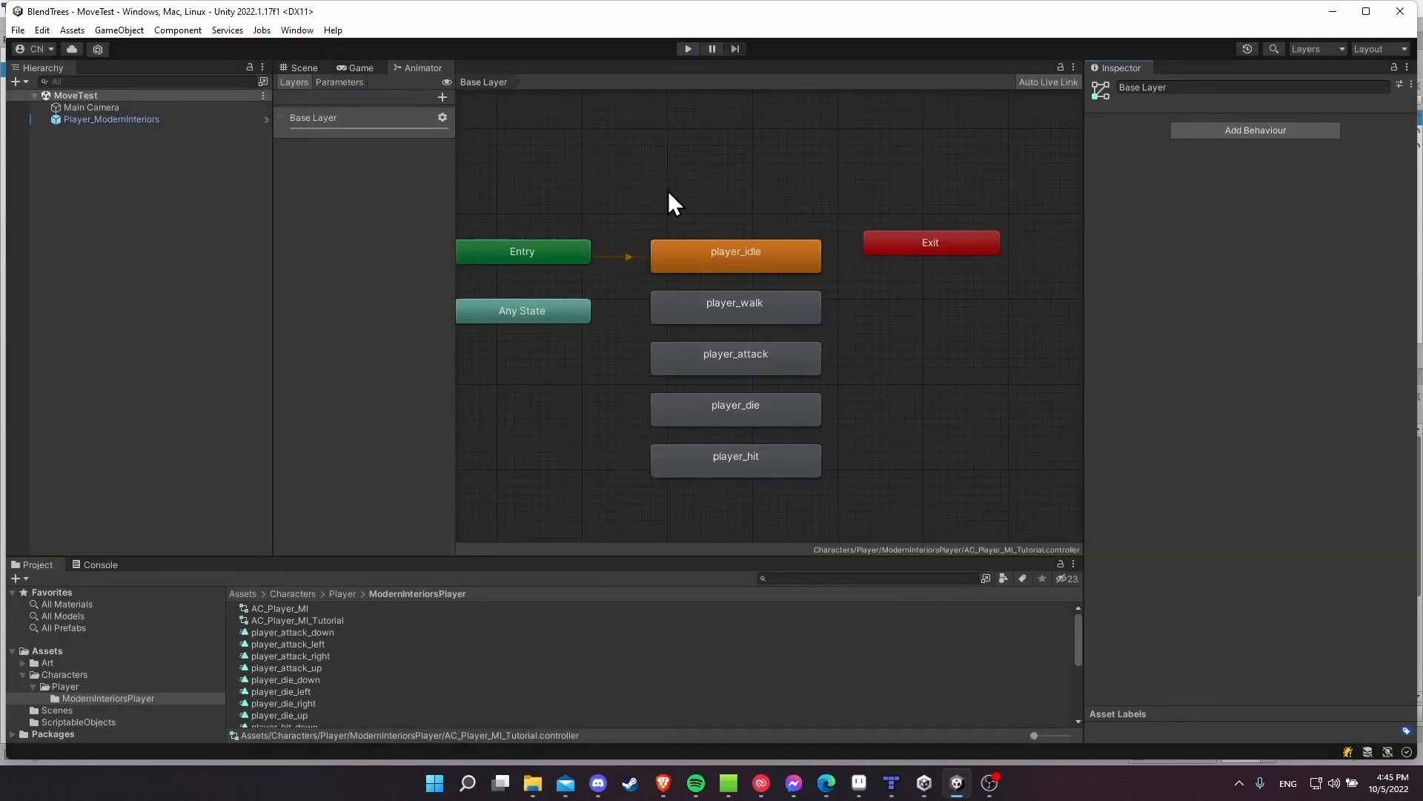
# Create a new Blend Tree state, remove the old player_idle, and rename the blend tree player_idle.
pyautogui.rightClick(672, 191)
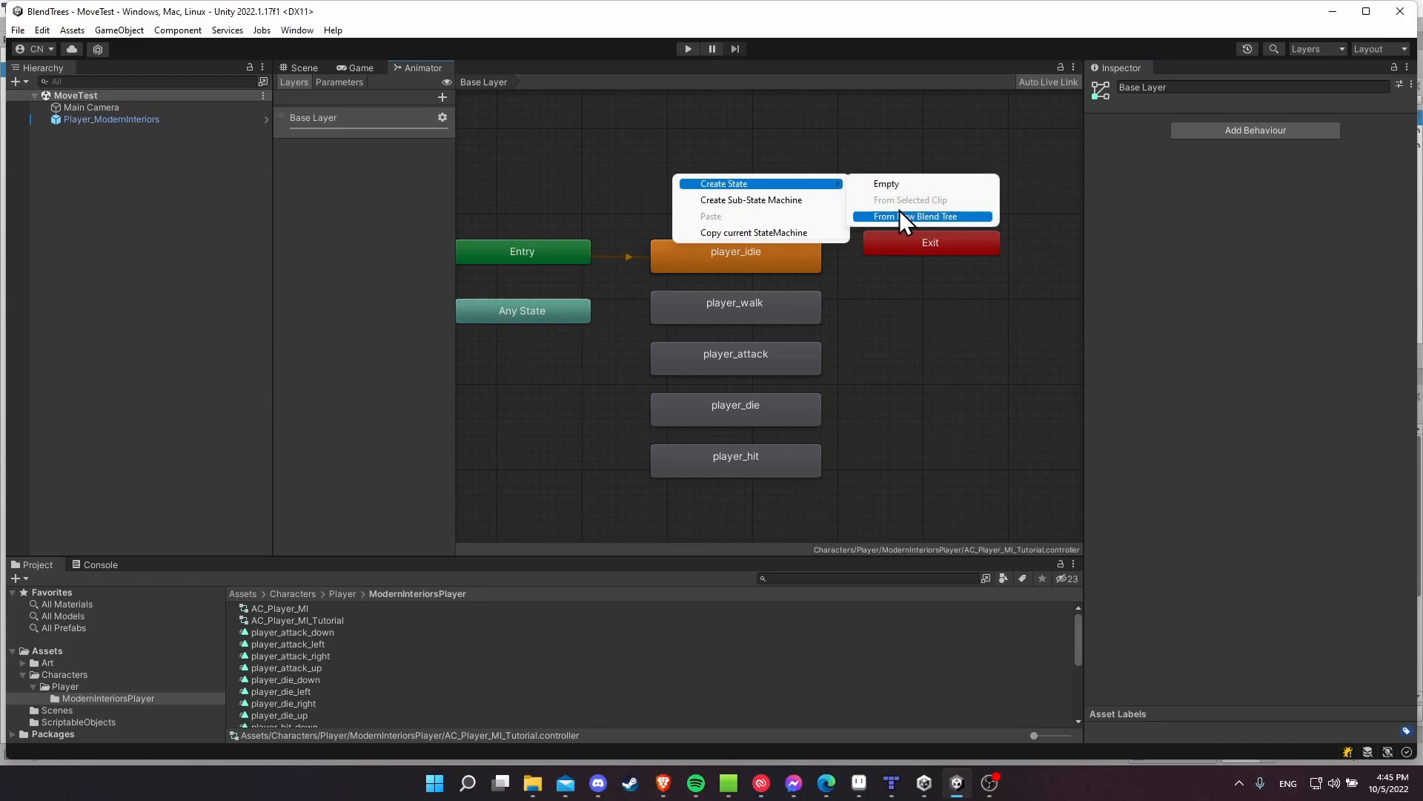
pyautogui.click(922, 216)
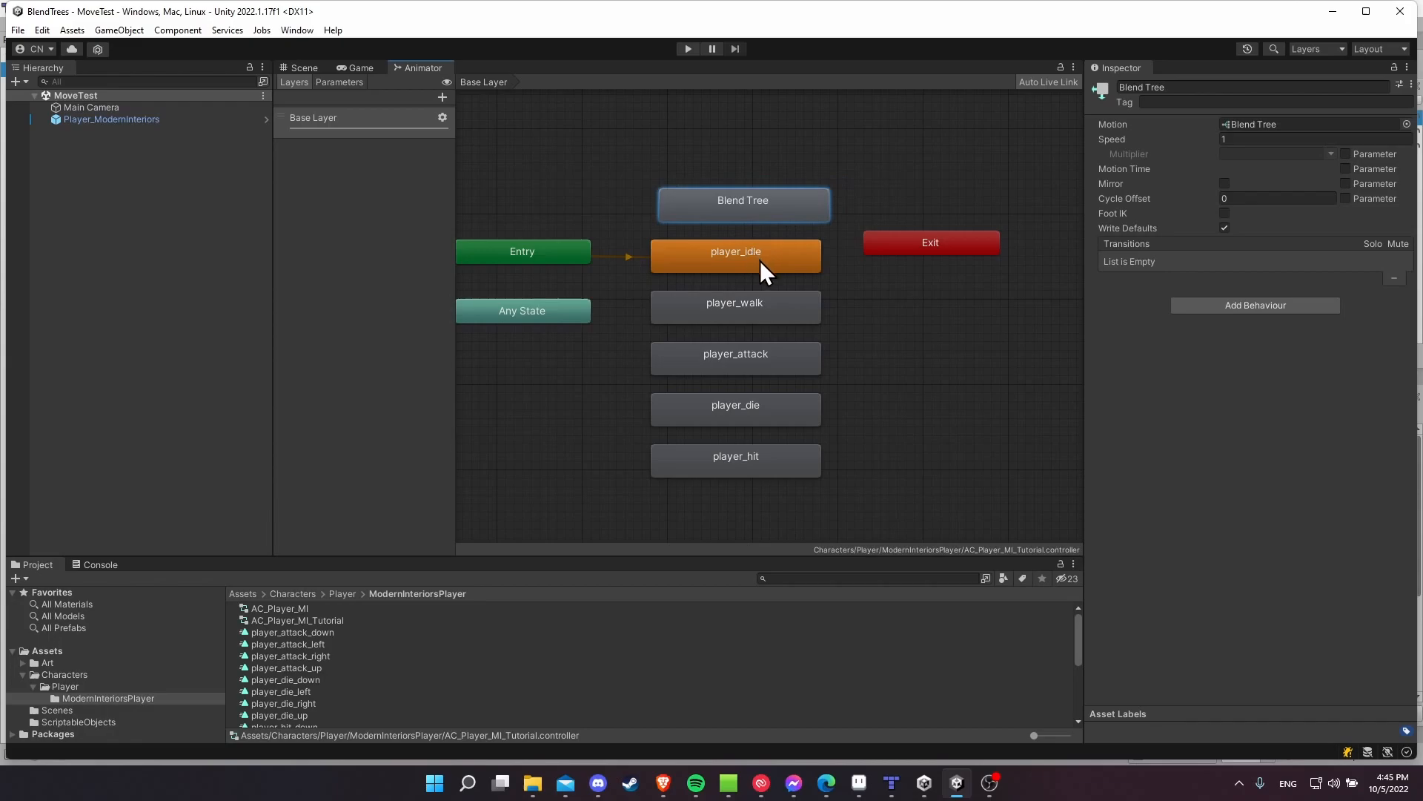
pyautogui.click(735, 255)
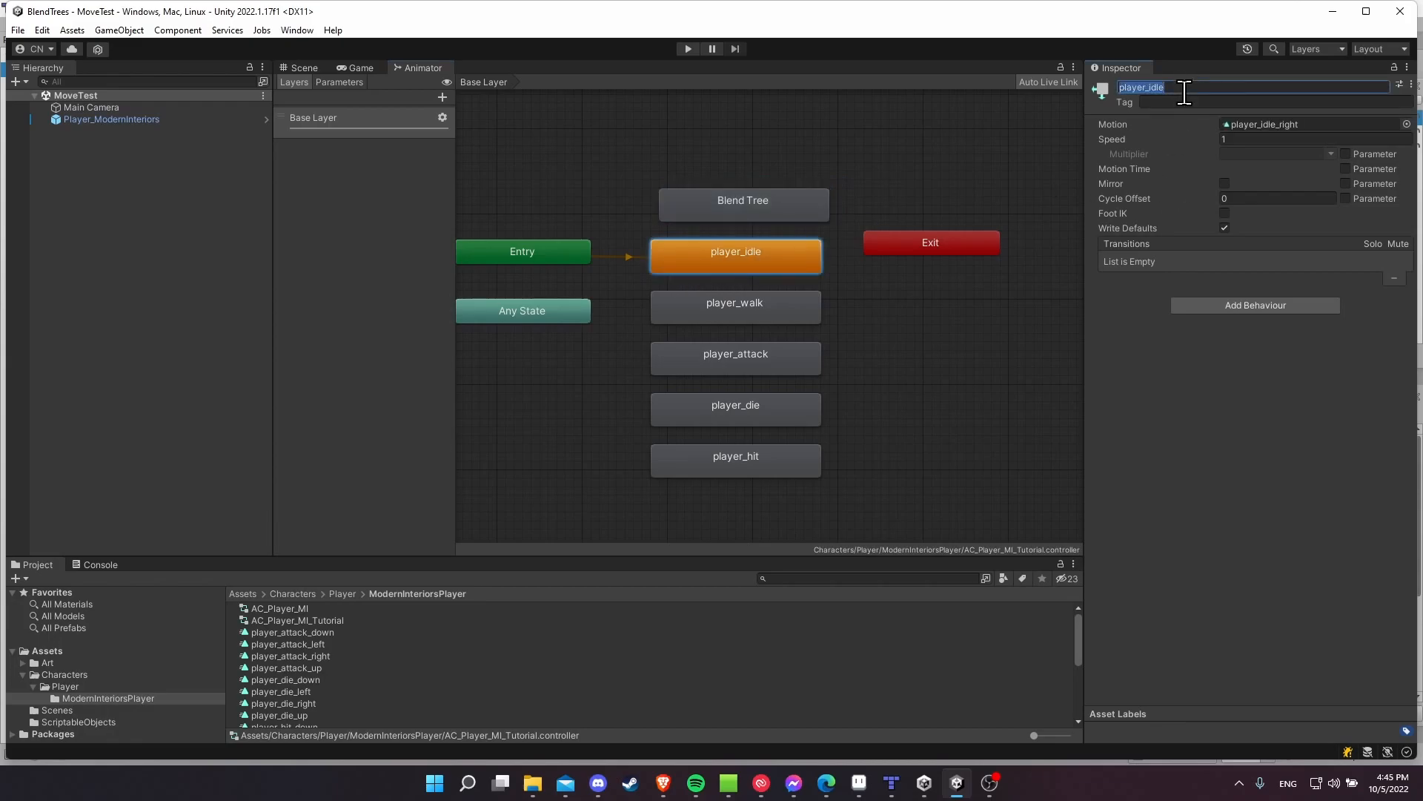
pyautogui.click(741, 198)
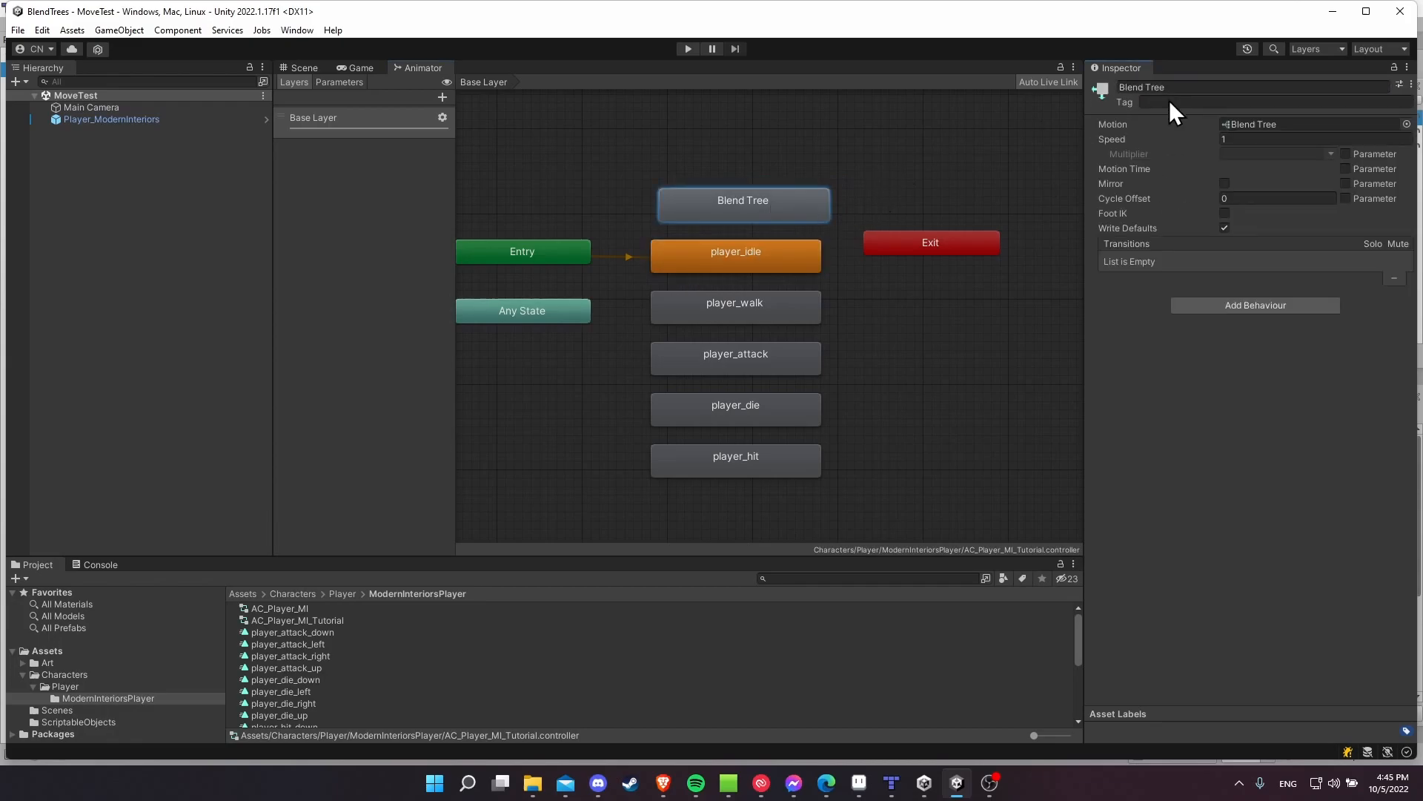
pyautogui.click(735, 255)
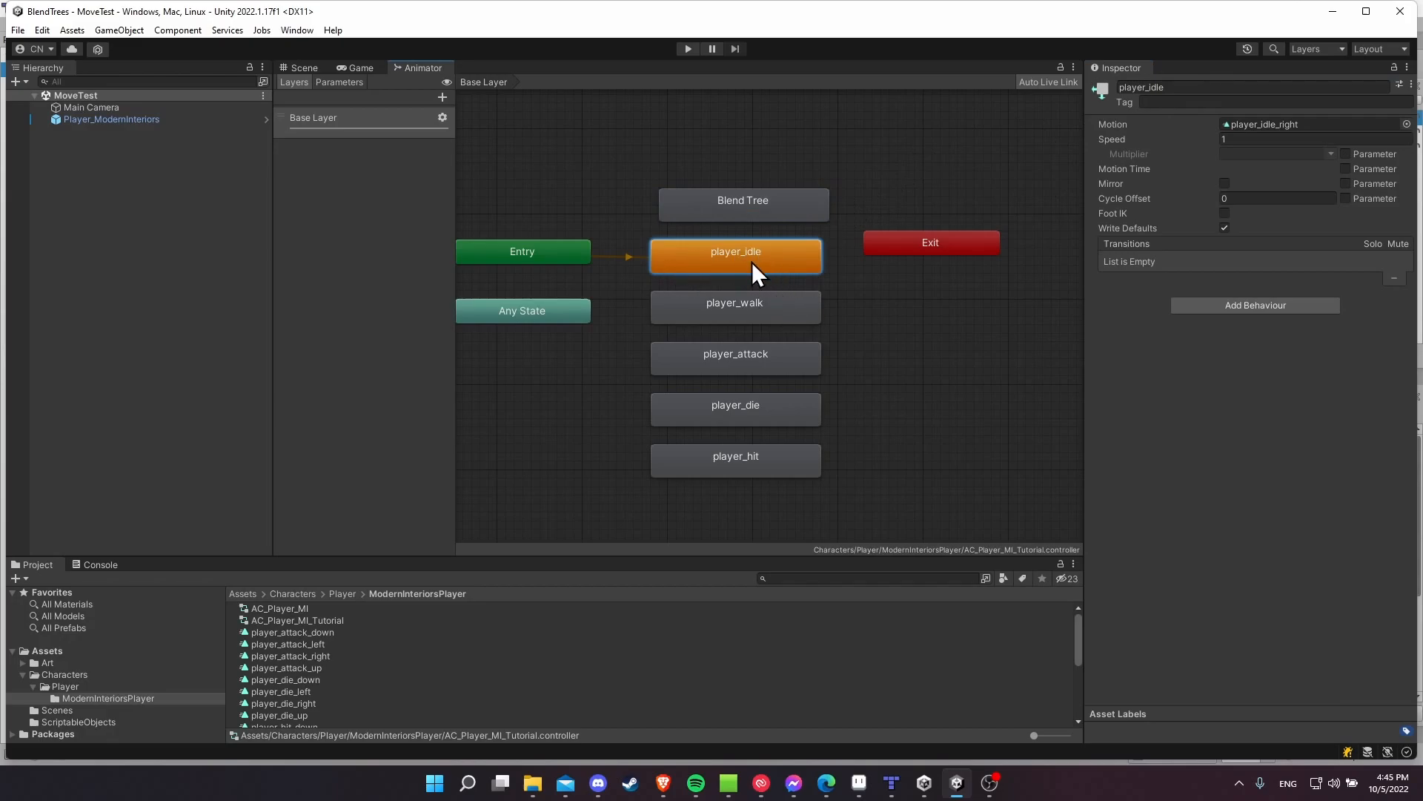
pyautogui.click(736, 353)
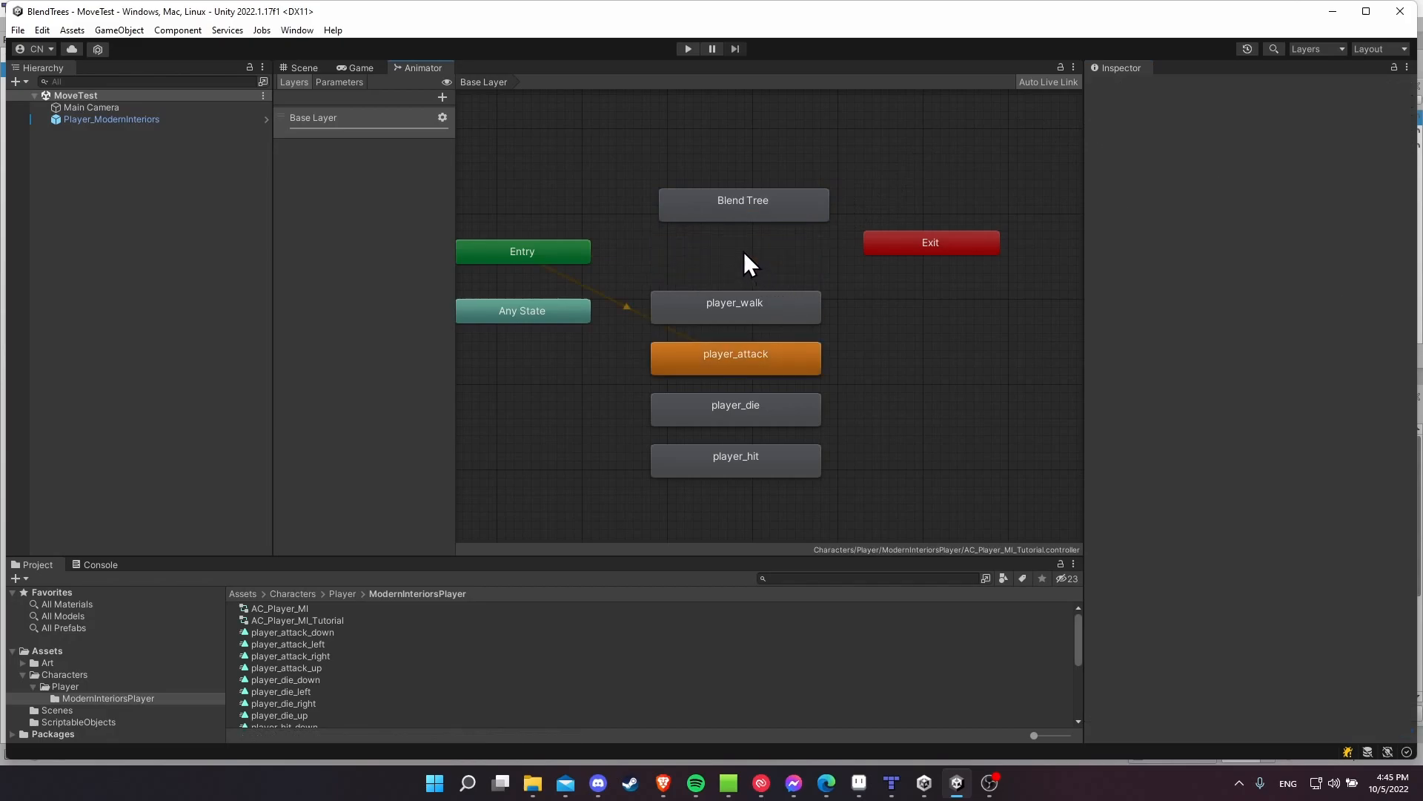
pyautogui.click(743, 201)
pyautogui.write('player_idle')
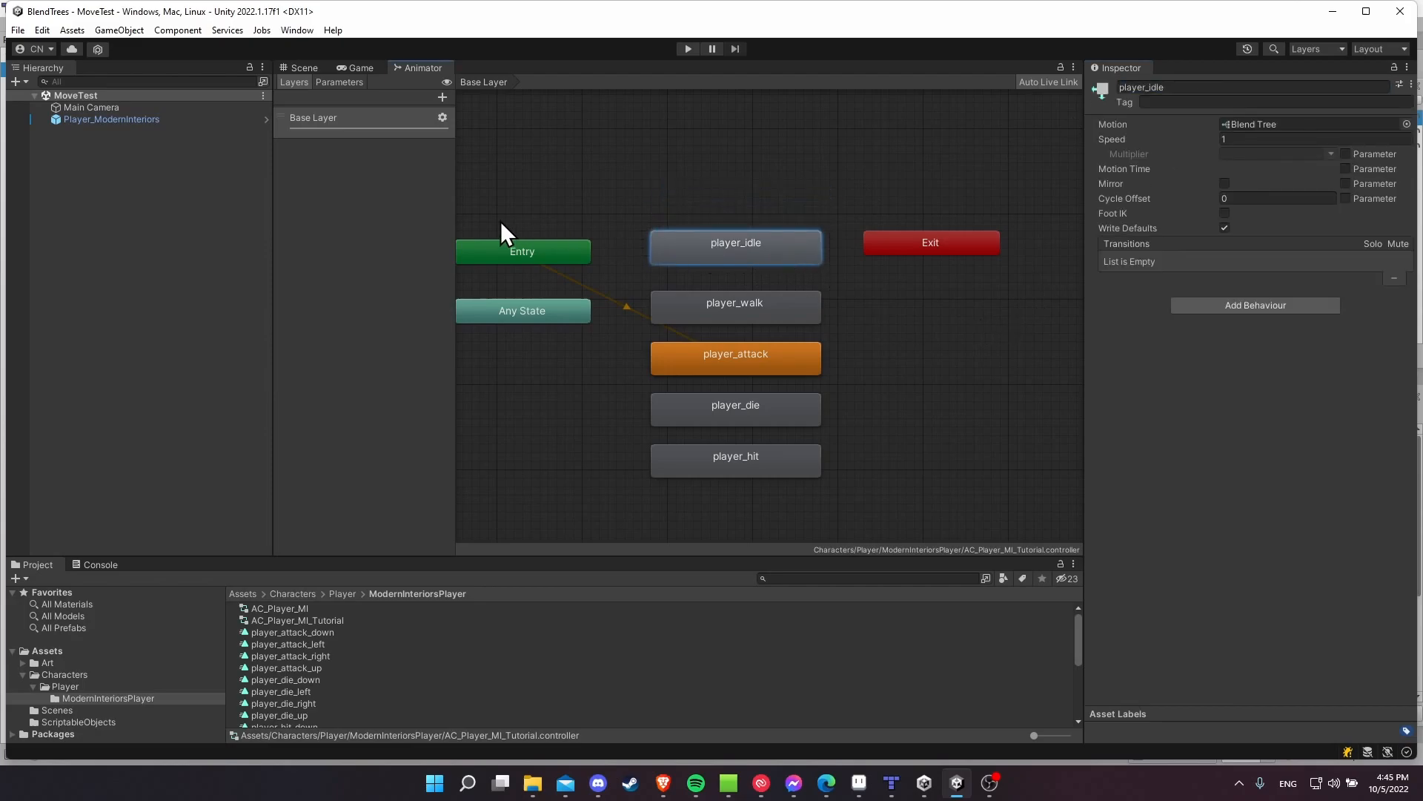
# Make the new player_idle blend tree state the state machine's default state.
pyautogui.rightClick(521, 252)
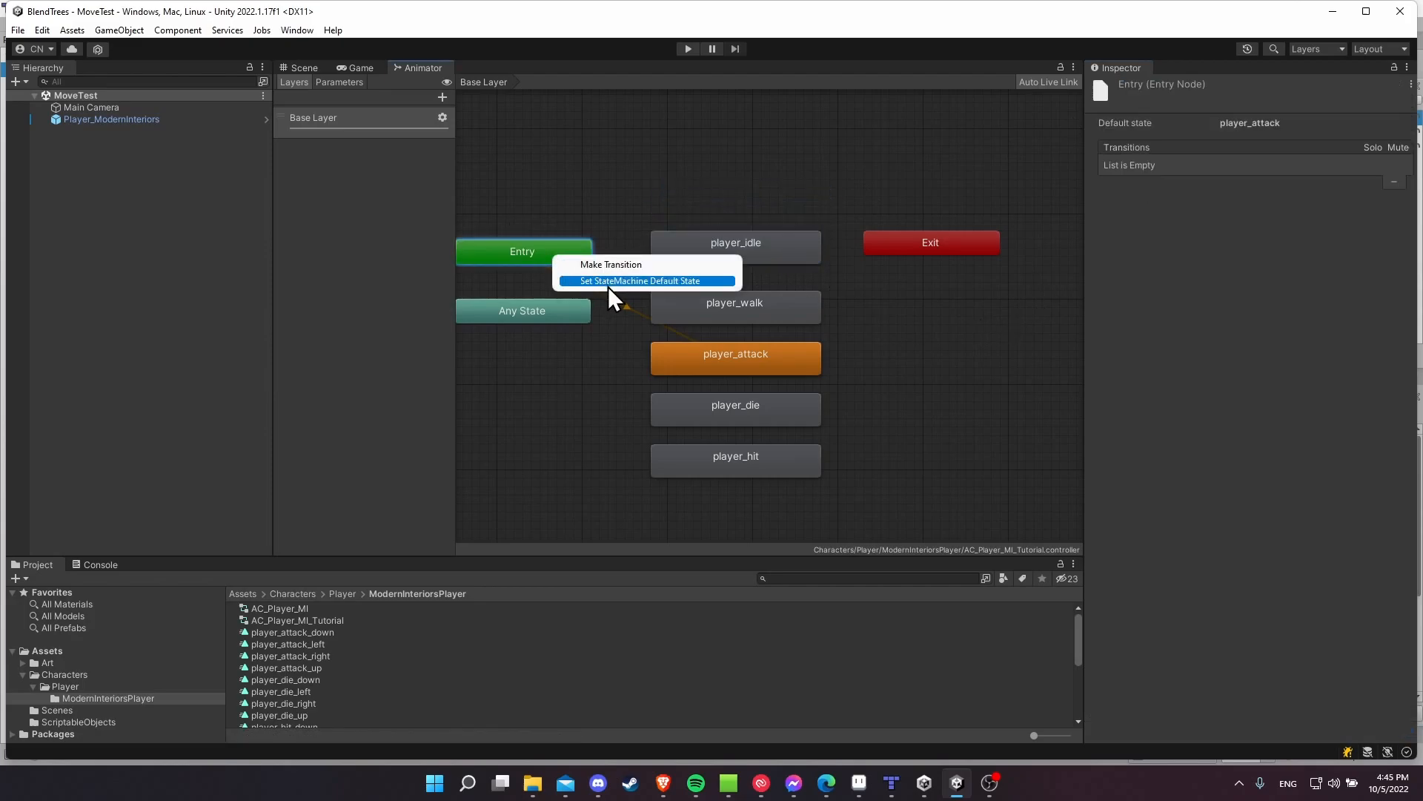
pyautogui.click(644, 280)
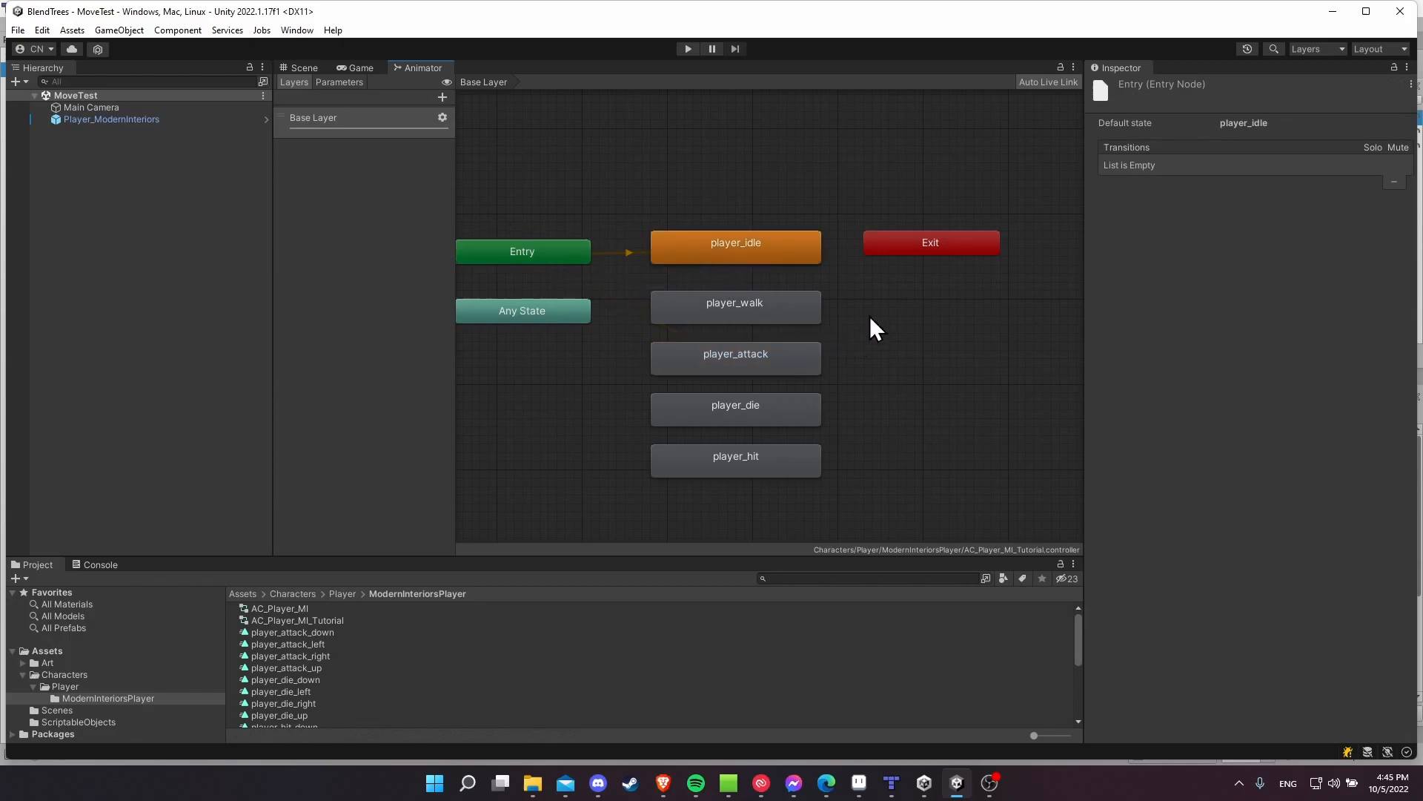
pyautogui.click(735, 241)
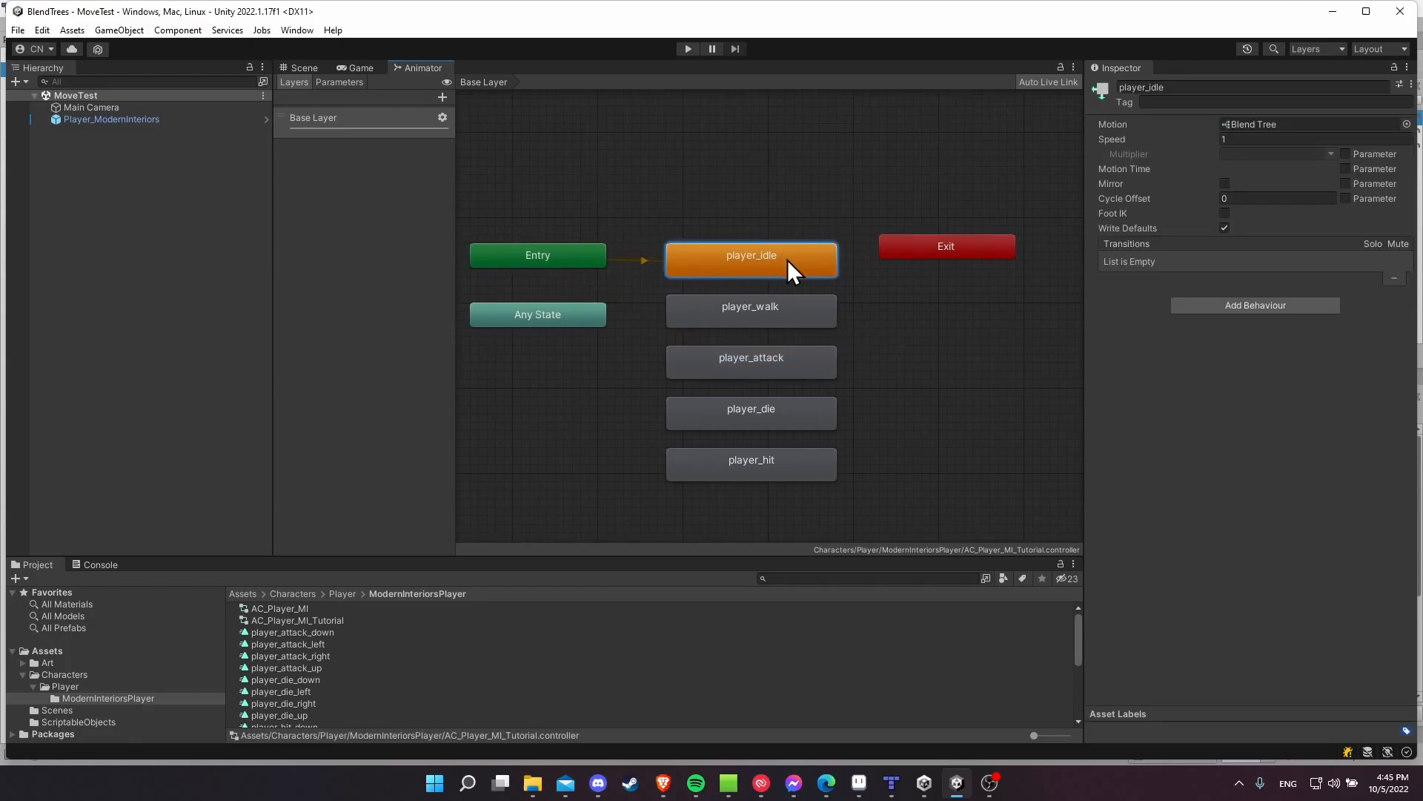
# Enter the player_idle blend tree and set its Blend Type to 2D Simple Directional.
pyautogui.doubleClick(750, 255)
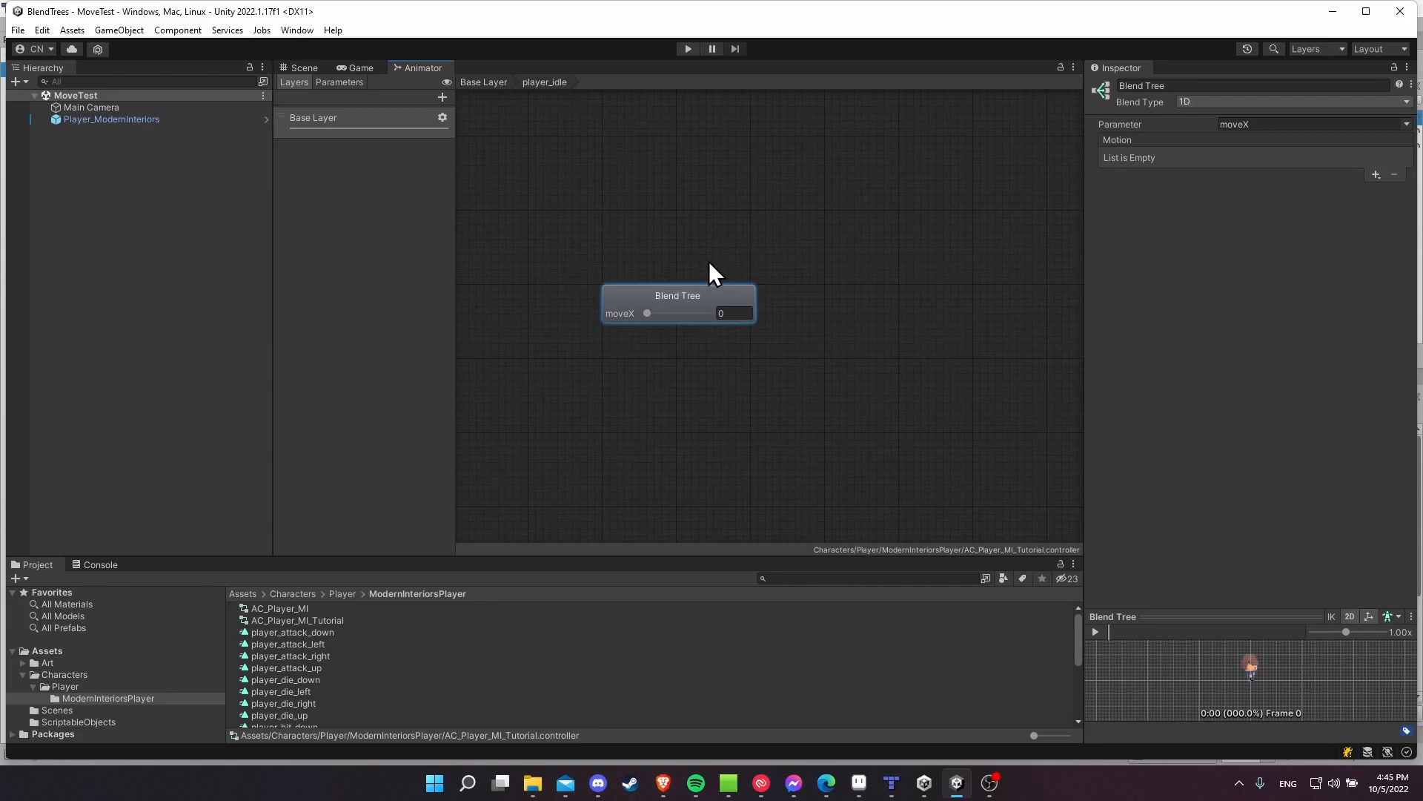
pyautogui.moveTo(817, 231)
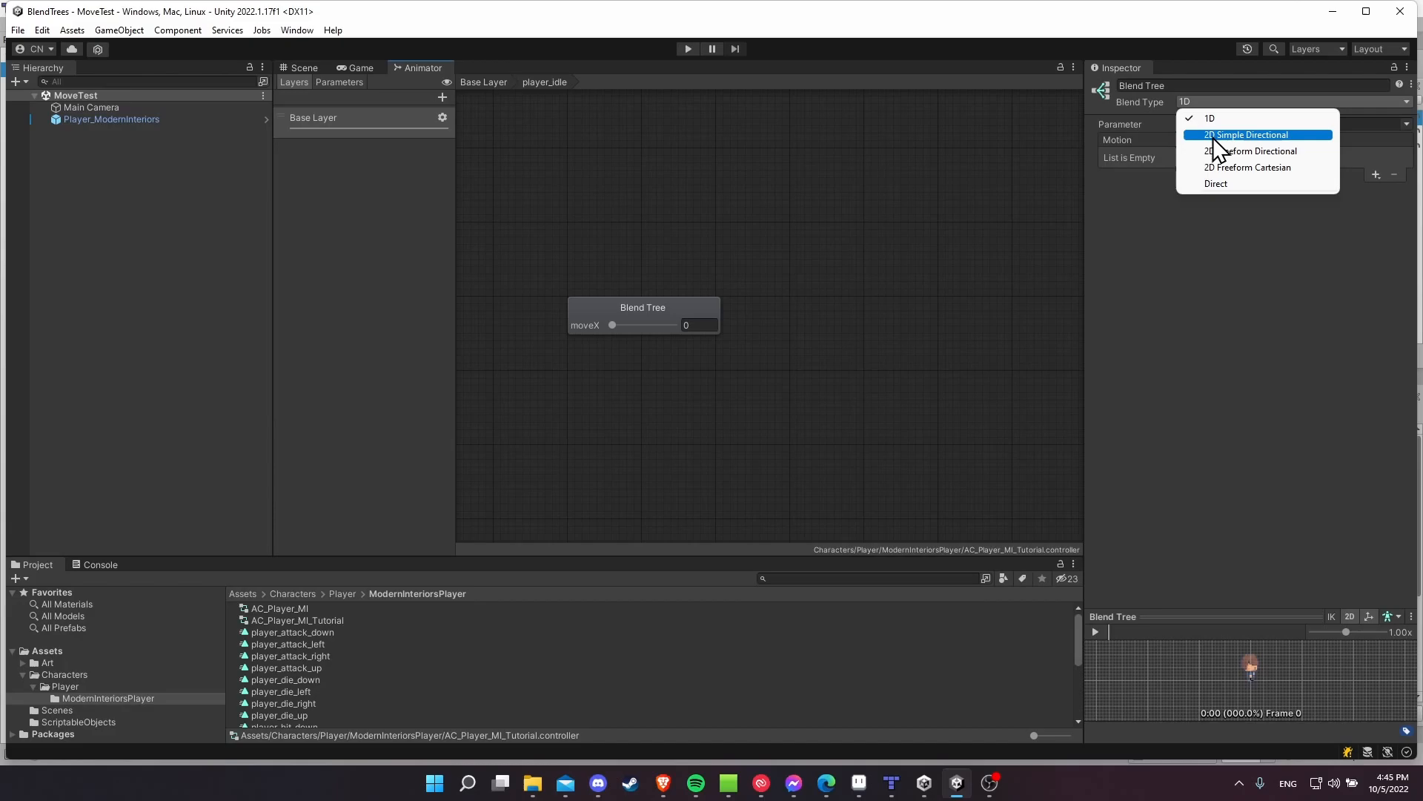
pyautogui.click(1244, 135)
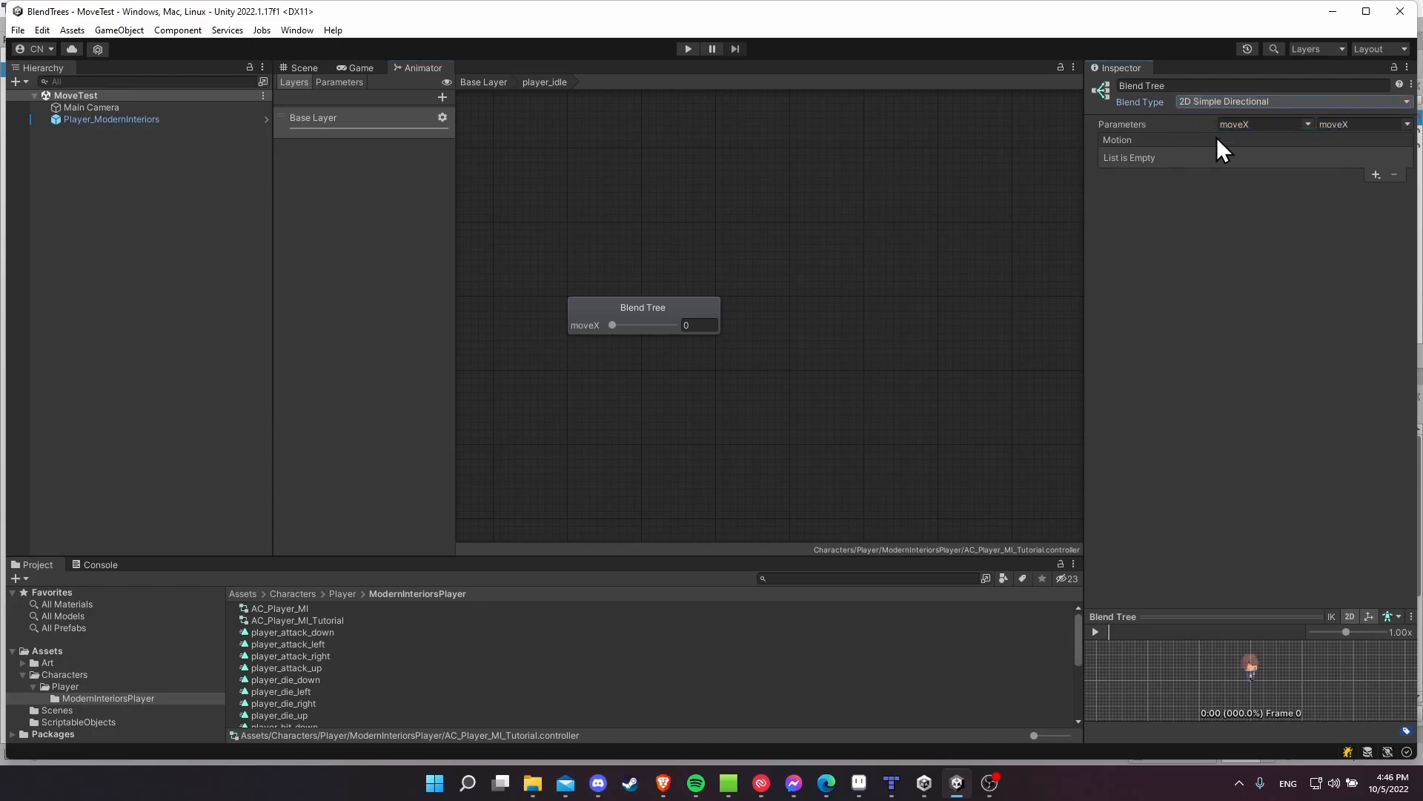
pyautogui.moveTo(1264, 199)
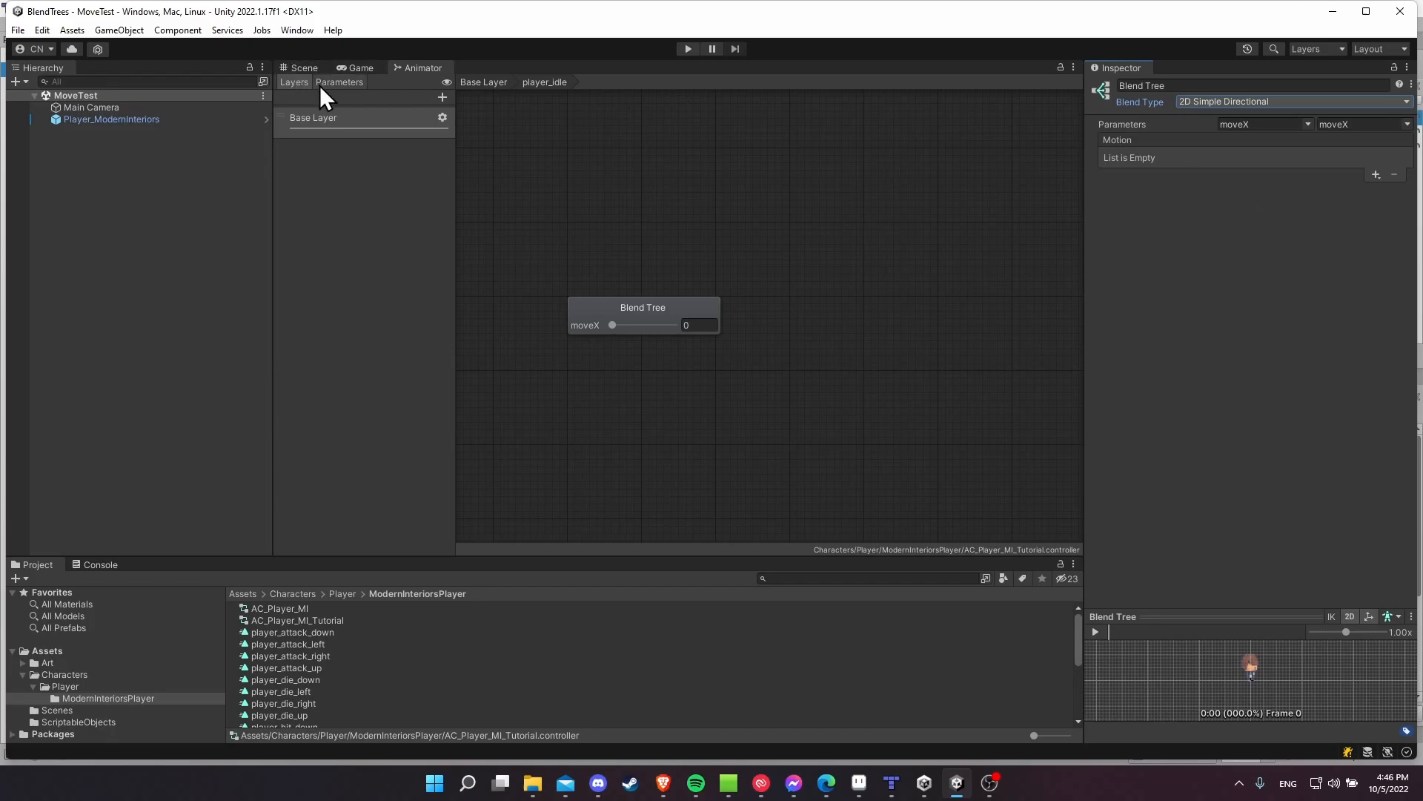
# Show the animator Parameters list with moveX and moveY floats for the blend tree.
pyautogui.click(339, 82)
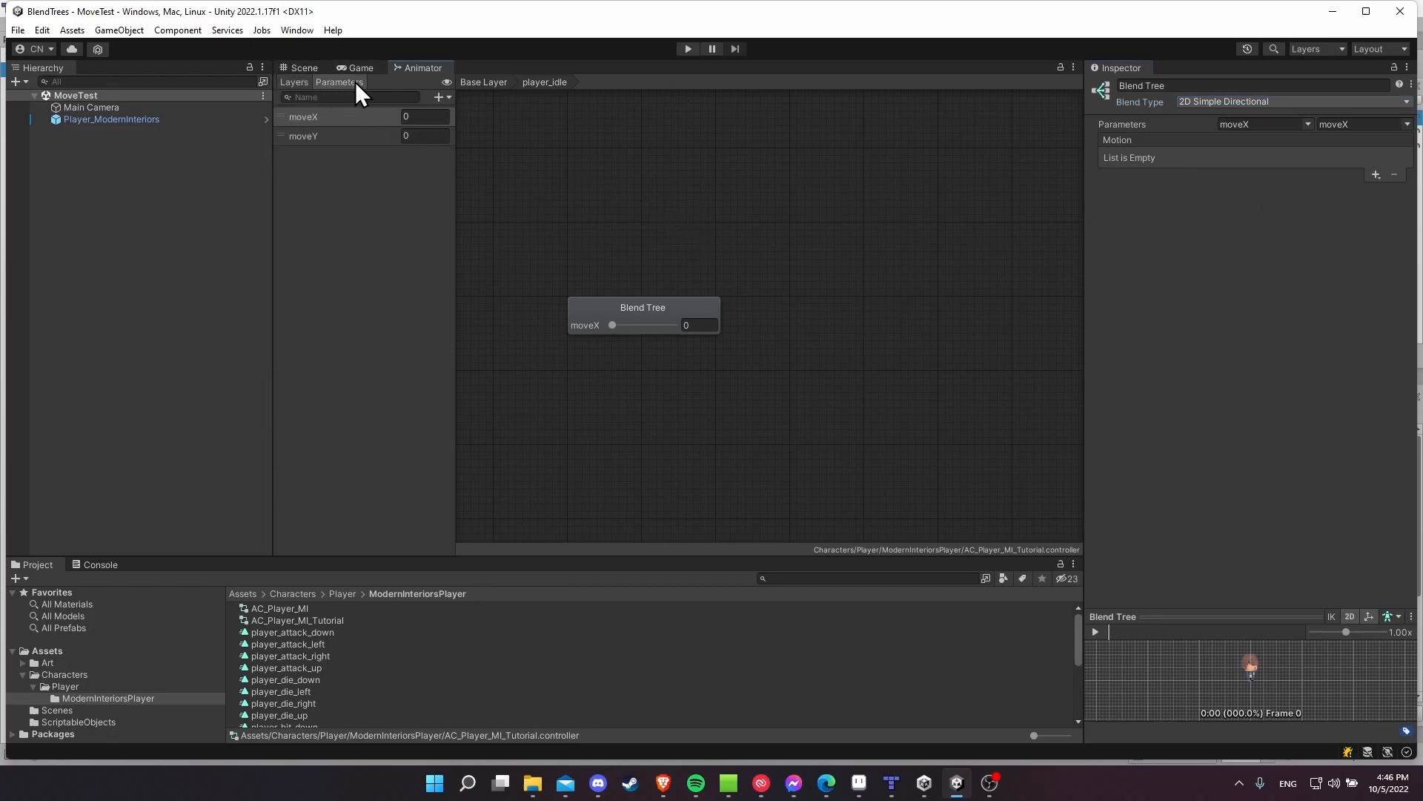
pyautogui.moveTo(342, 132)
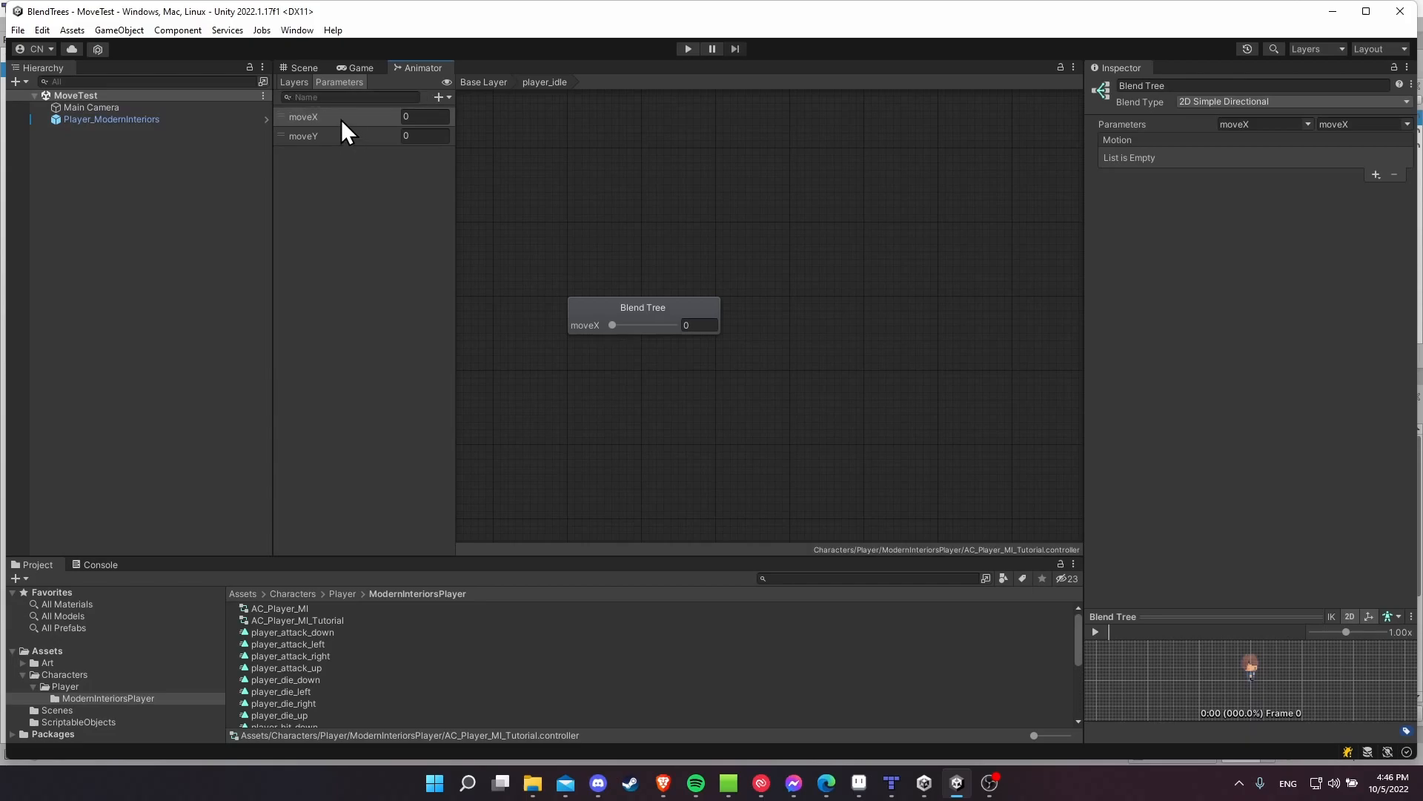
pyautogui.click(439, 98)
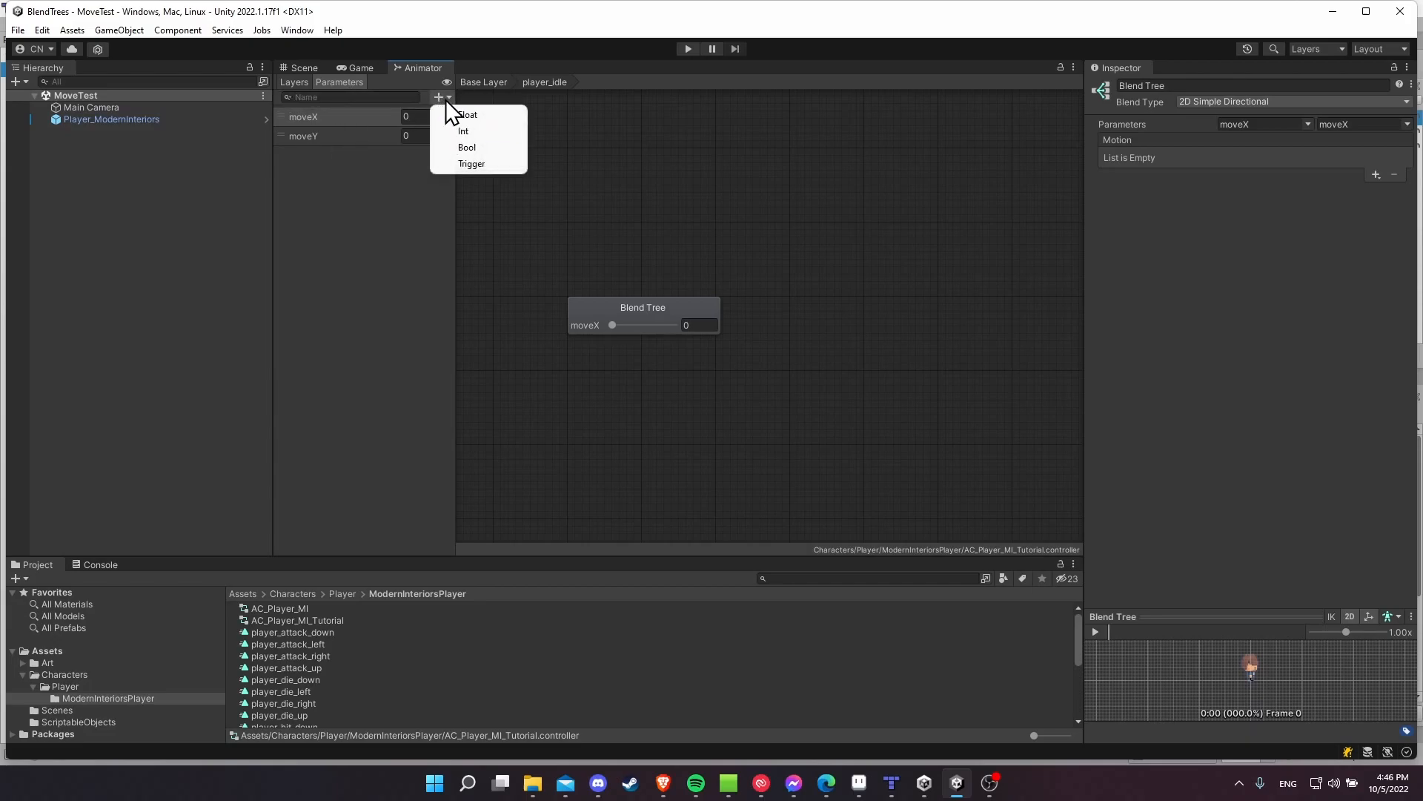
pyautogui.moveTo(467, 114)
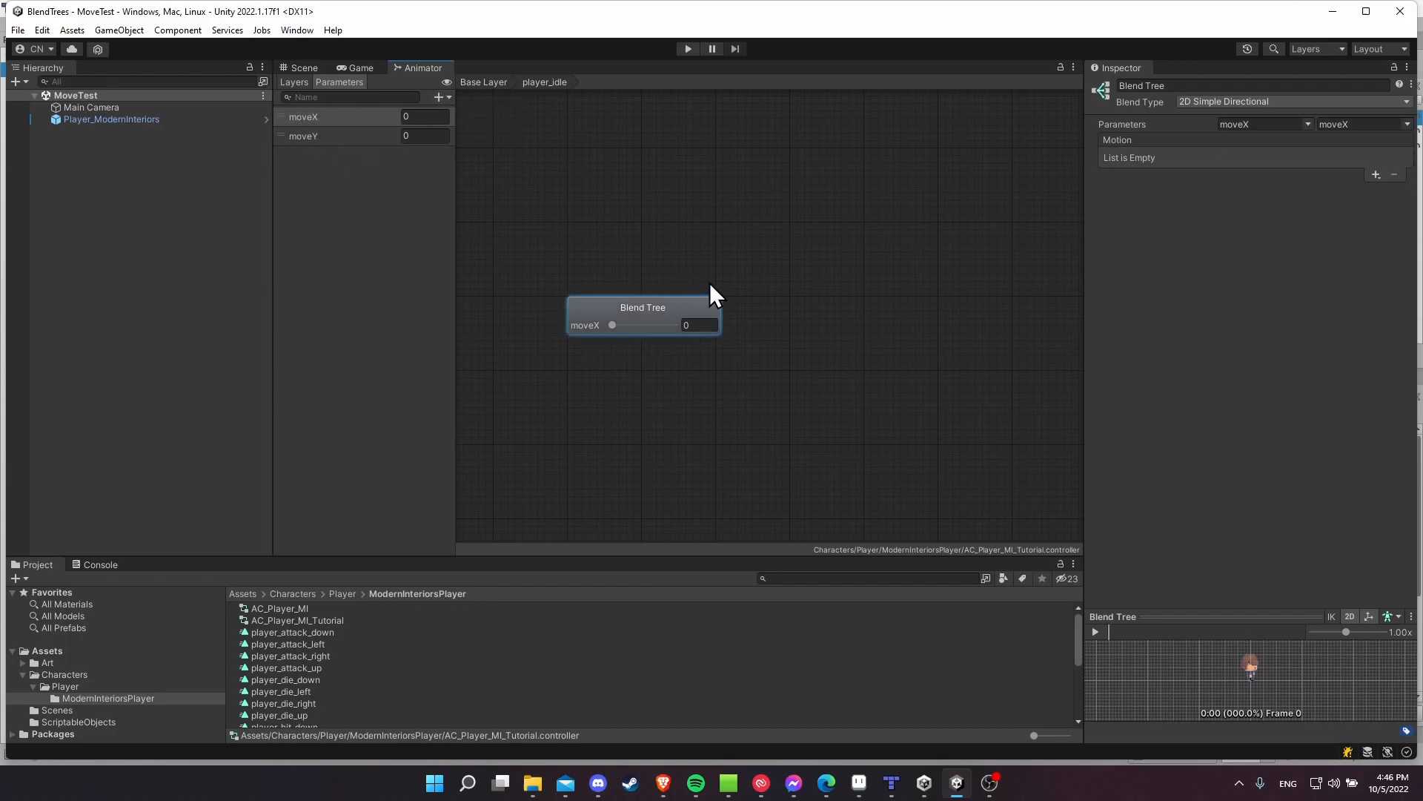
pyautogui.moveTo(1407, 127)
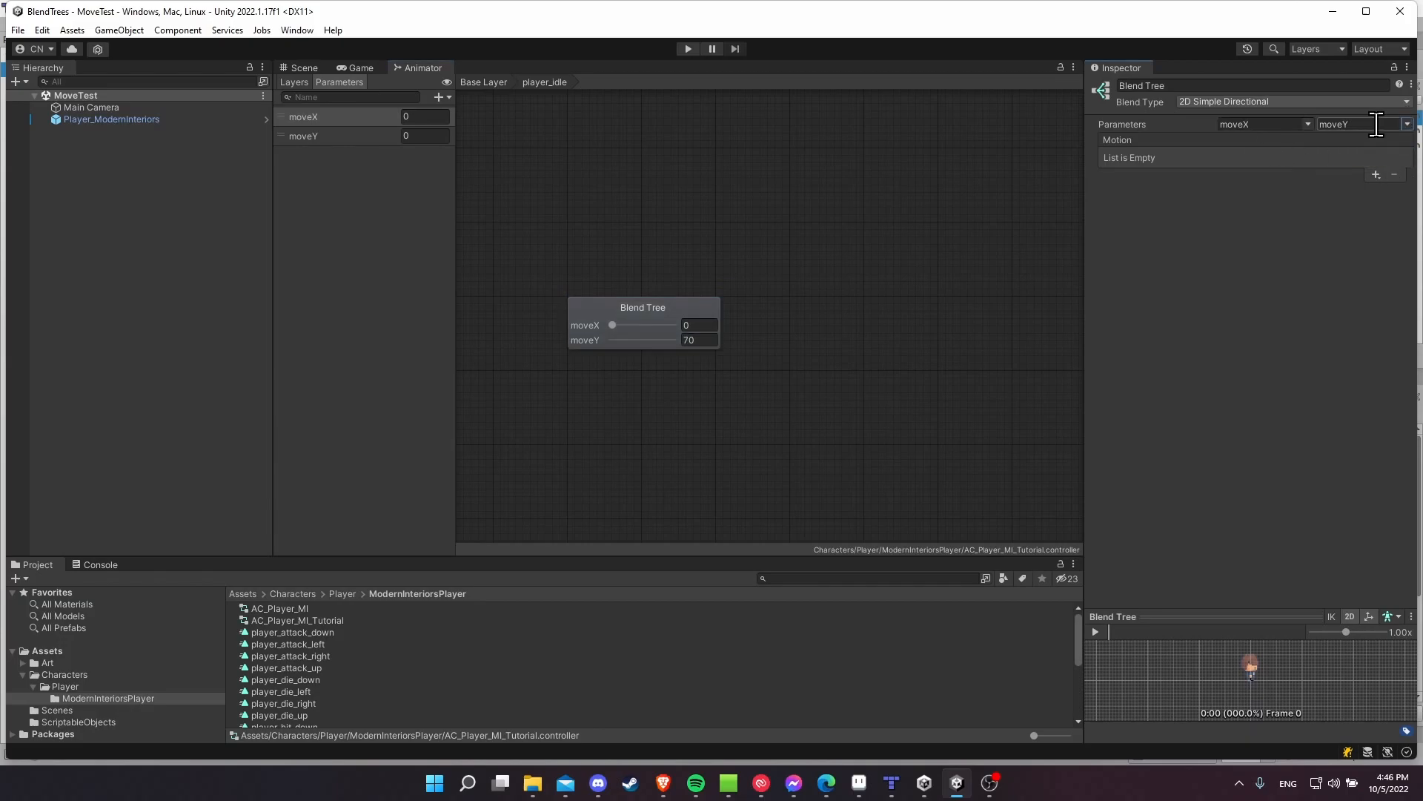
pyautogui.moveTo(1376, 173)
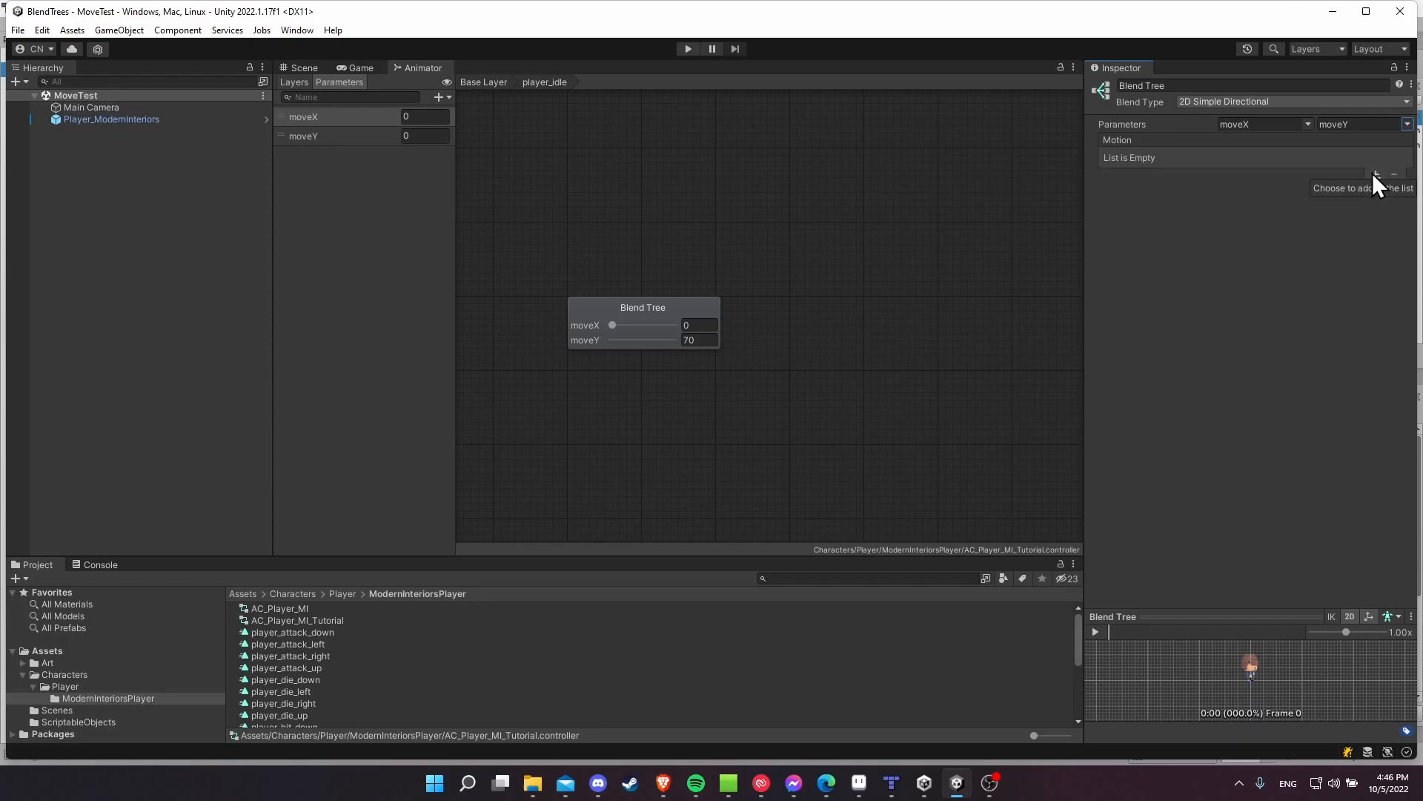
# Add empty motion fields to the idle blend tree's Motion list.
pyautogui.click(1376, 175)
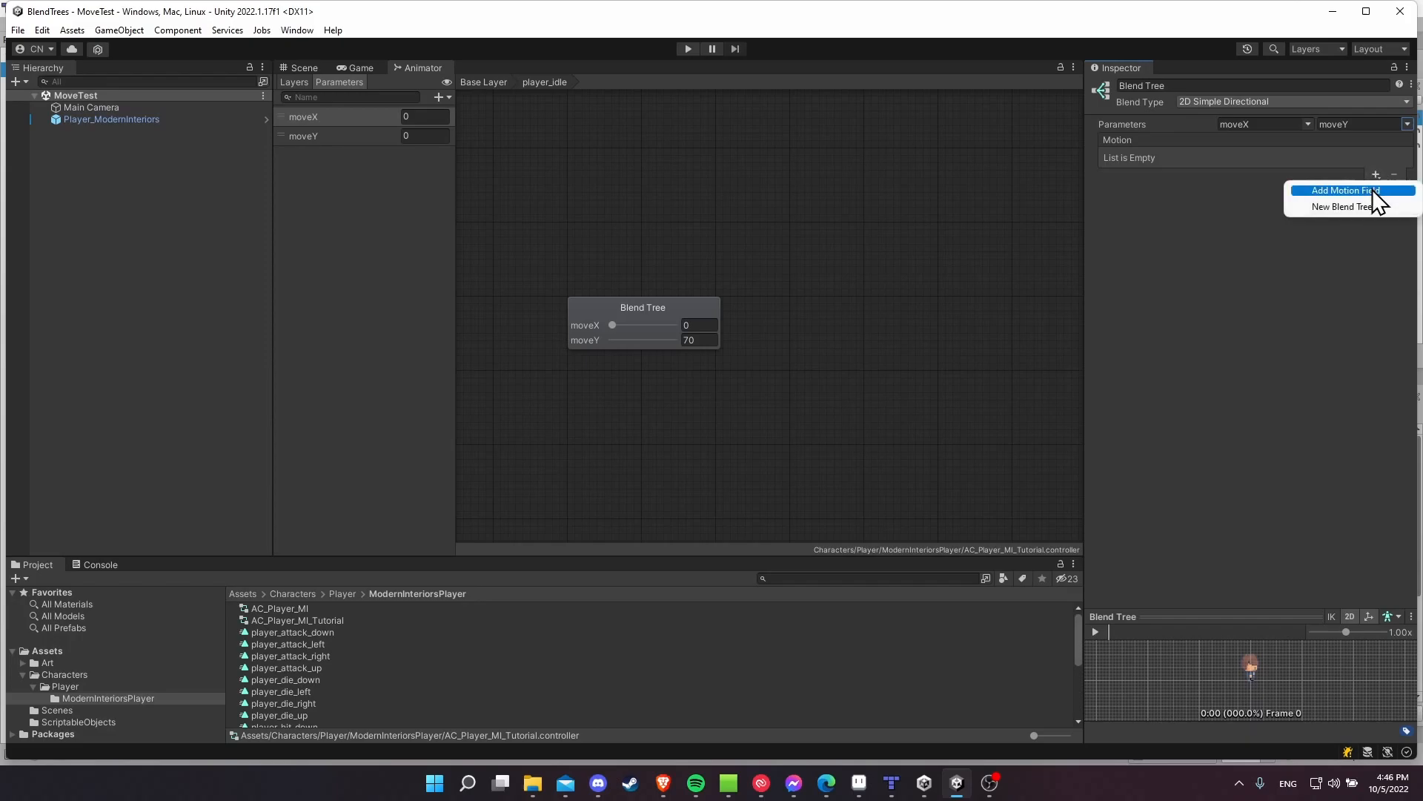
pyautogui.moveTo(1352, 190)
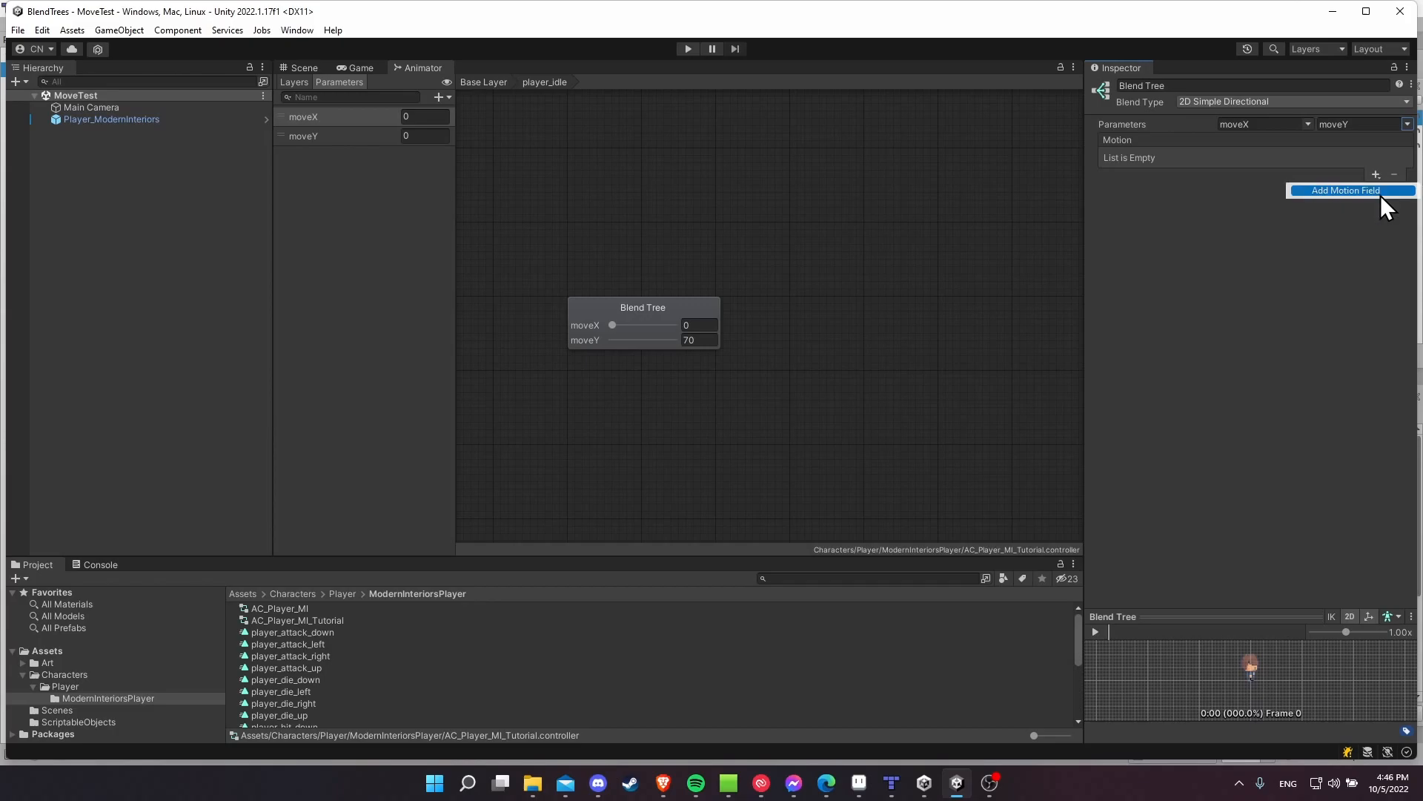
pyautogui.click(1346, 189)
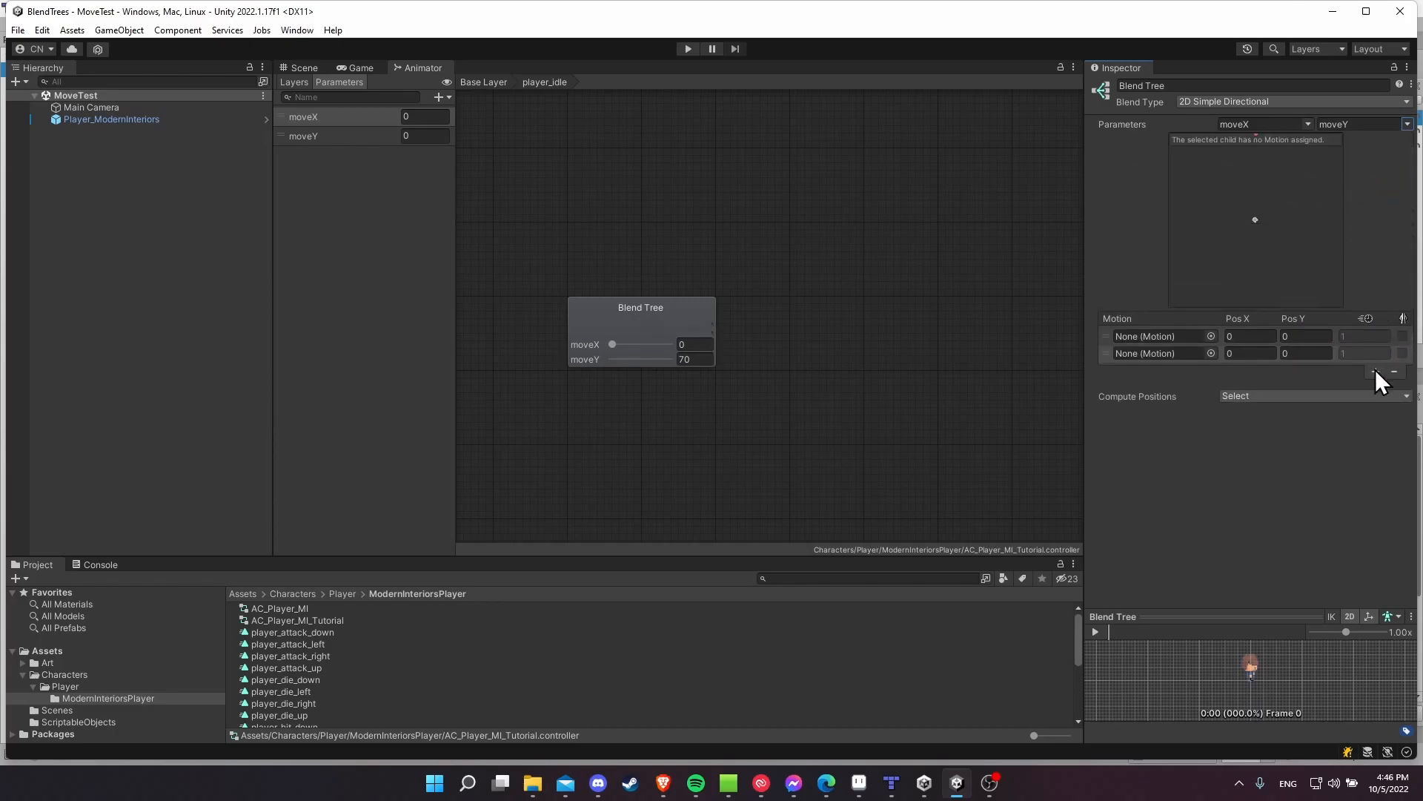
pyautogui.click(1376, 371)
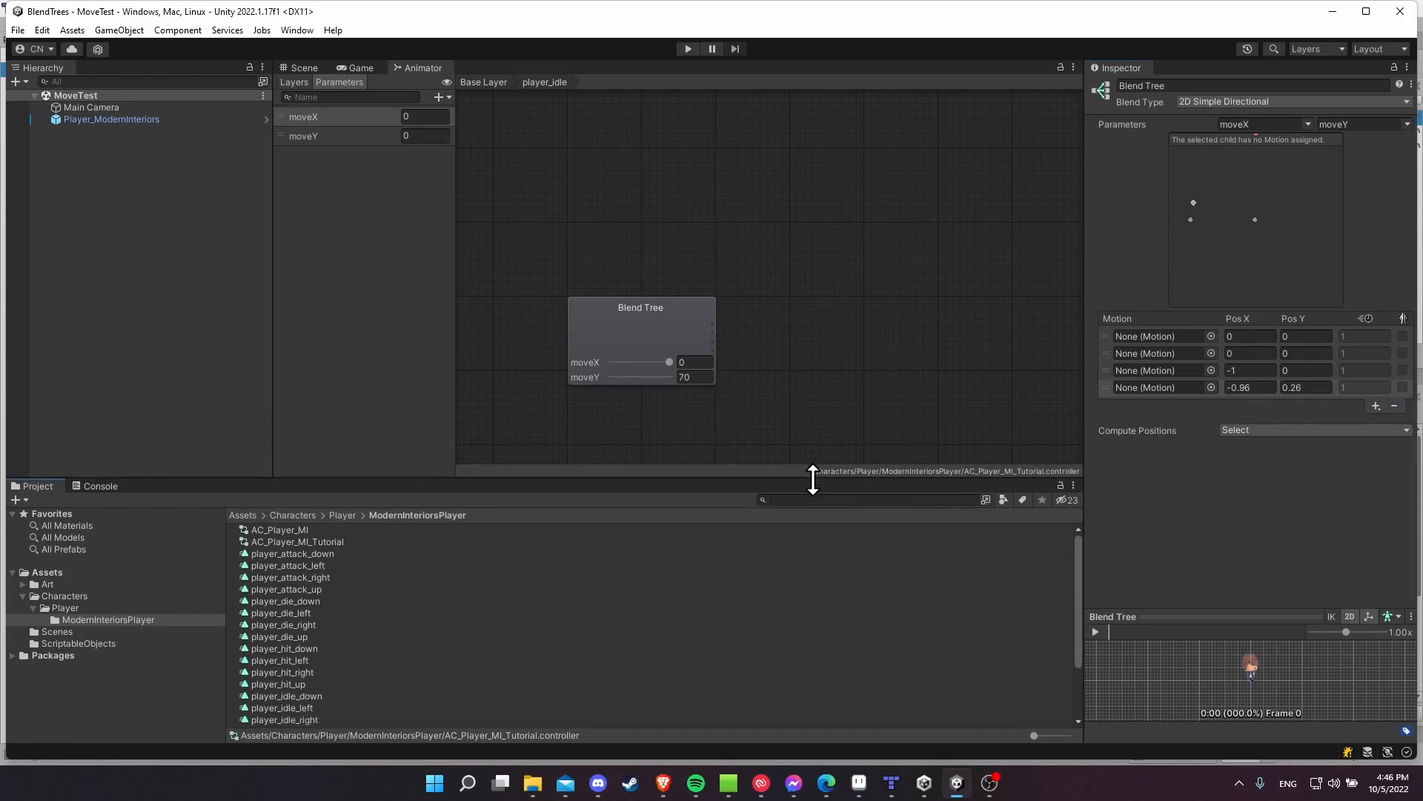
pyautogui.moveTo(1062, 447)
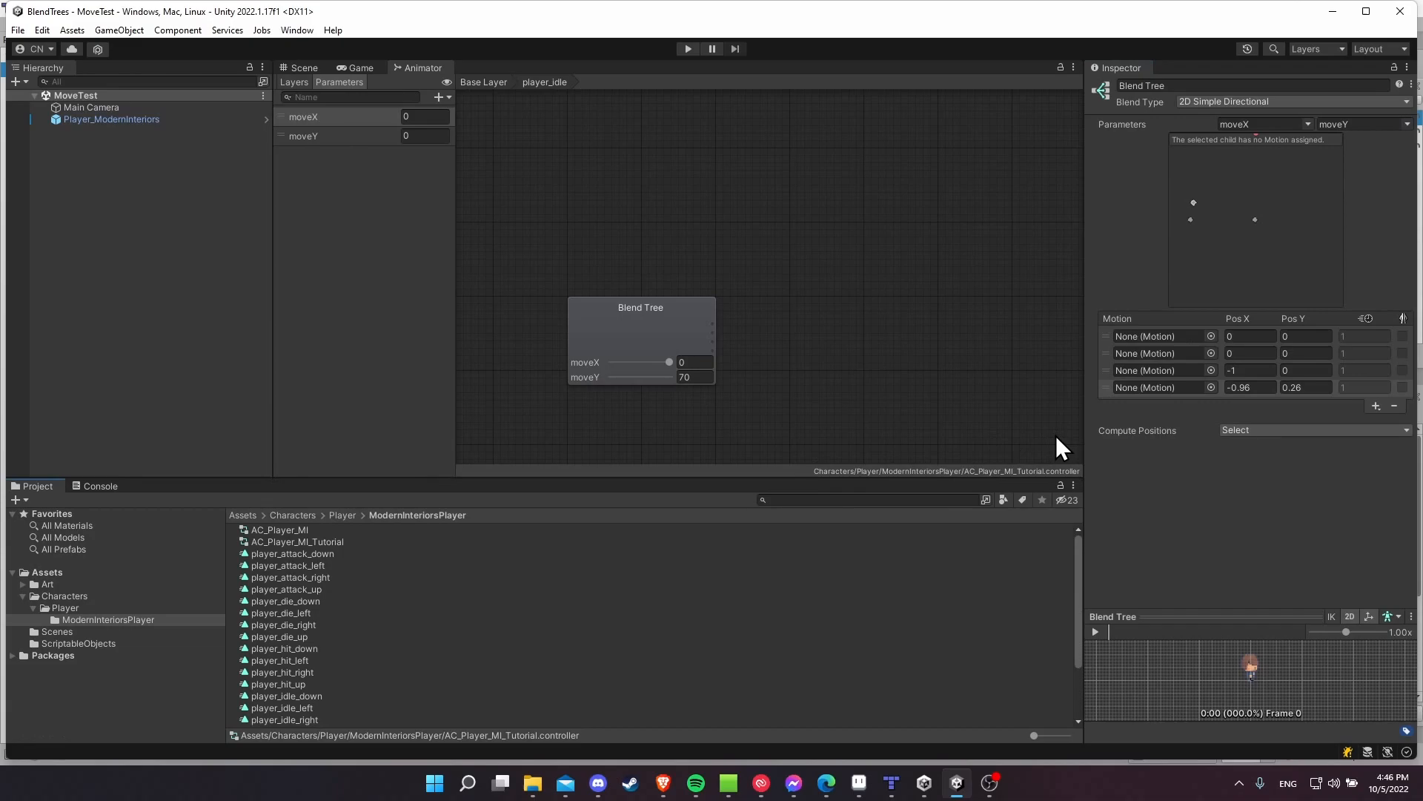
pyautogui.moveTo(574, 624)
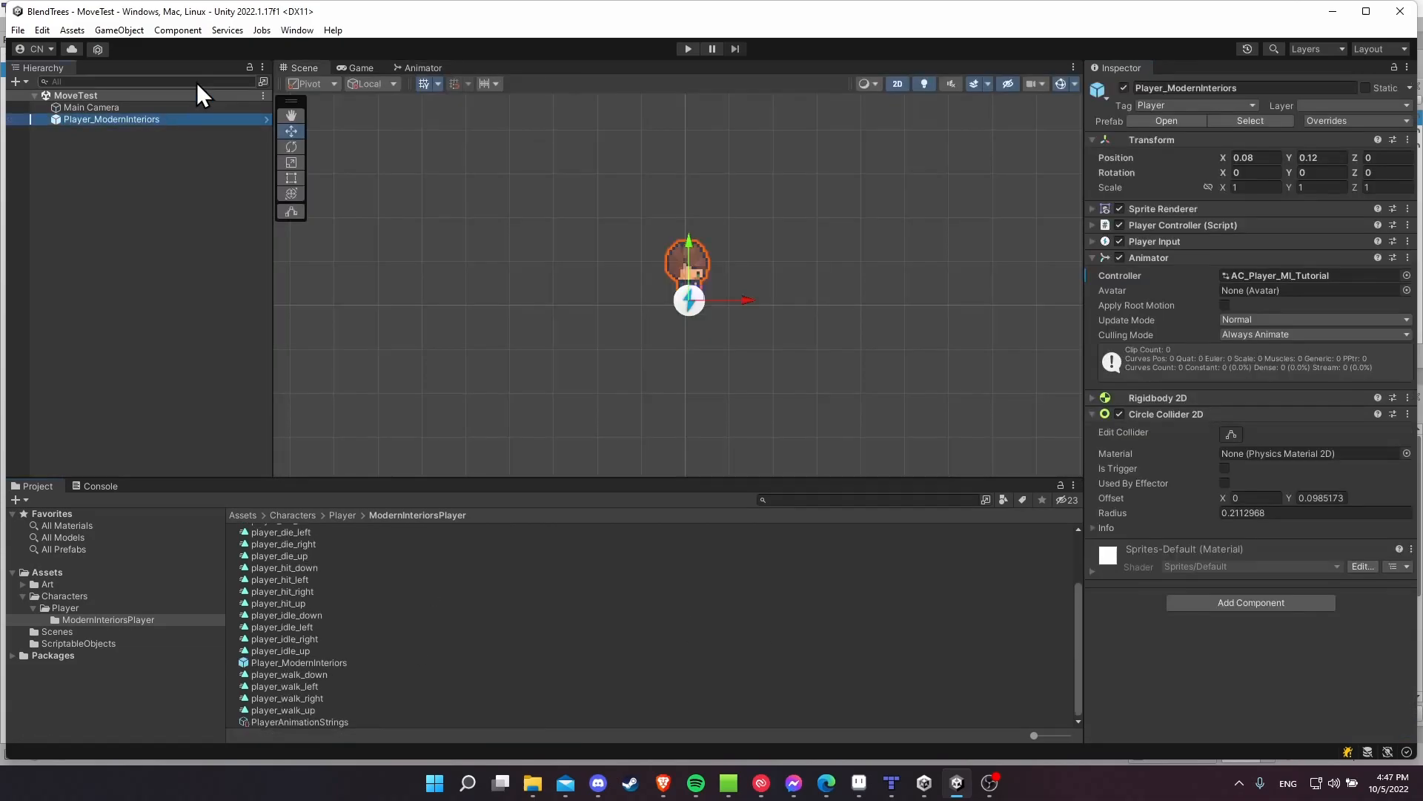
# View the player_walk_right clip in the Animation window, then close its timeline.
pyautogui.click(297, 30)
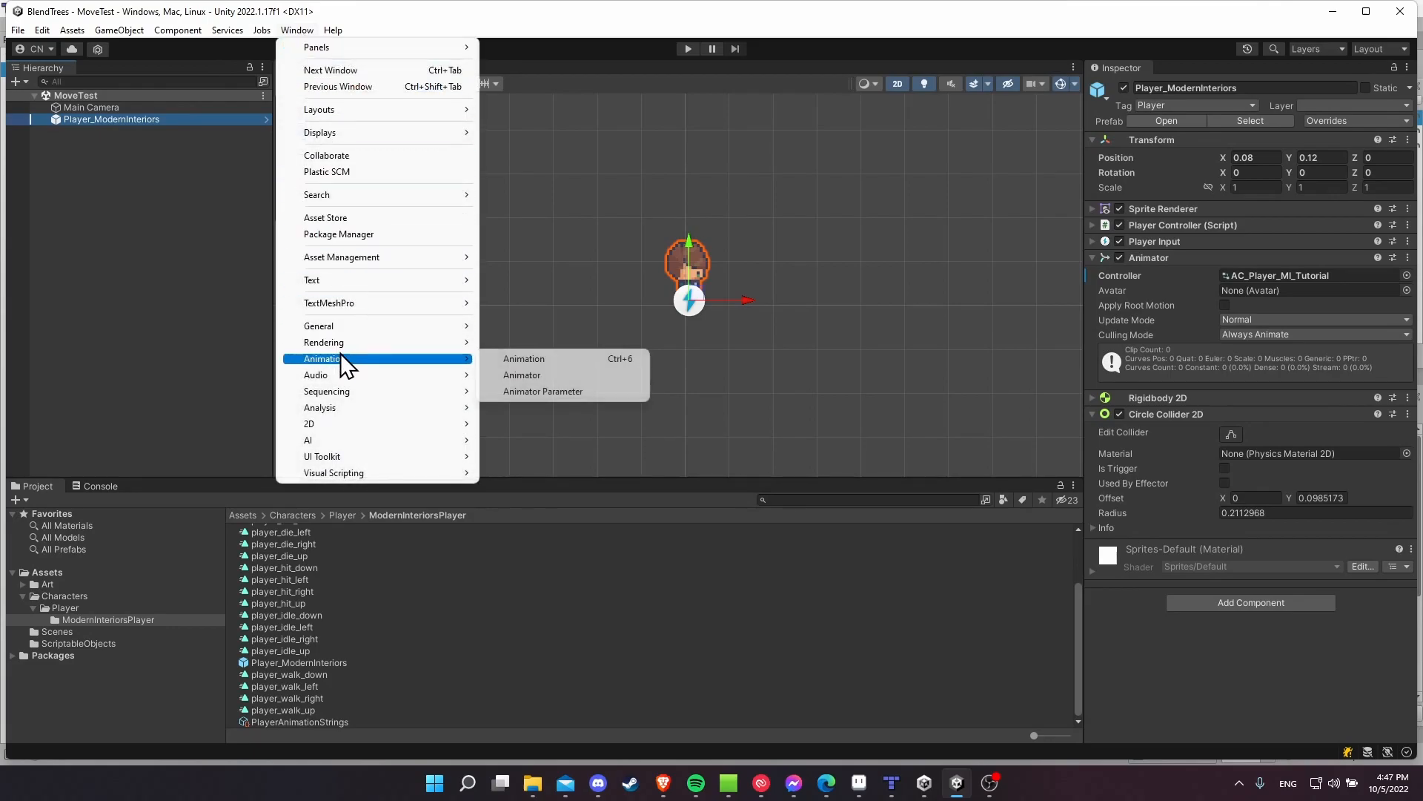
pyautogui.click(523, 357)
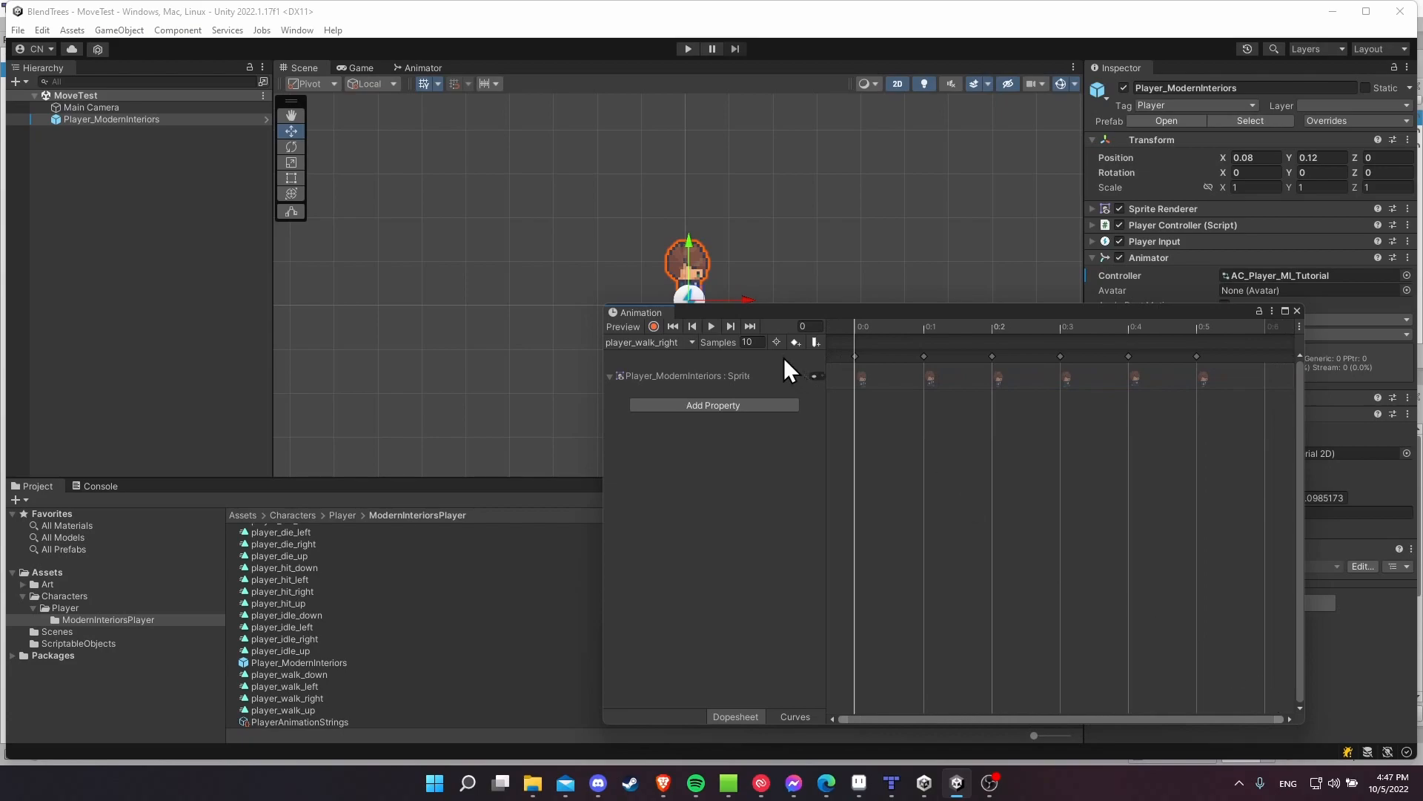
pyautogui.moveTo(711, 326)
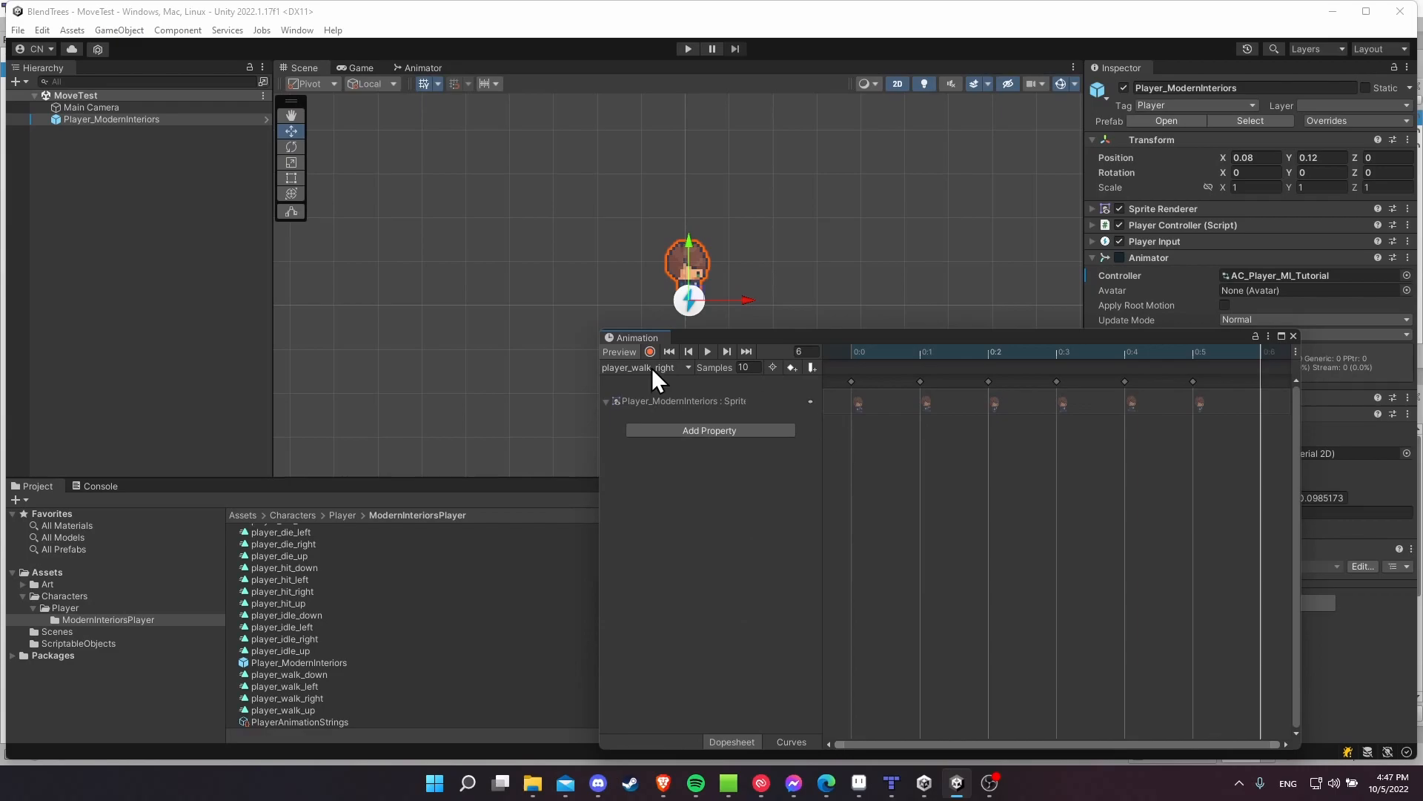
pyautogui.moveTo(687, 381)
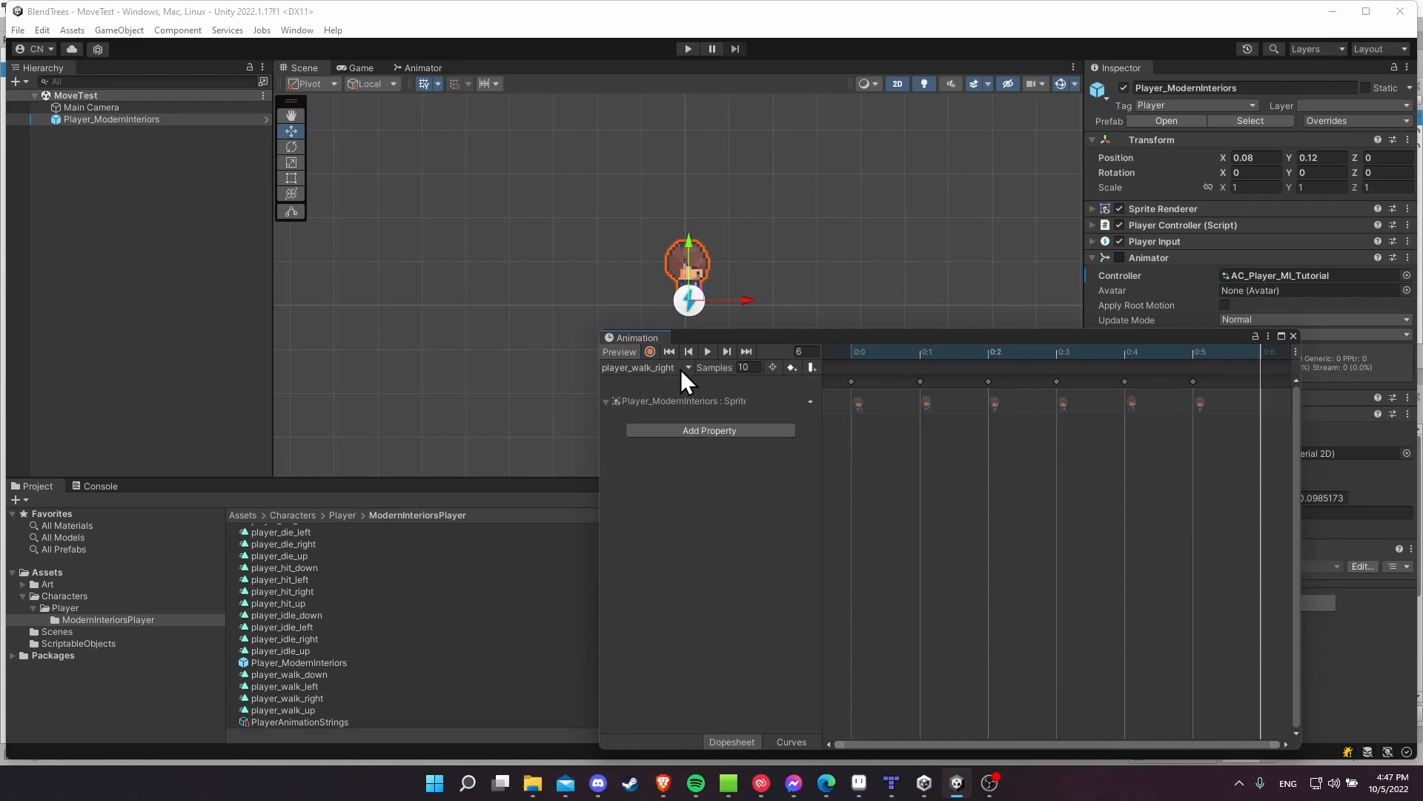
pyautogui.moveTo(1300, 350)
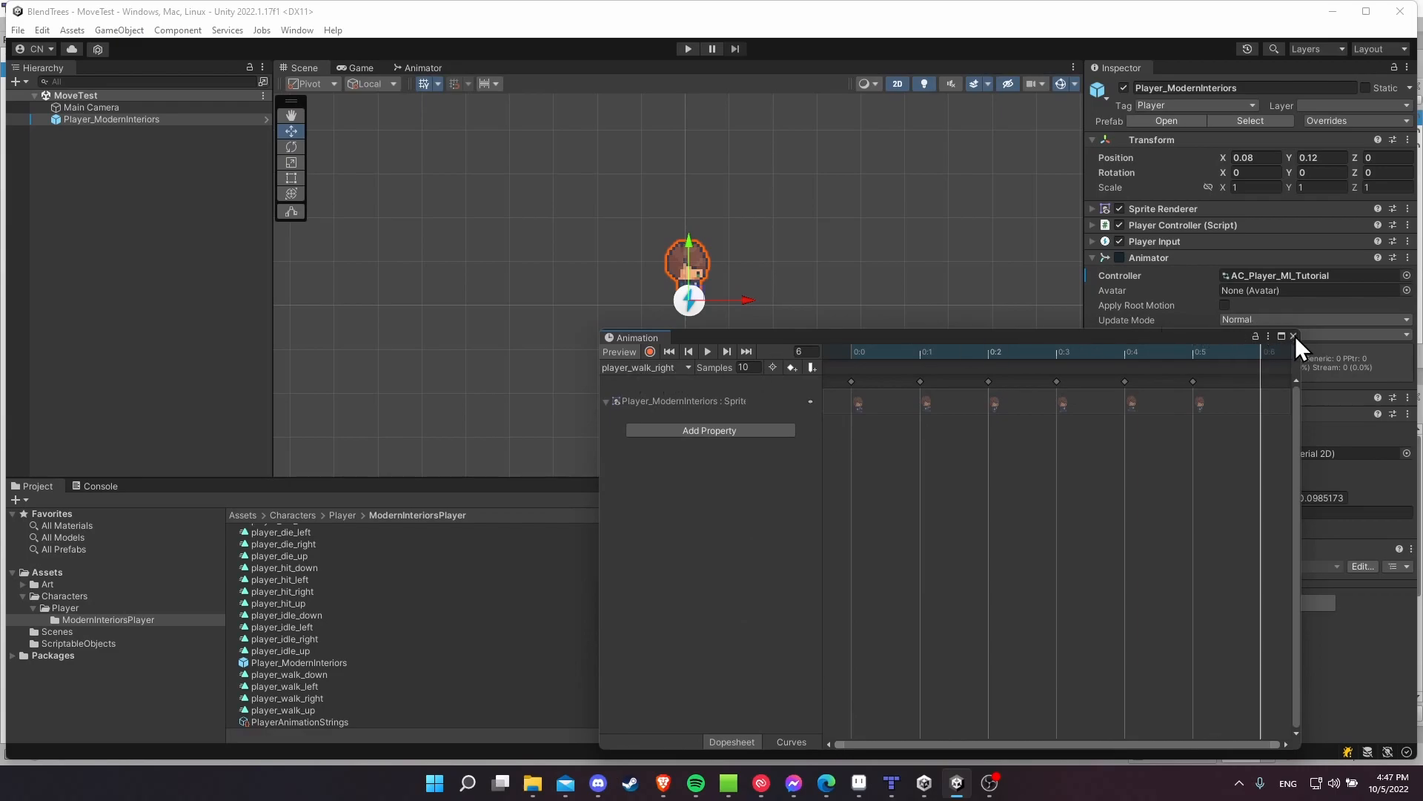
pyautogui.click(1293, 337)
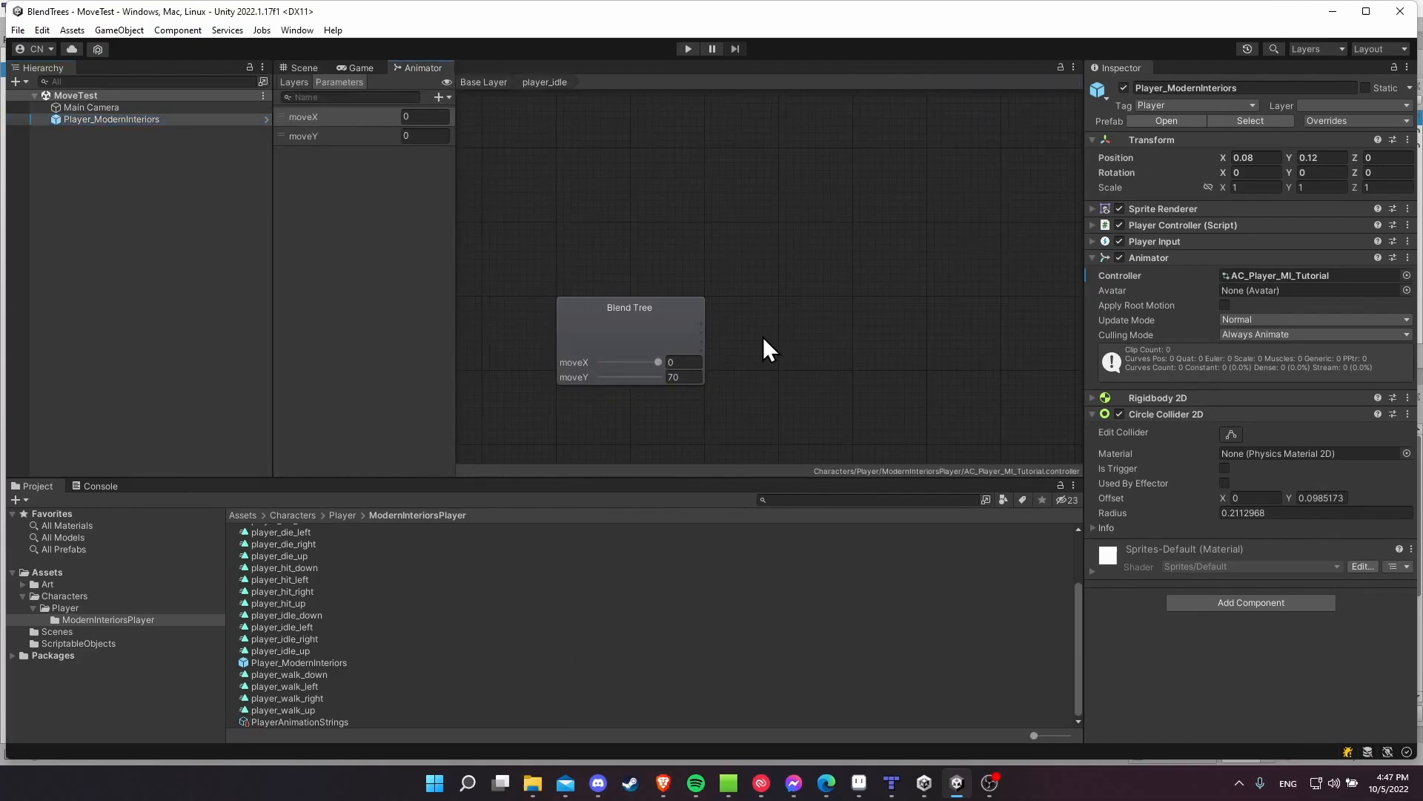
# Assign player_walk_down, left, right and up clips to the Blend Tree's four motion slots.
pyautogui.click(626, 307)
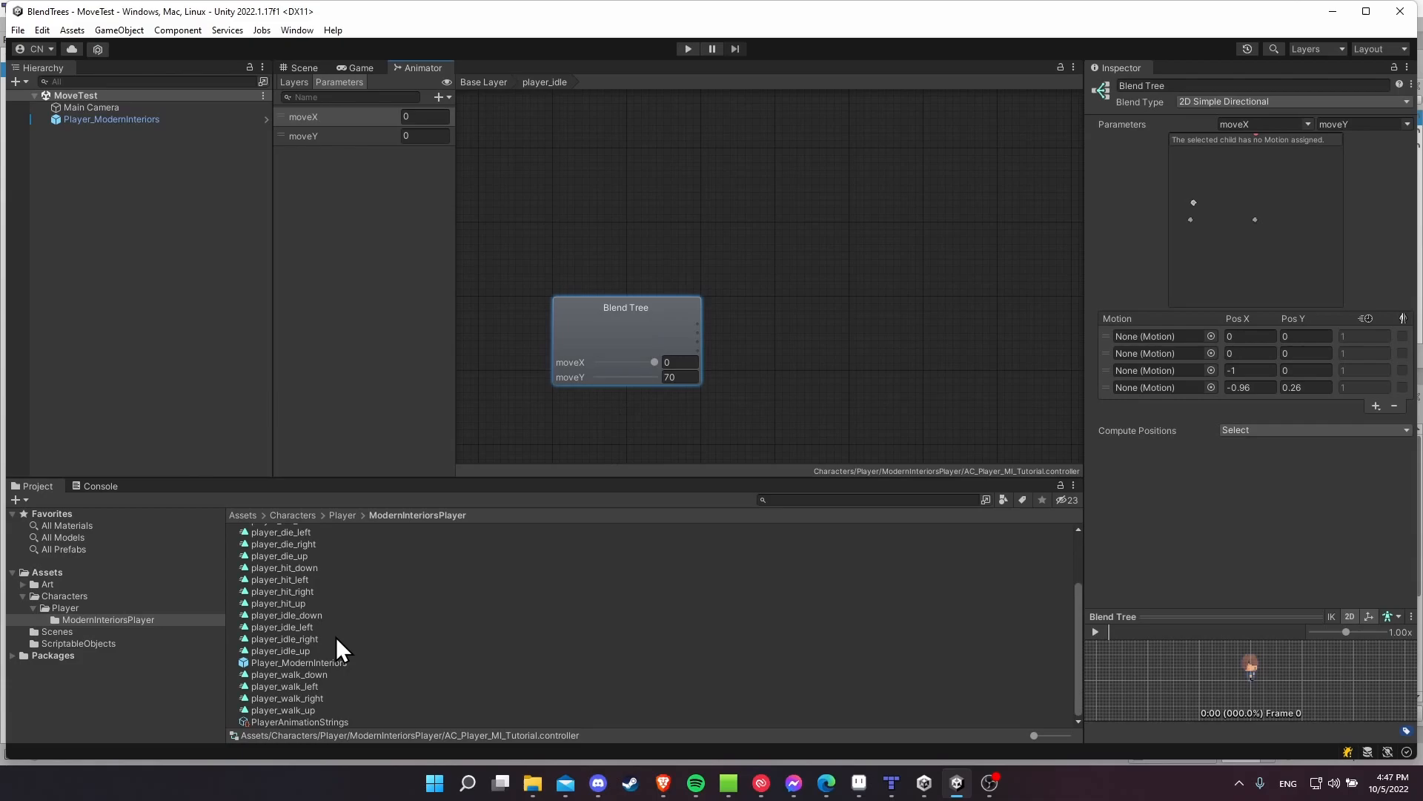
pyautogui.moveTo(329, 692)
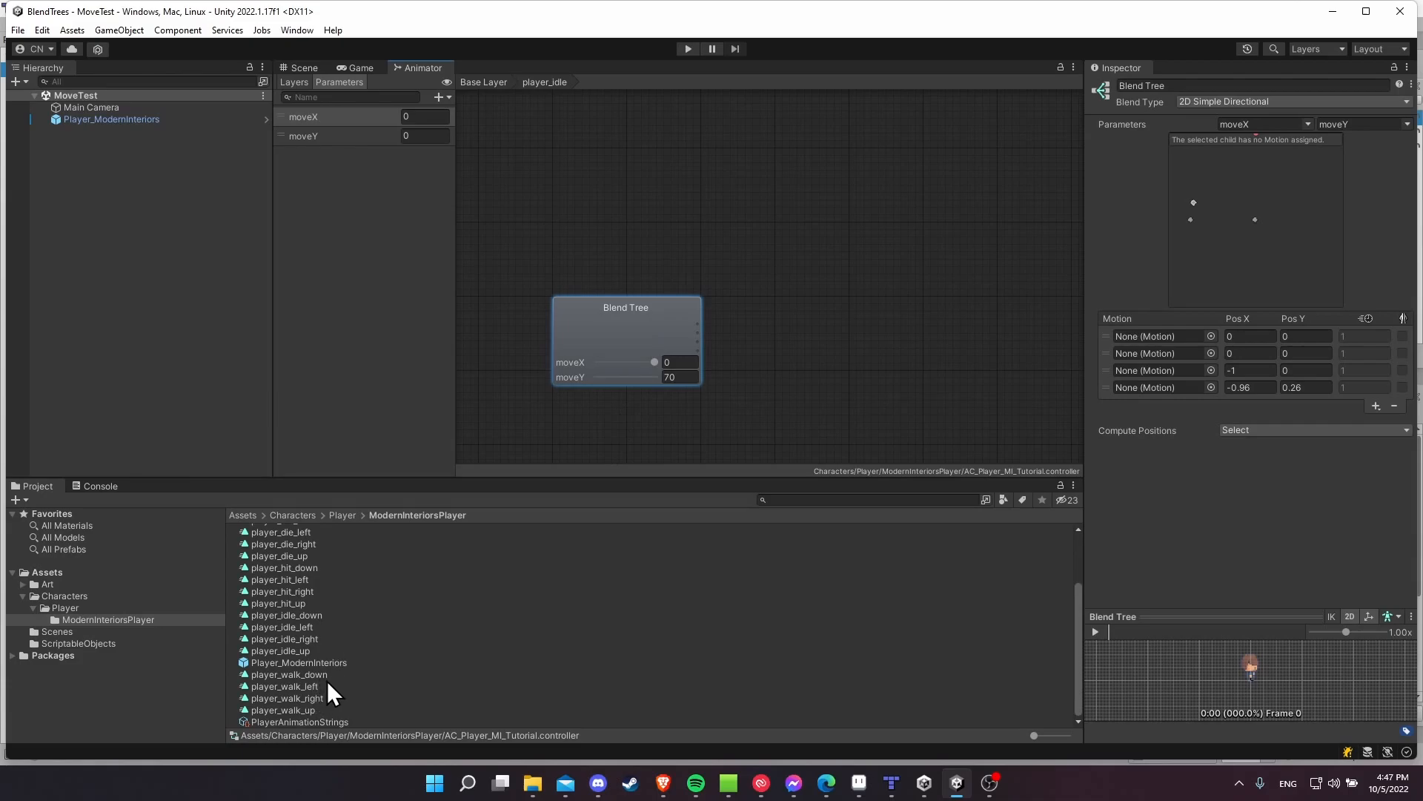
pyautogui.moveTo(335, 702)
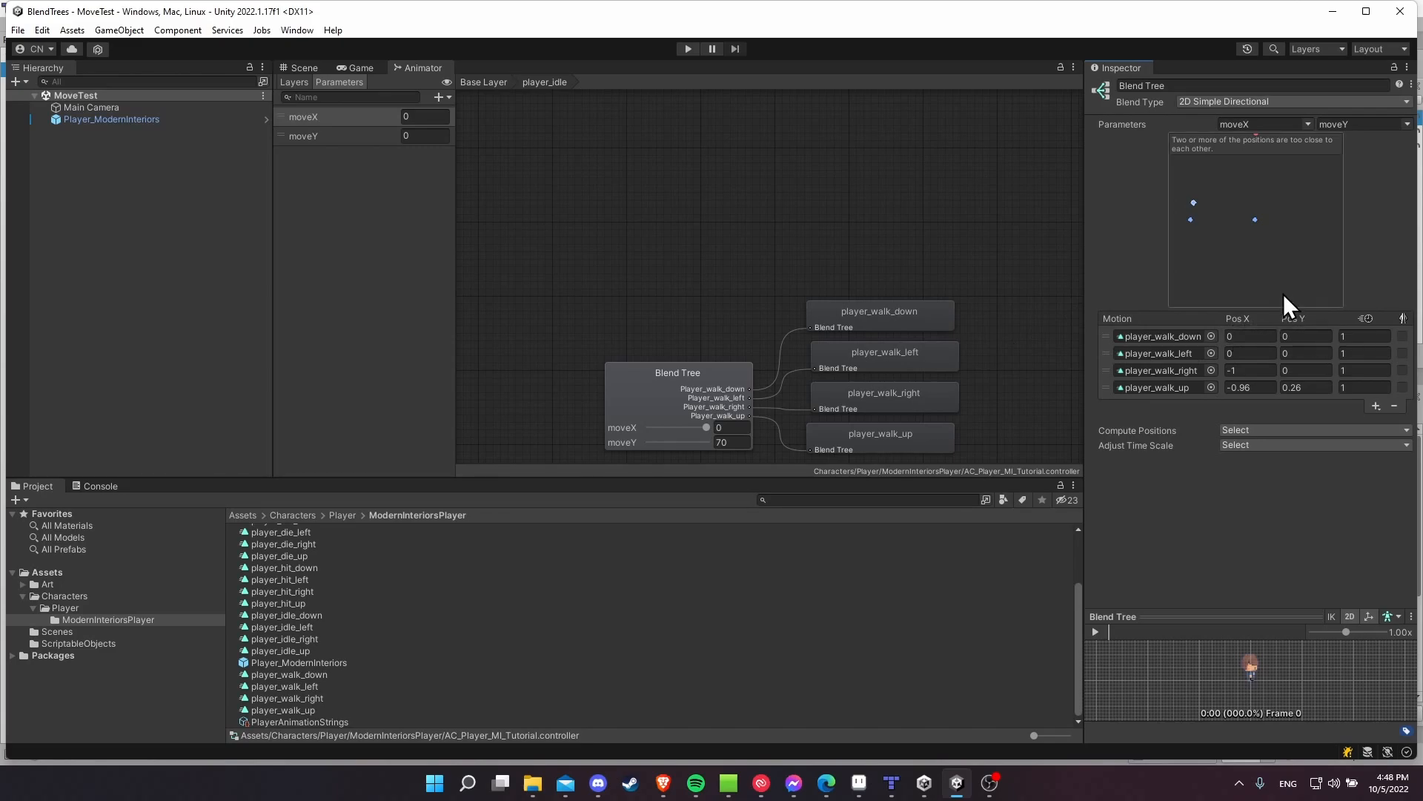
pyautogui.click(1250, 336)
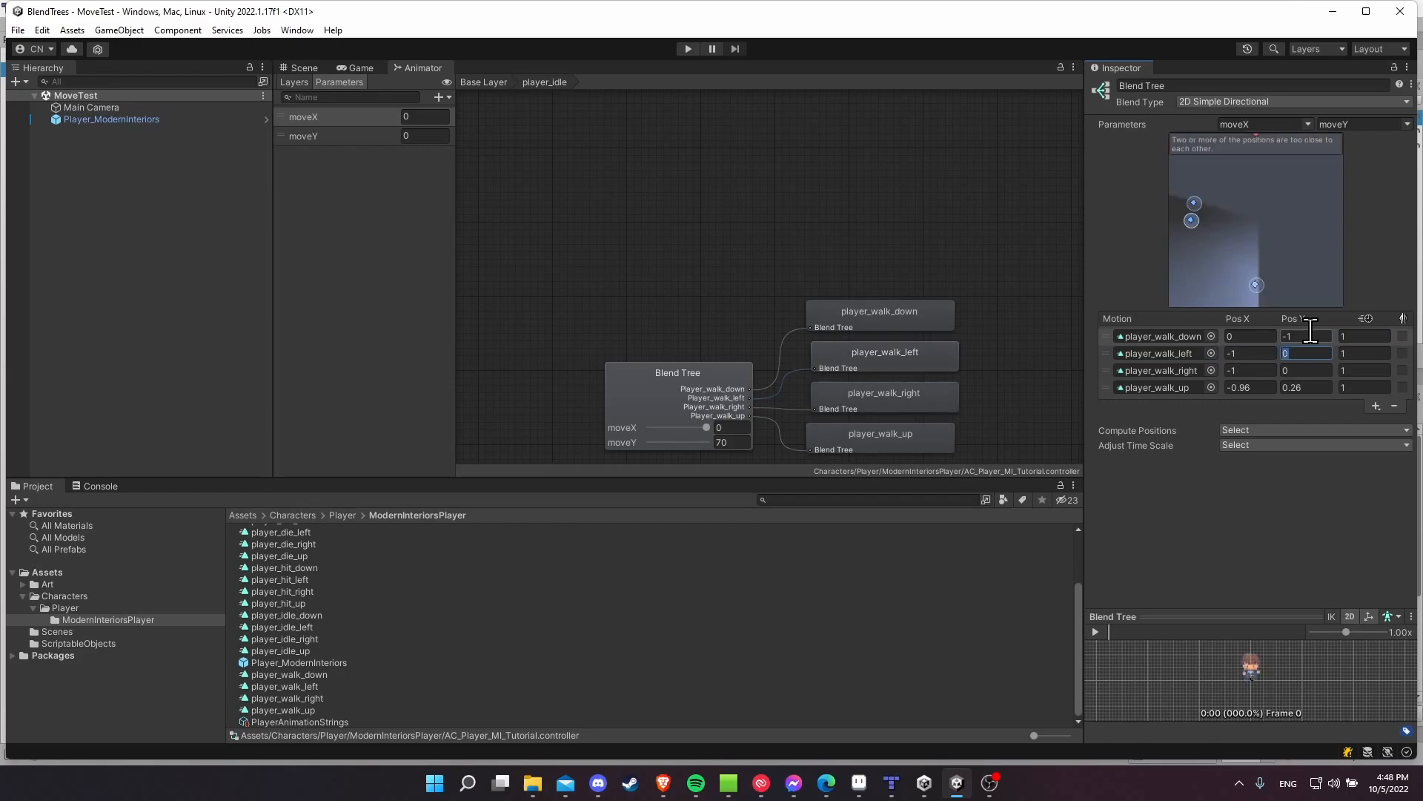
# Set blend positions: down (0,-1), left (-1,0), right (1,0), up (0,1).
pyautogui.write('1')
pyautogui.click(1252, 387)
pyautogui.write('0')
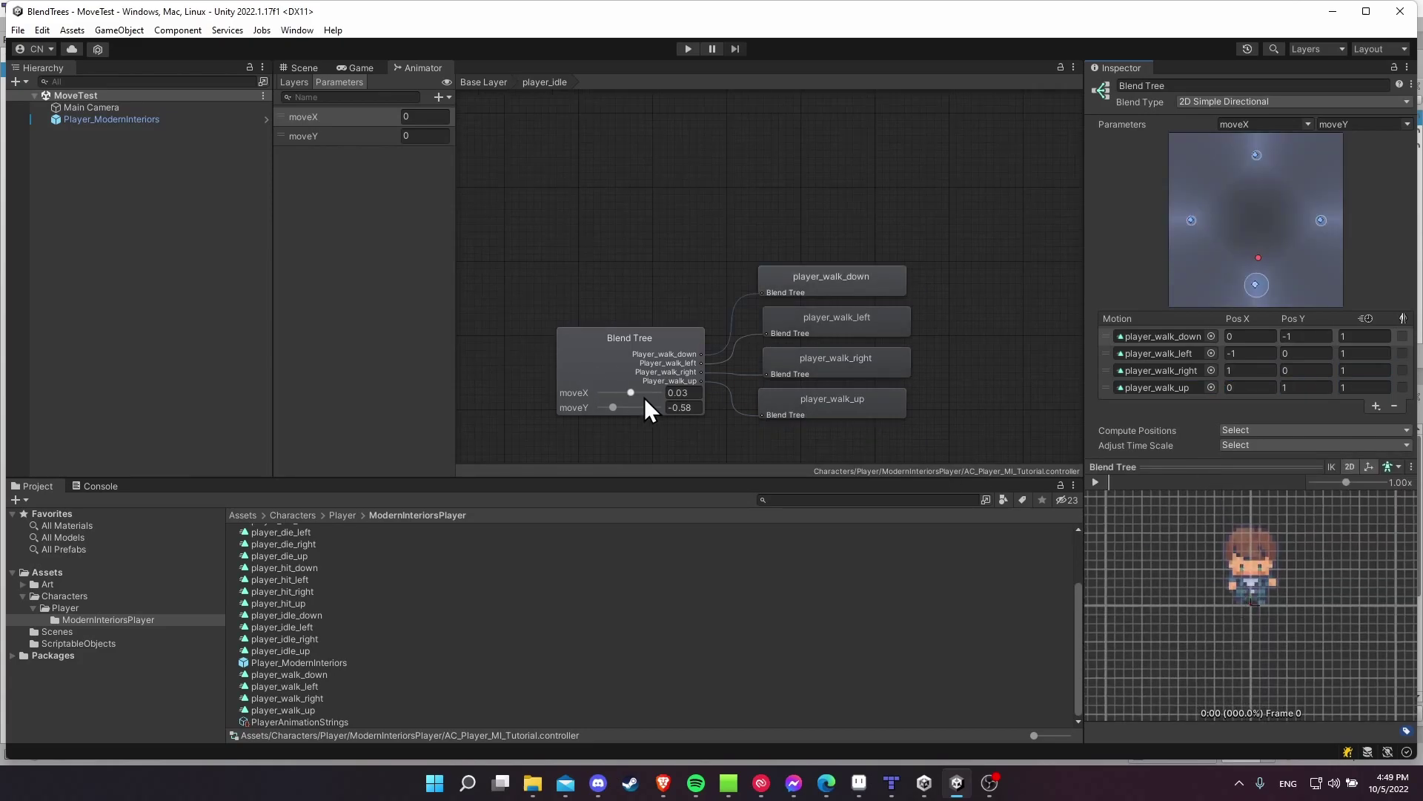
pyautogui.moveTo(636, 403)
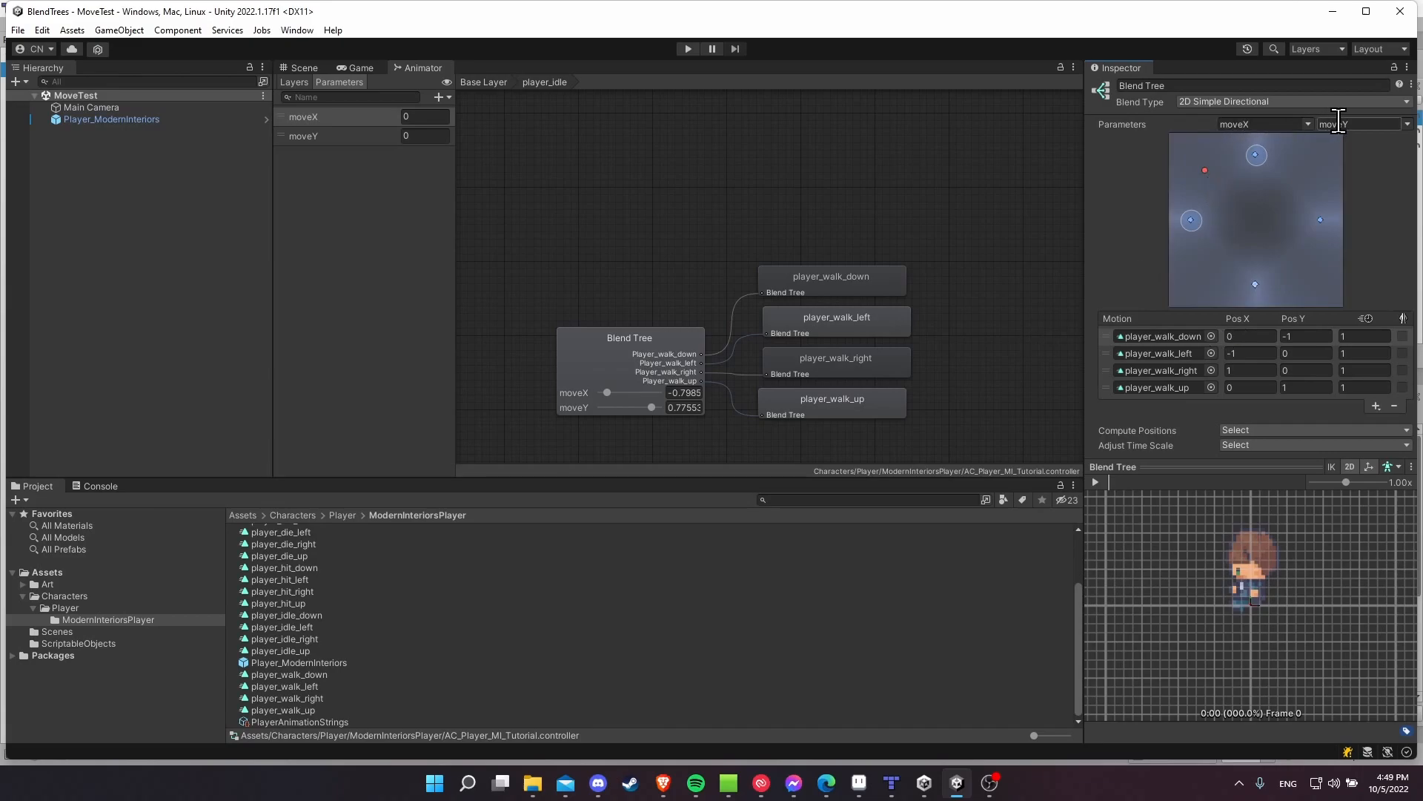
pyautogui.moveTo(1198, 188)
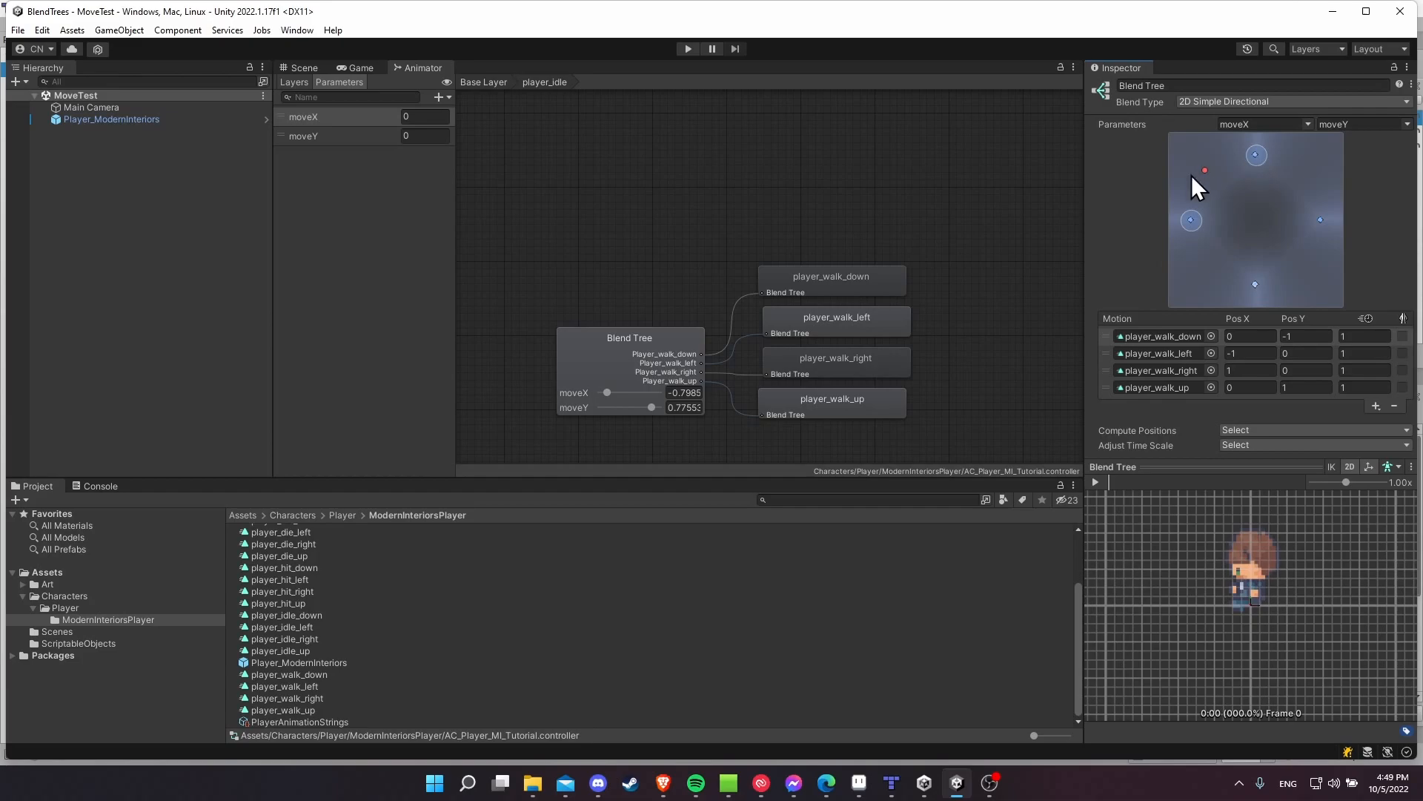
pyautogui.moveTo(1198, 227)
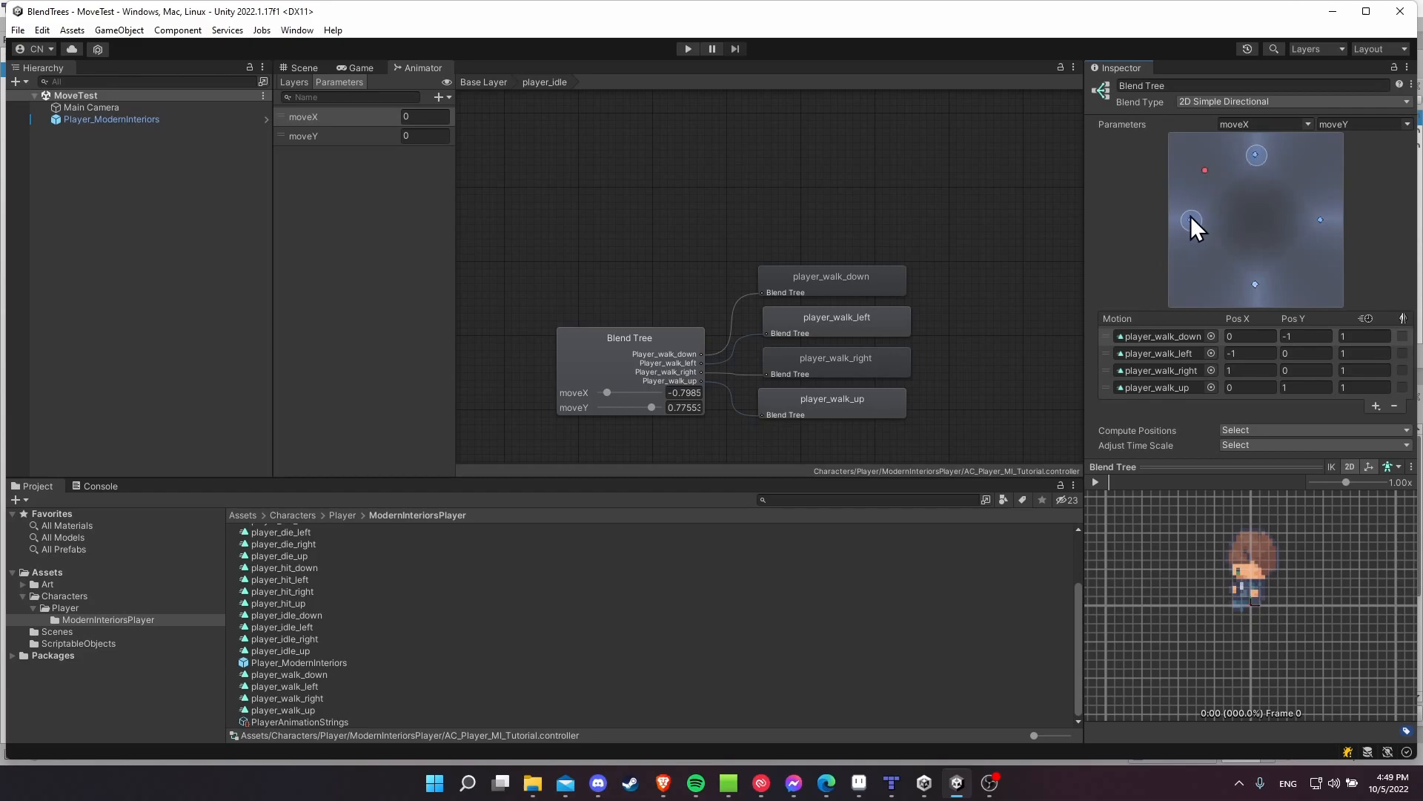
pyautogui.moveTo(1325, 321)
pyautogui.write('.1')
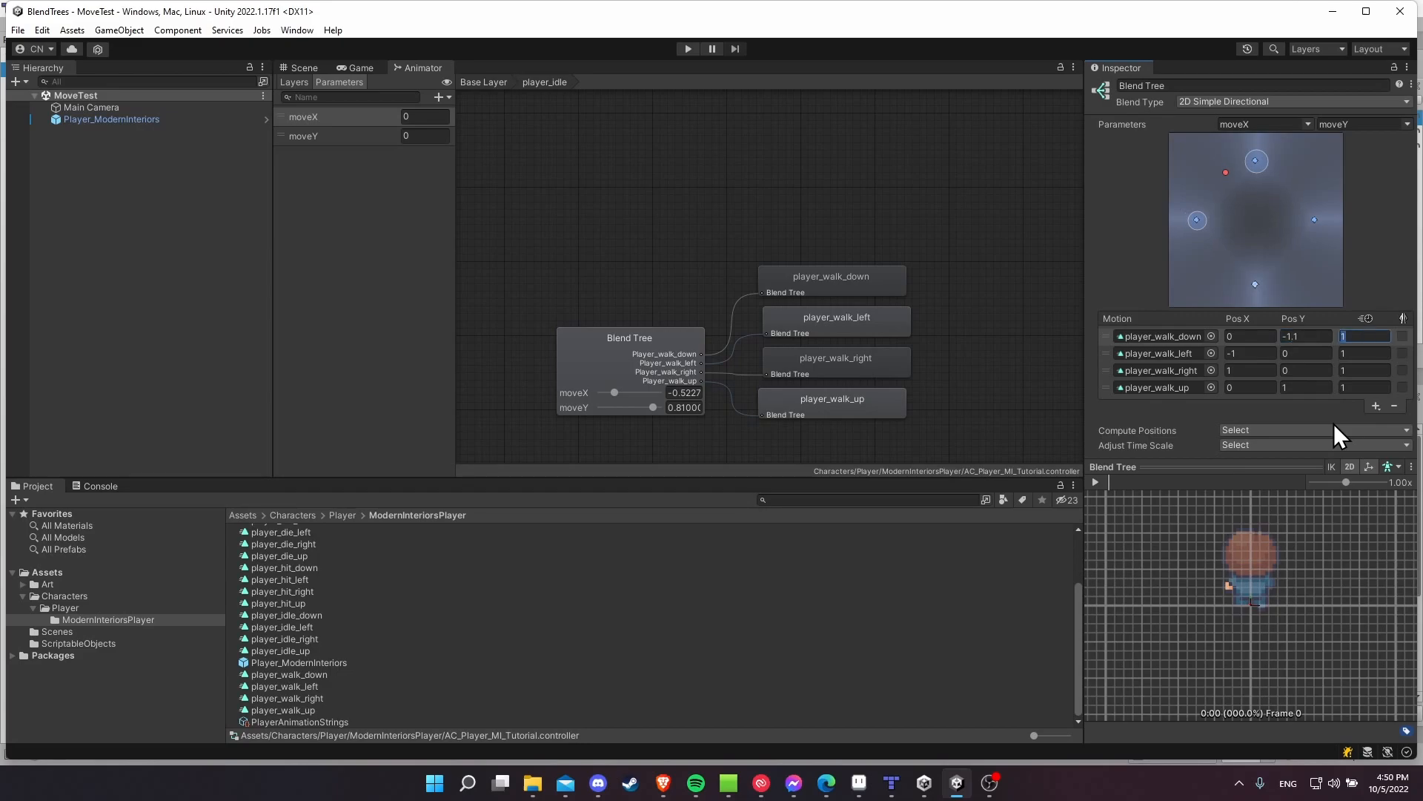
pyautogui.moveTo(1312, 341)
pyautogui.write('.1')
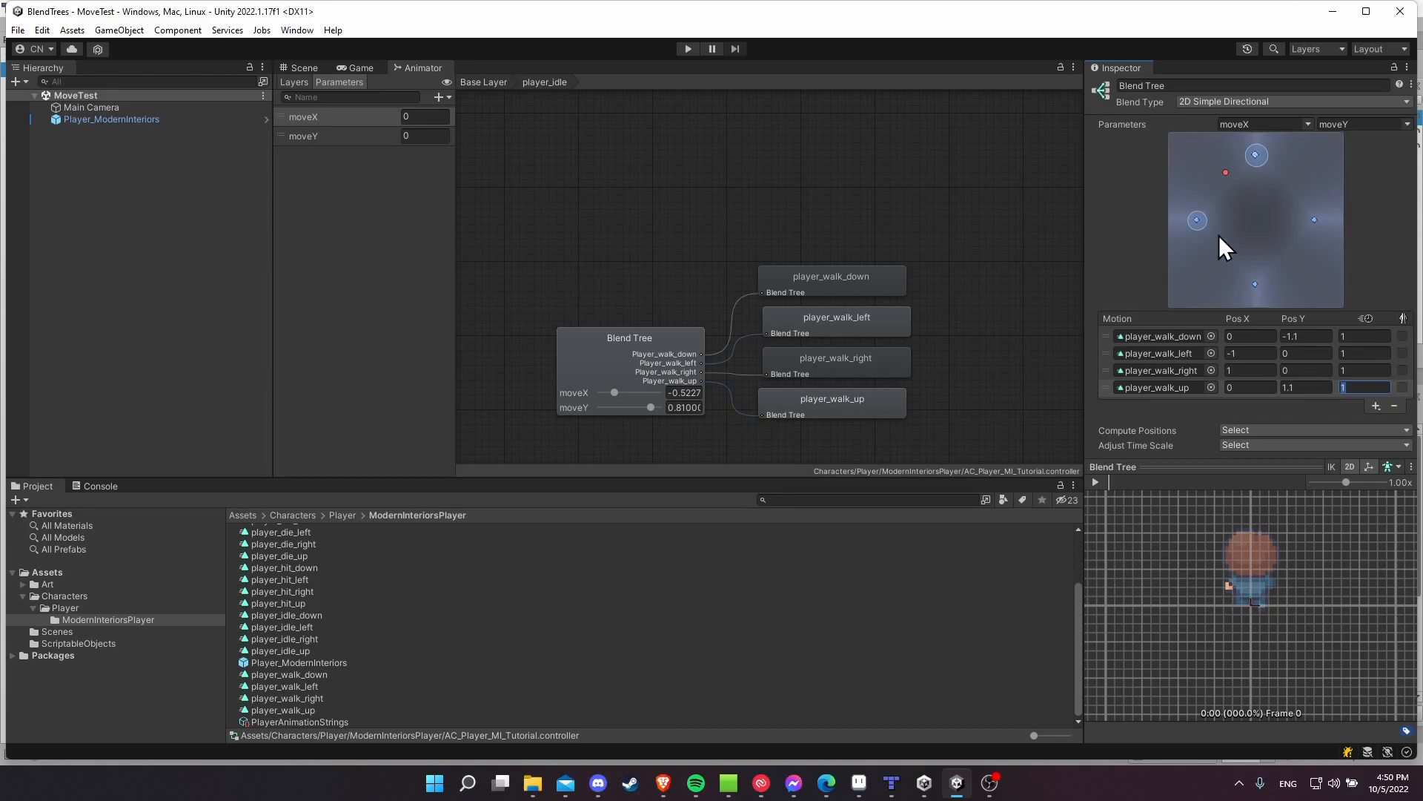
pyautogui.moveTo(1227, 184)
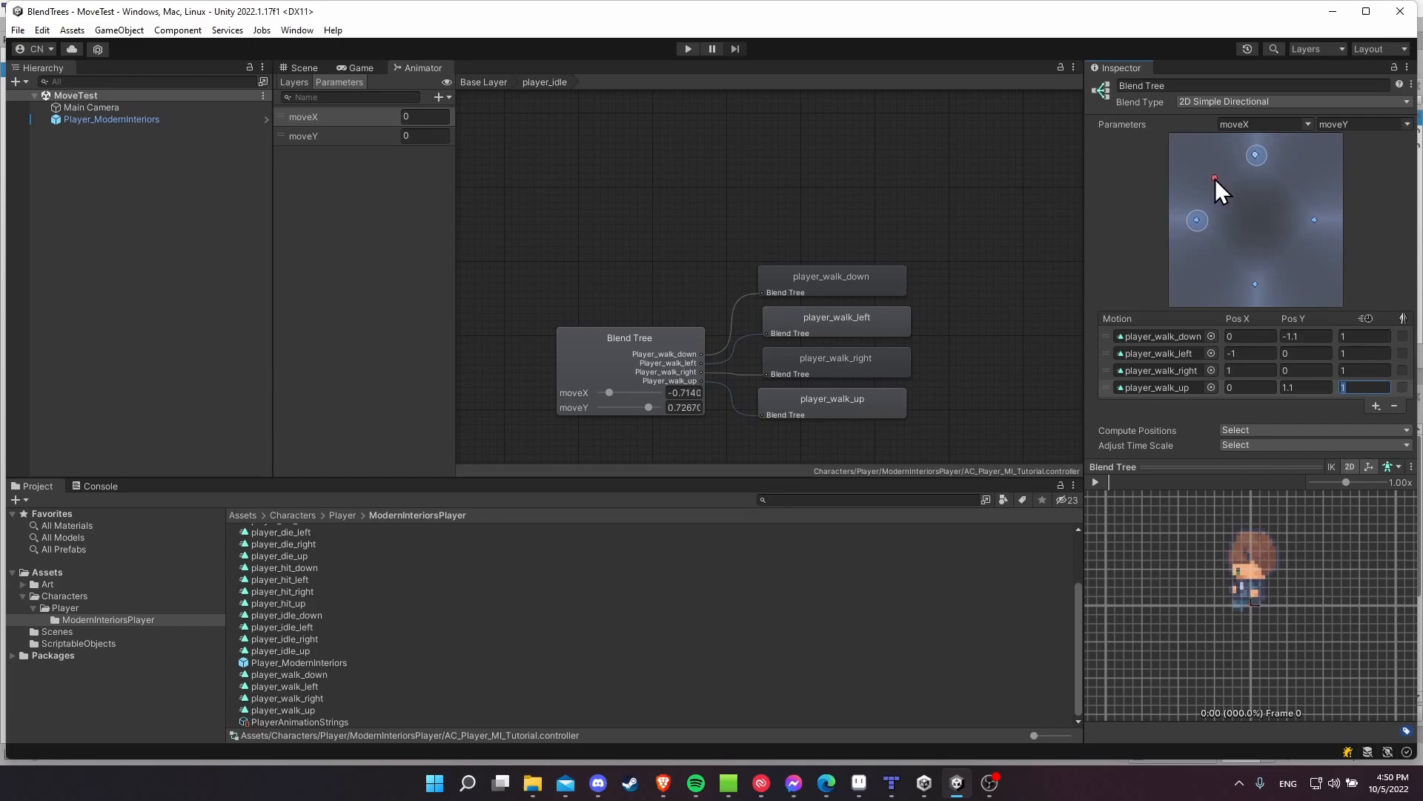
pyautogui.moveTo(1259, 166)
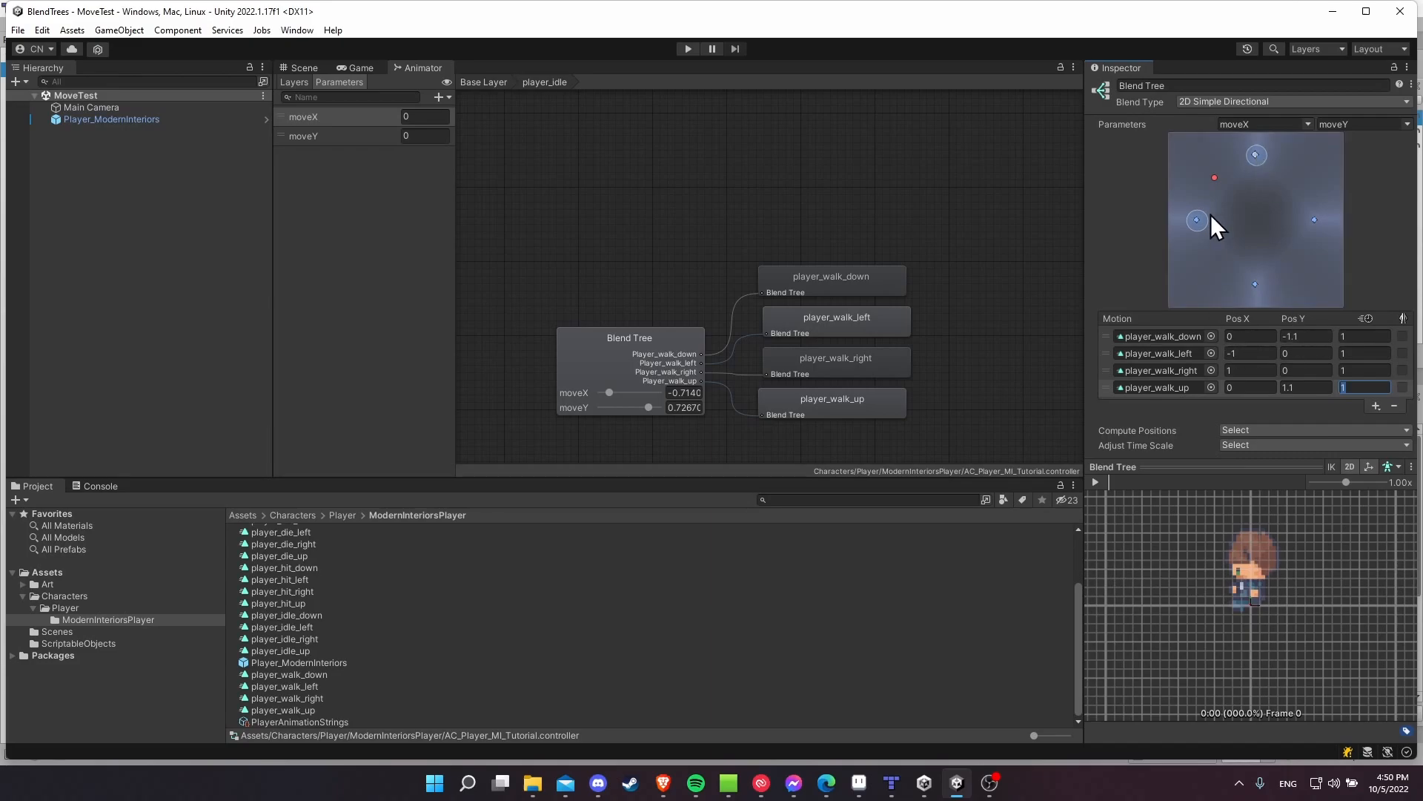
pyautogui.moveTo(1204, 388)
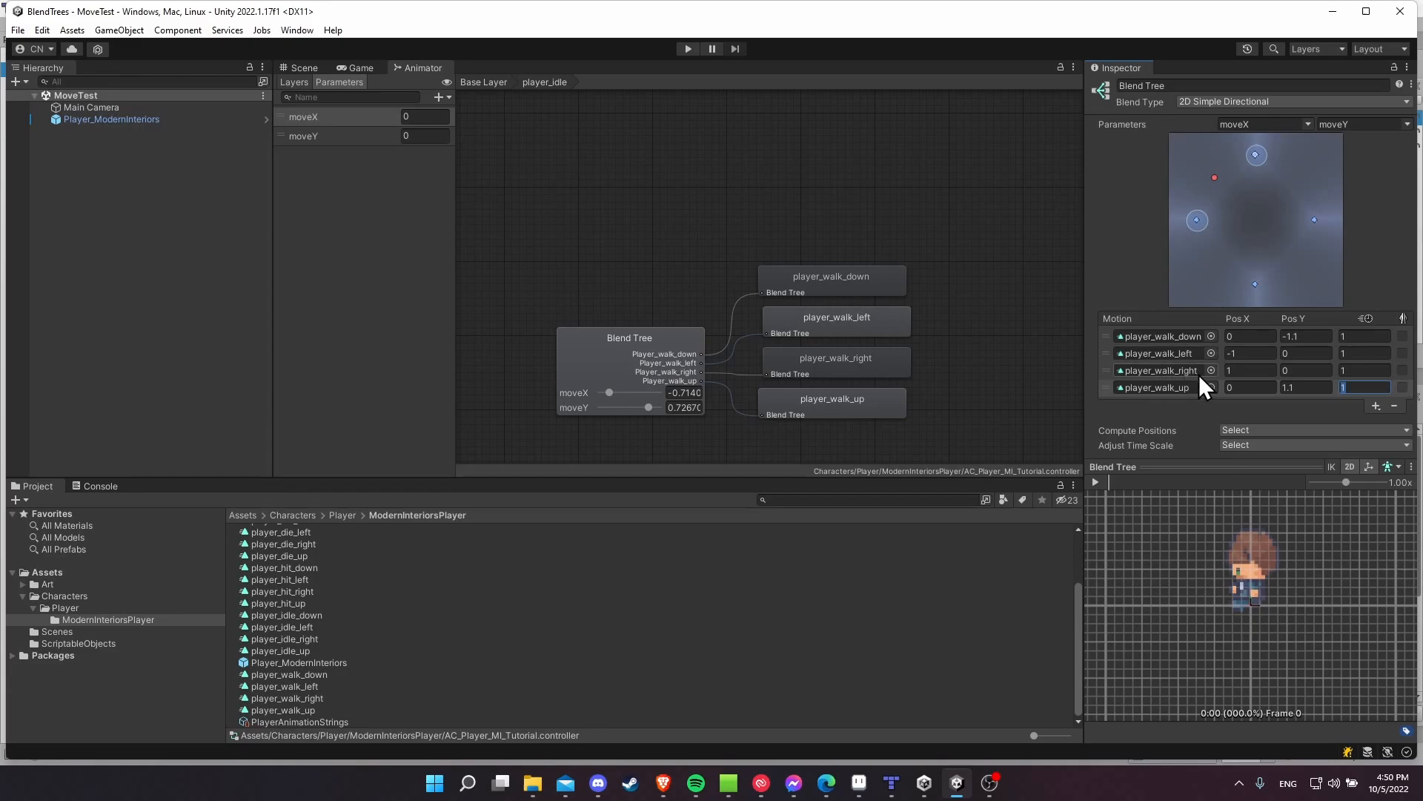
pyautogui.moveTo(1141, 377)
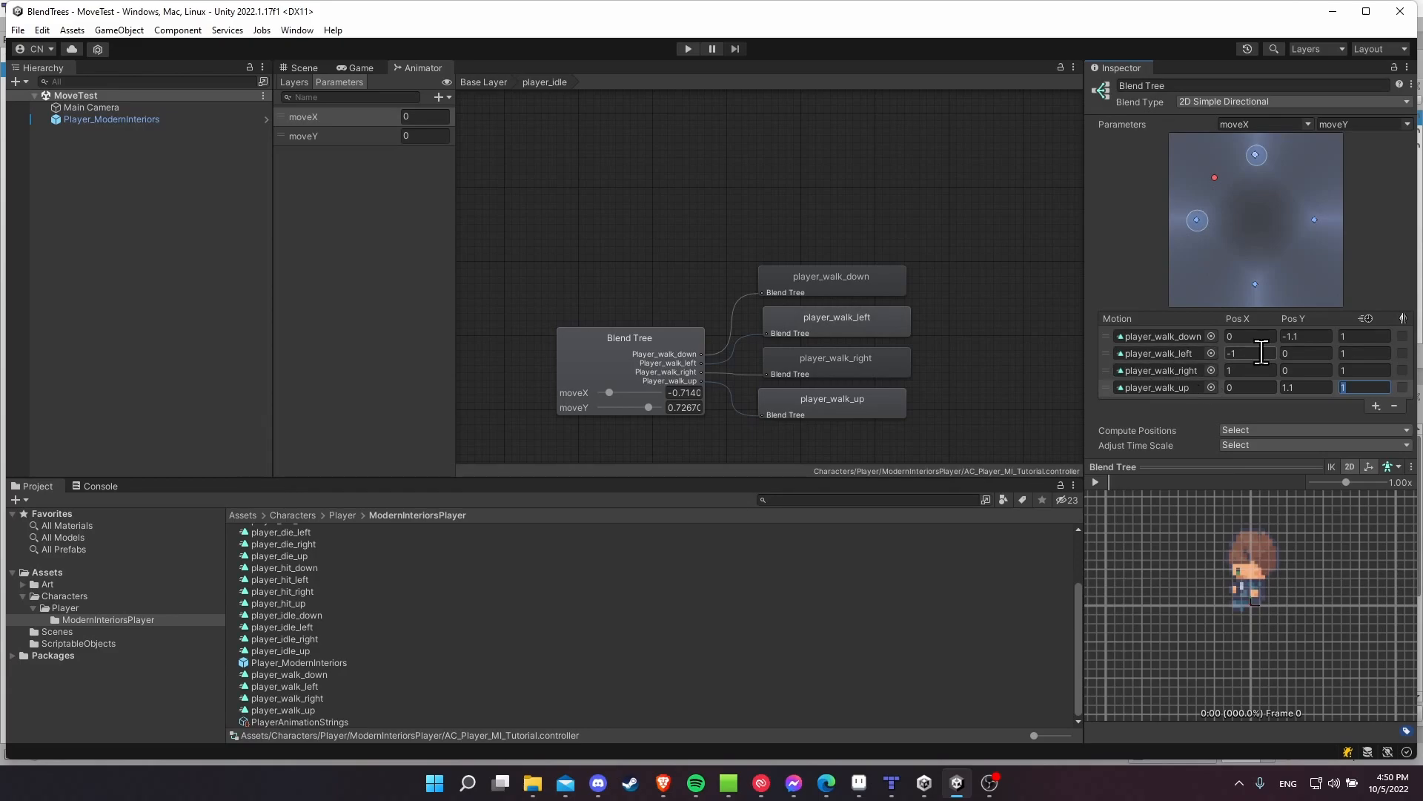
pyautogui.moveTo(1203, 367)
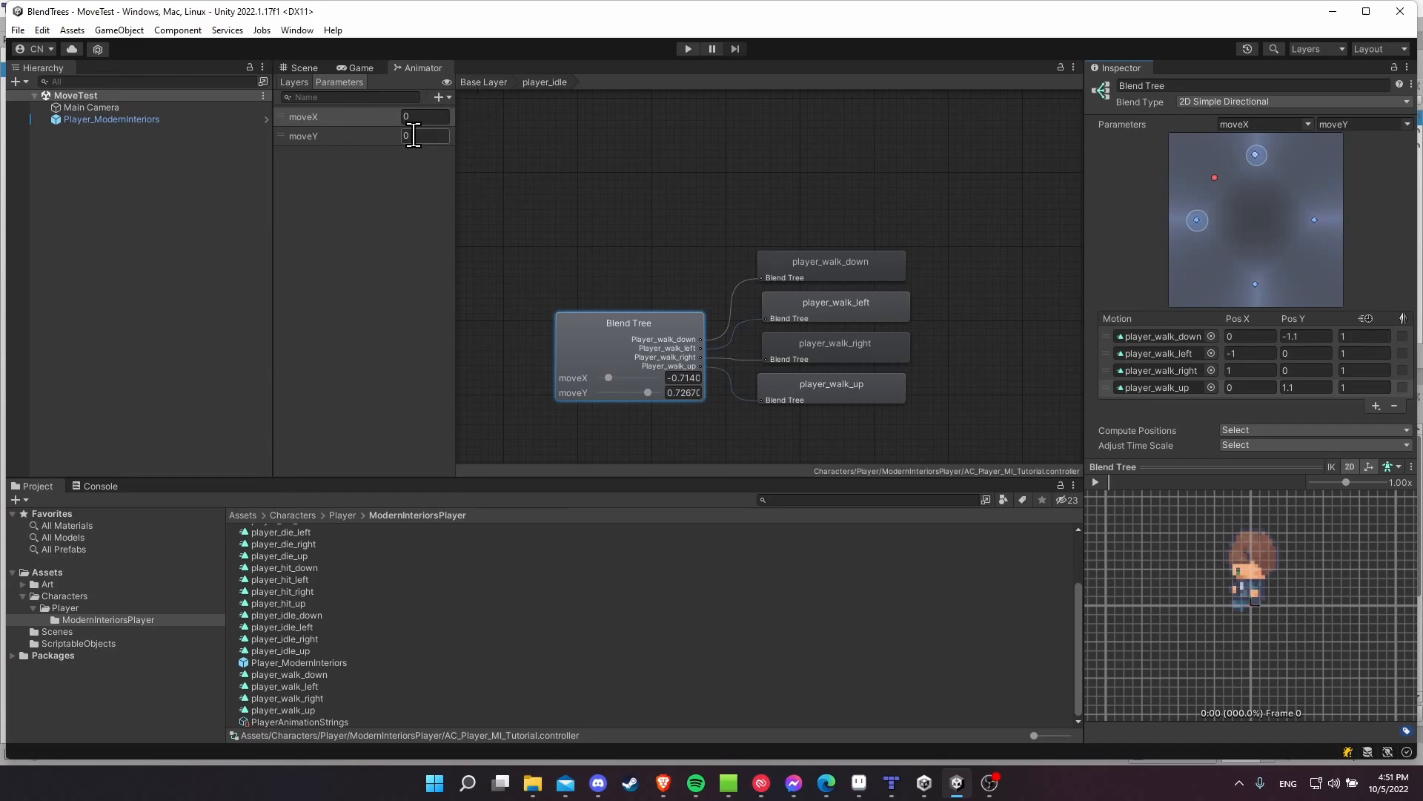
pyautogui.moveTo(292, 136)
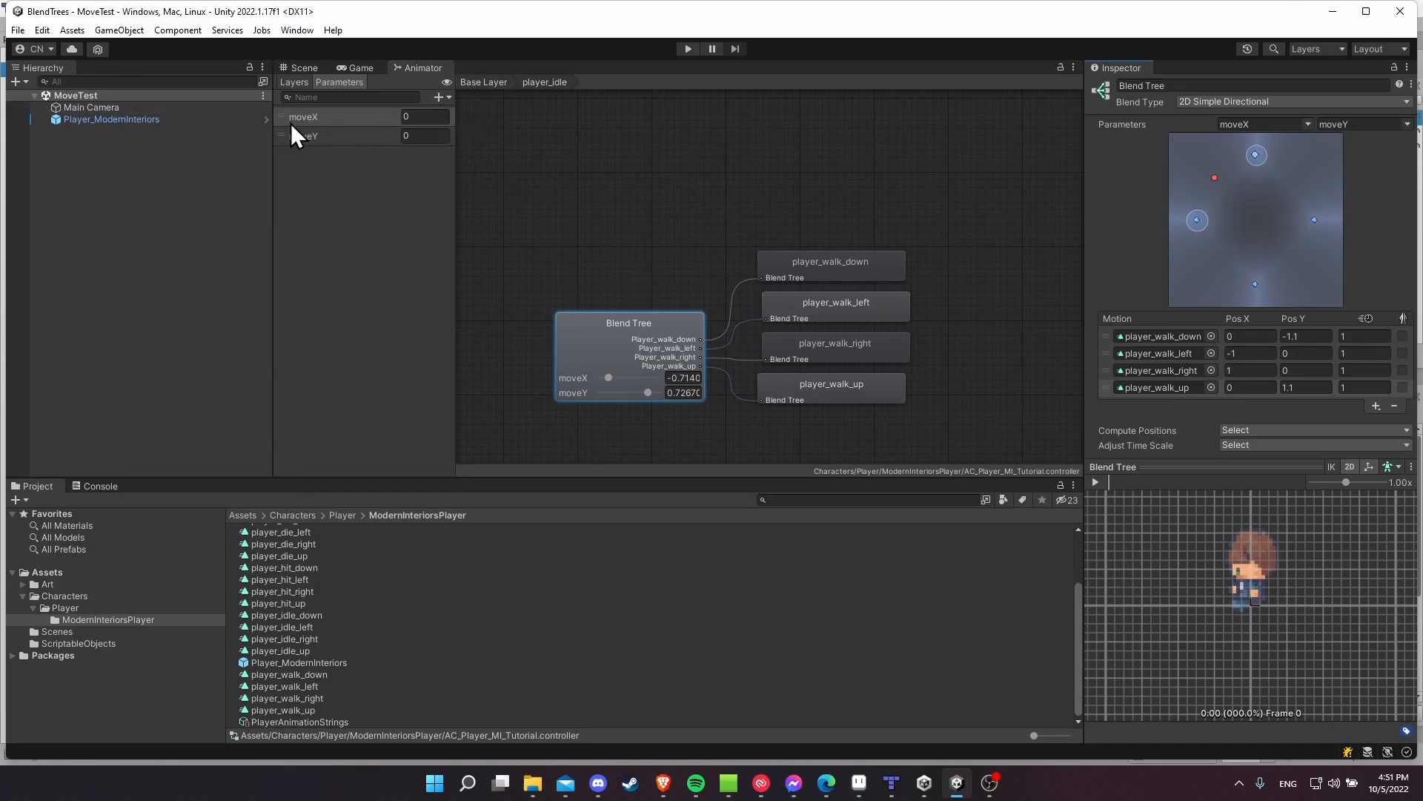
pyautogui.moveTo(290, 151)
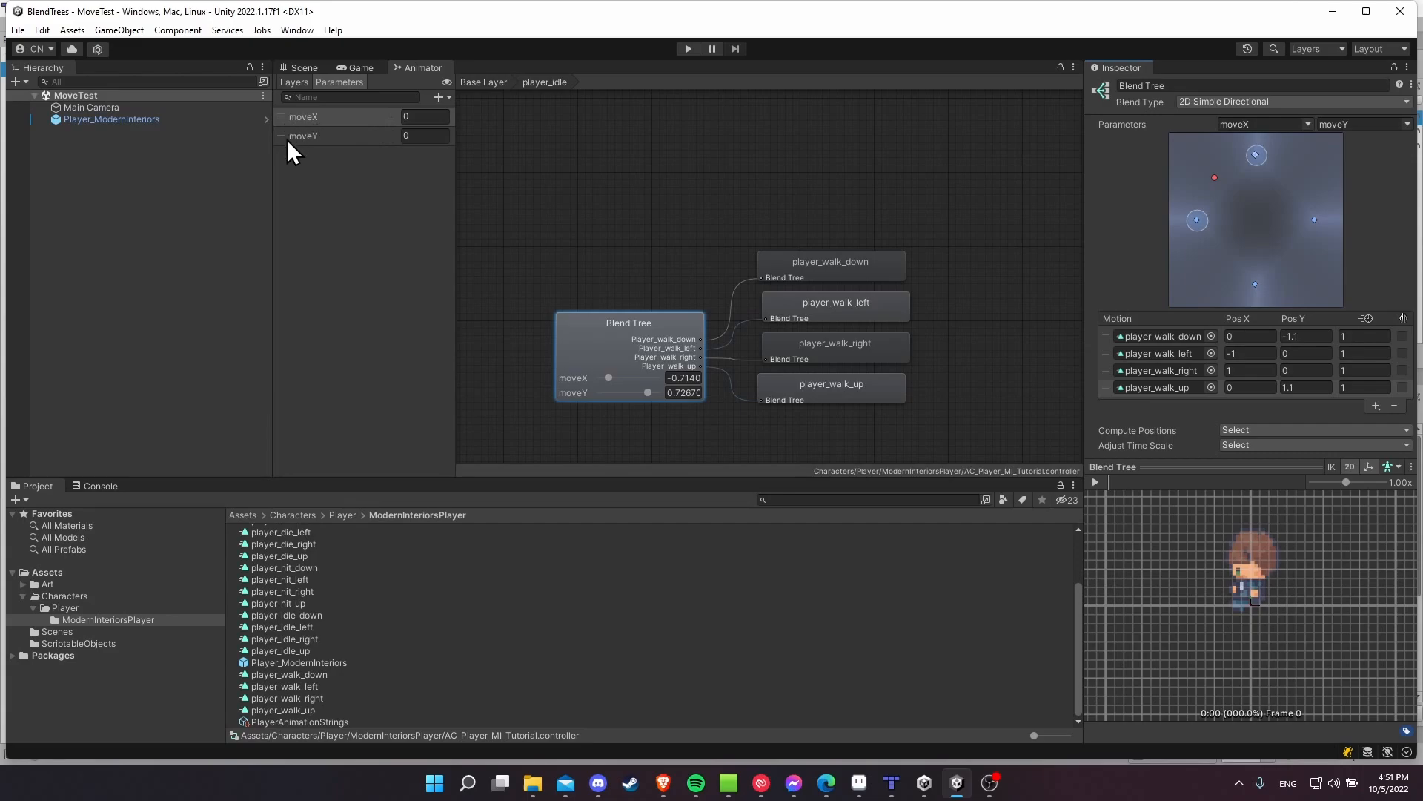
pyautogui.moveTo(1325, 124)
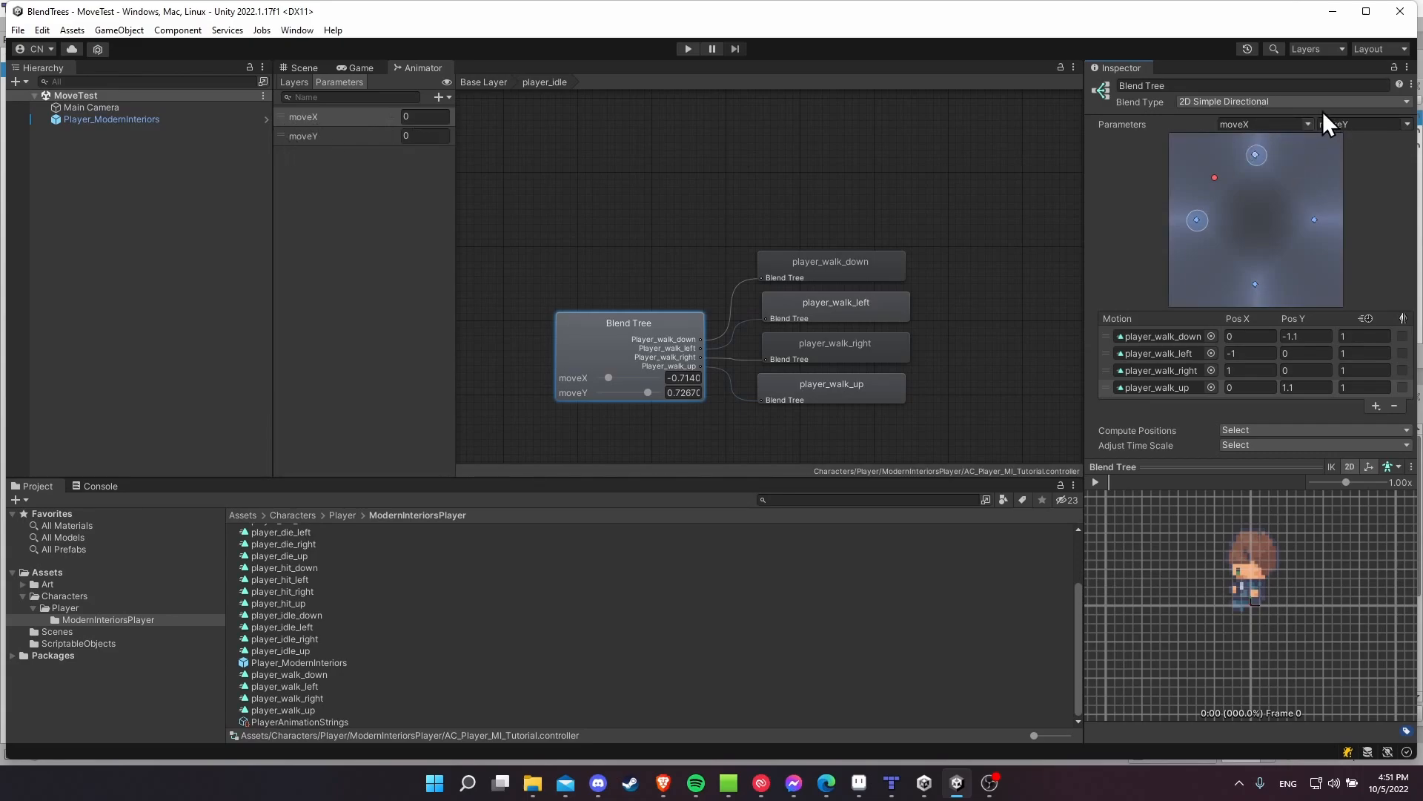
pyautogui.moveTo(1262, 116)
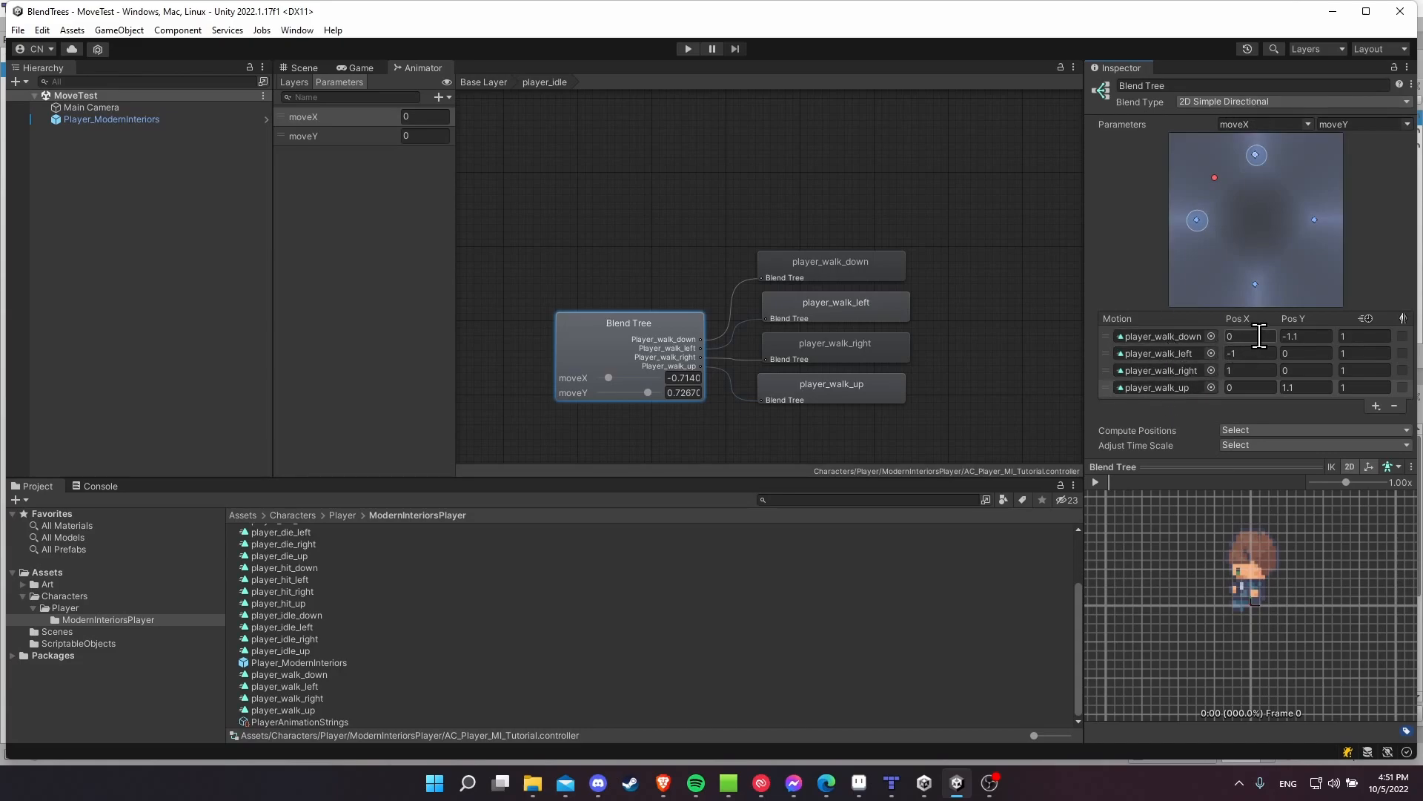
pyautogui.moveTo(539, 90)
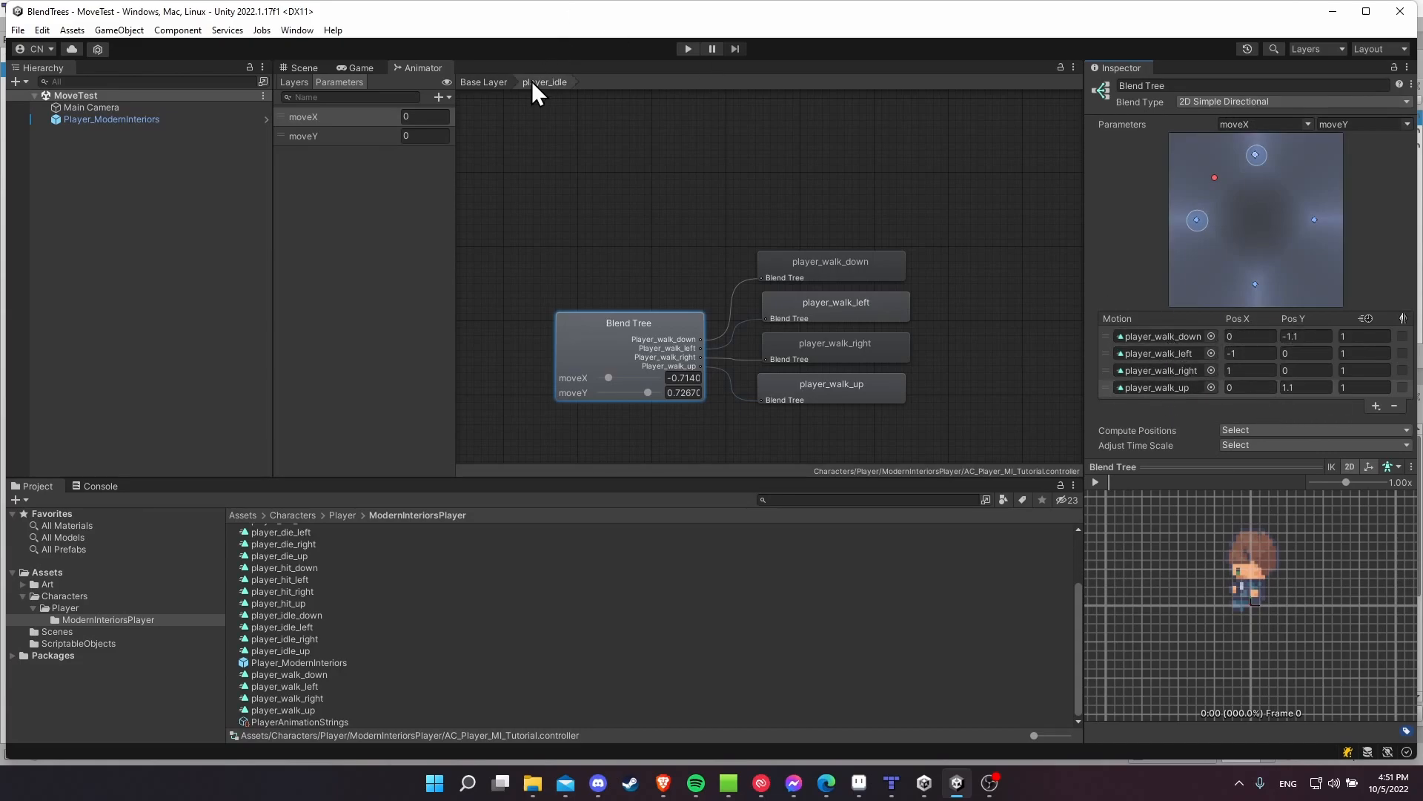
# Rename the Blend Tree state player_walk and set player_idle as the layer default state.
pyautogui.click(483, 81)
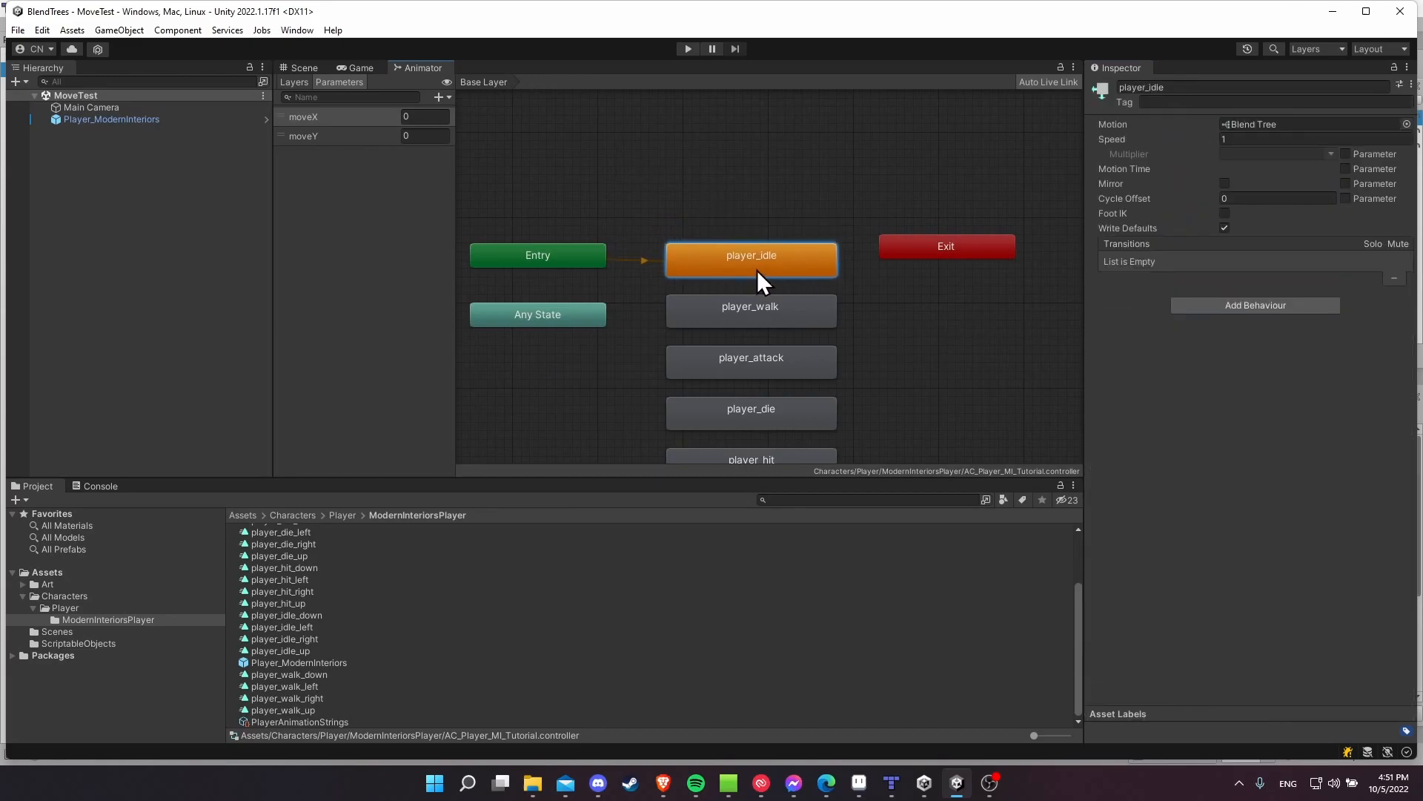
pyautogui.doubleClick(750, 255)
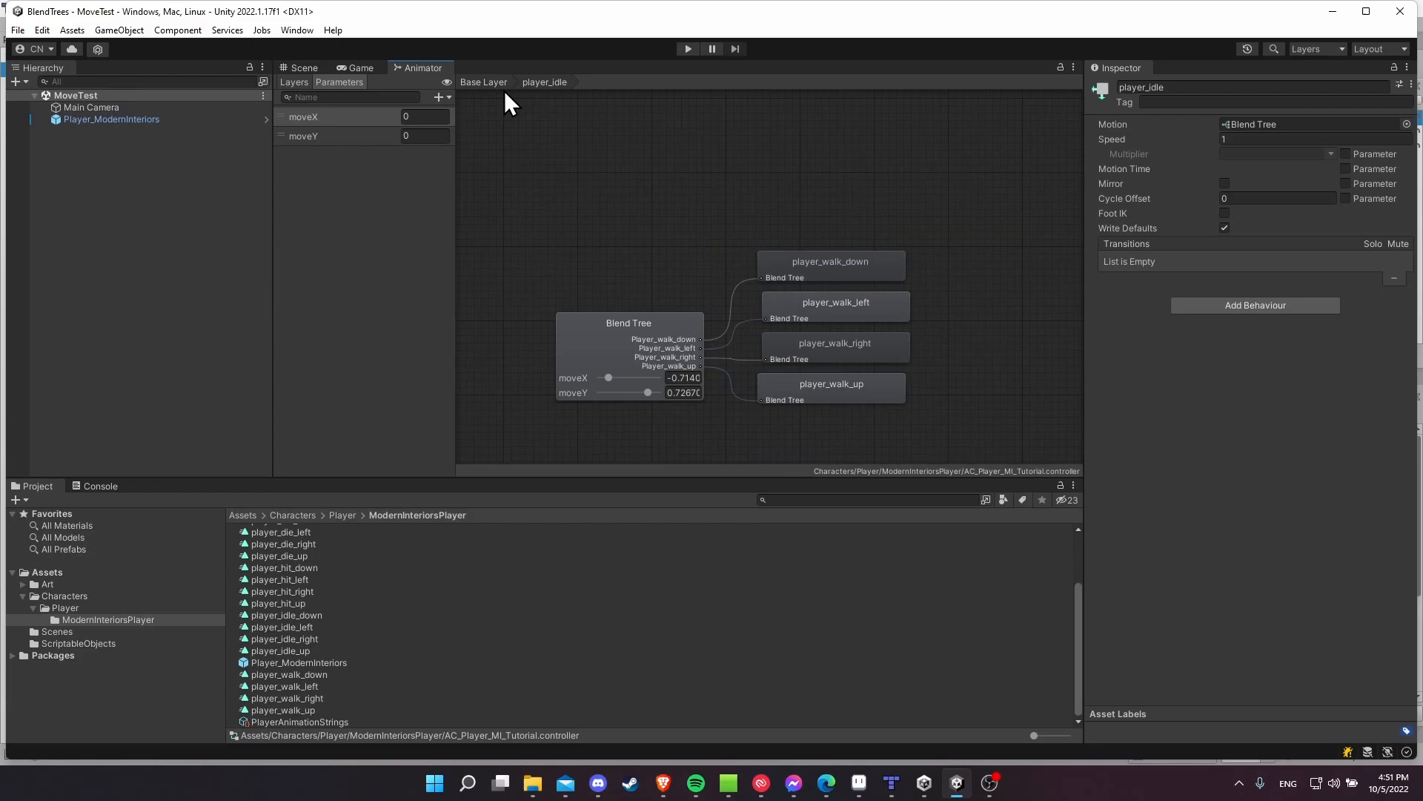
pyautogui.click(483, 82)
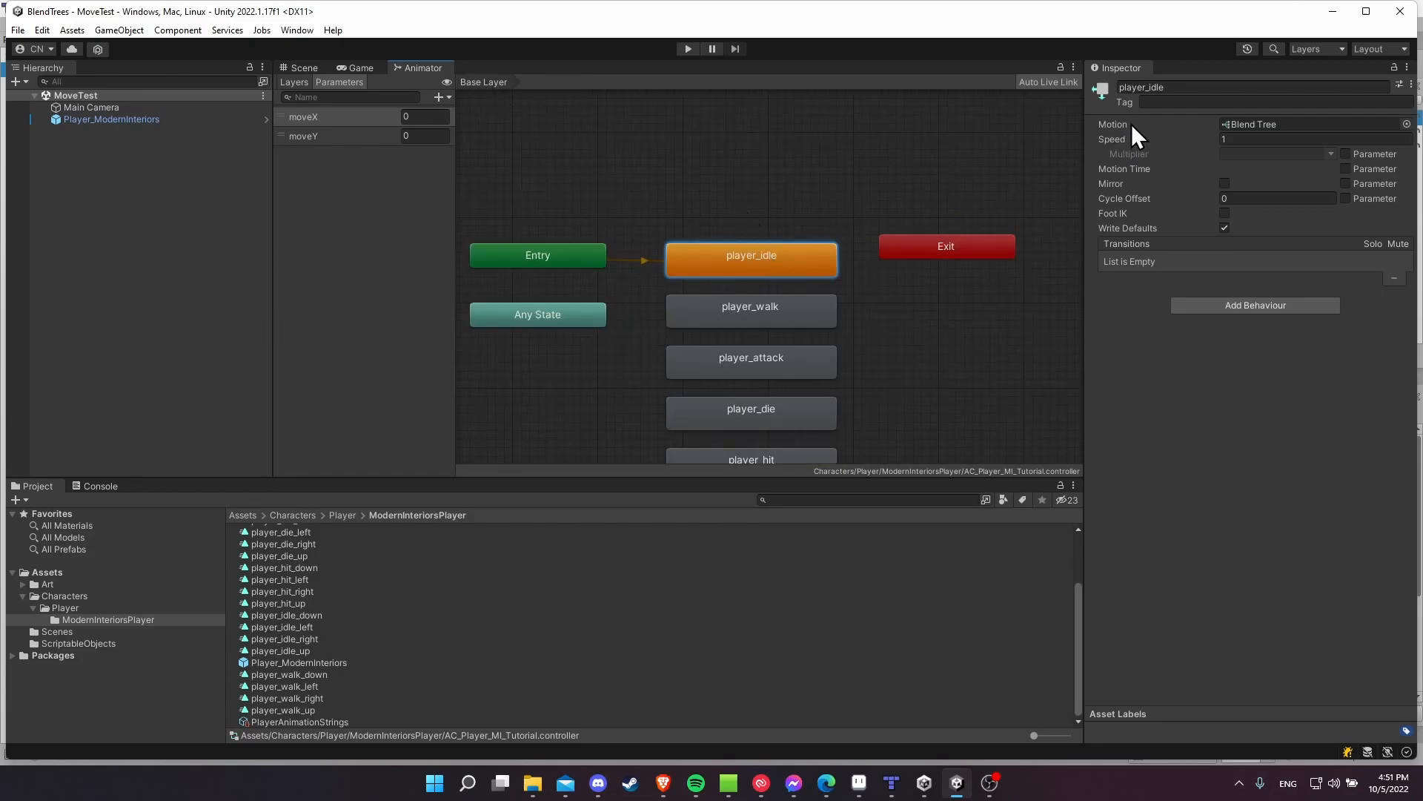
pyautogui.doubleClick(1140, 88)
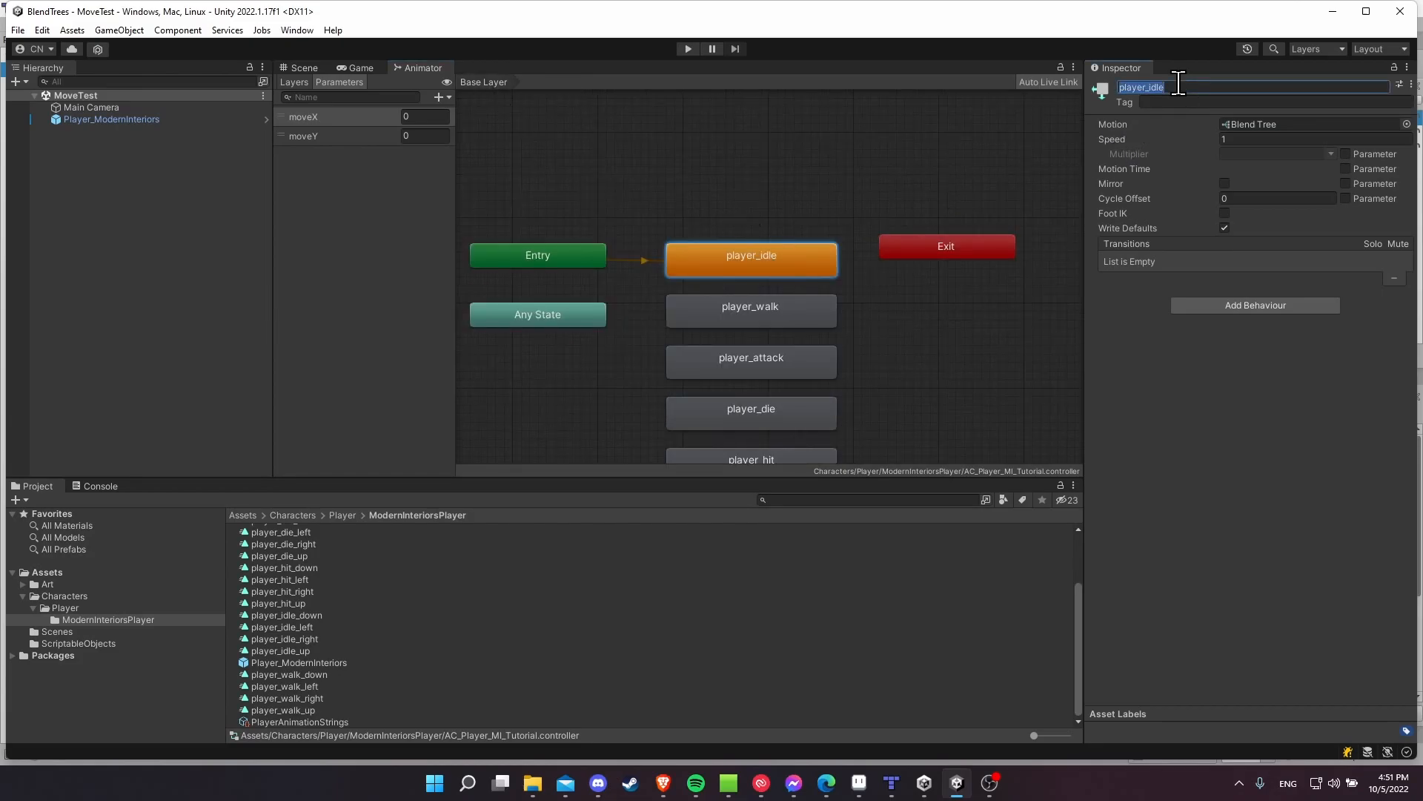
pyautogui.click(751, 310)
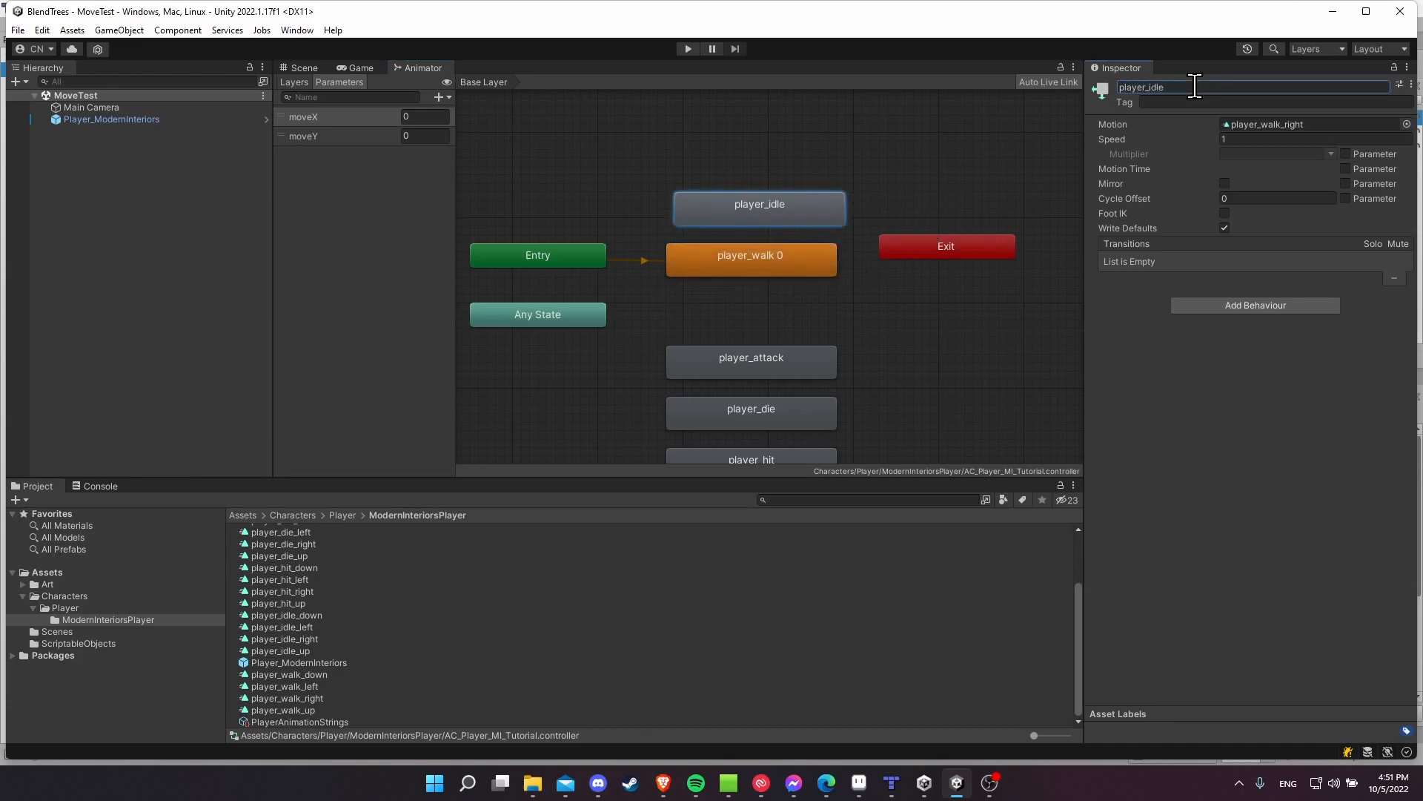
pyautogui.click(536, 255)
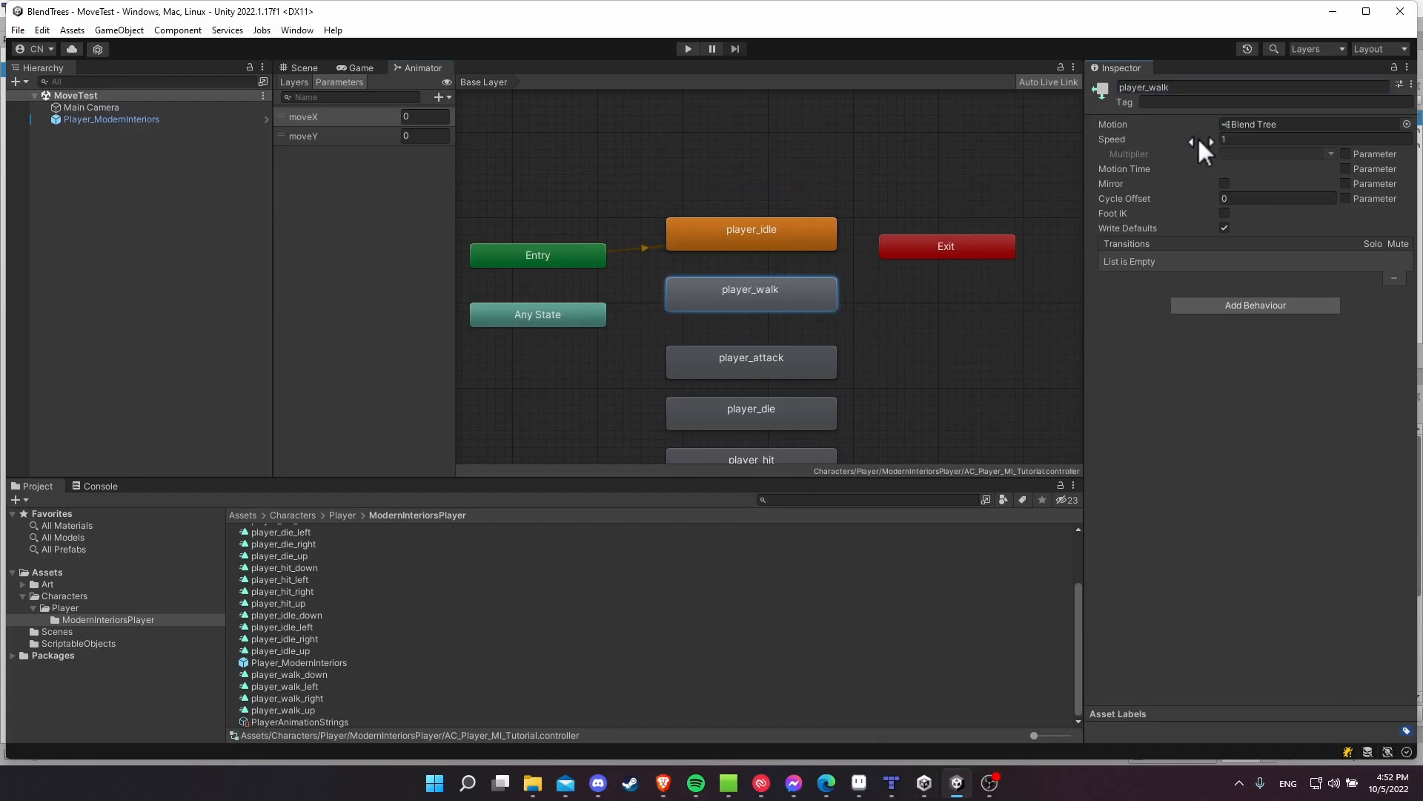
pyautogui.moveTo(1185, 132)
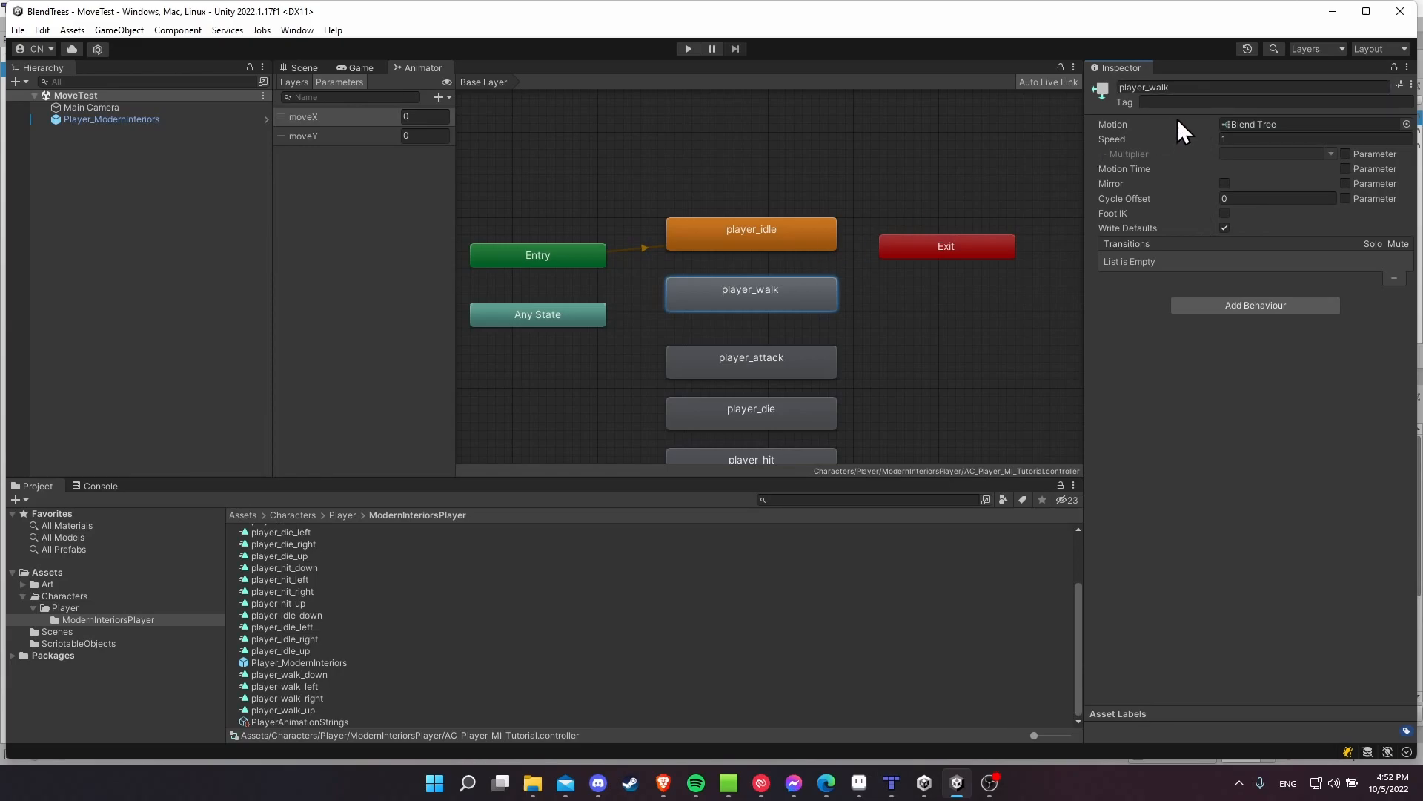
# Review the player_idle and player_walk states' settings with player_walk arranged beneath.
pyautogui.click(751, 233)
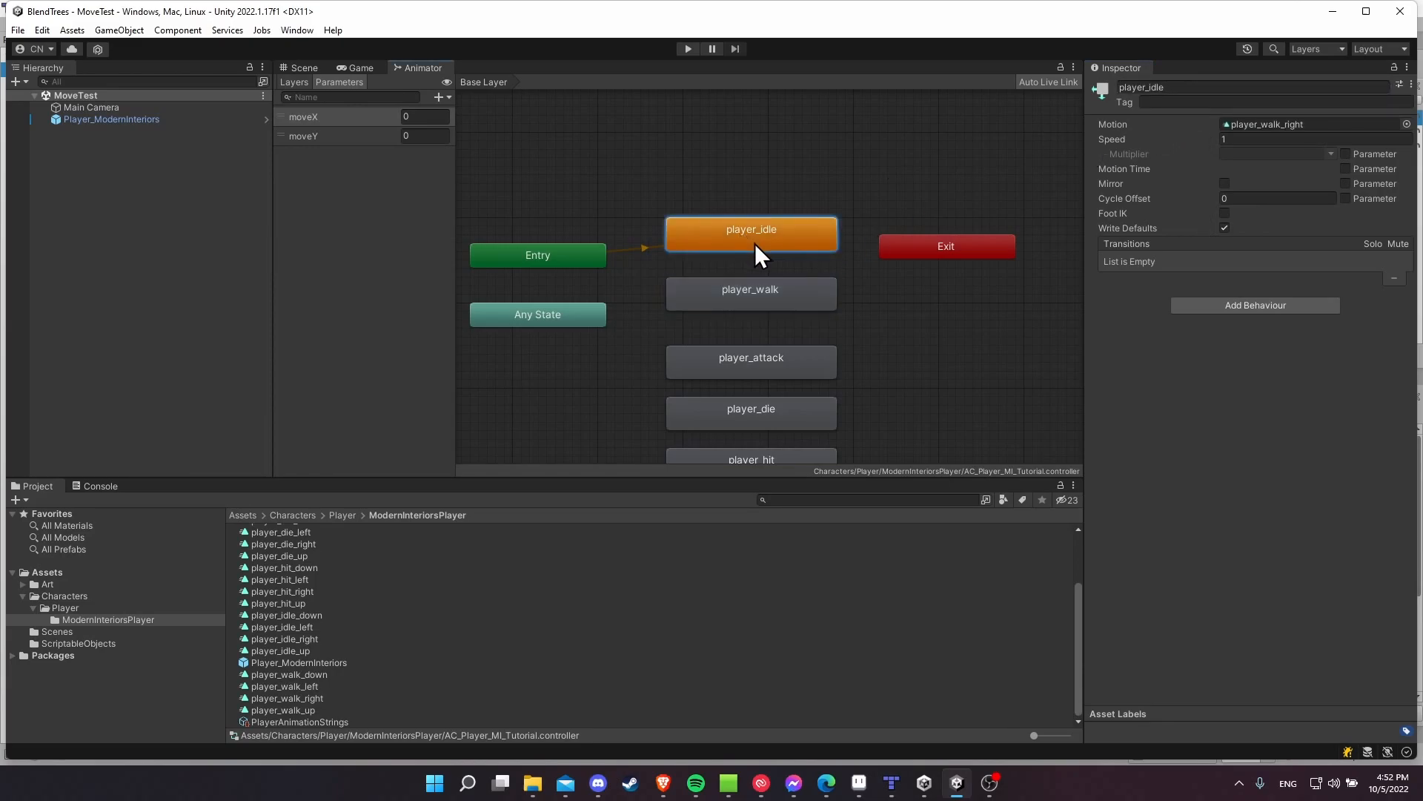
pyautogui.click(750, 296)
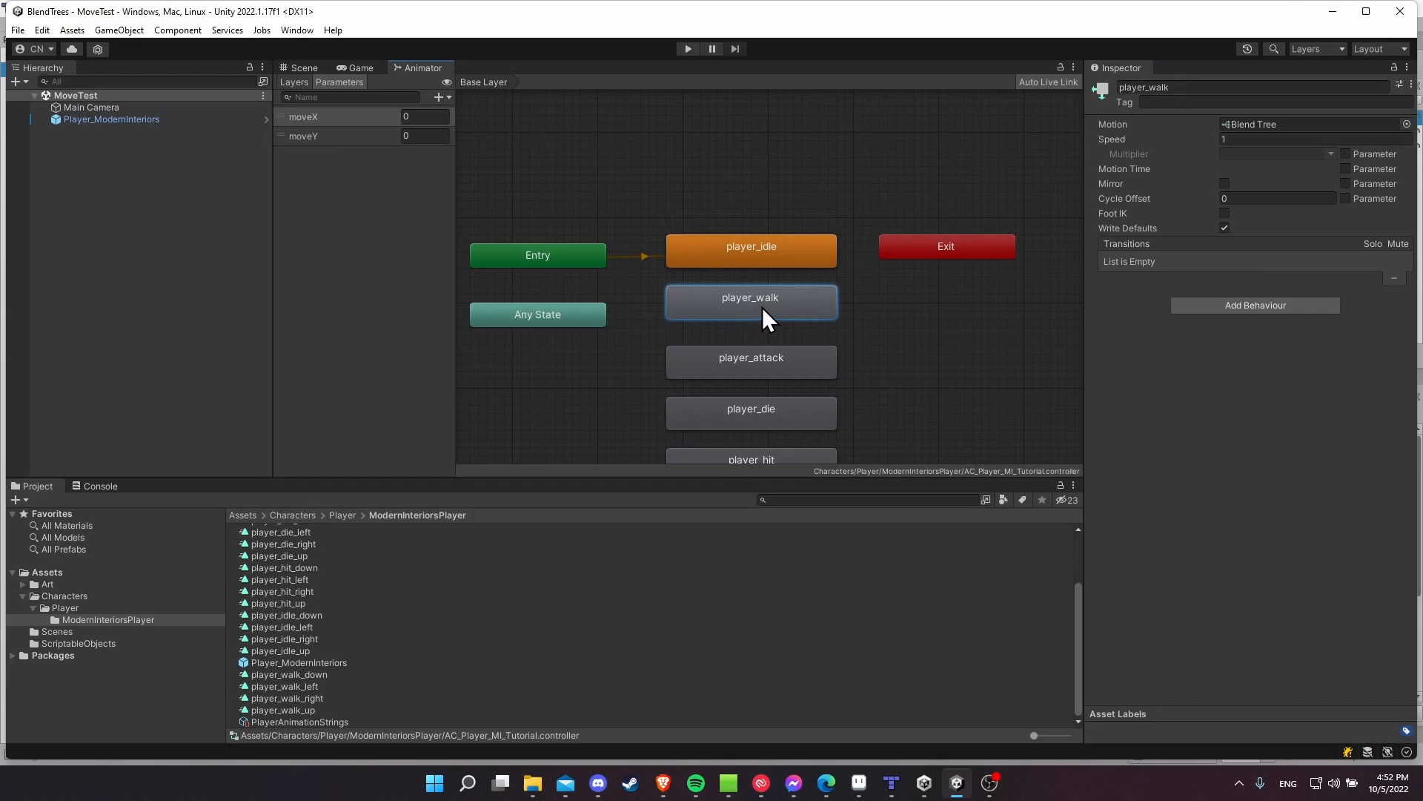
pyautogui.click(751, 242)
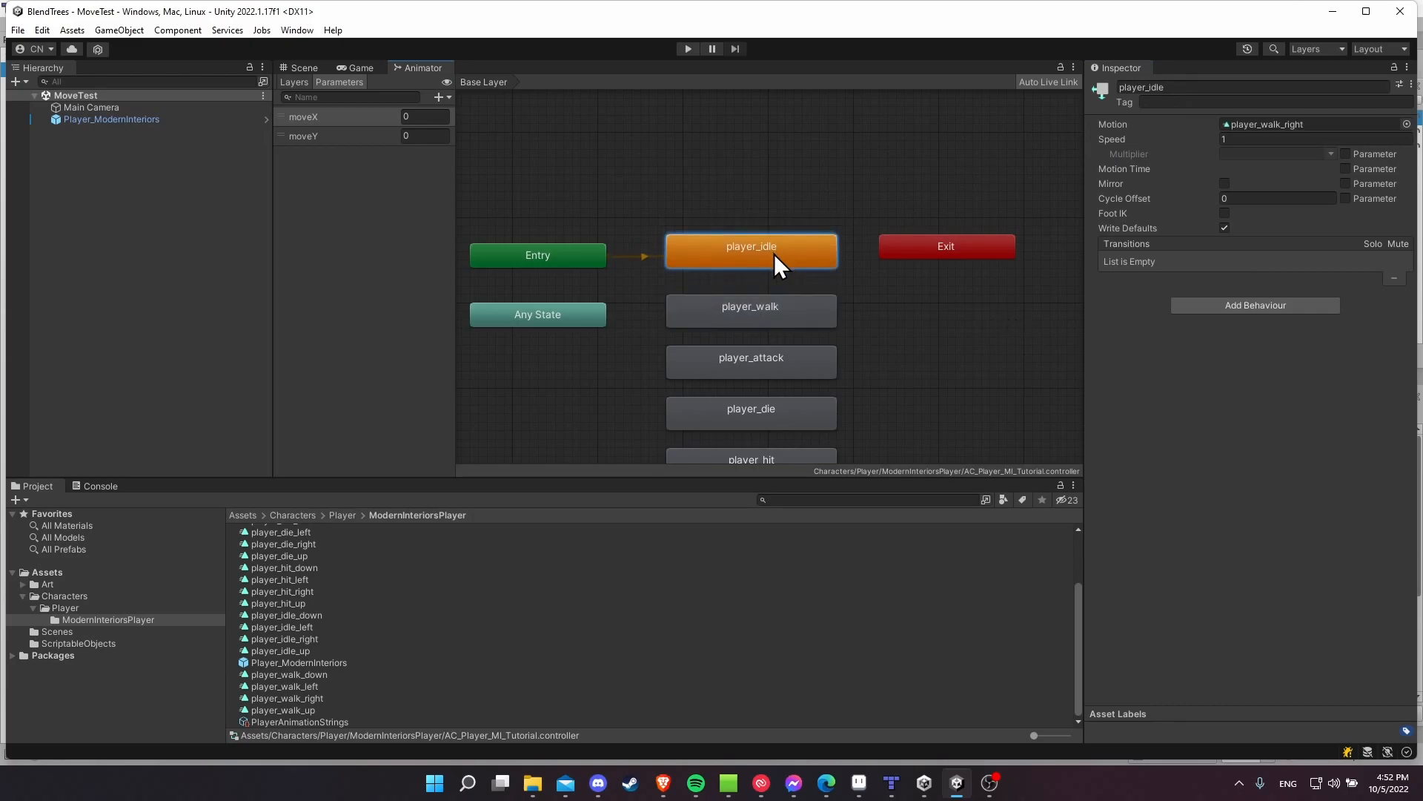
pyautogui.moveTo(782, 273)
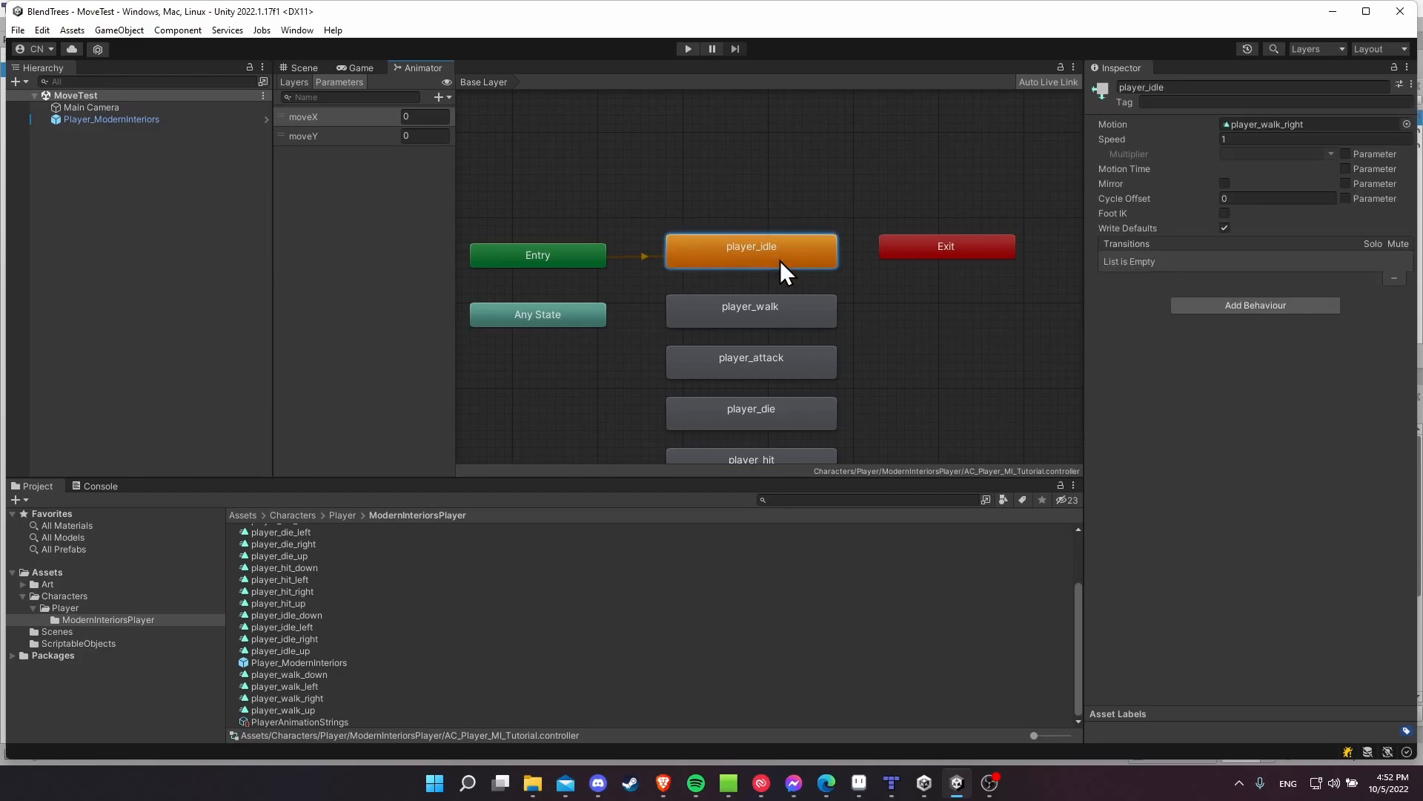
# Create a state from a new blend tree, name it player_idle, and enter it for editing.
pyautogui.rightClick(786, 270)
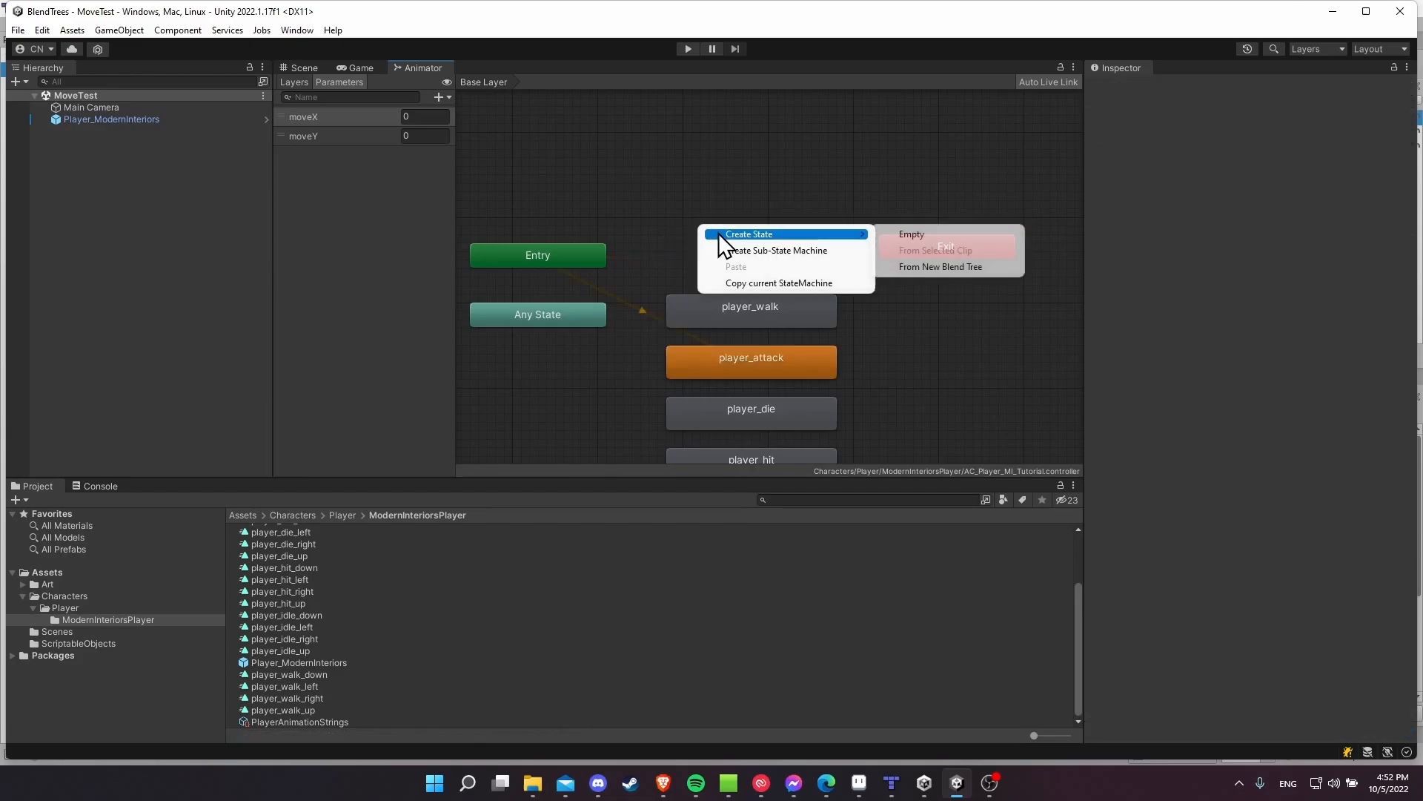
pyautogui.click(940, 265)
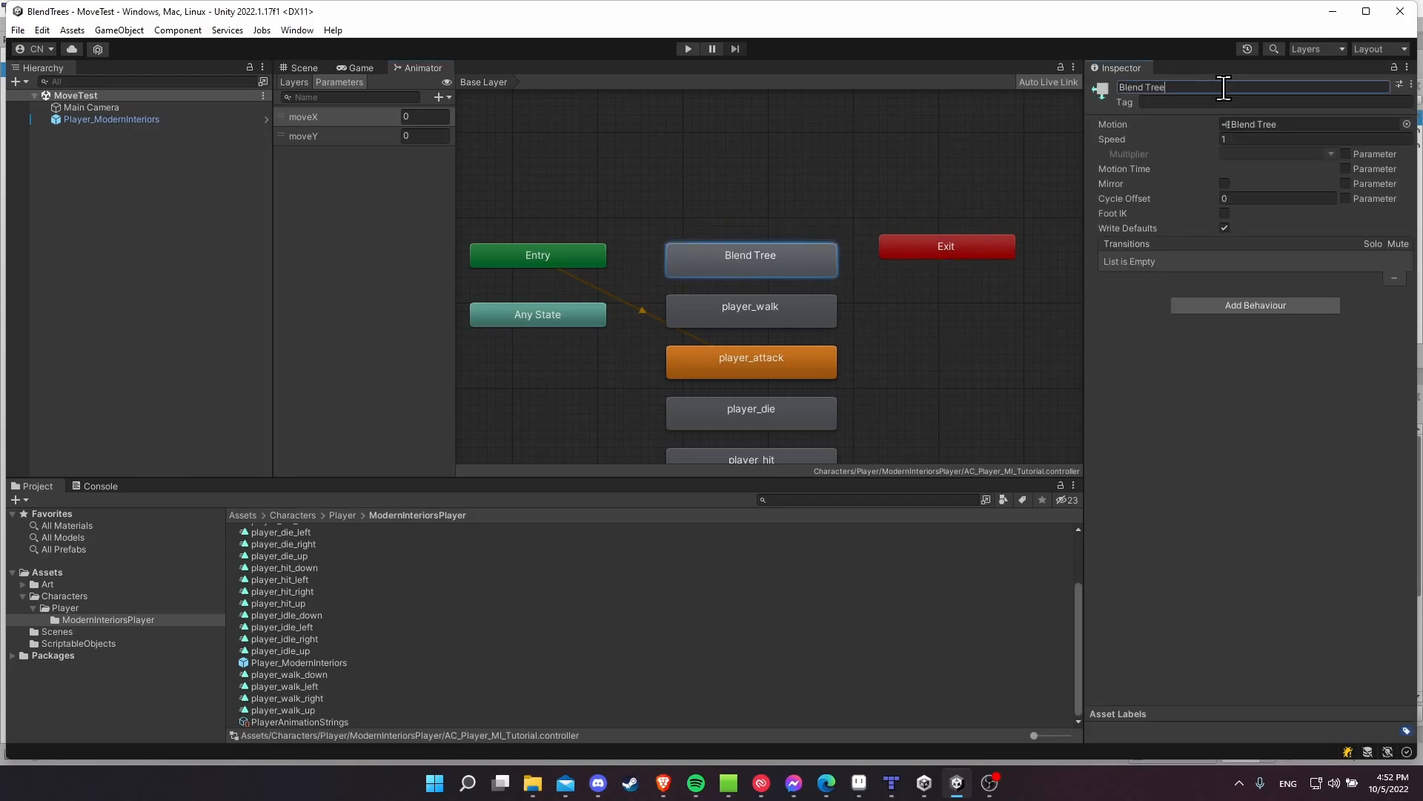
pyautogui.write('player_idle')
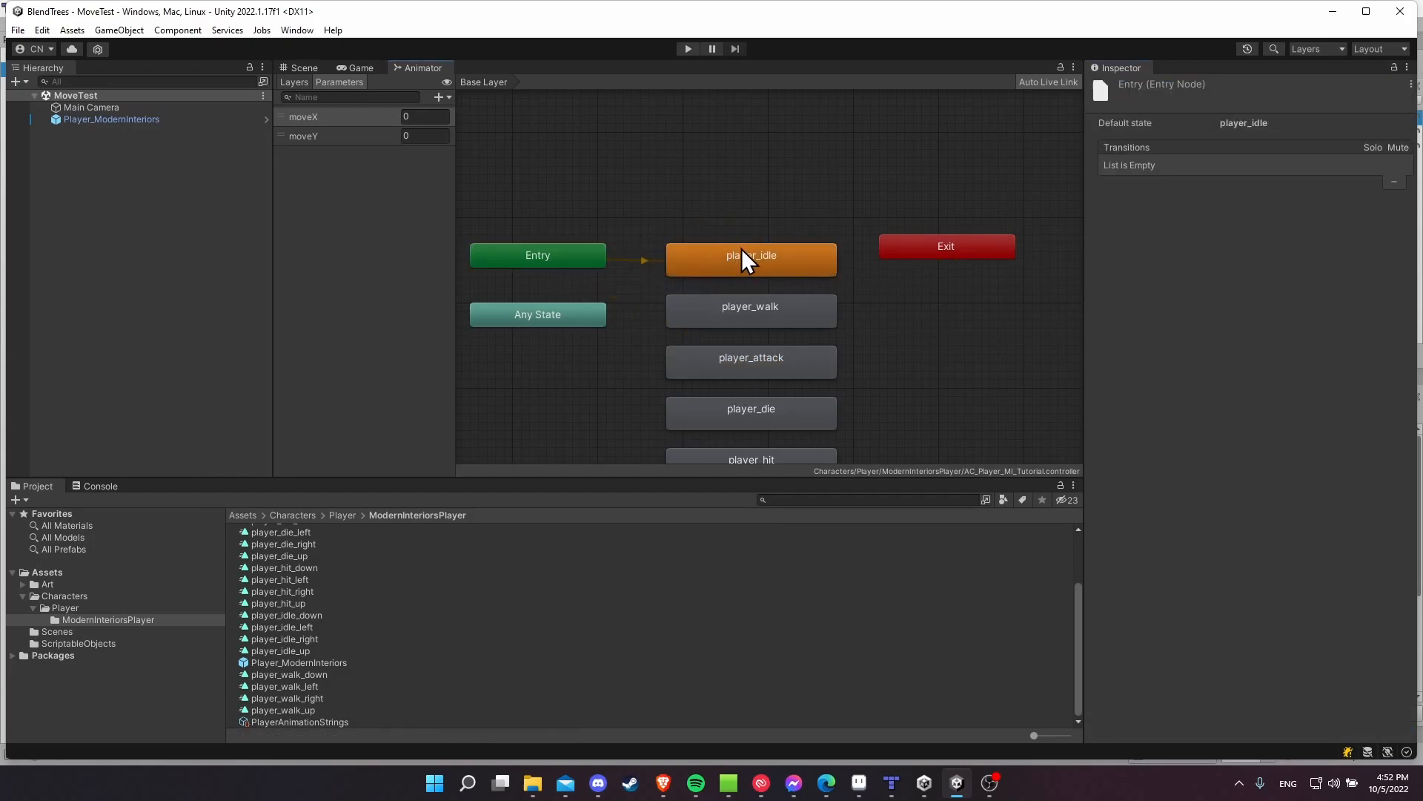
pyautogui.doubleClick(750, 255)
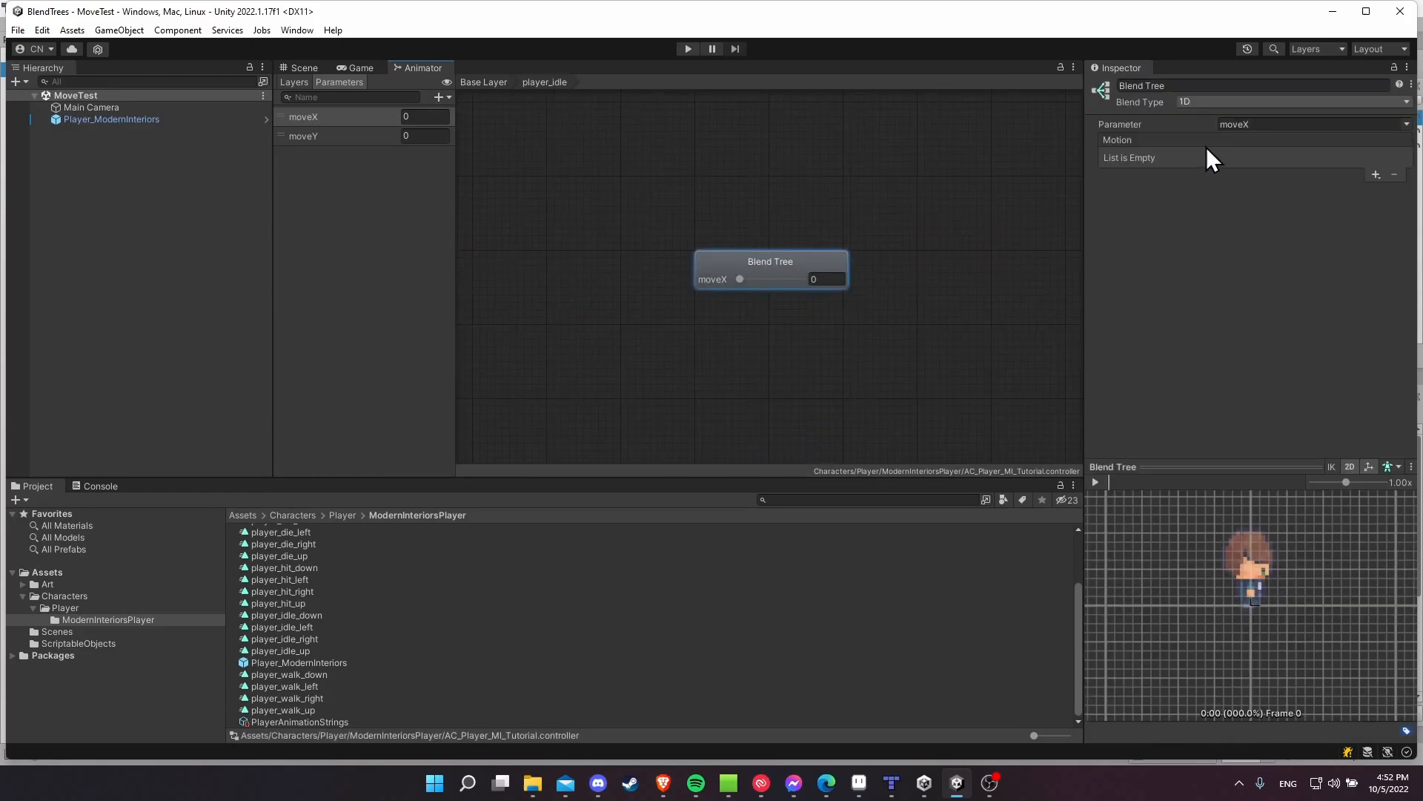
pyautogui.moveTo(1343, 177)
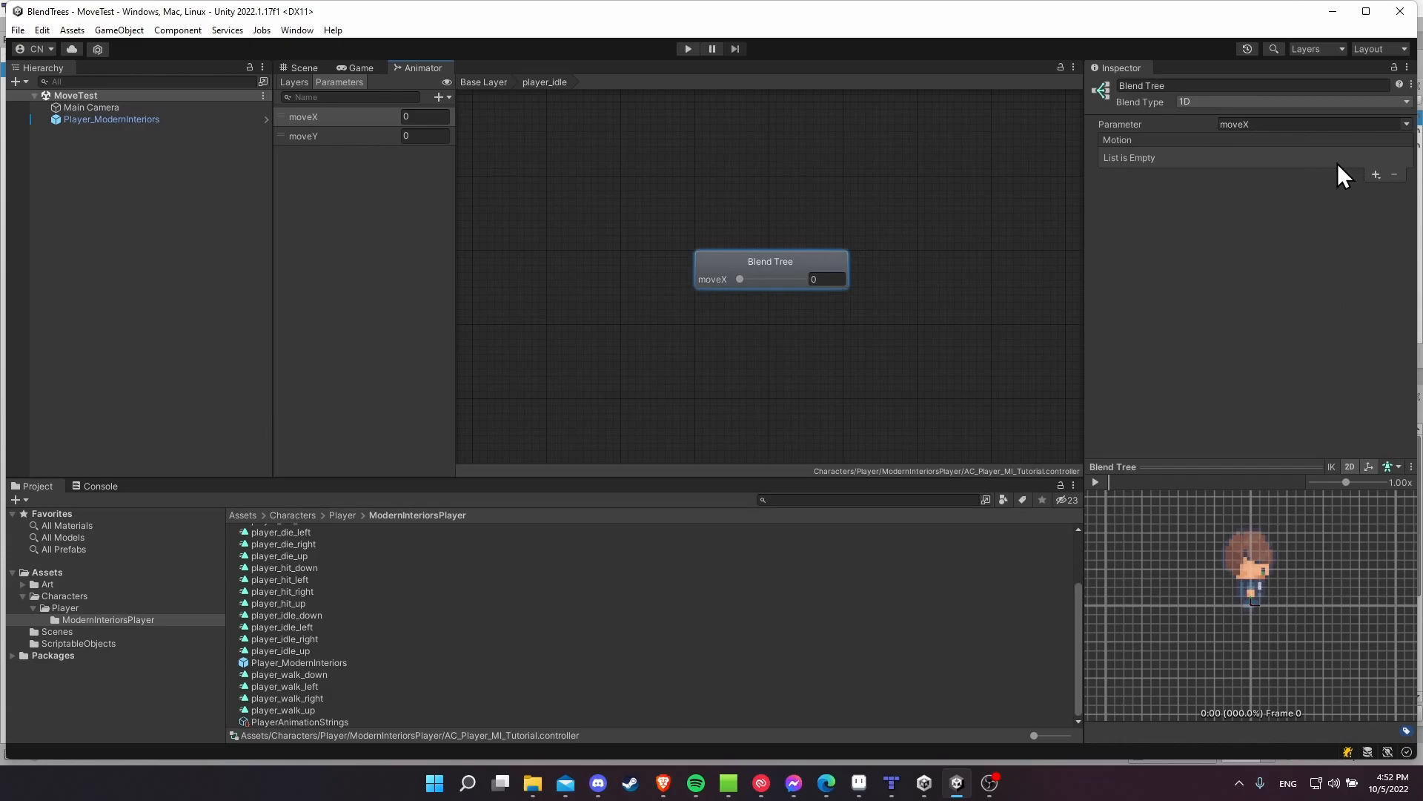
pyautogui.moveTo(1194, 109)
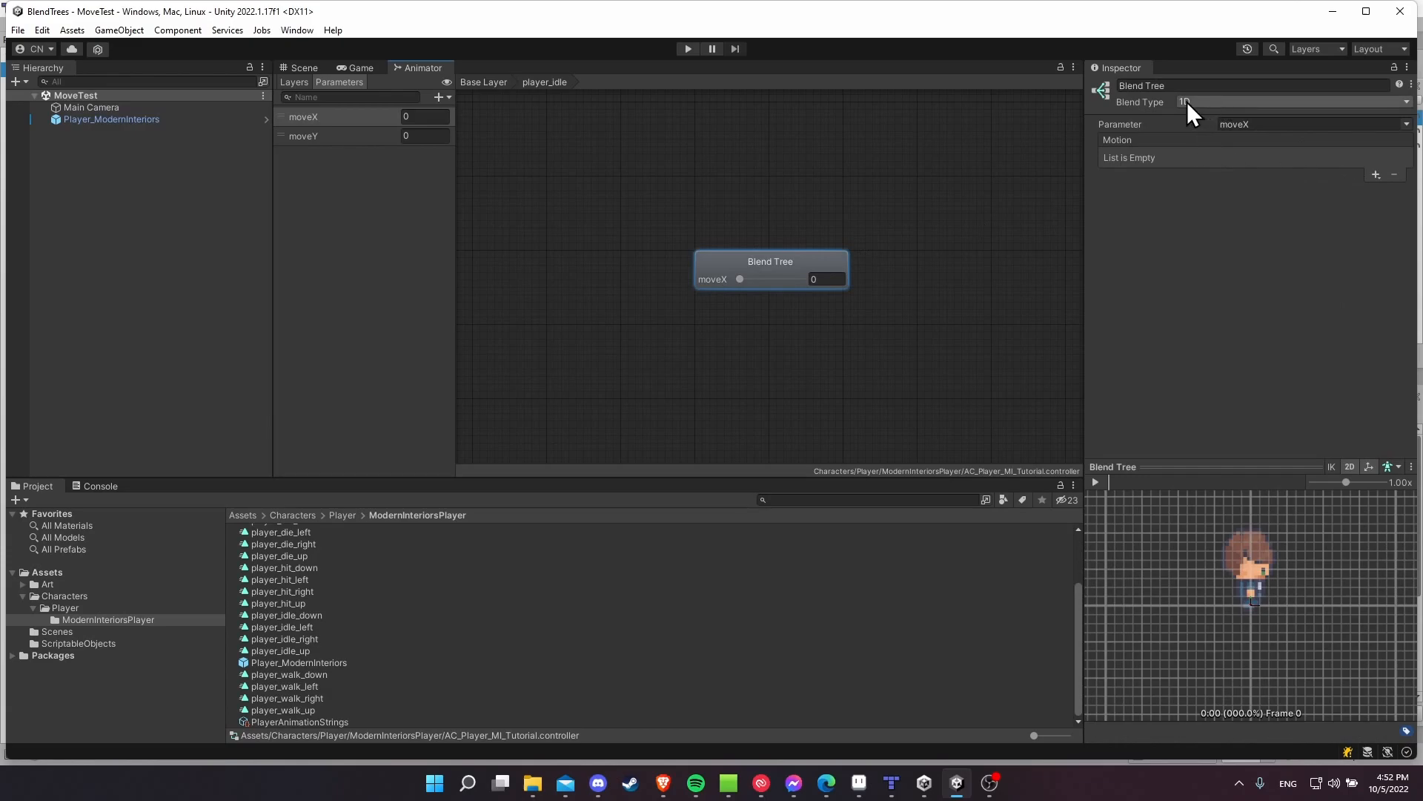
# Set the blend type to 2D Simple Directional with moveX and moveY, and add a motion entry.
pyautogui.click(1288, 101)
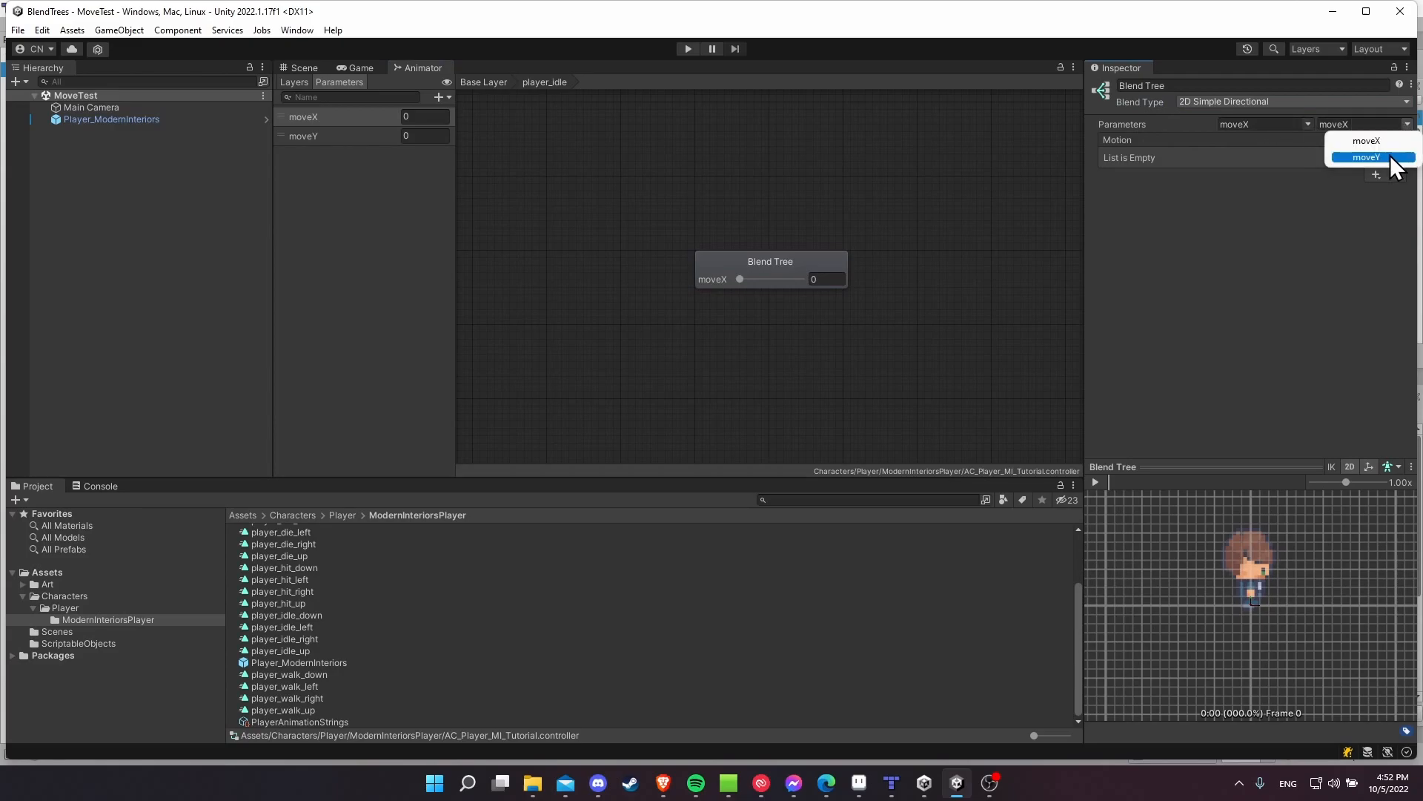
pyautogui.click(1365, 157)
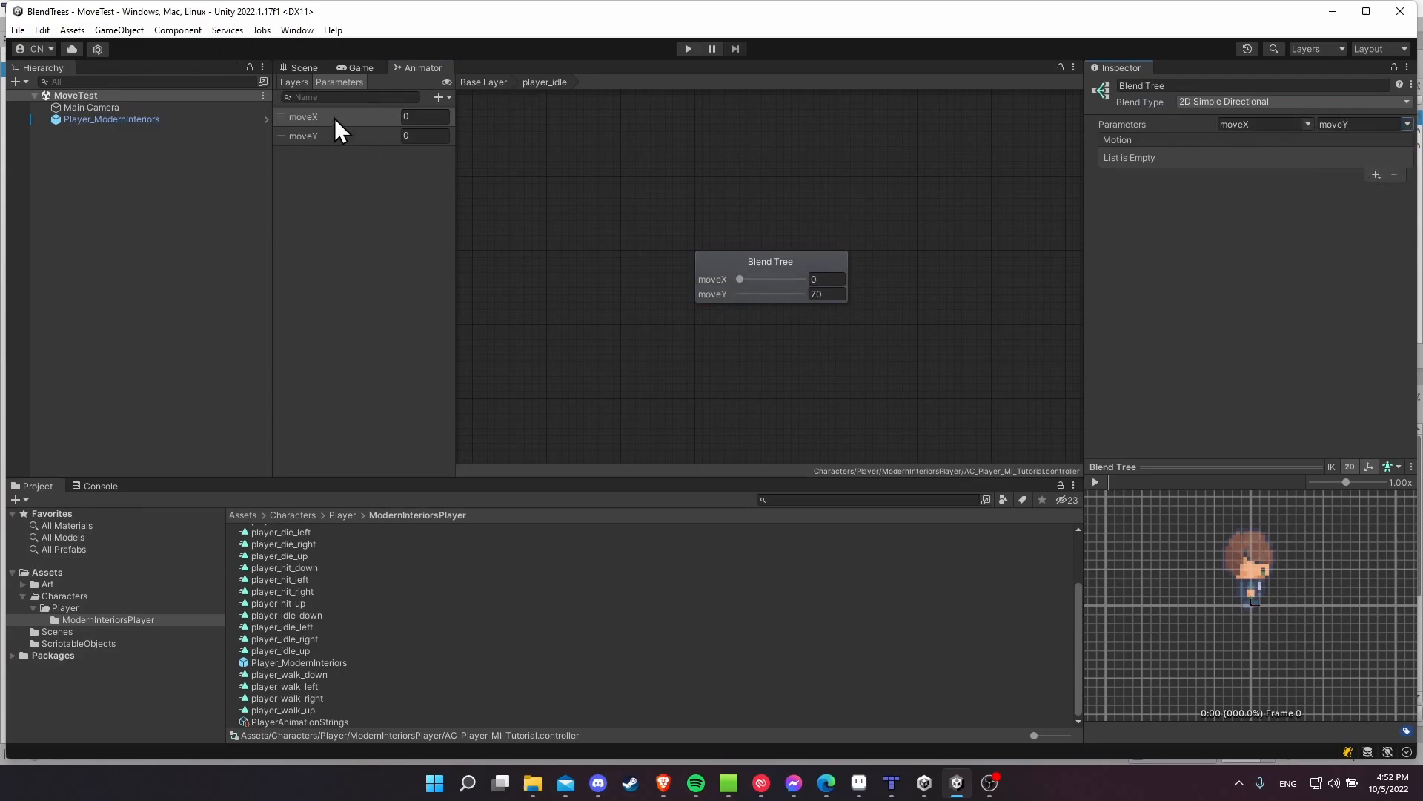
pyautogui.moveTo(314, 123)
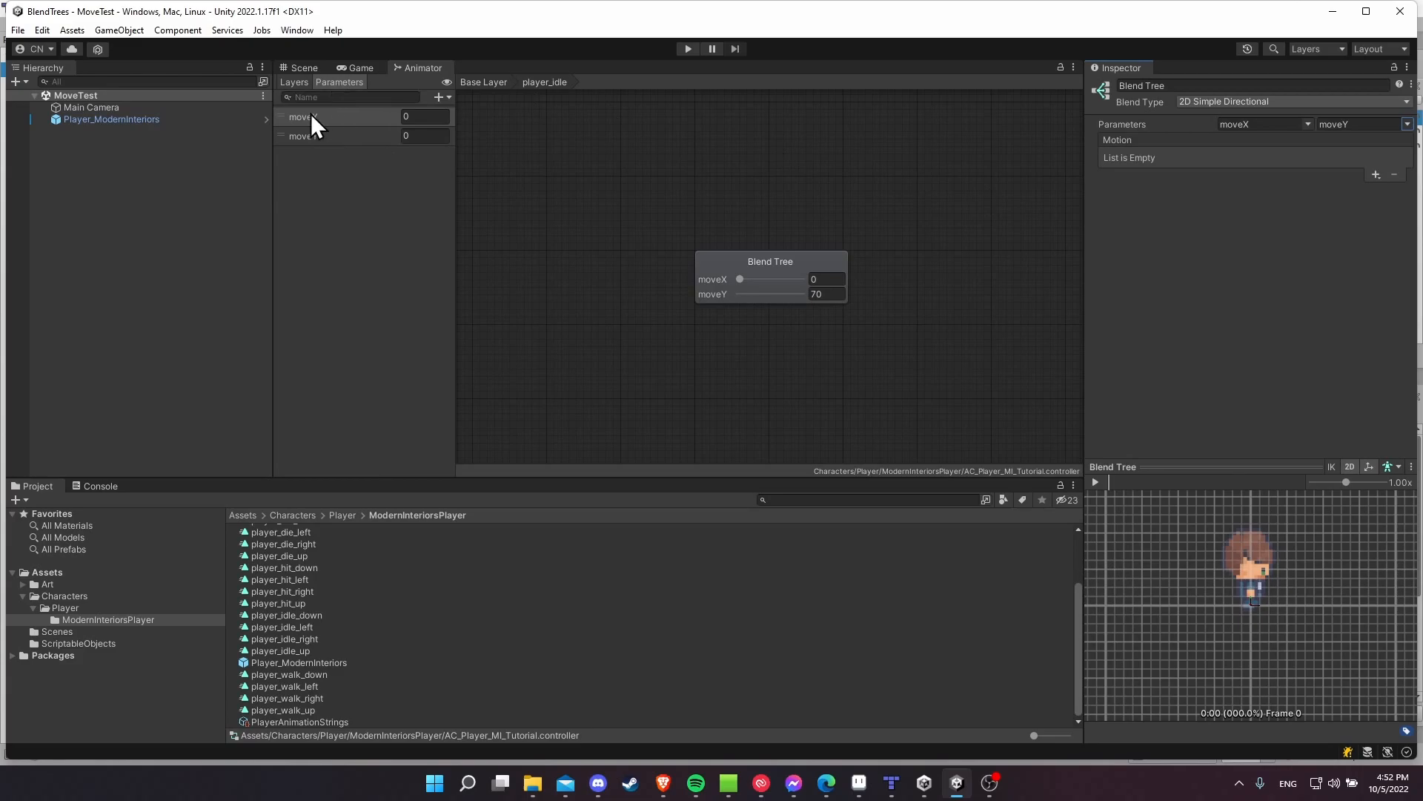
pyautogui.moveTo(321, 134)
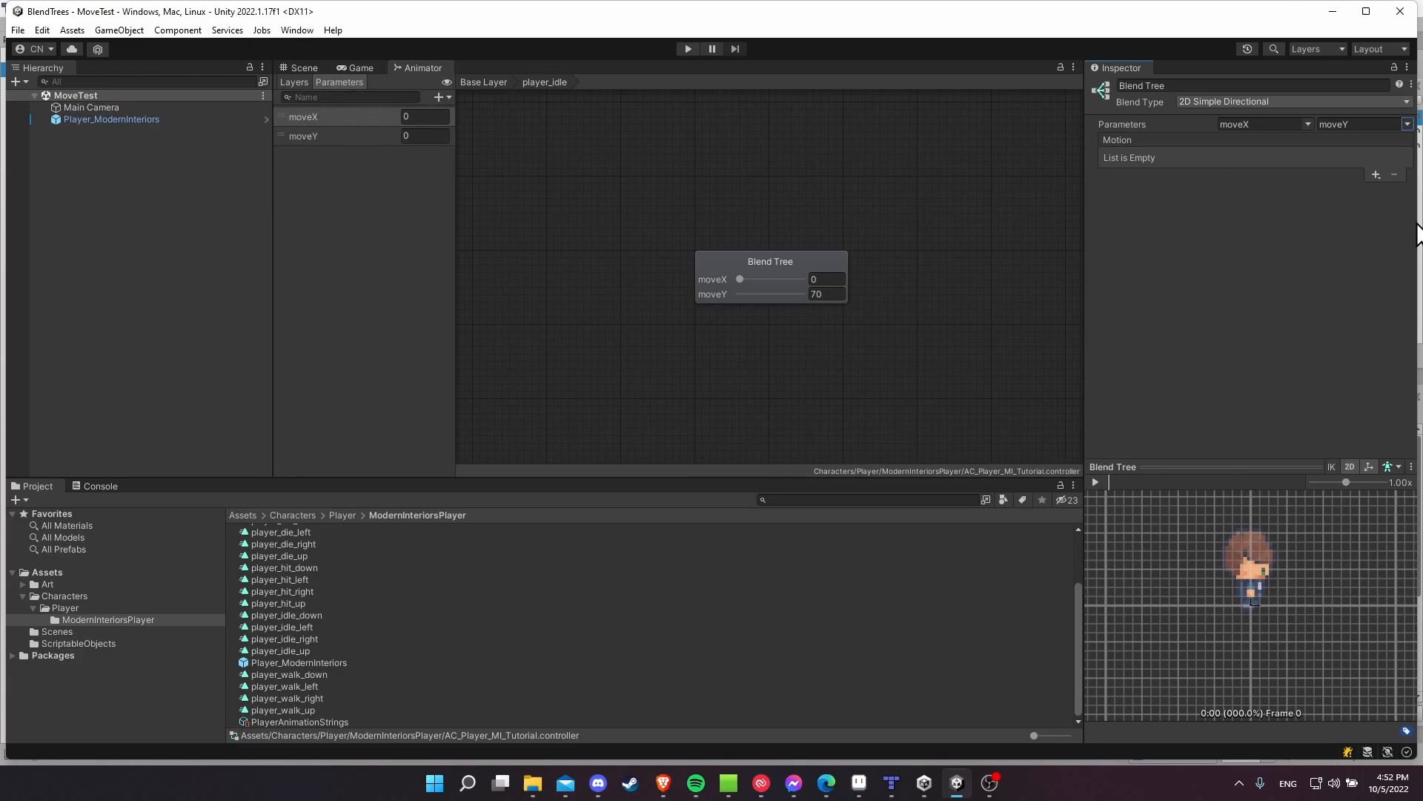
pyautogui.click(1376, 173)
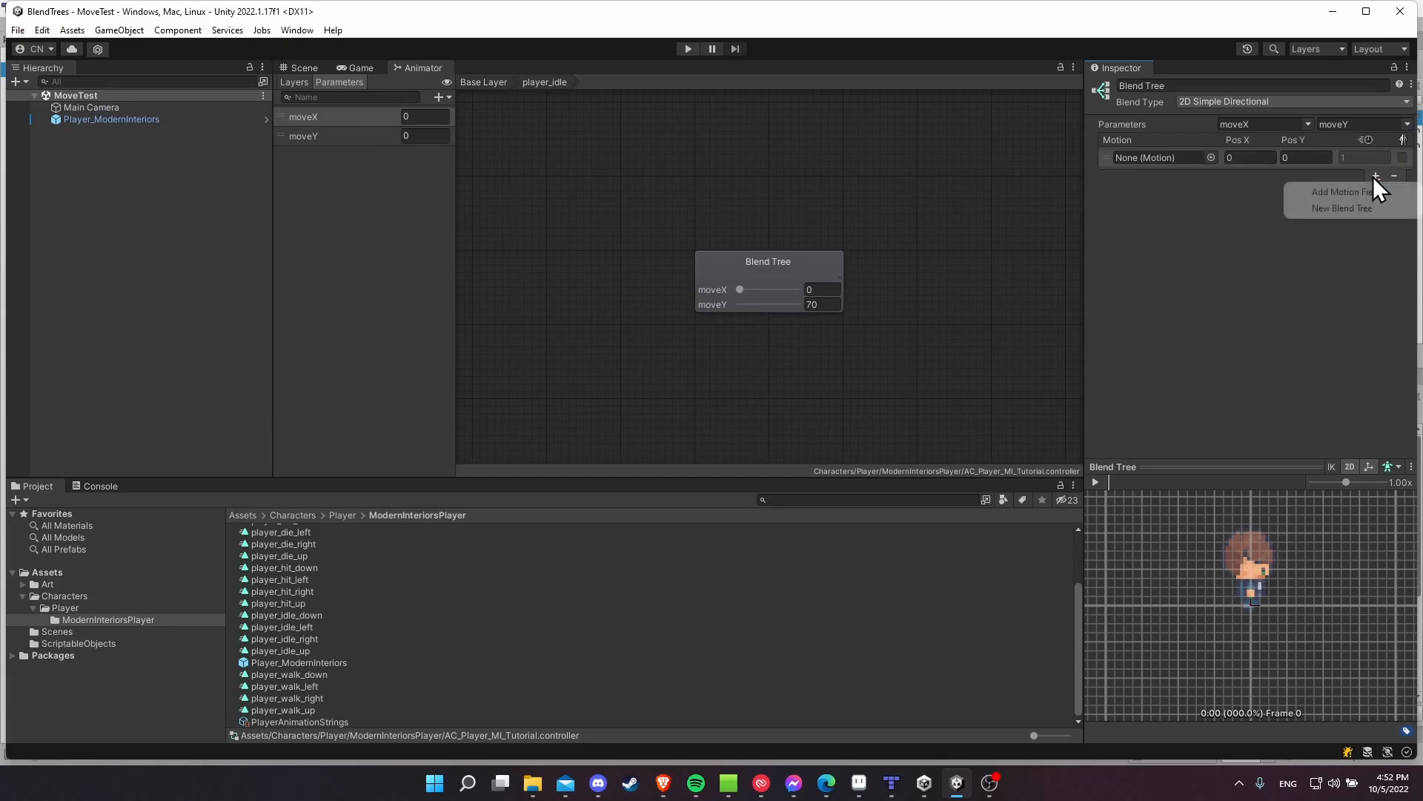
# Add motion fields with the idle down/left/right/up clips at (0,-1.1), (-1,0), (1,0), (0,1.1), then return to Base Layer.
pyautogui.click(1375, 175)
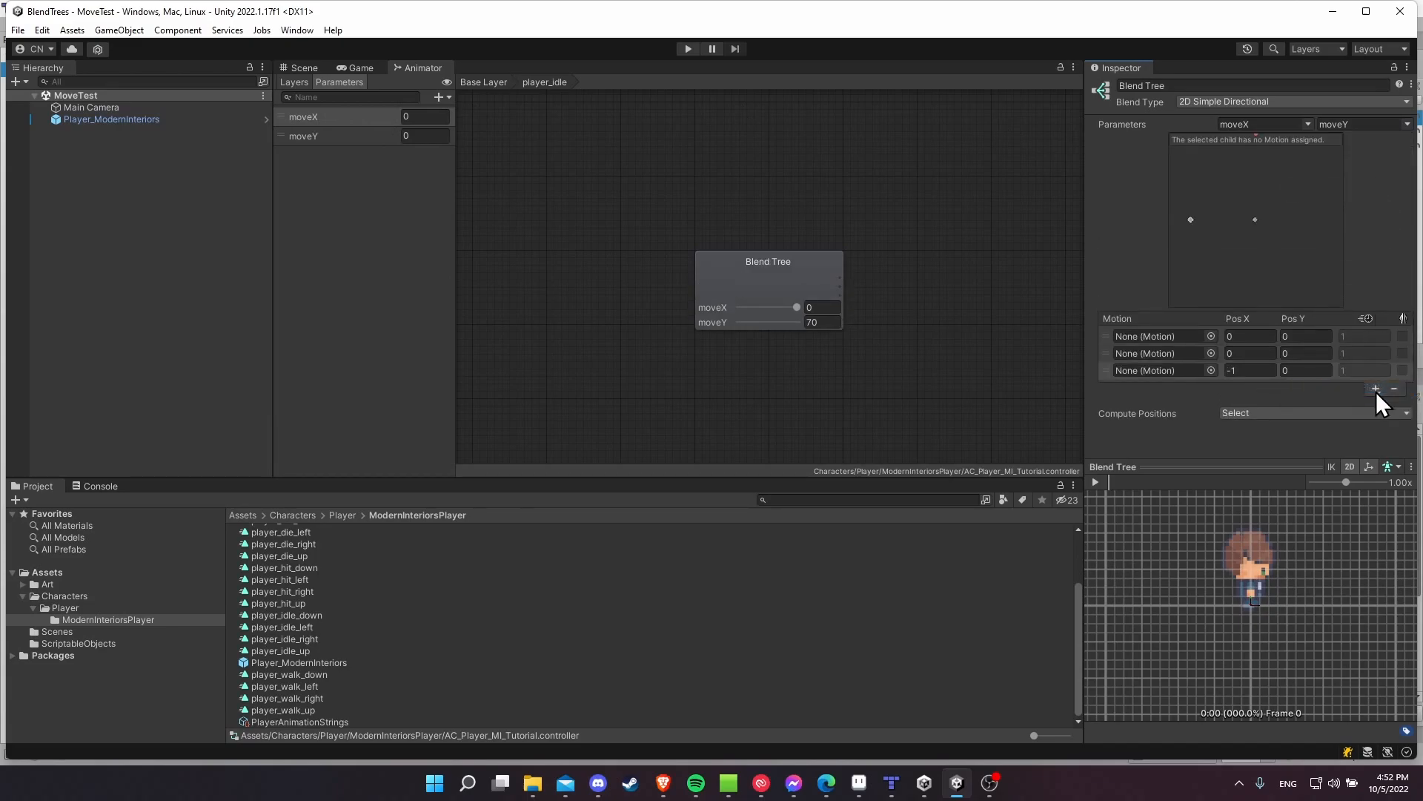
pyautogui.click(1376, 388)
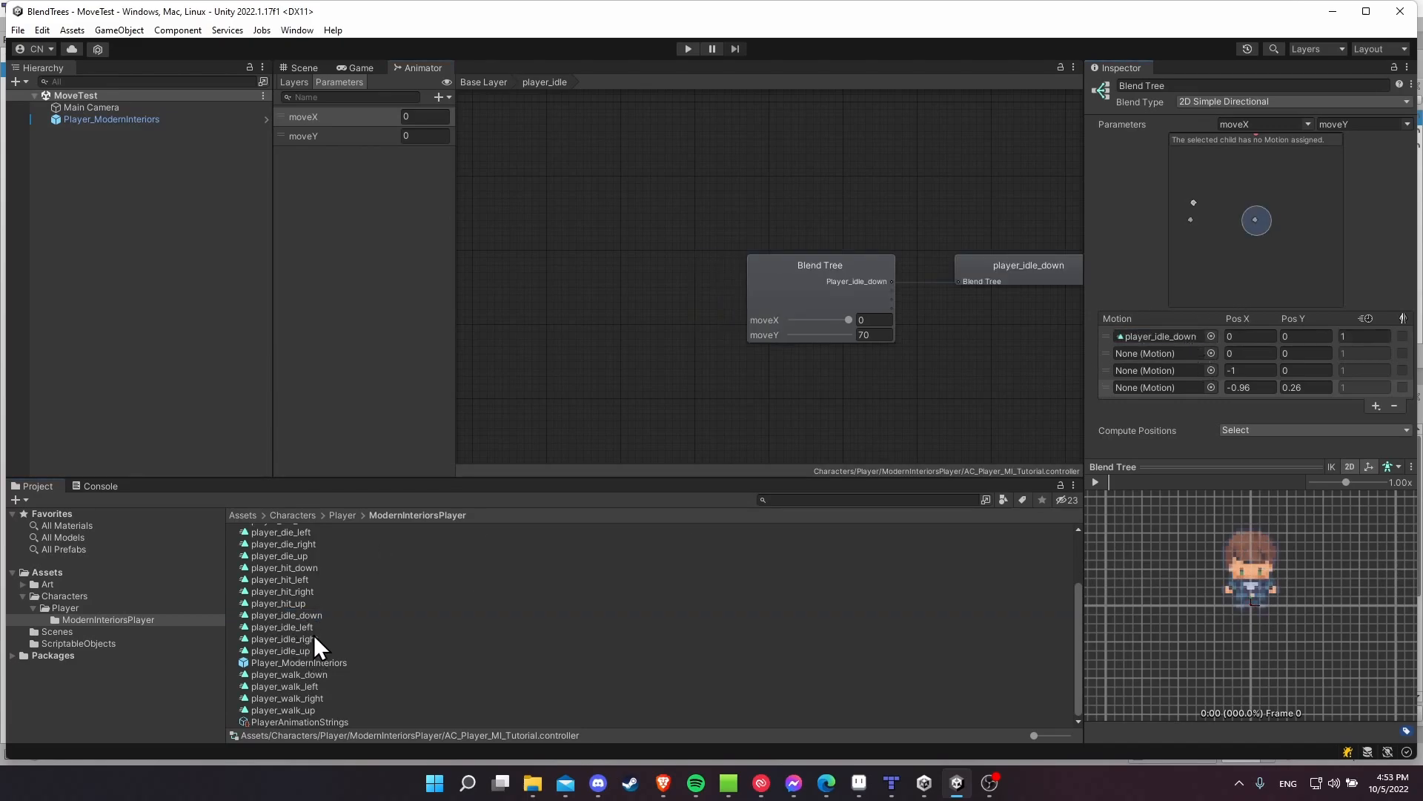
pyautogui.click(281, 649)
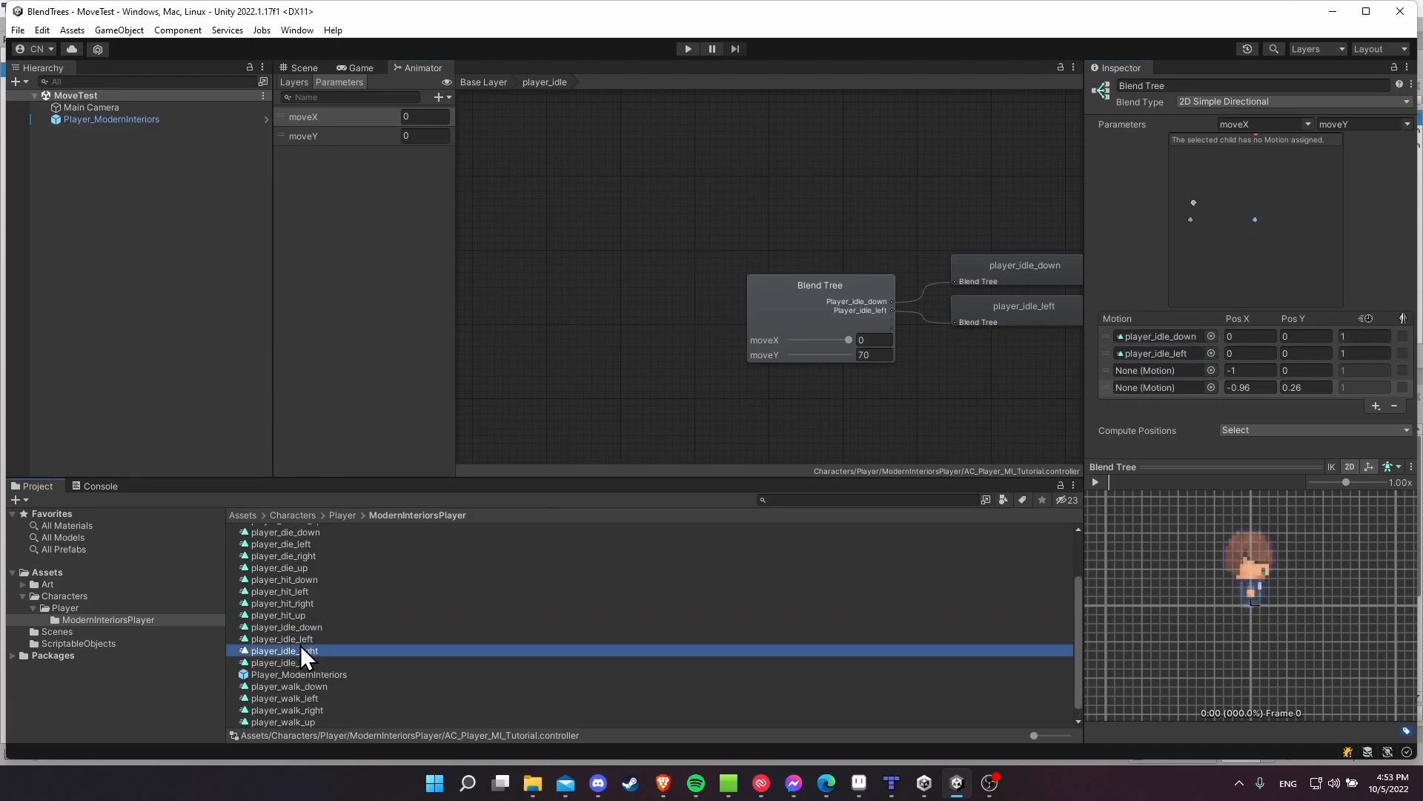
pyautogui.click(280, 661)
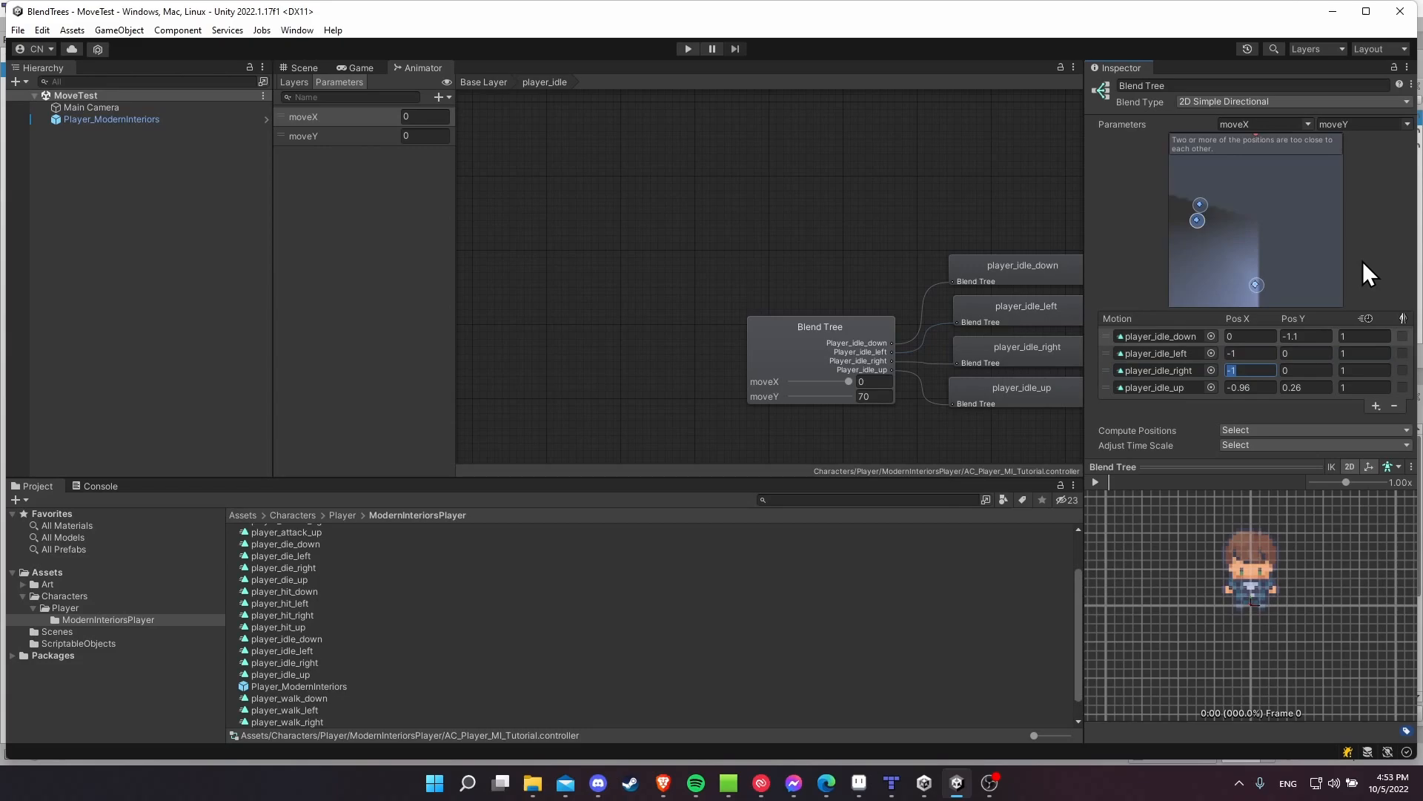
pyautogui.write('1')
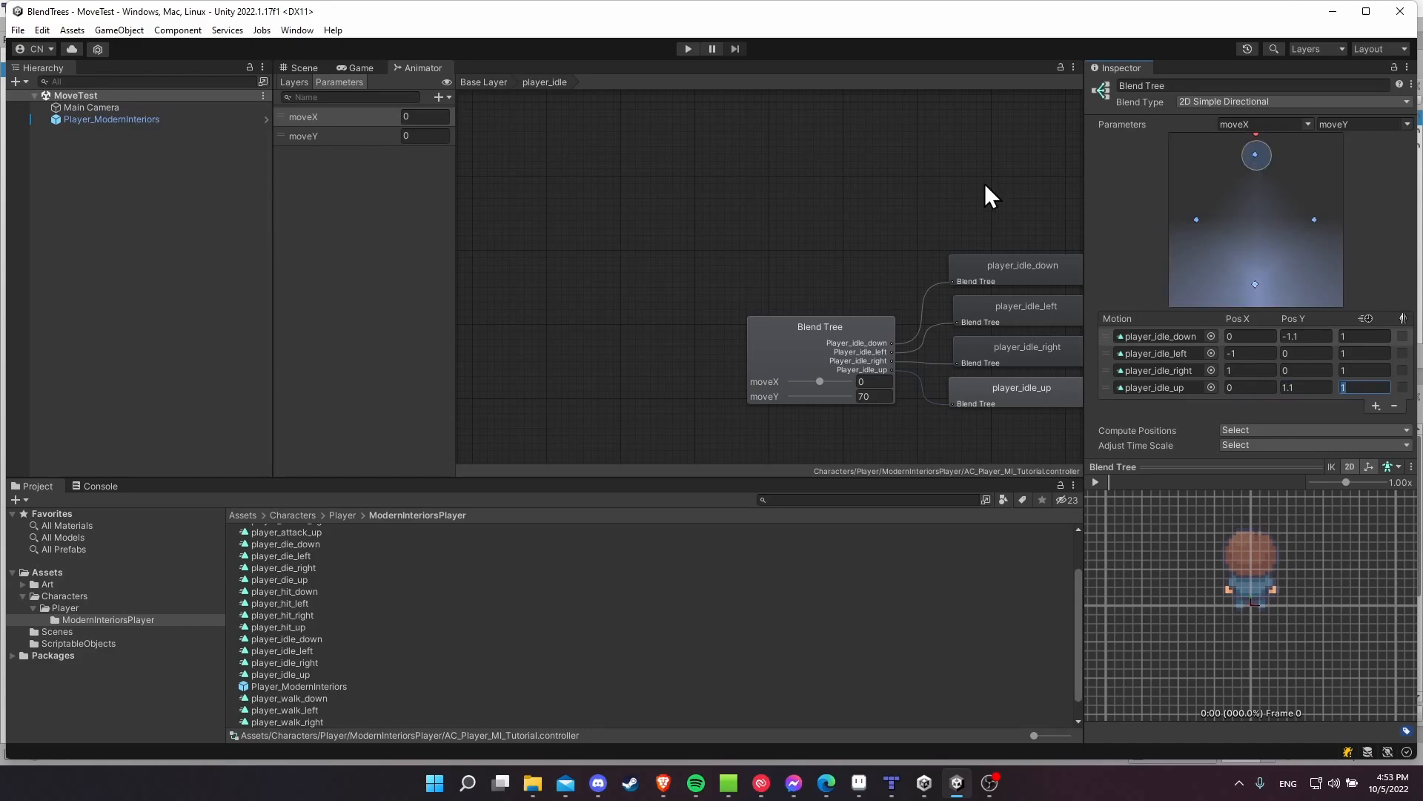
pyautogui.click(484, 81)
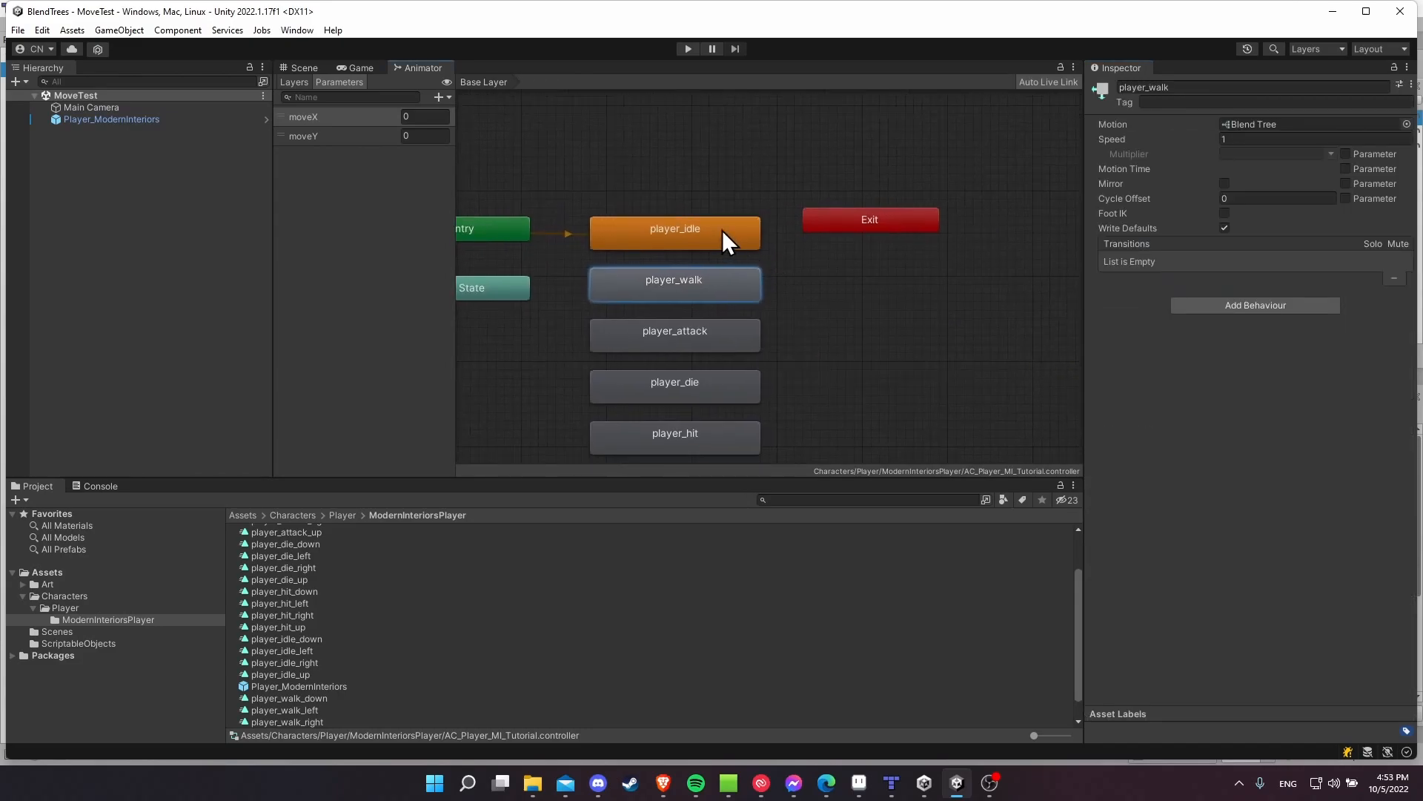
# Select Player_ModernInteriors to show its Player Controller and Animator components in the Inspector.
pyautogui.doubleClick(673, 229)
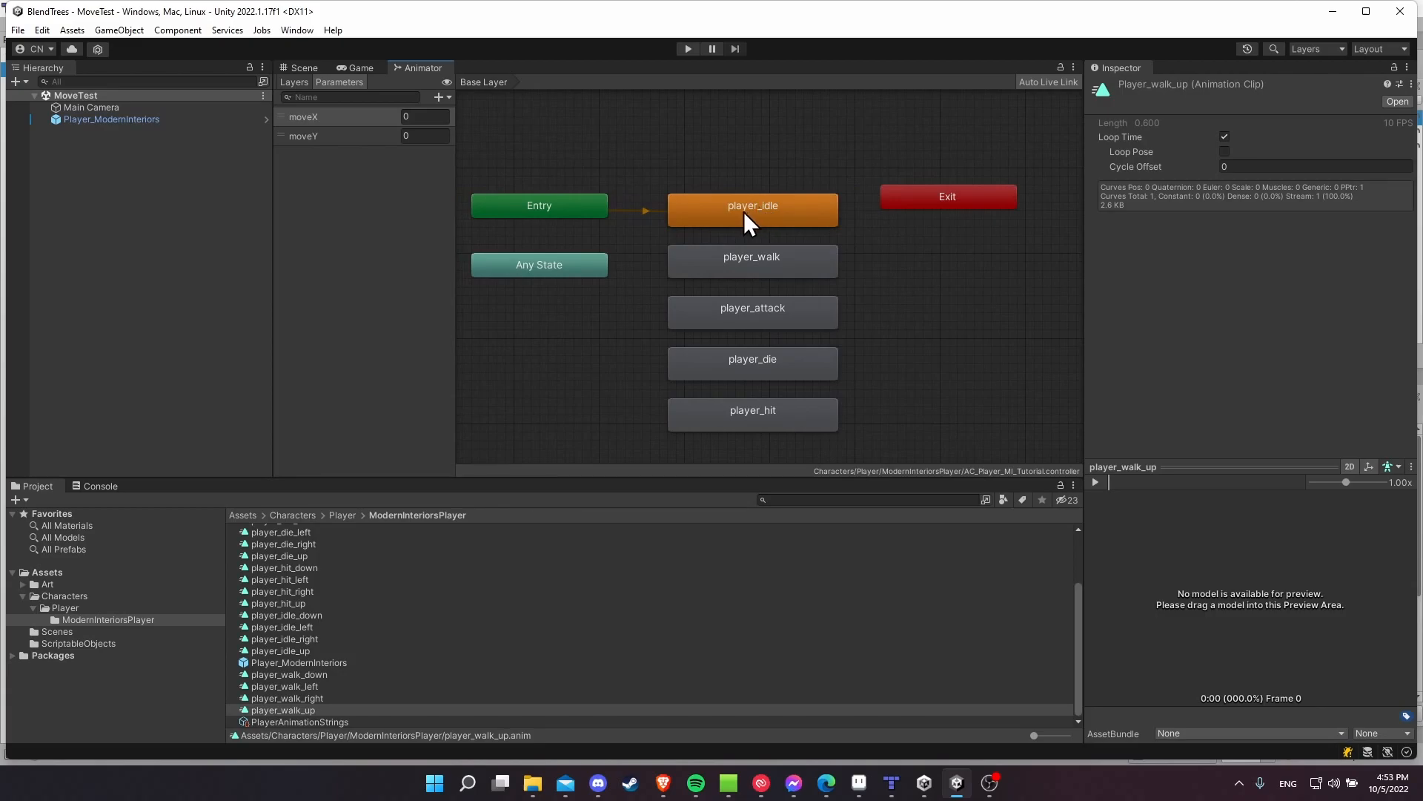
pyautogui.moveTo(318, 135)
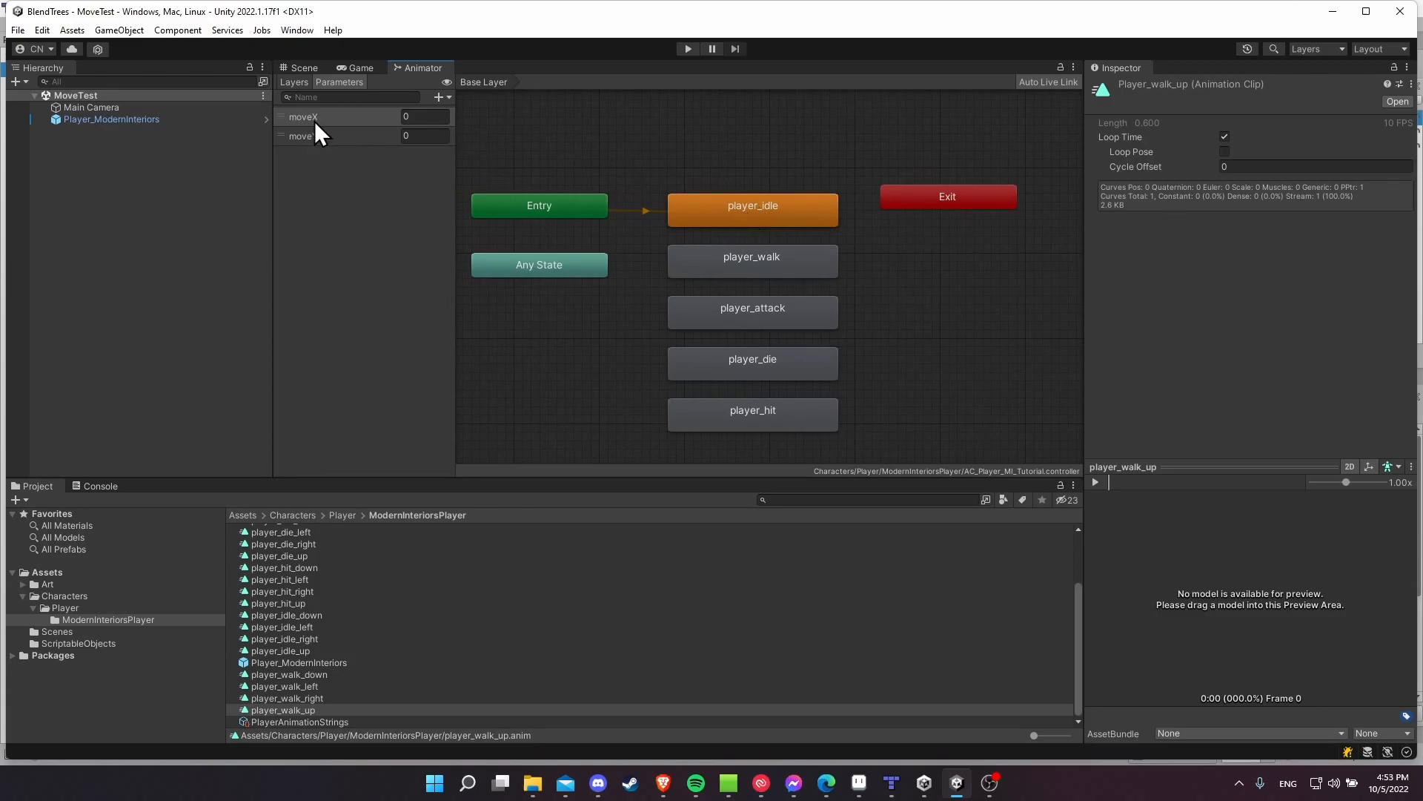
pyautogui.click(111, 118)
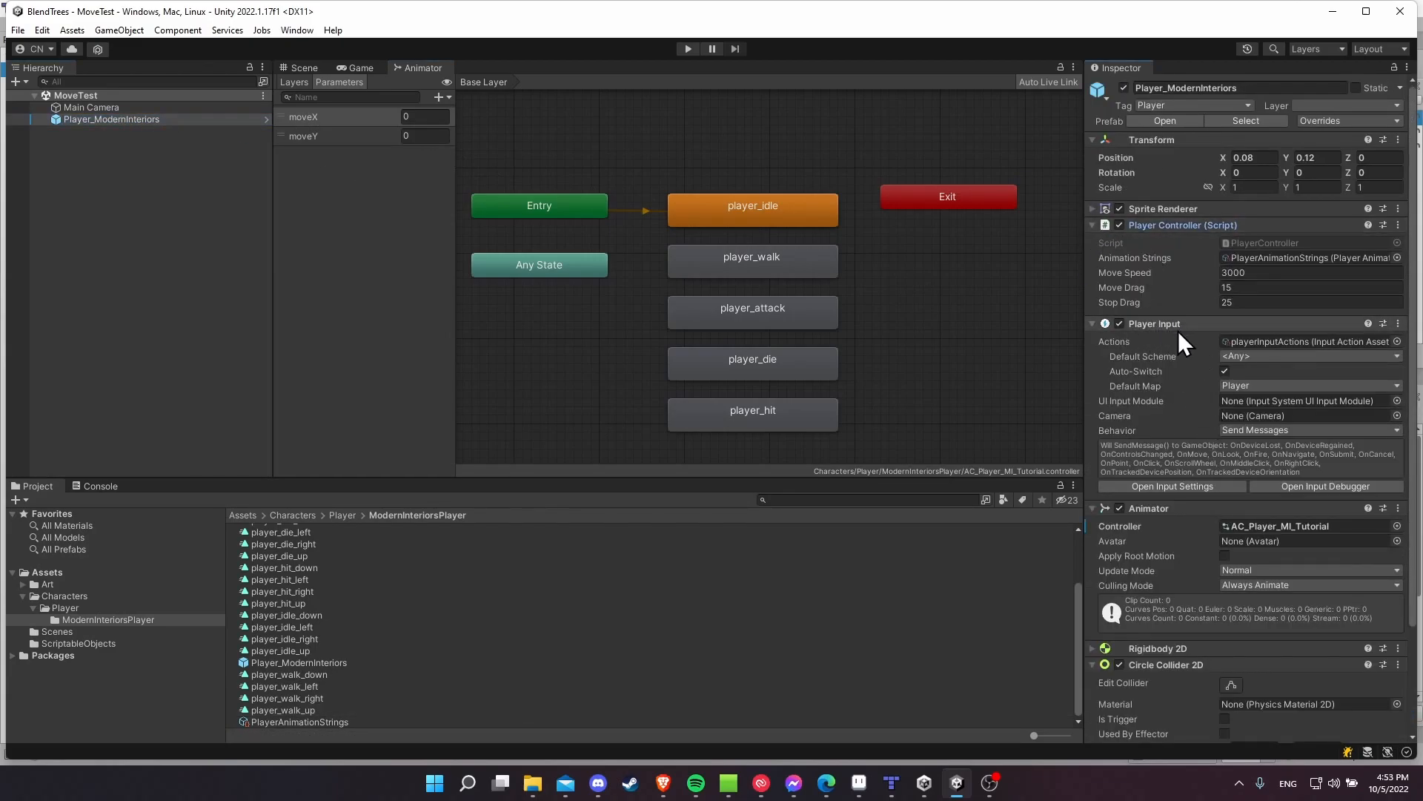
pyautogui.moveTo(1166, 342)
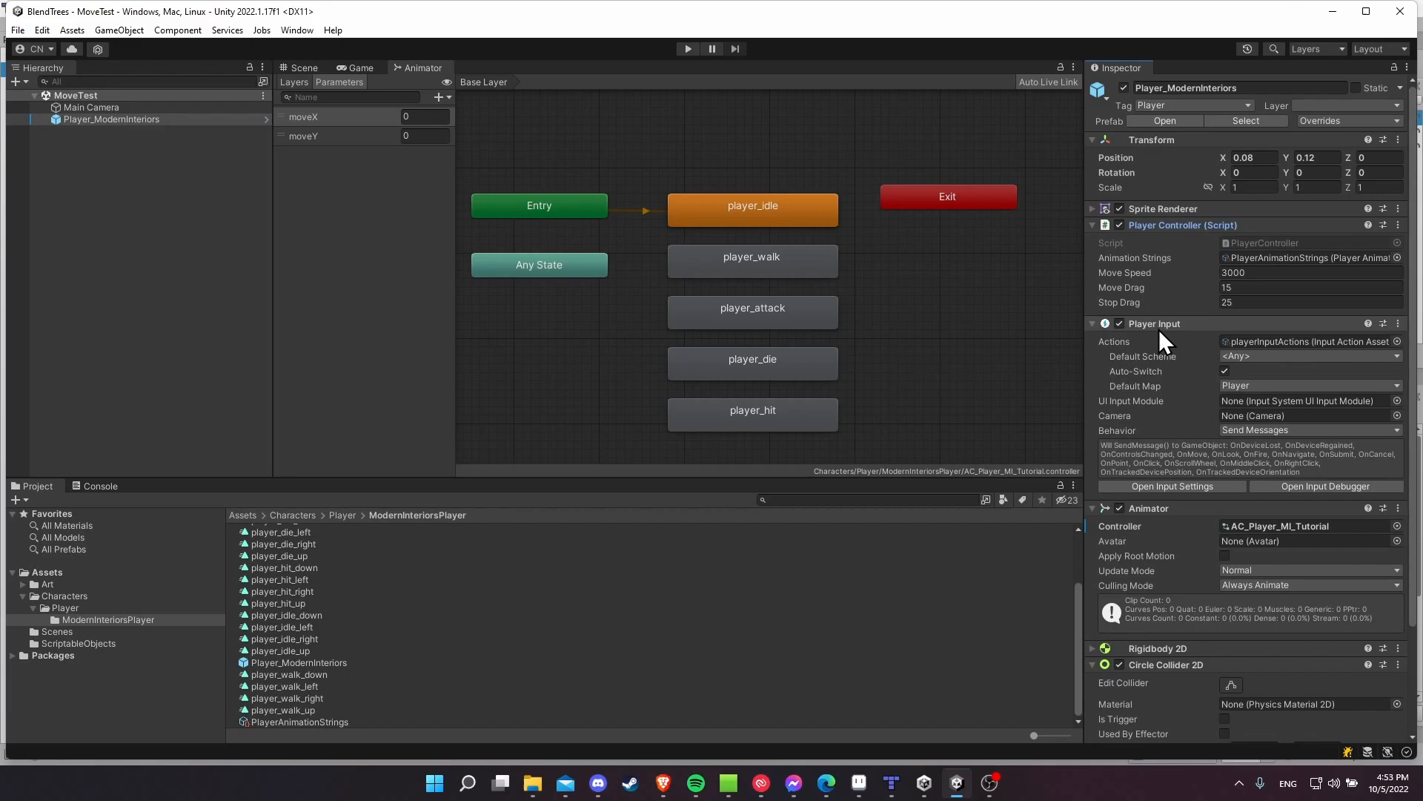
pyautogui.click(297, 30)
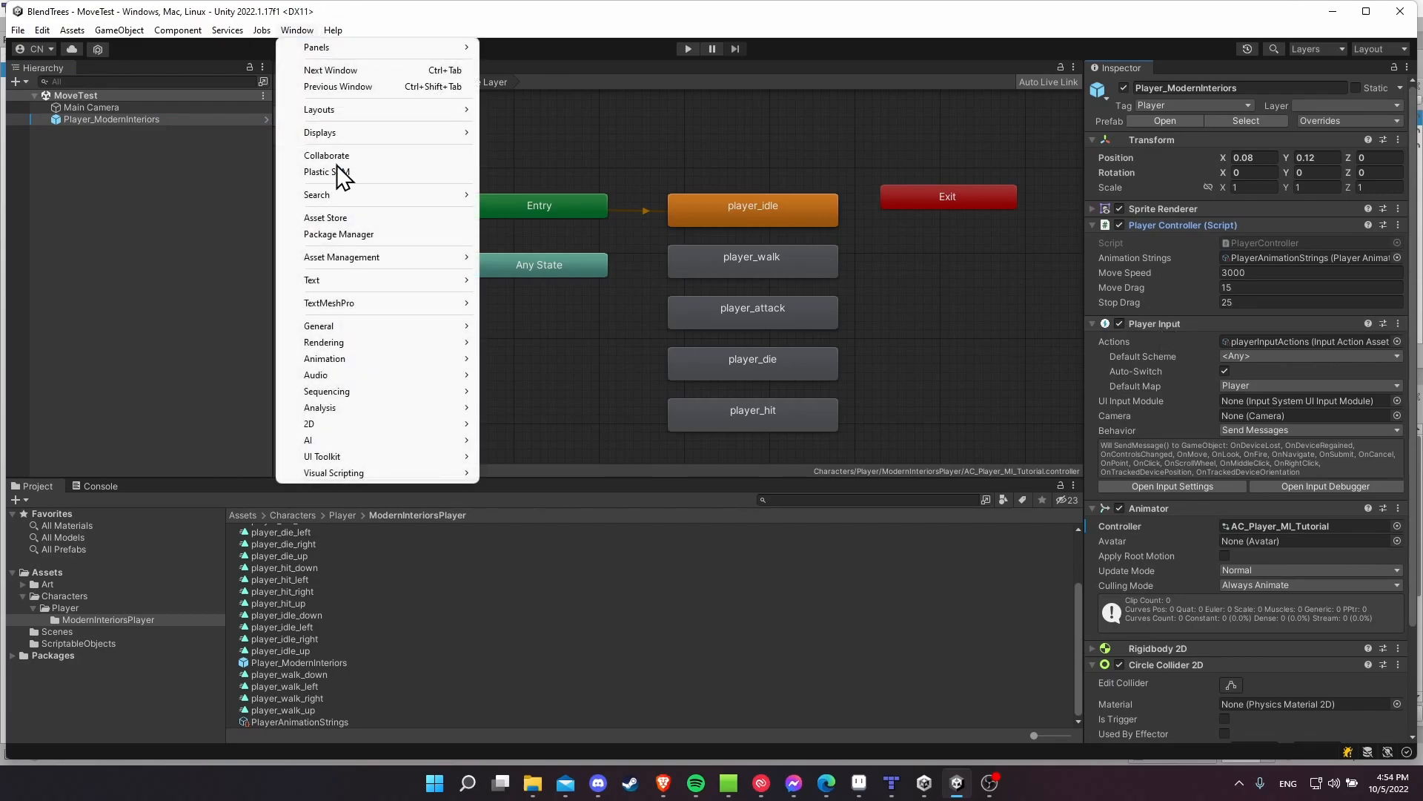
pyautogui.click(338, 234)
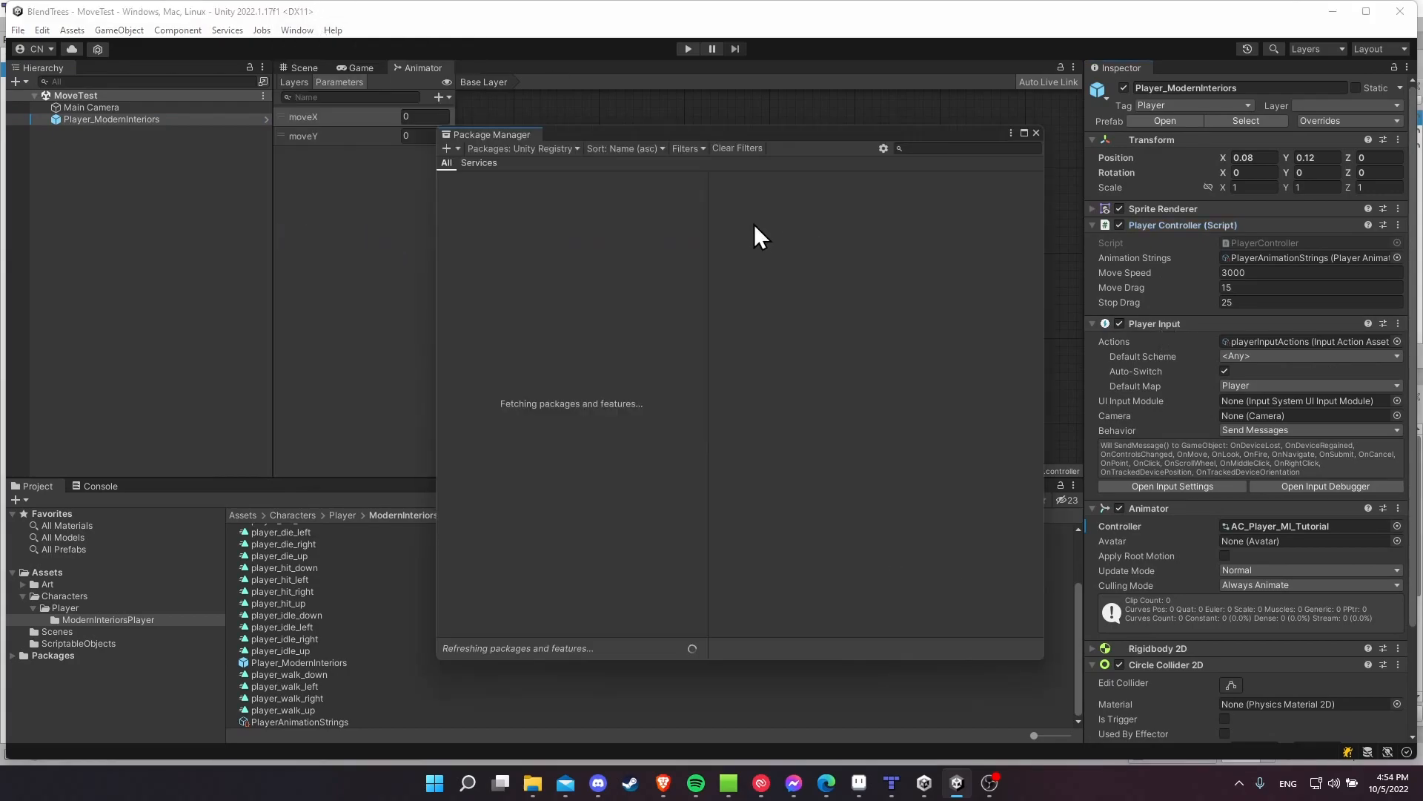
pyautogui.click(522, 148)
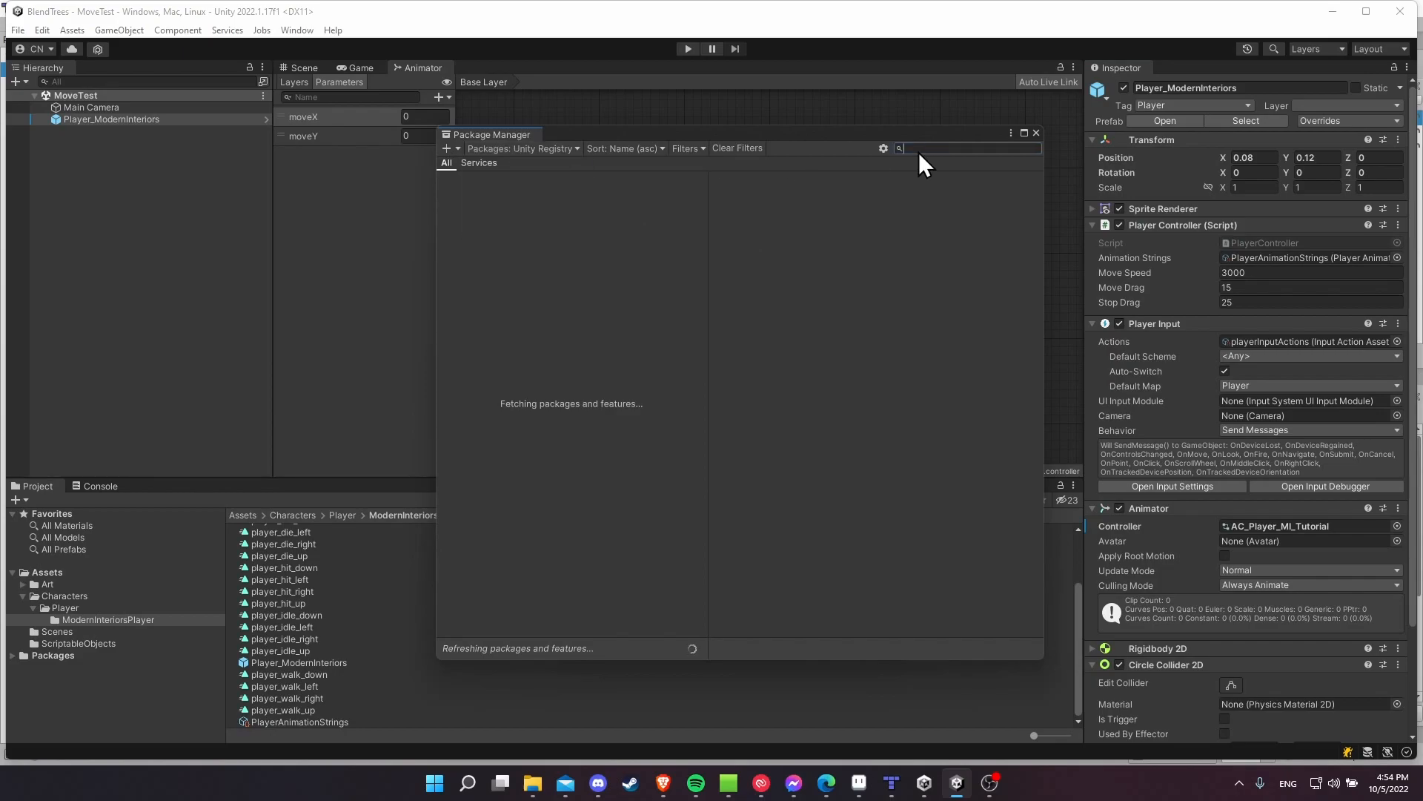
pyautogui.write('inputsystem')
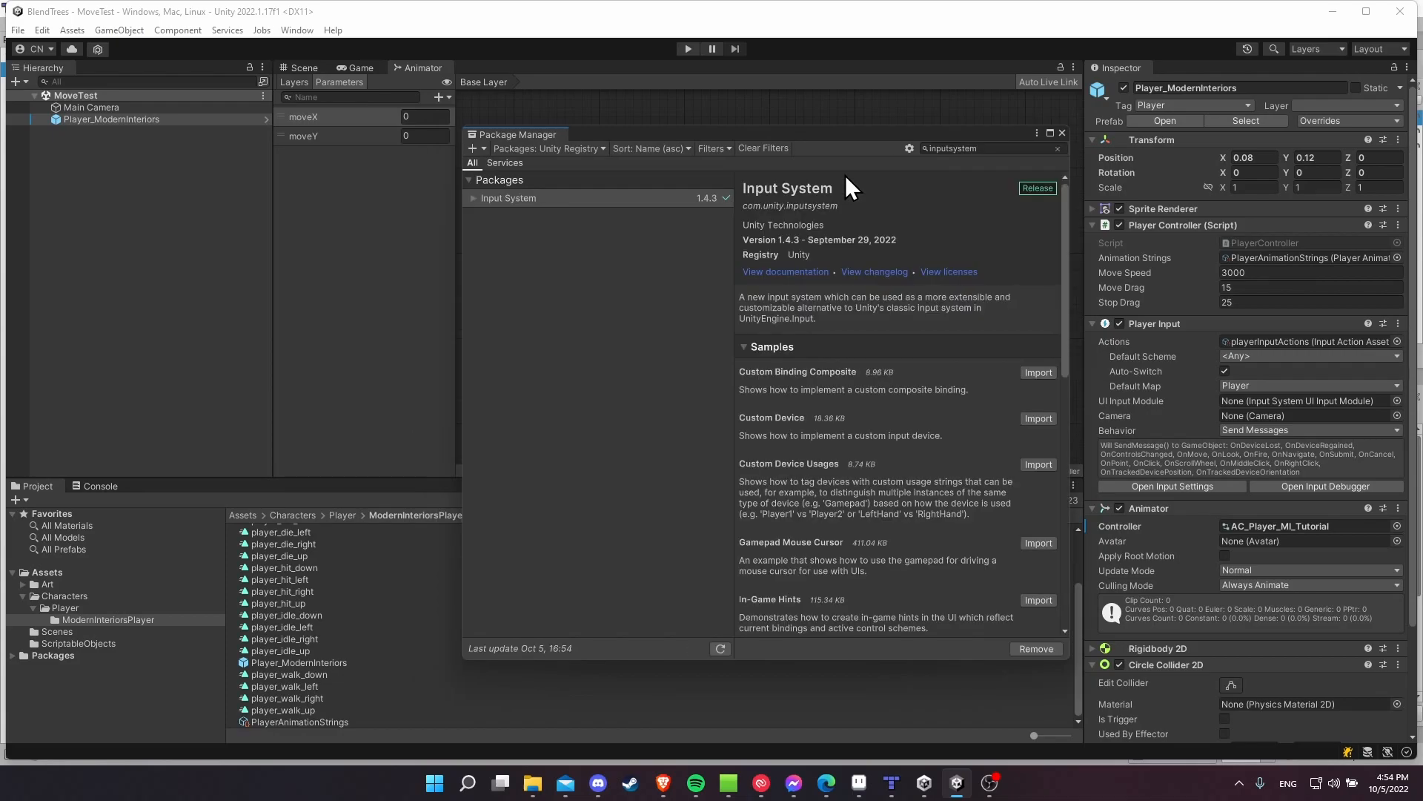
pyautogui.moveTo(561, 197)
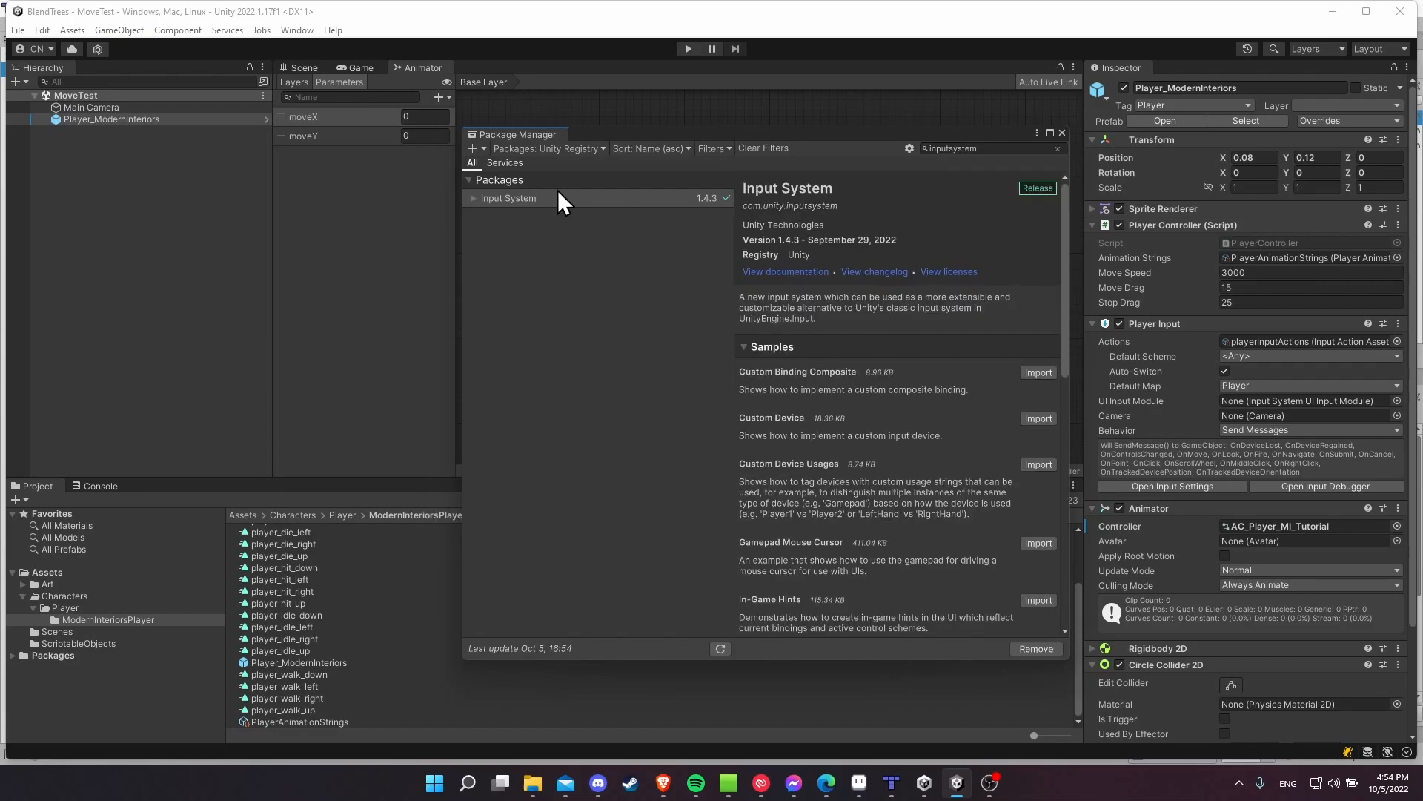
pyautogui.moveTo(679, 217)
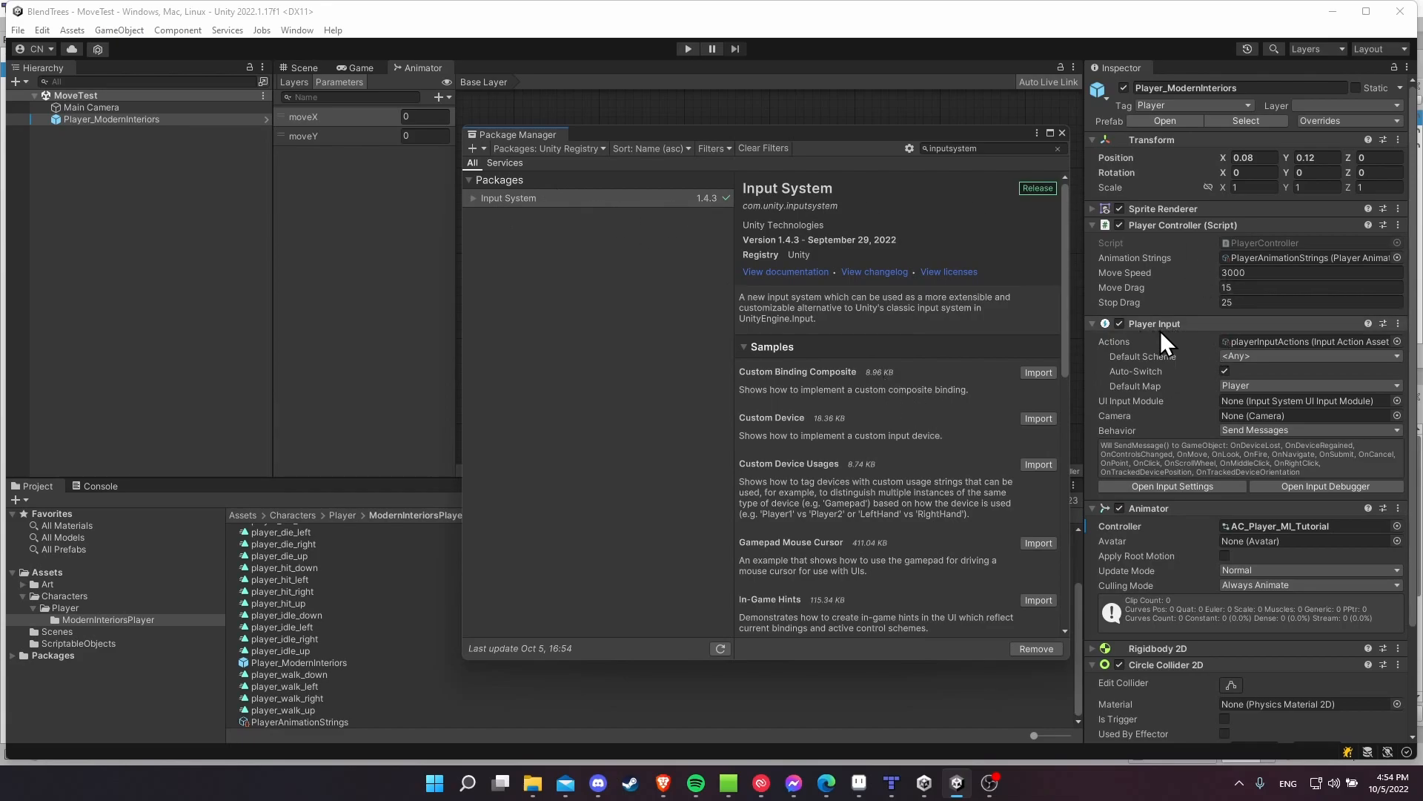
pyautogui.moveTo(556, 221)
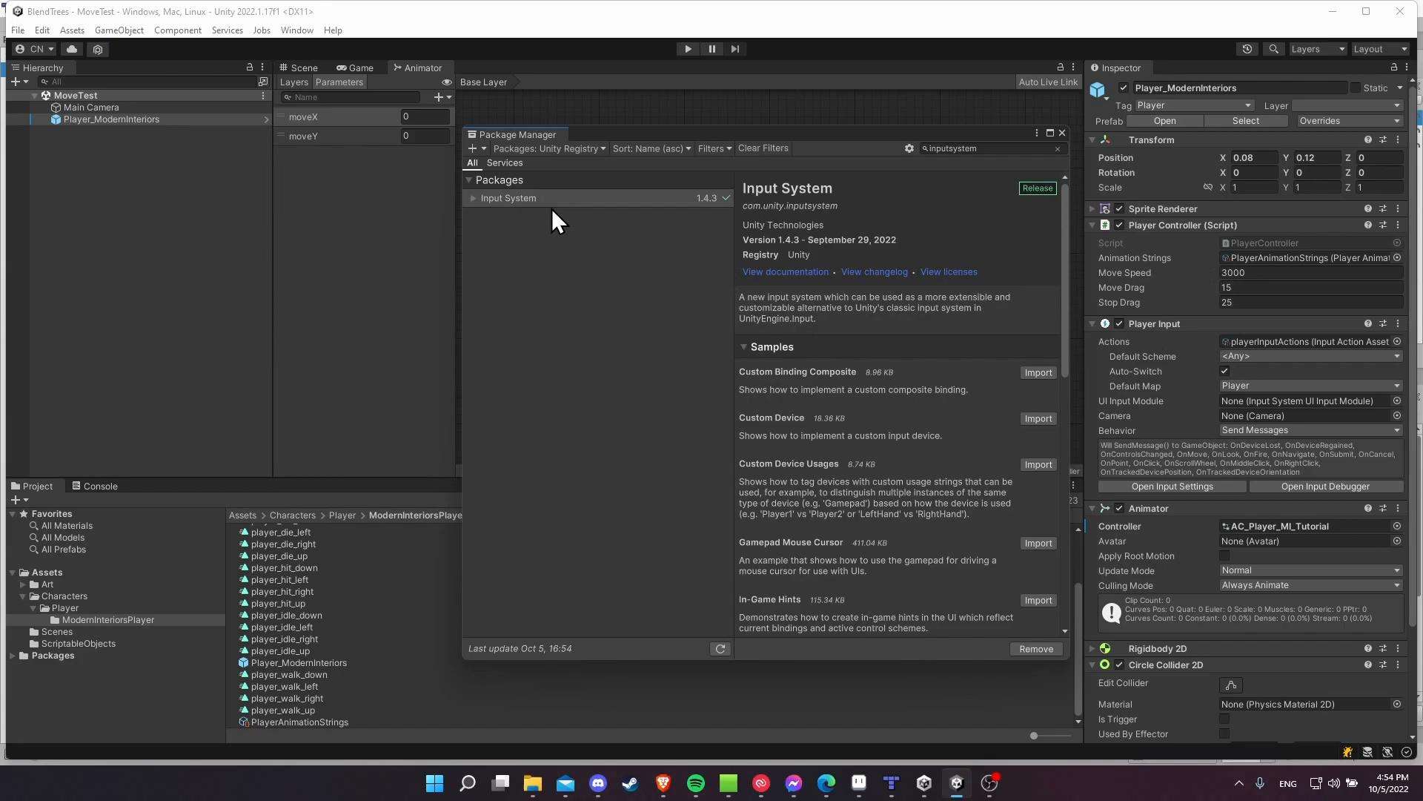
pyautogui.moveTo(1069, 145)
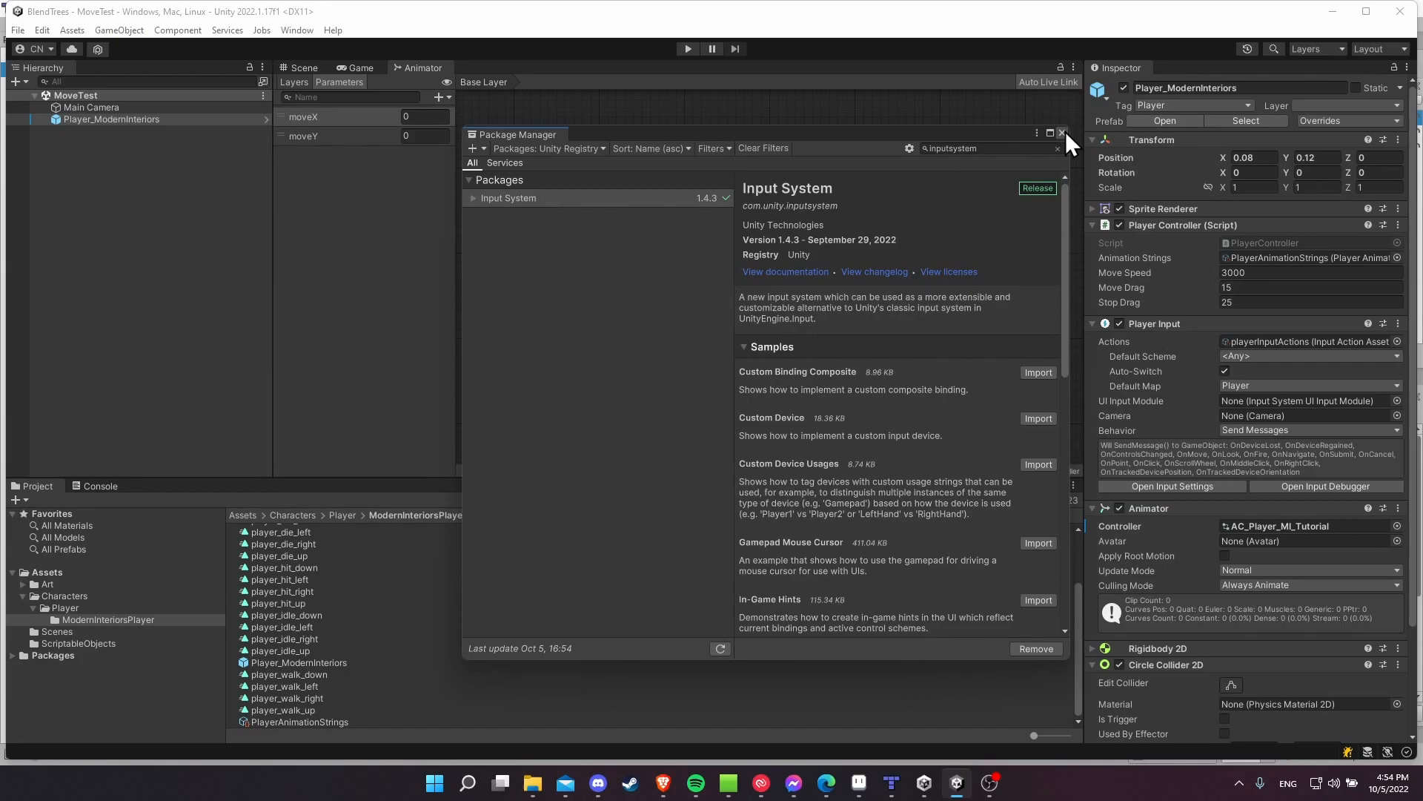
pyautogui.moveTo(993, 176)
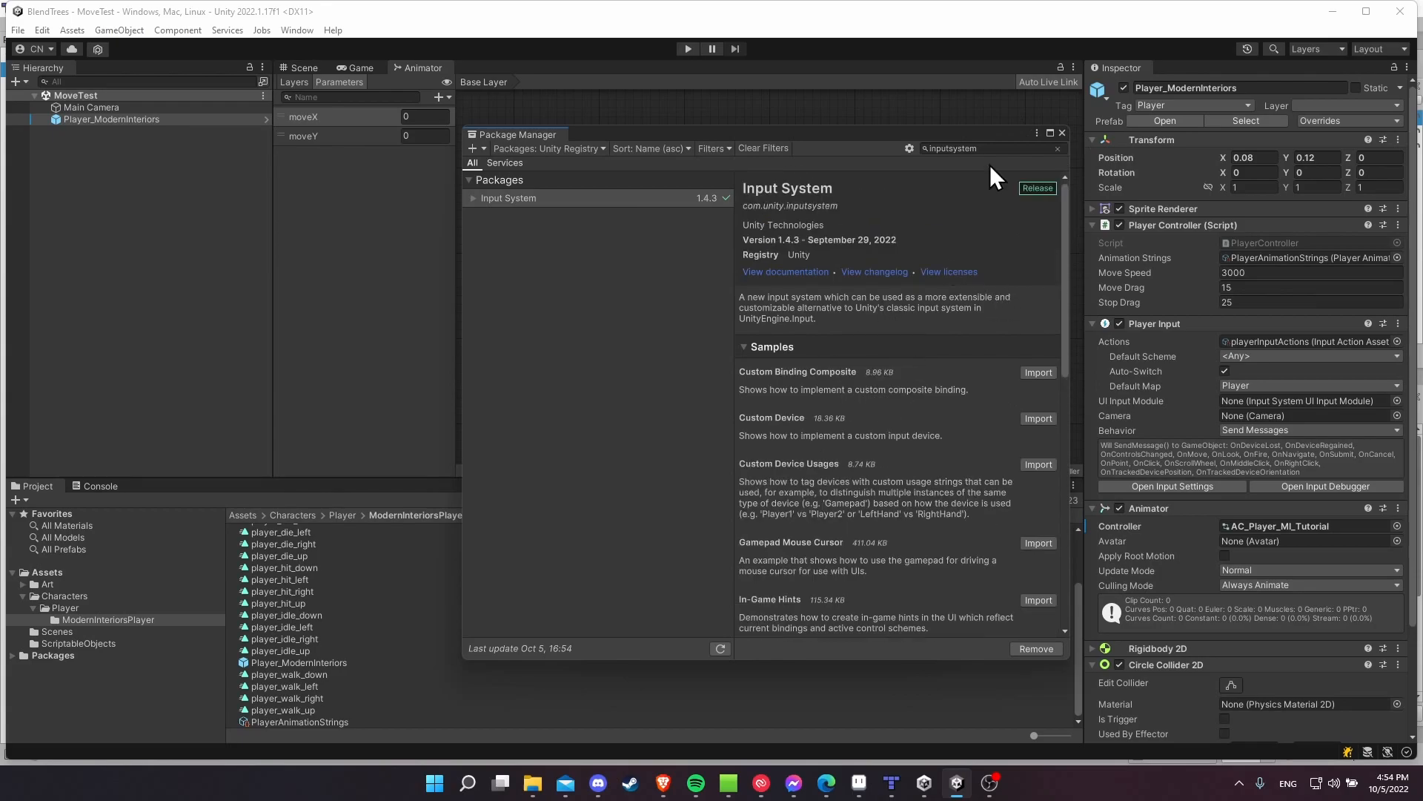
pyautogui.moveTo(1069, 149)
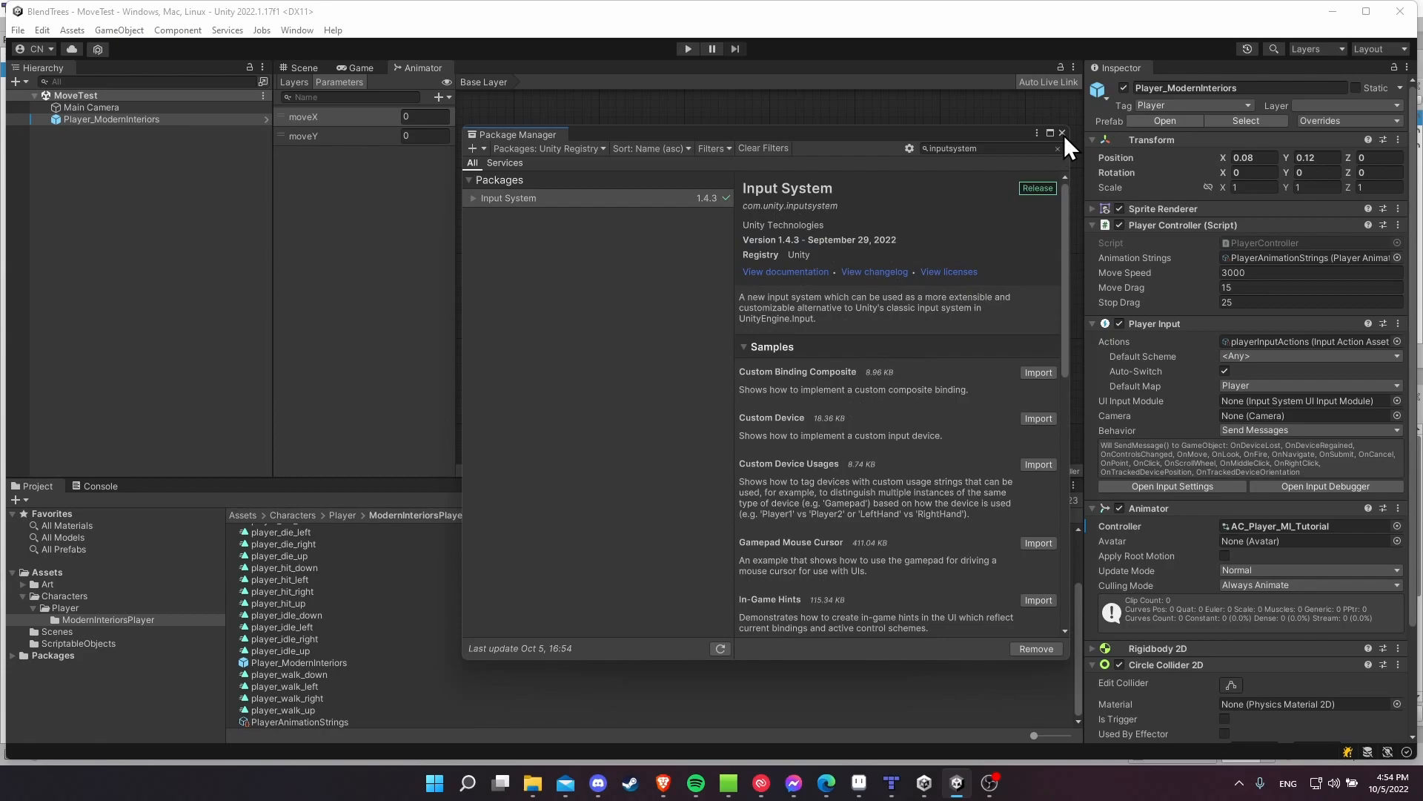
pyautogui.click(1060, 133)
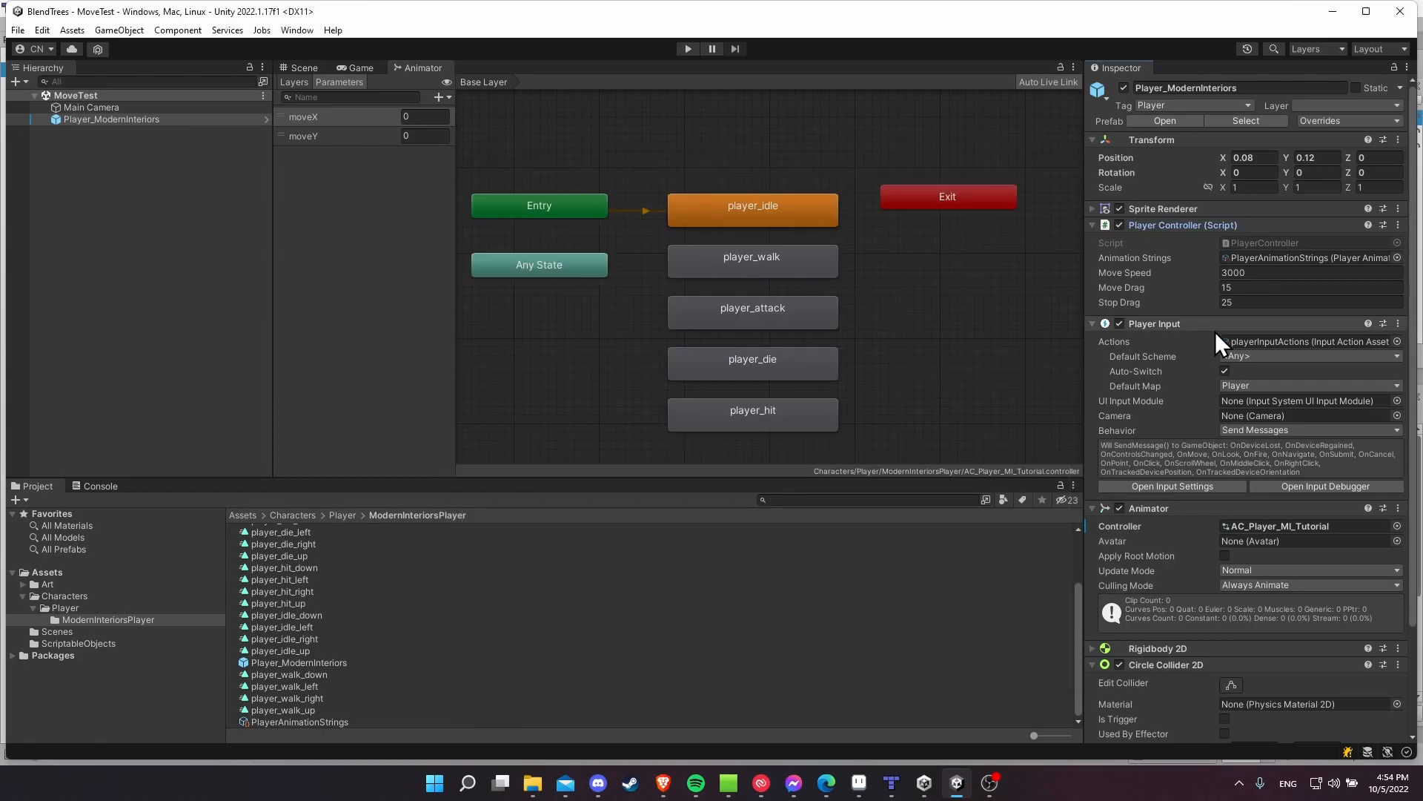
pyautogui.moveTo(1406, 236)
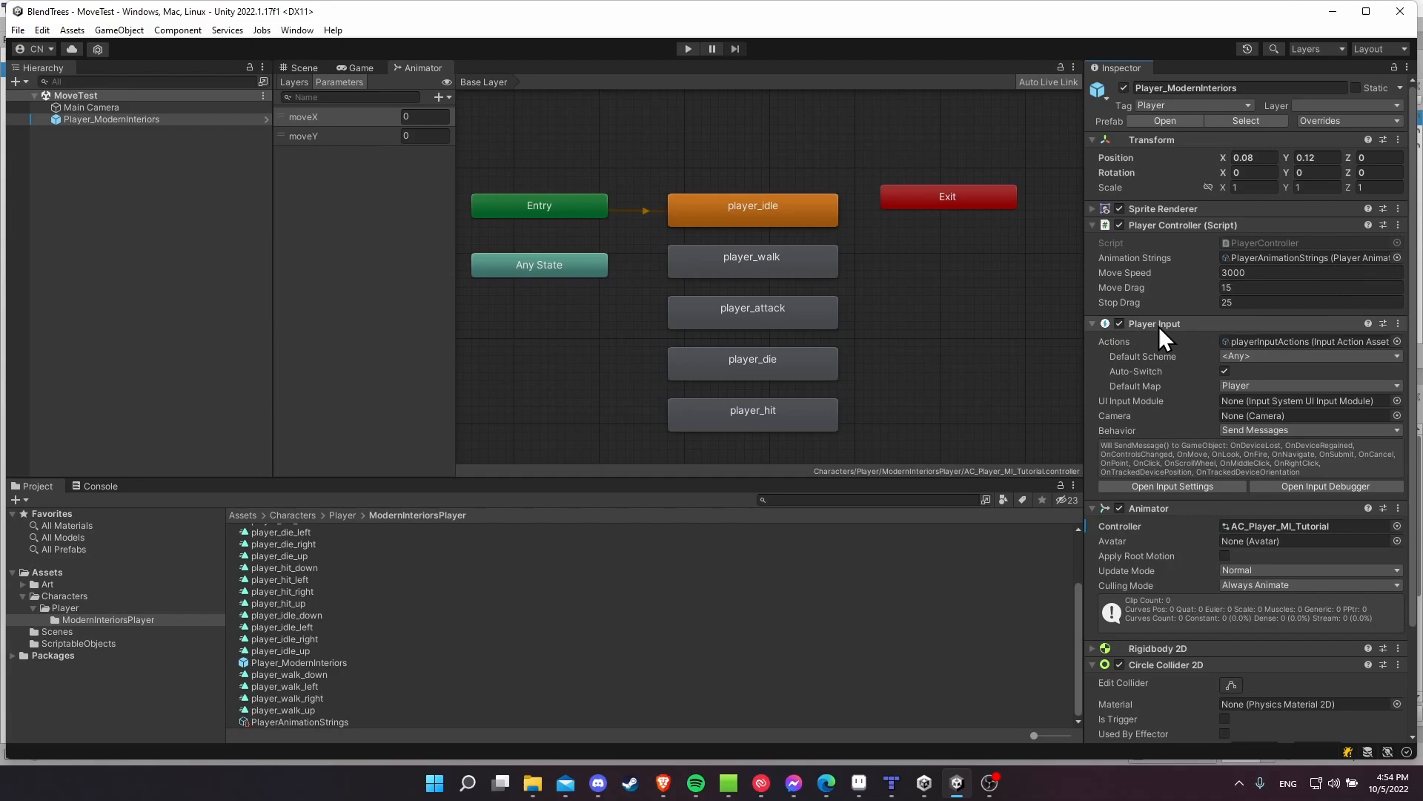
pyautogui.moveTo(1130, 357)
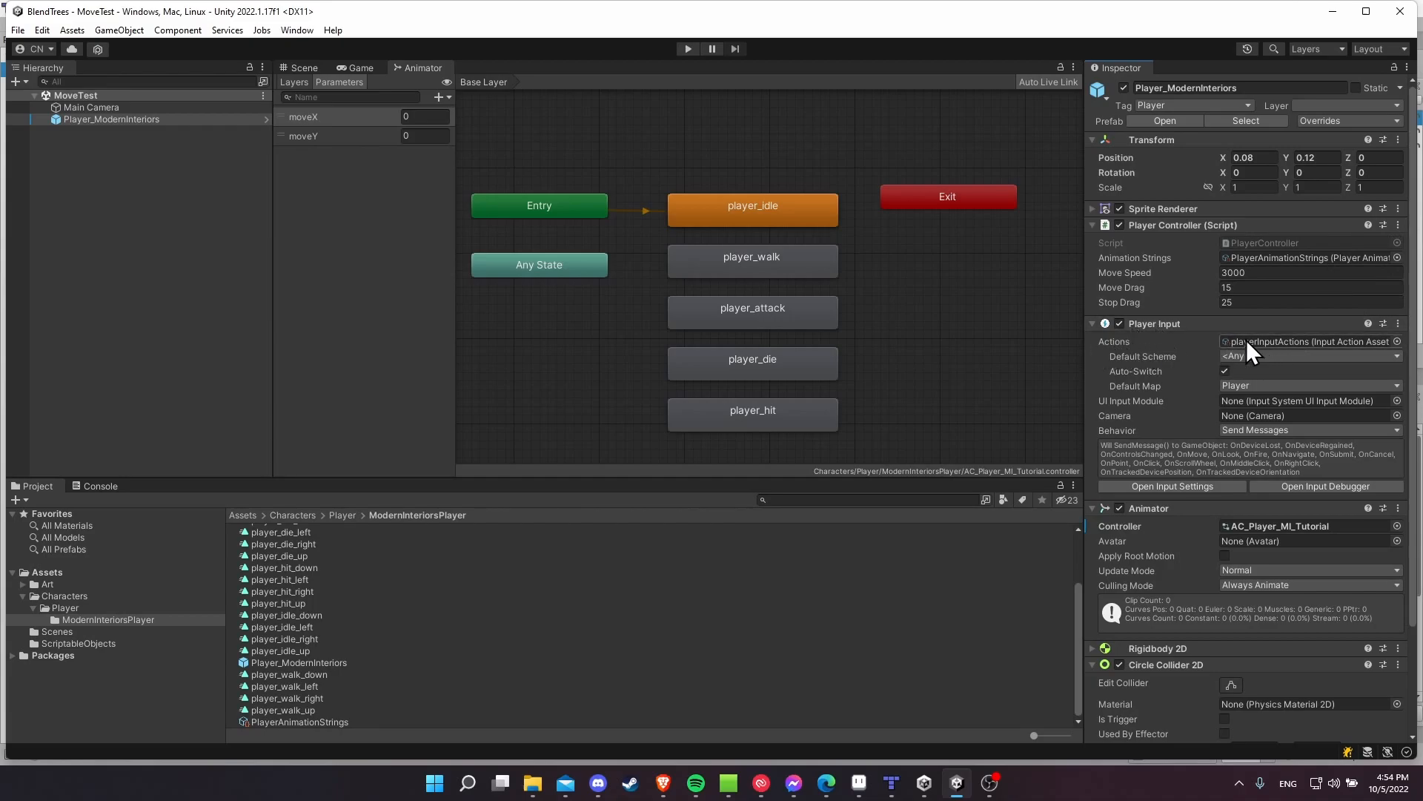
pyautogui.moveTo(1262, 354)
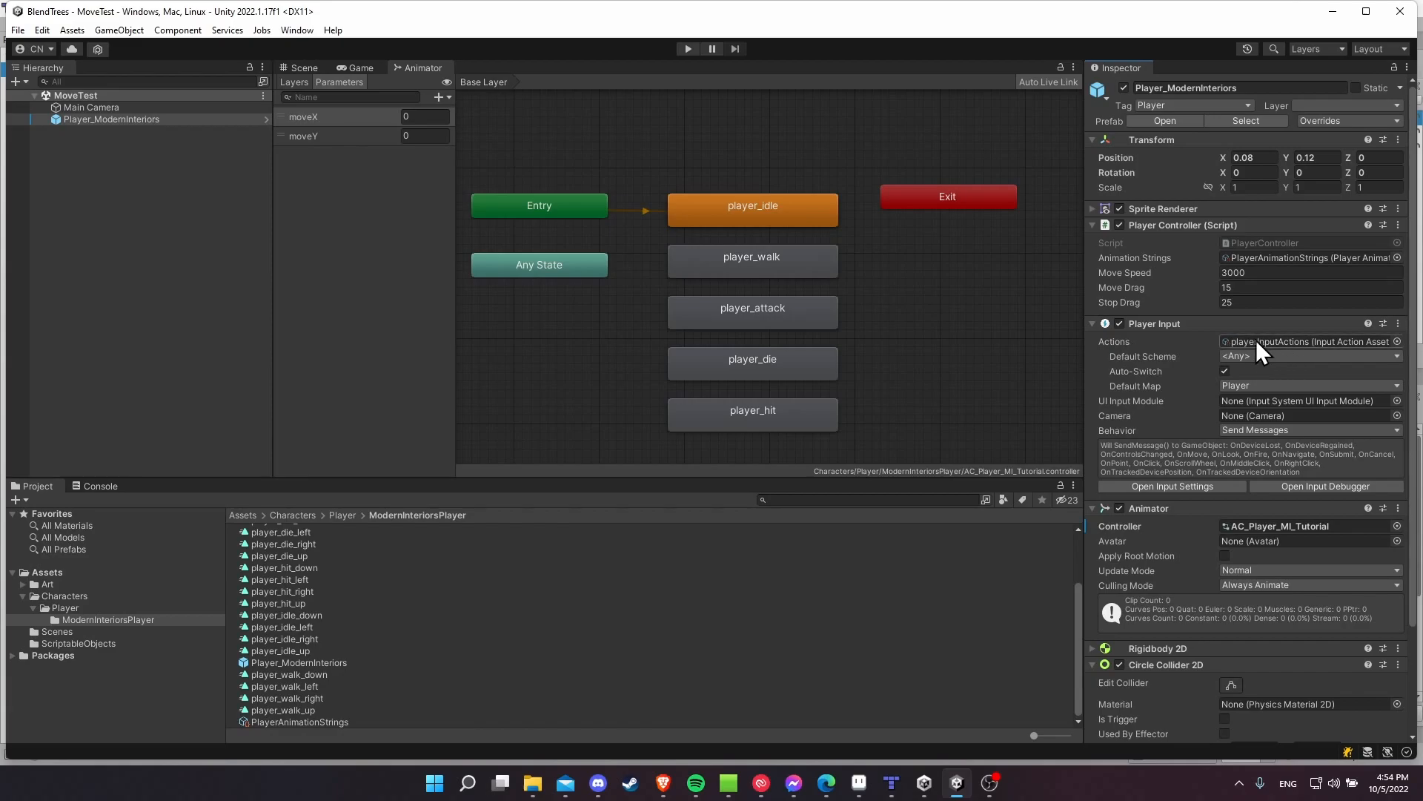
pyautogui.moveTo(1092, 356)
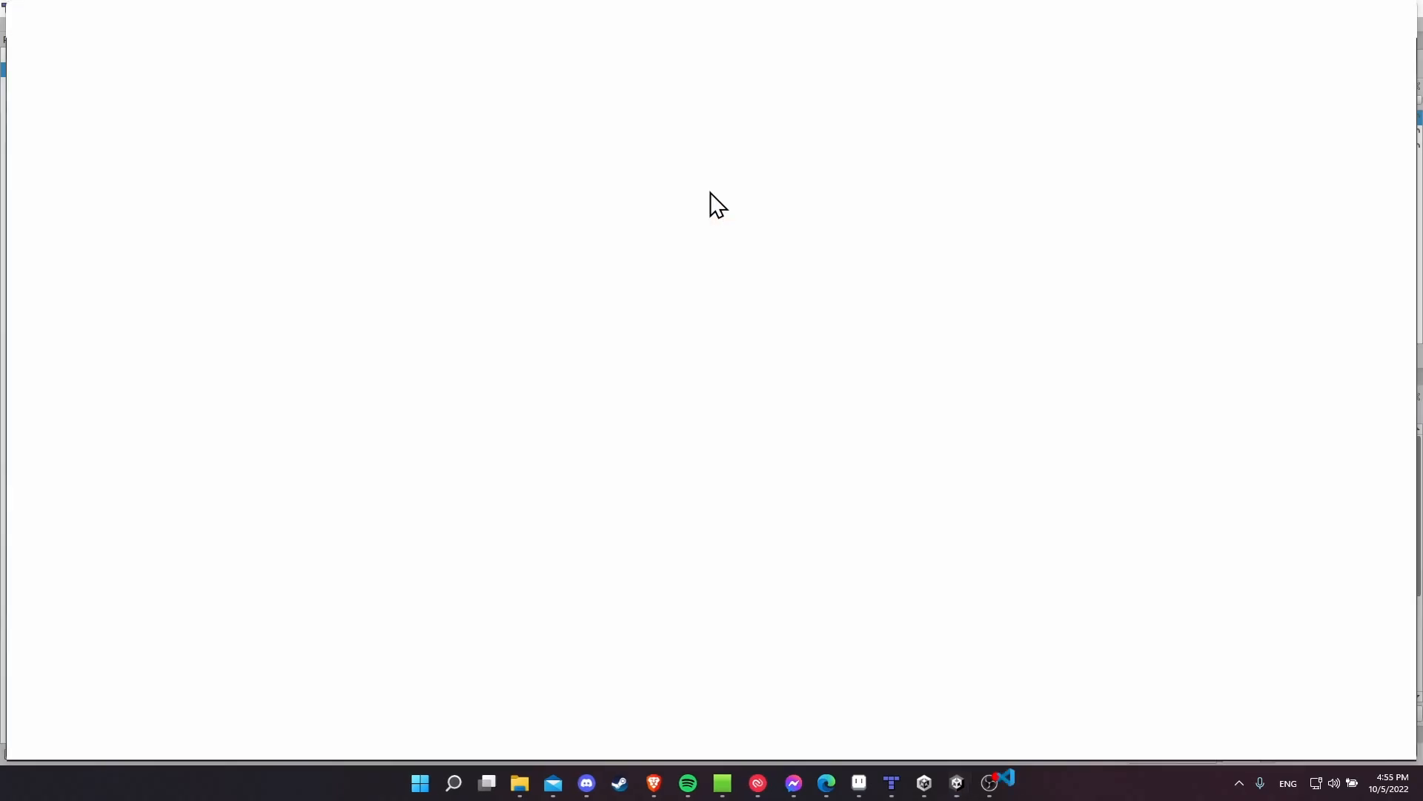
# Review PlayerController.cs's SetFloat moveX/moveInput arguments and the GetComponent<Animator>() call, then return to Unity.
pyautogui.click(1004, 783)
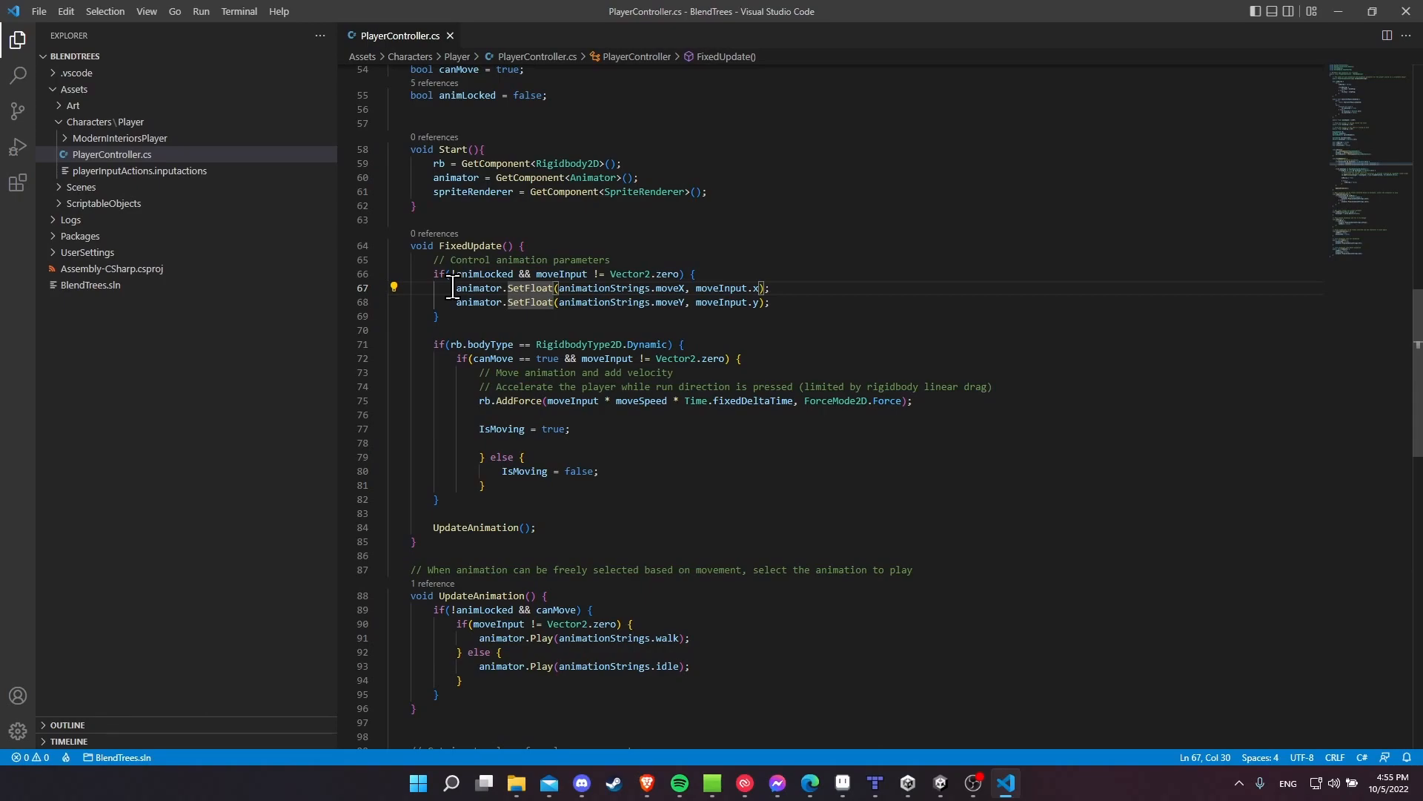
pyautogui.click(457, 288)
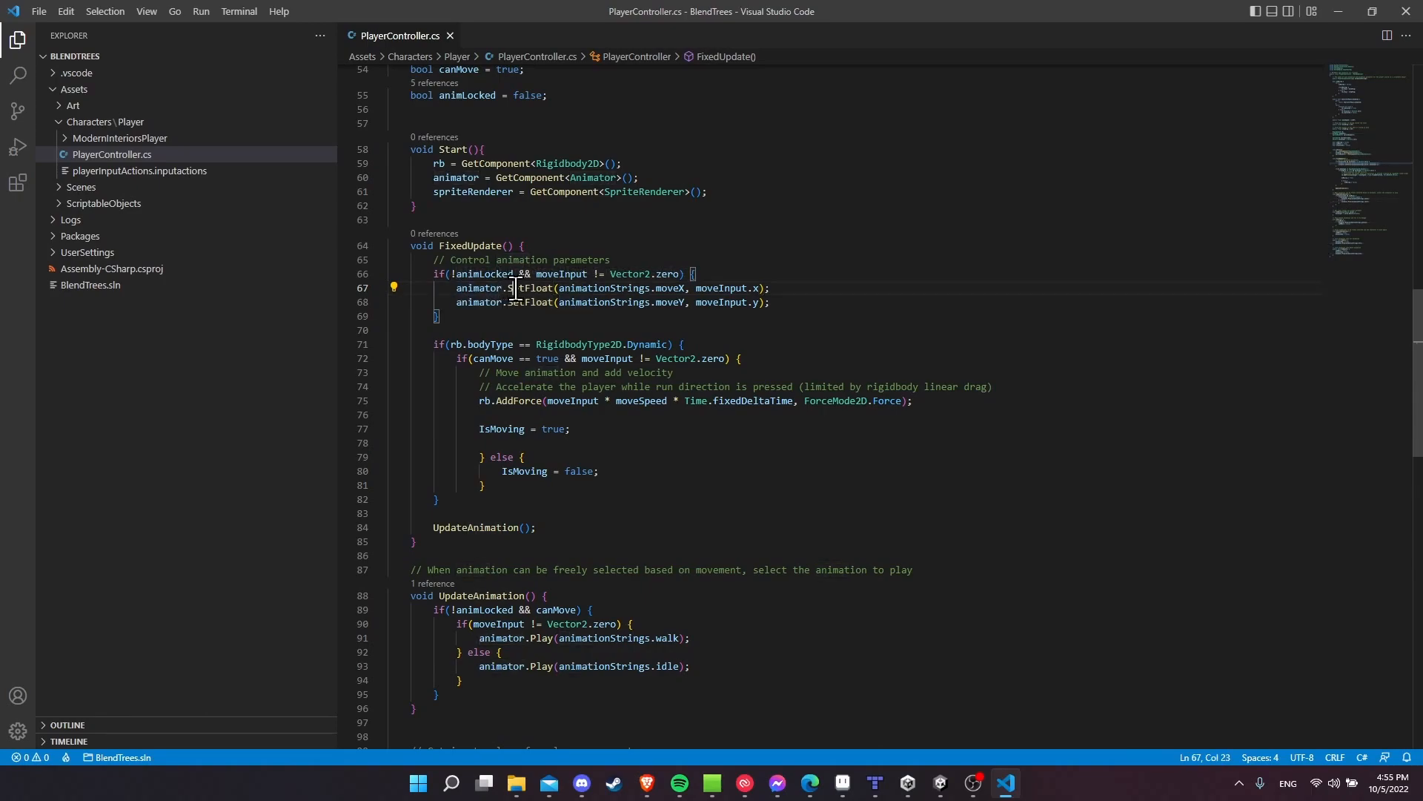
pyautogui.doubleClick(599, 288)
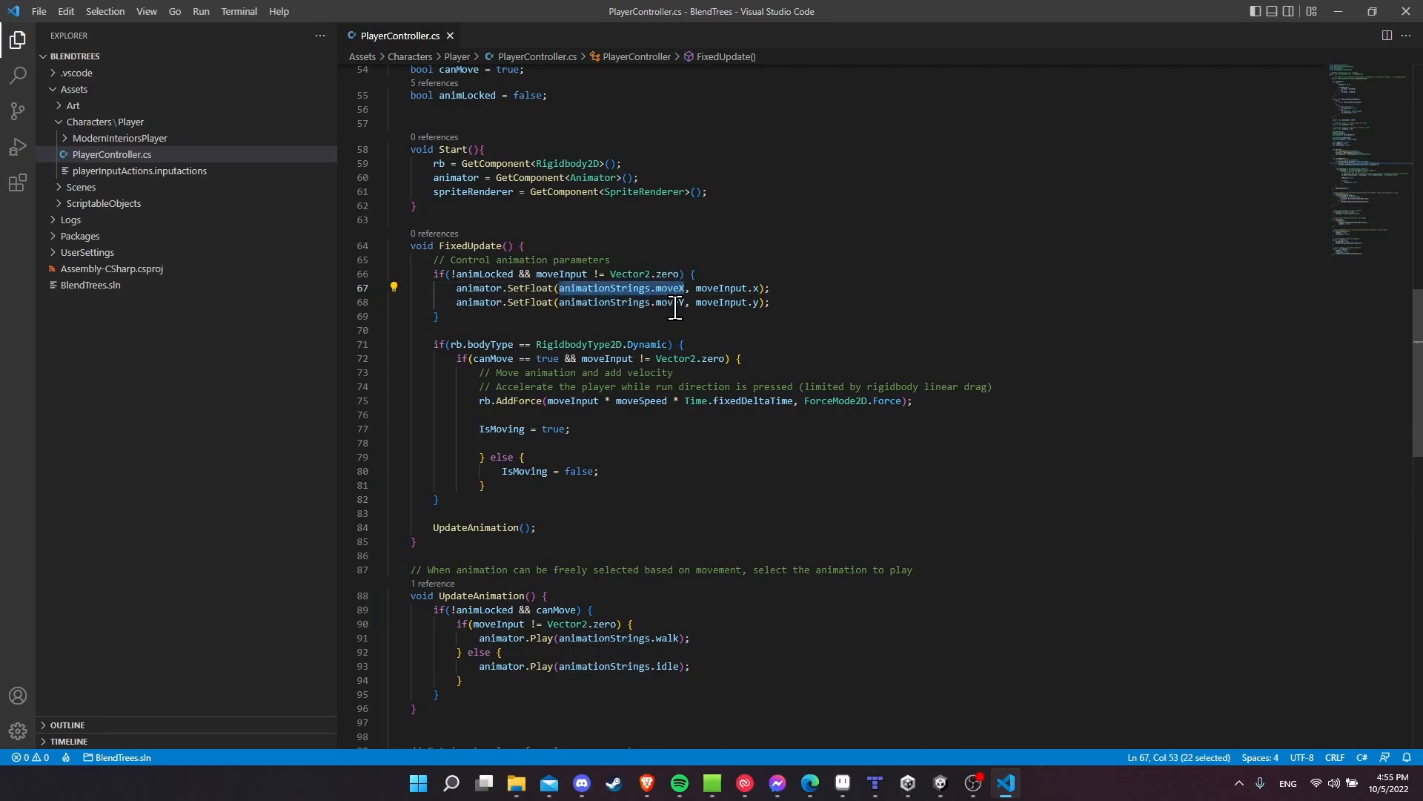
pyautogui.moveTo(676, 288)
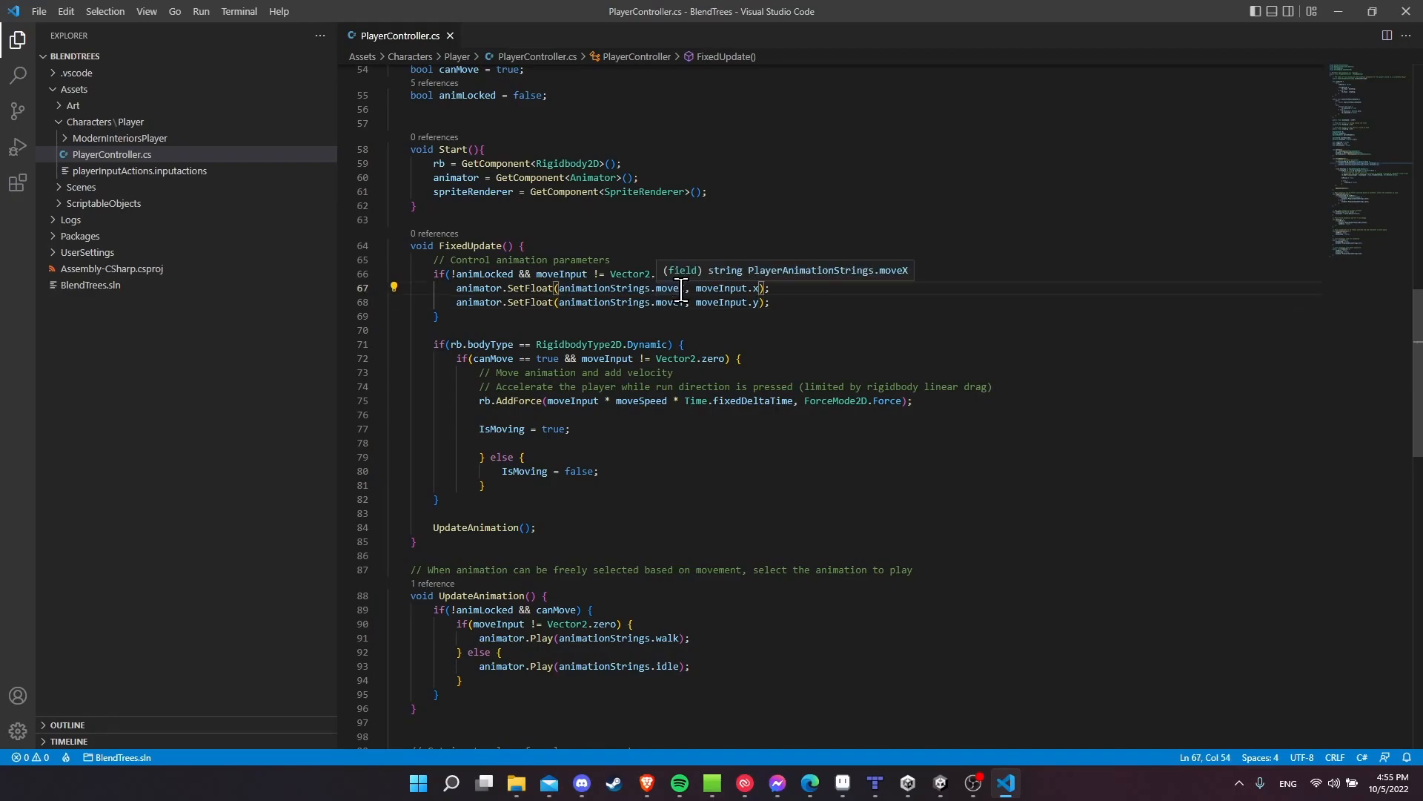
pyautogui.doubleClick(726, 287)
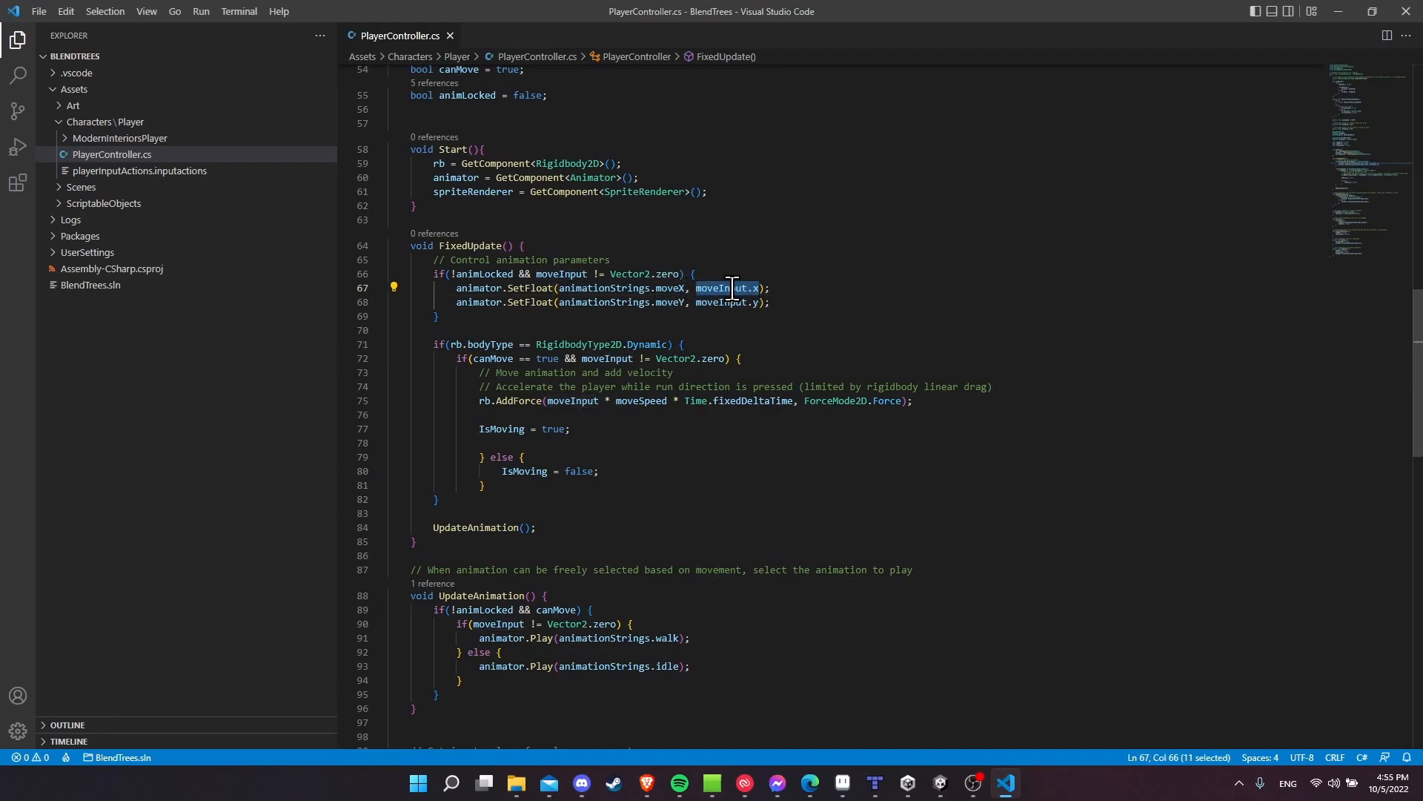
pyautogui.moveTo(717, 288)
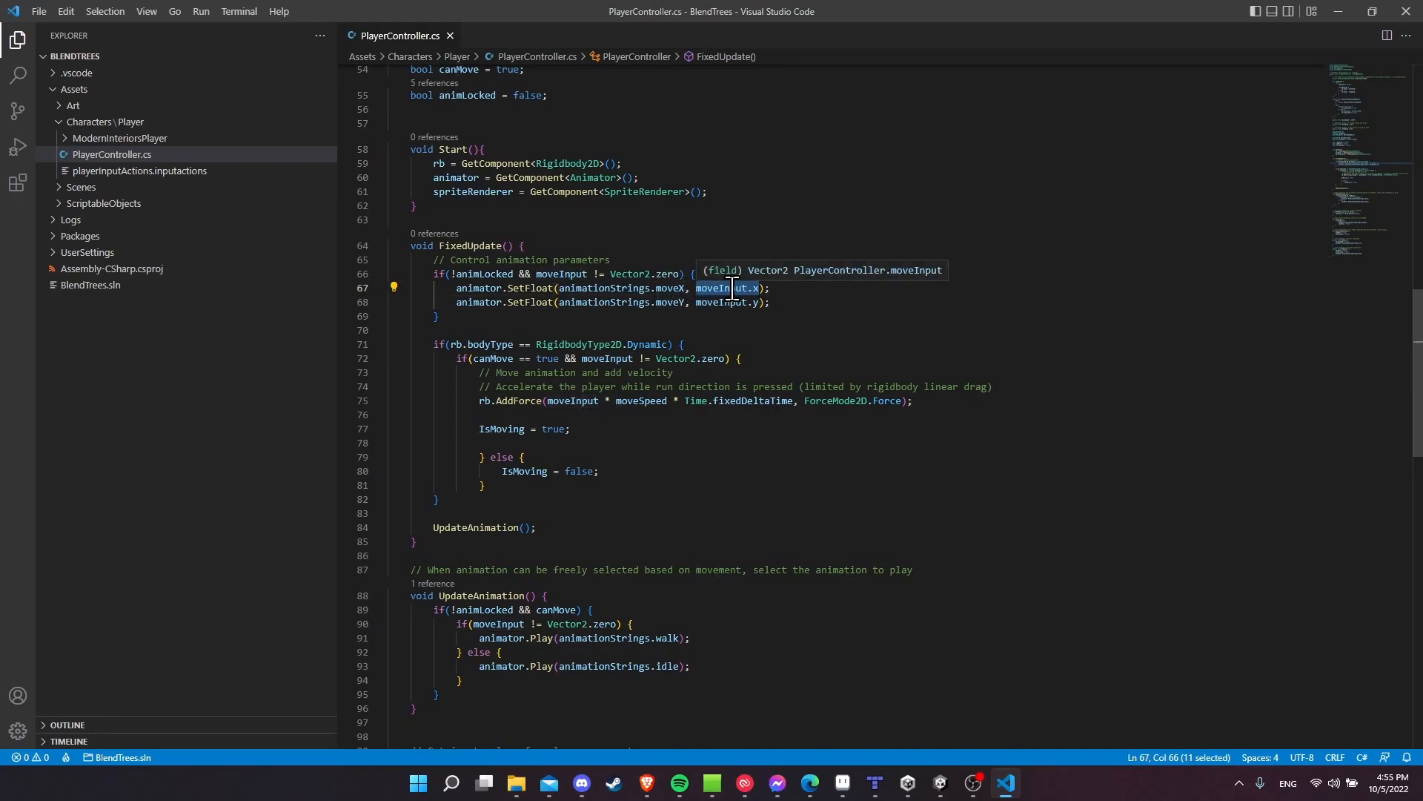
pyautogui.moveTo(792, 288)
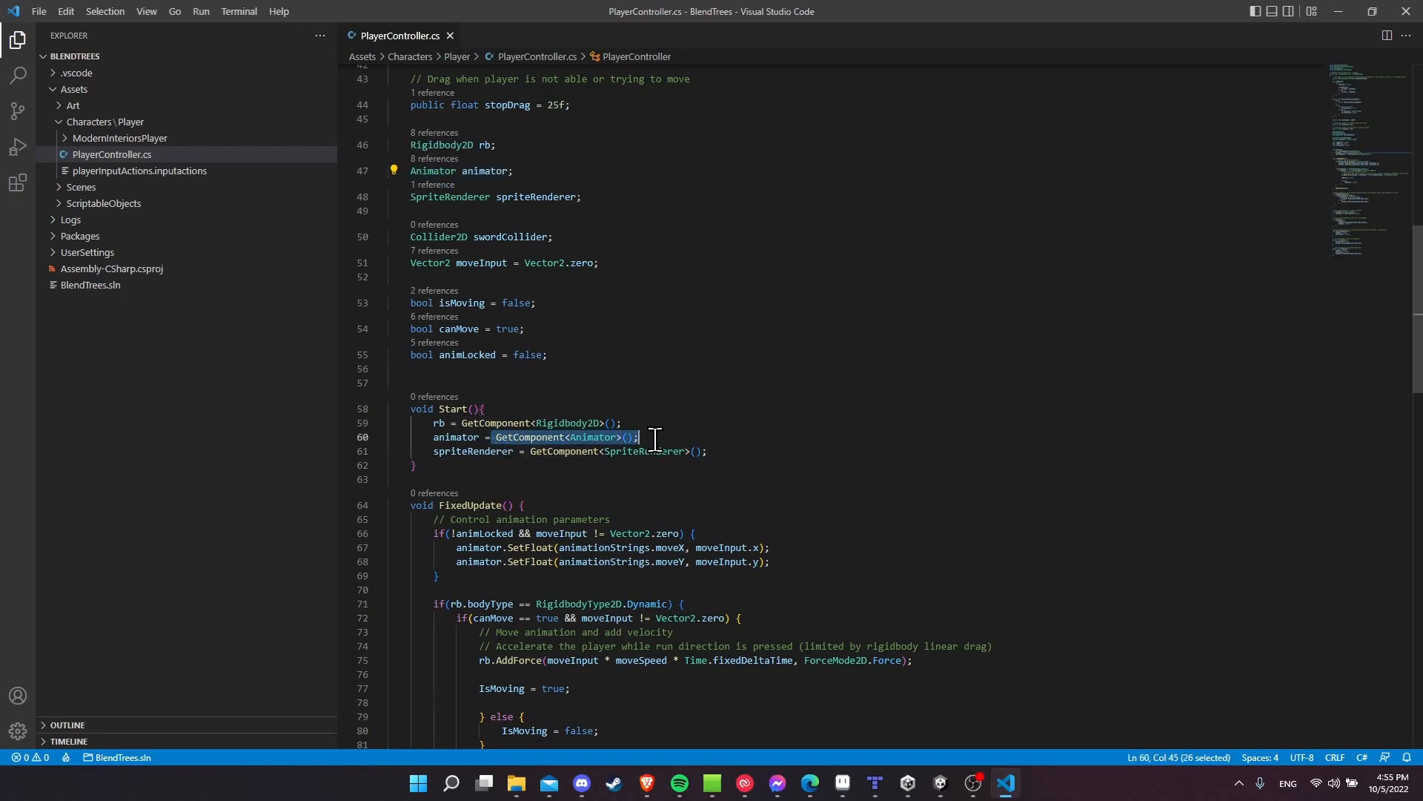
pyautogui.click(654, 436)
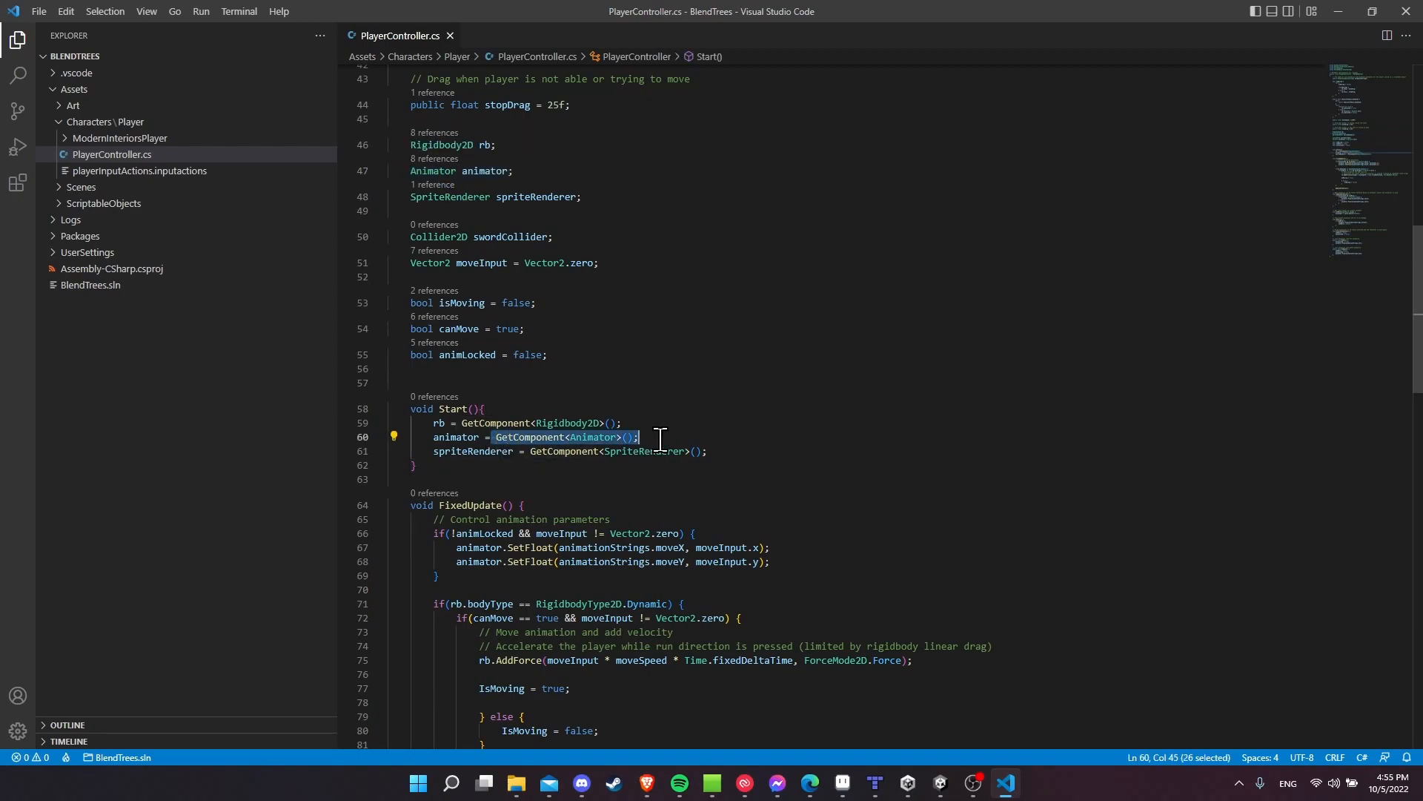
pyautogui.click(939, 782)
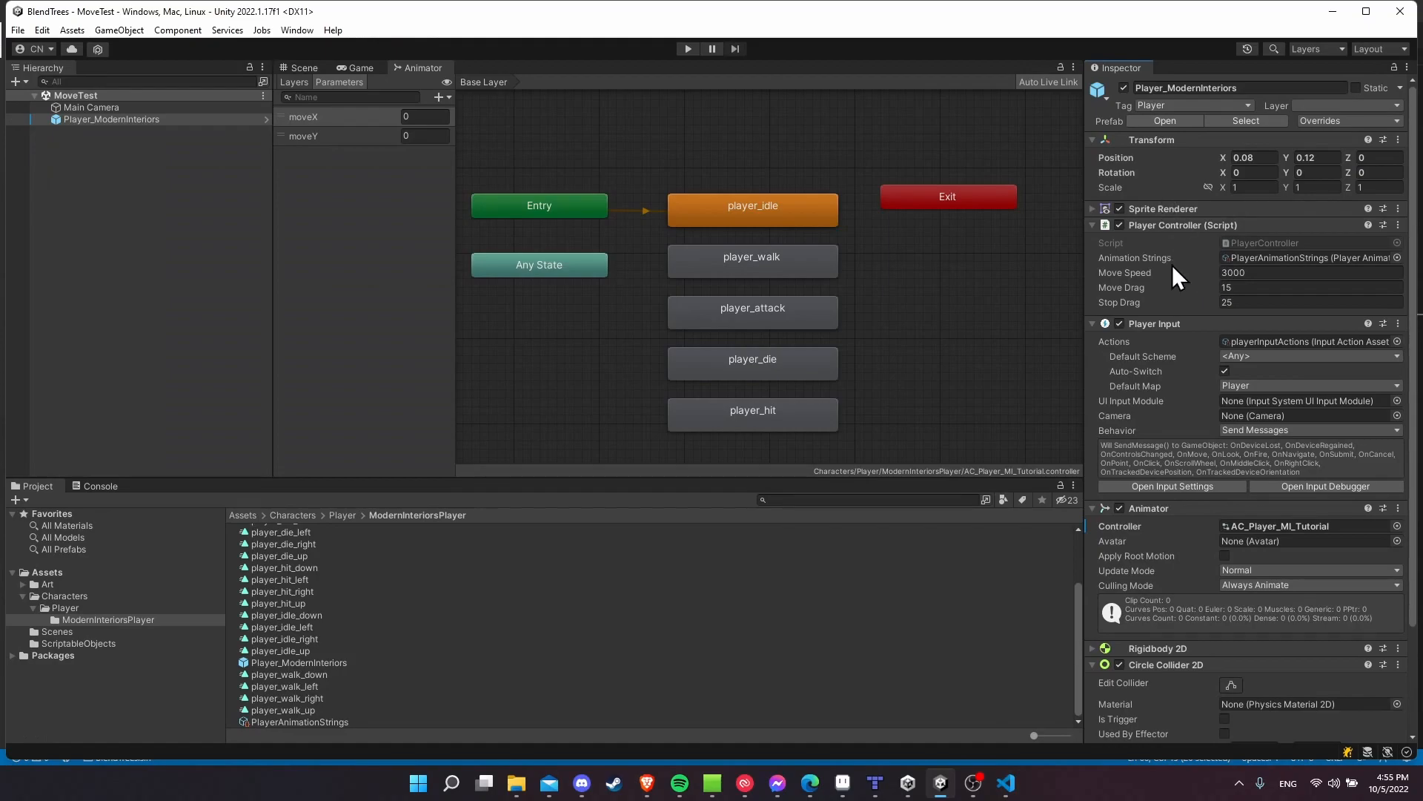
# Scroll to the Player's Animator component, then go back to PlayerController.cs at the OnMove method.
pyautogui.scroll(-3)
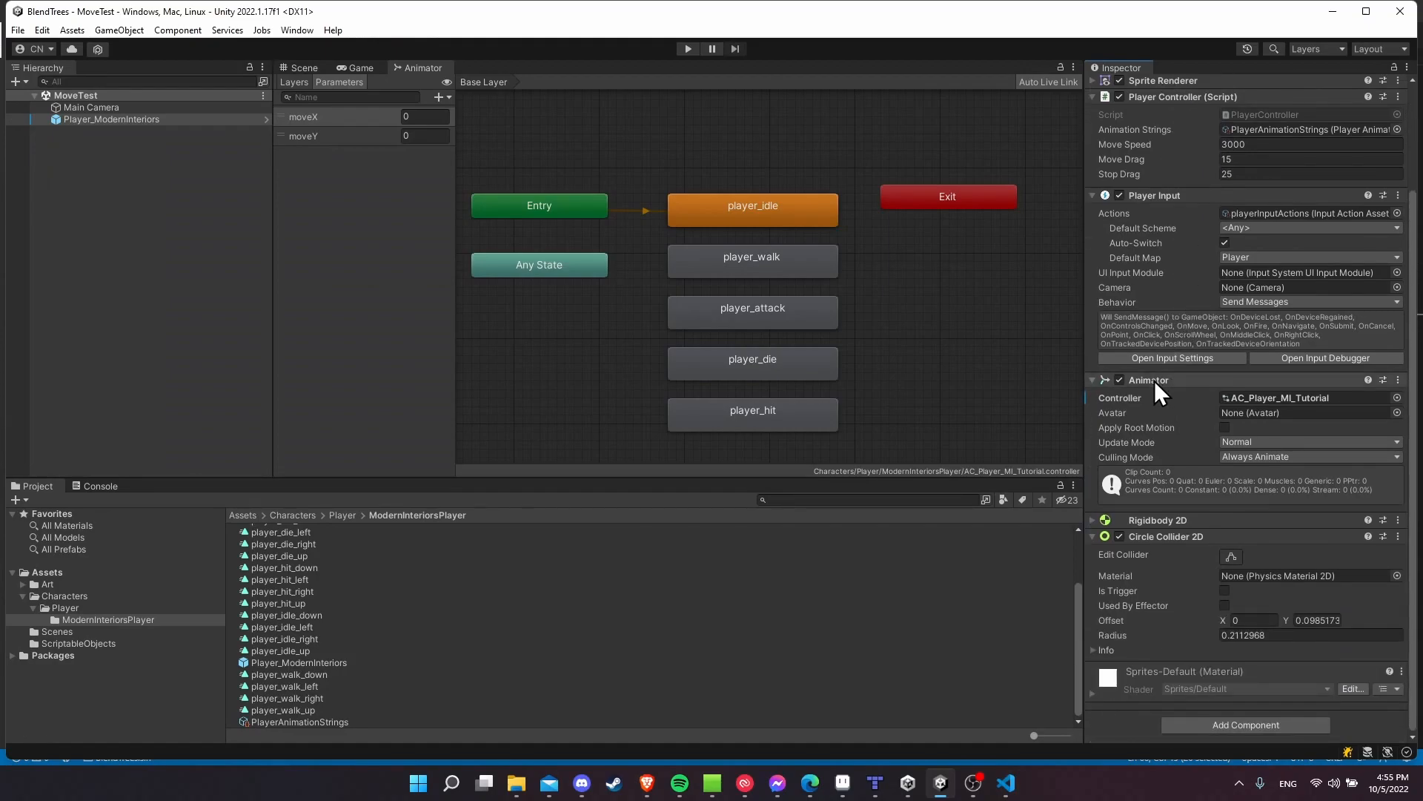
pyautogui.click(1004, 782)
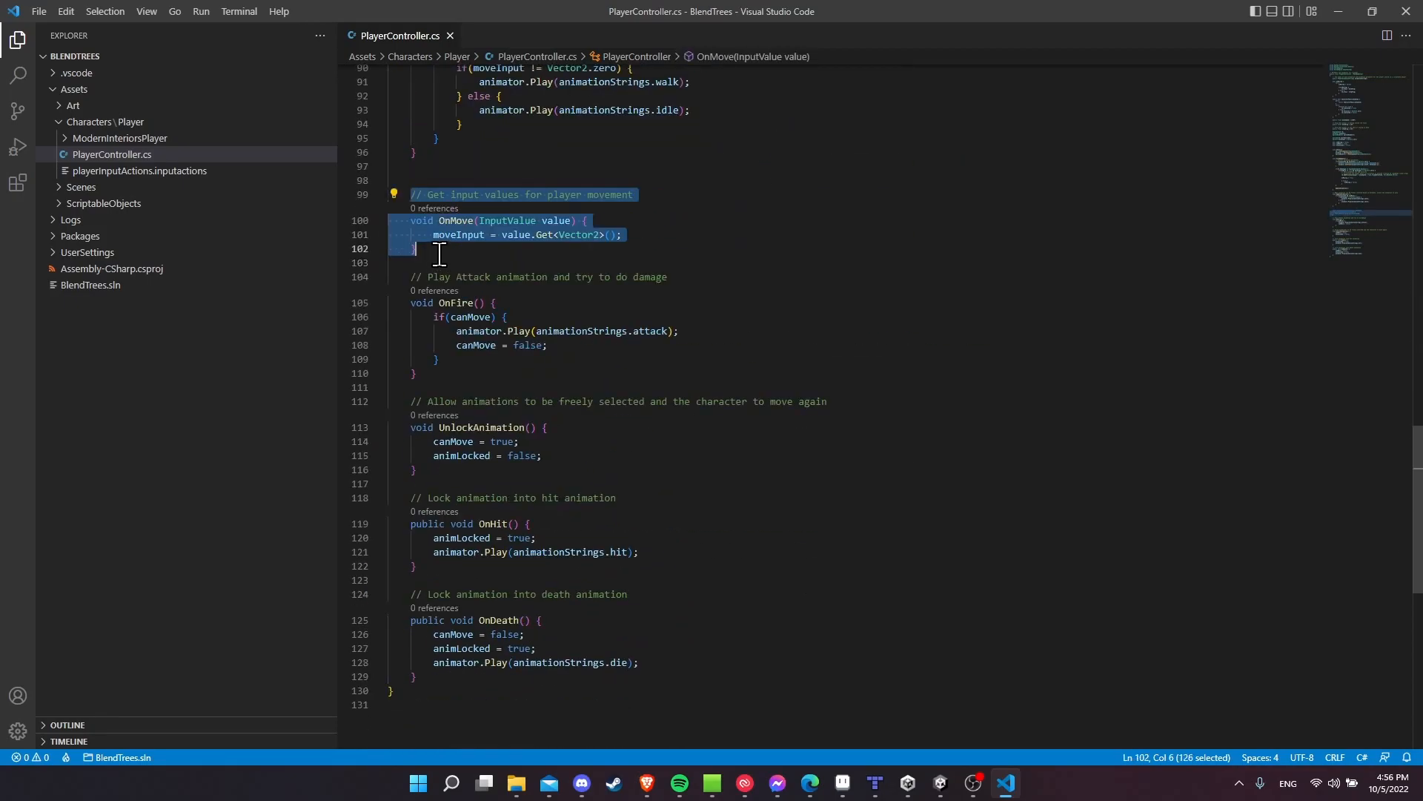
# Review OnMove storing the Vector2 input into moveInput and FixedUpdate setting moveX/moveY, then return to Unity.
pyautogui.click(418, 249)
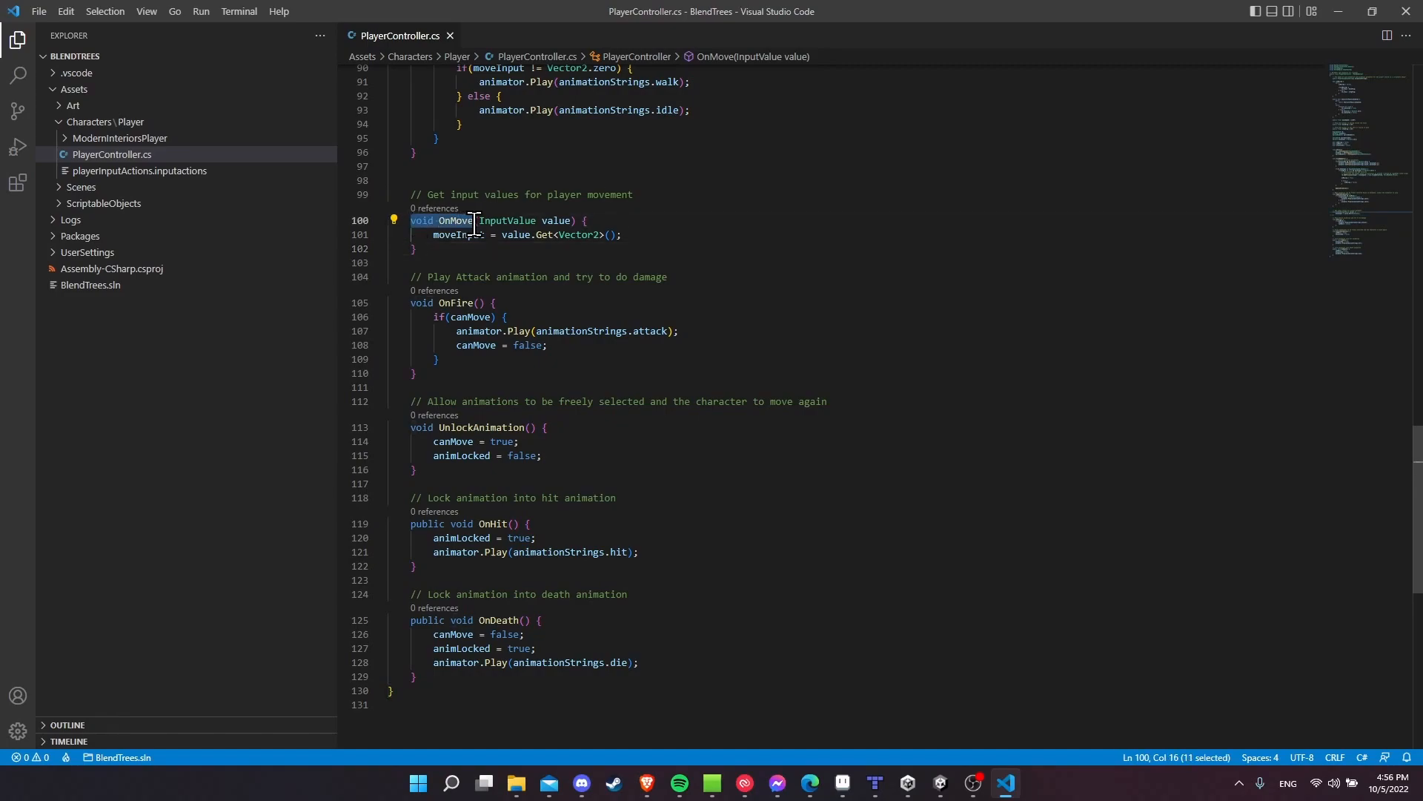
pyautogui.moveTo(461, 219)
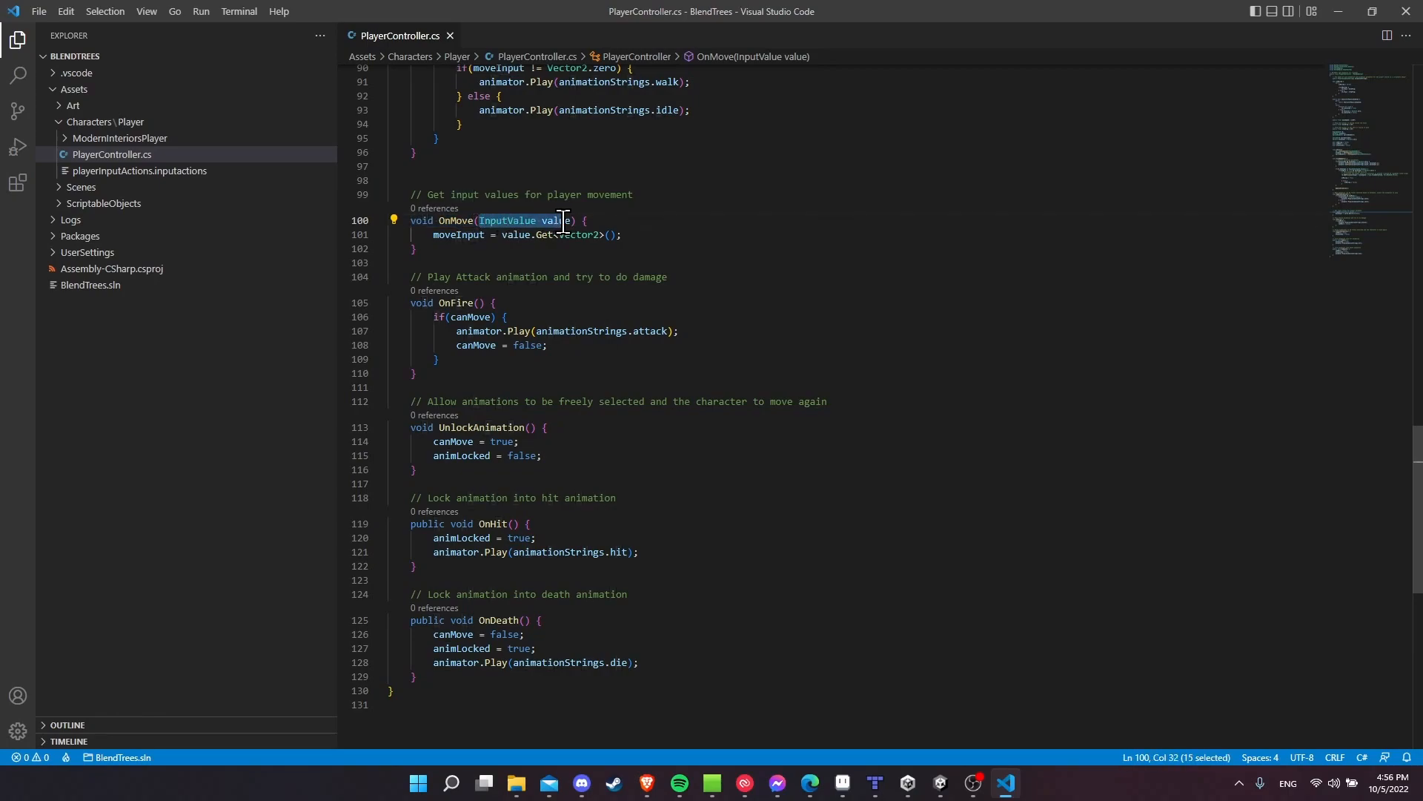
pyautogui.click(506, 234)
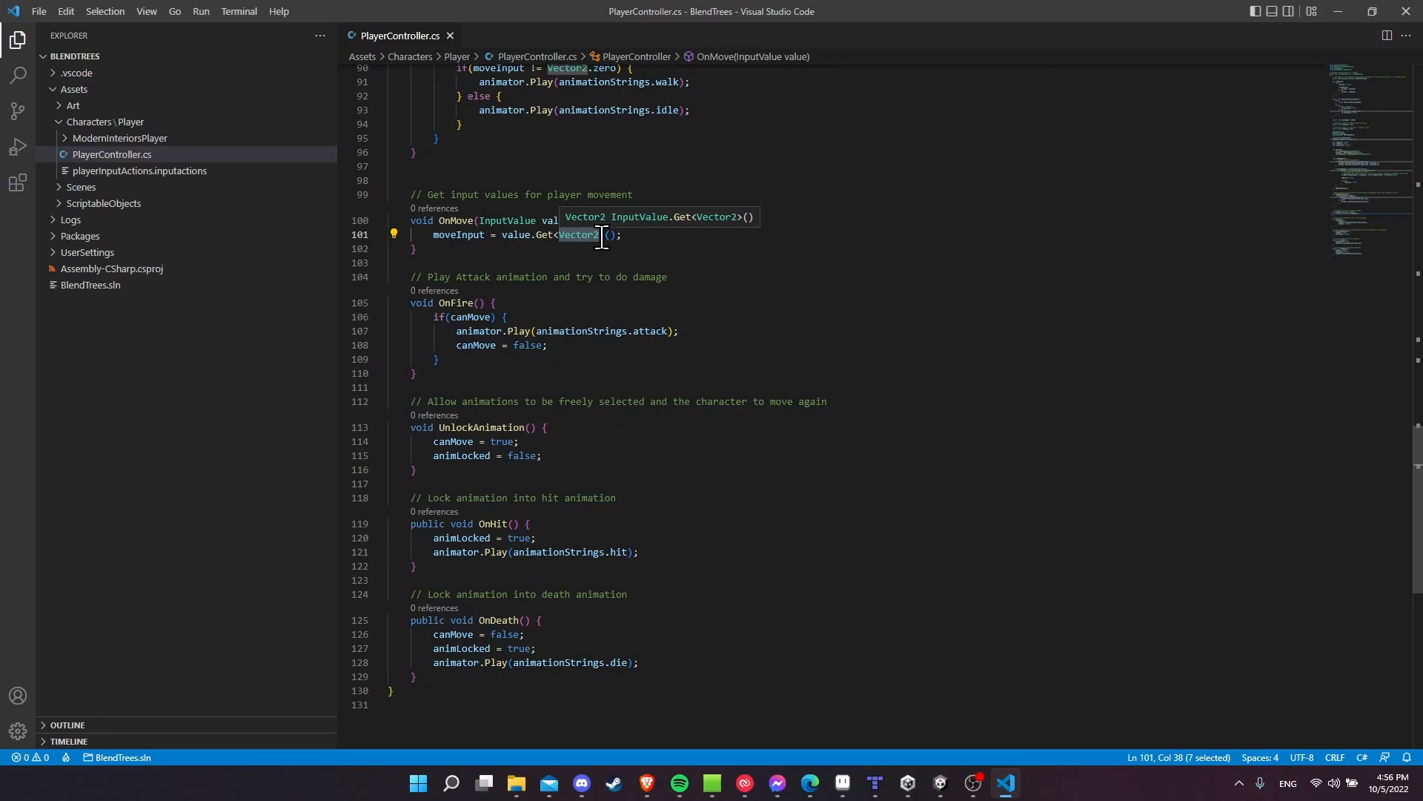
pyautogui.click(623, 234)
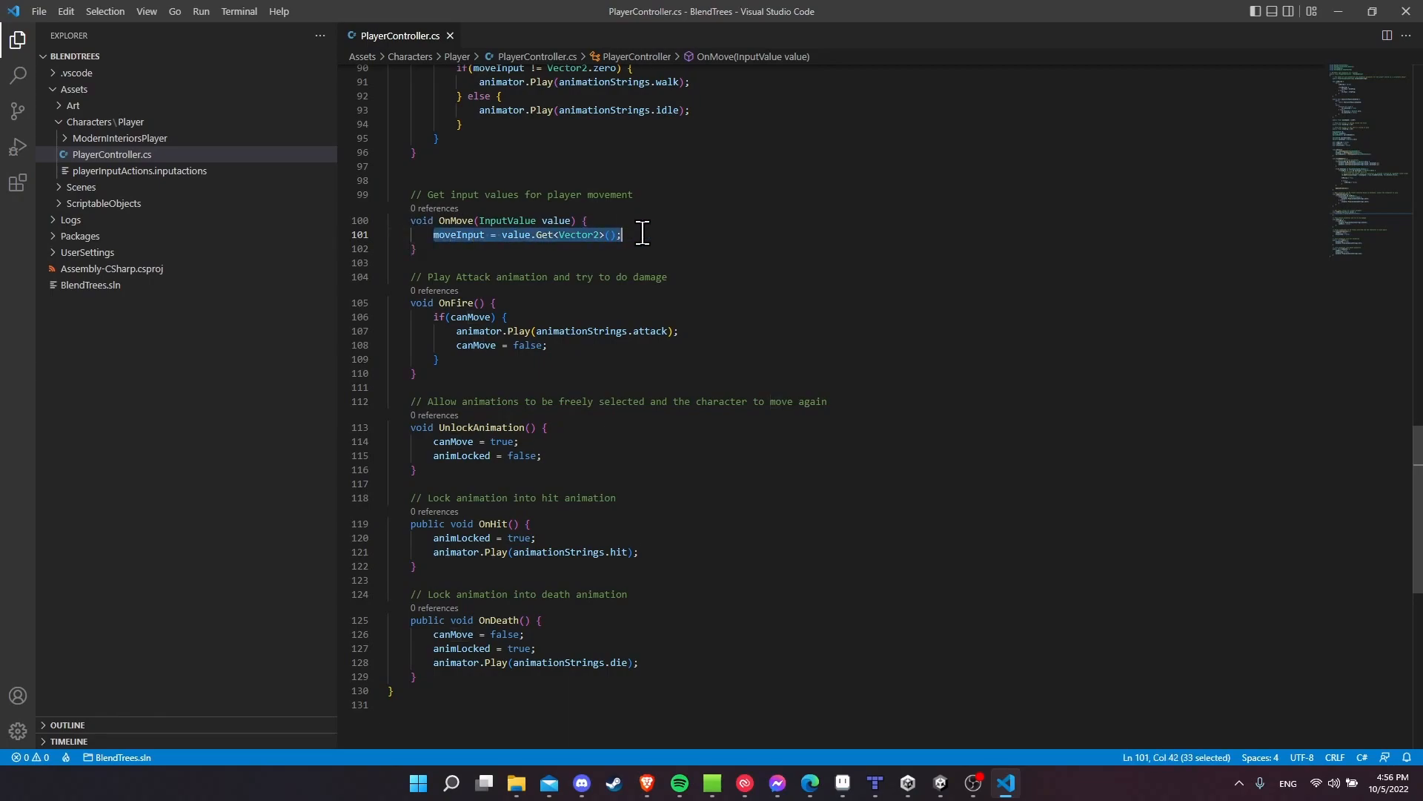
pyautogui.scroll(3)
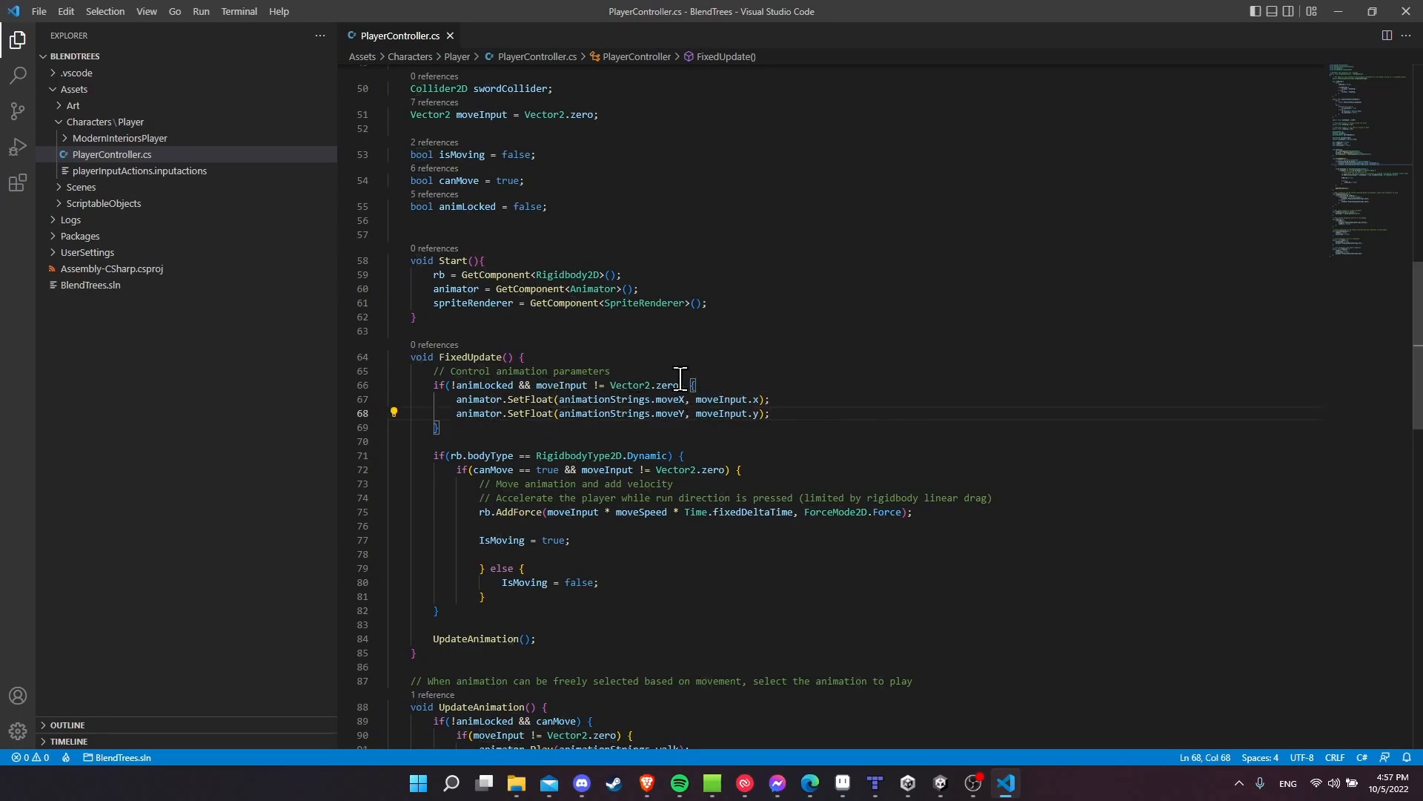
pyautogui.click(938, 783)
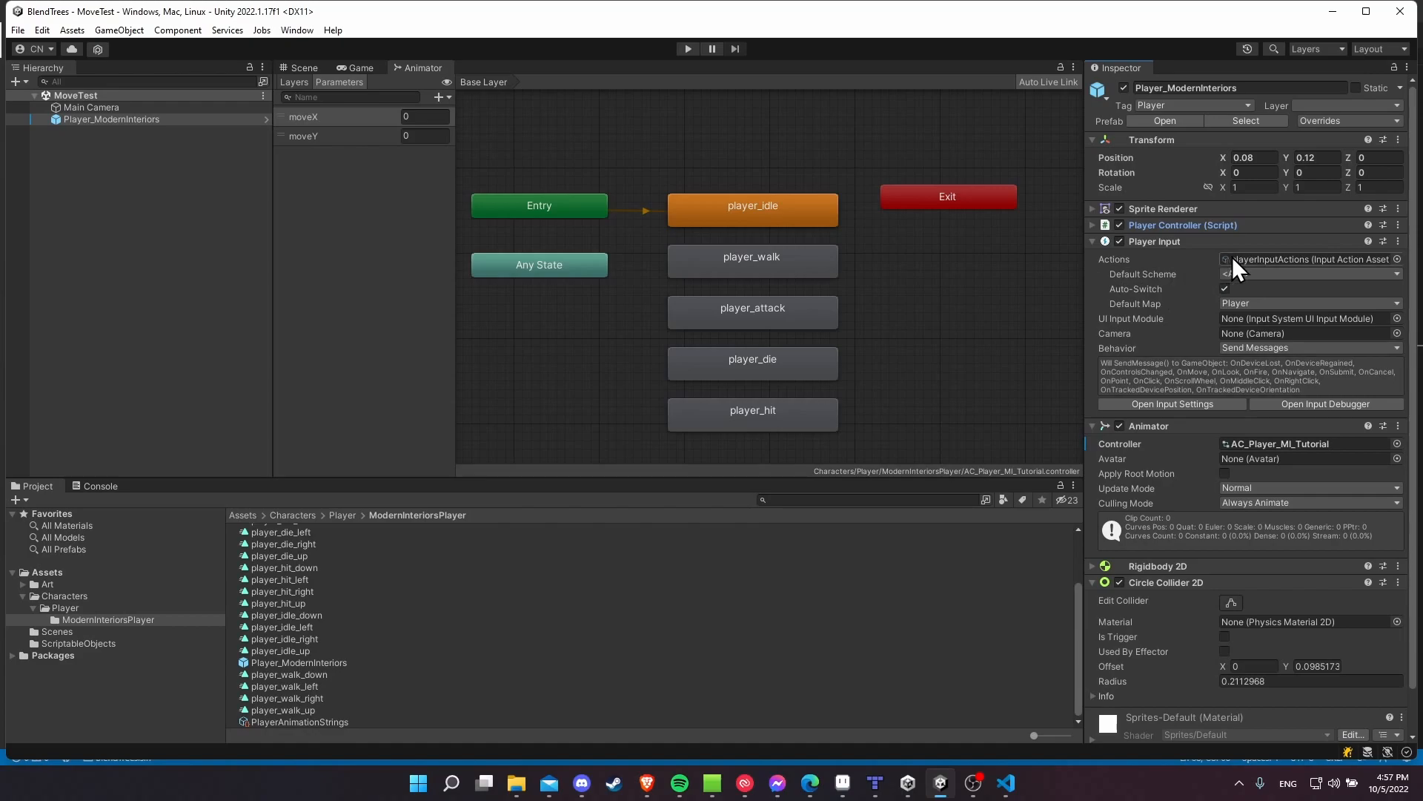
pyautogui.moveTo(1235, 268)
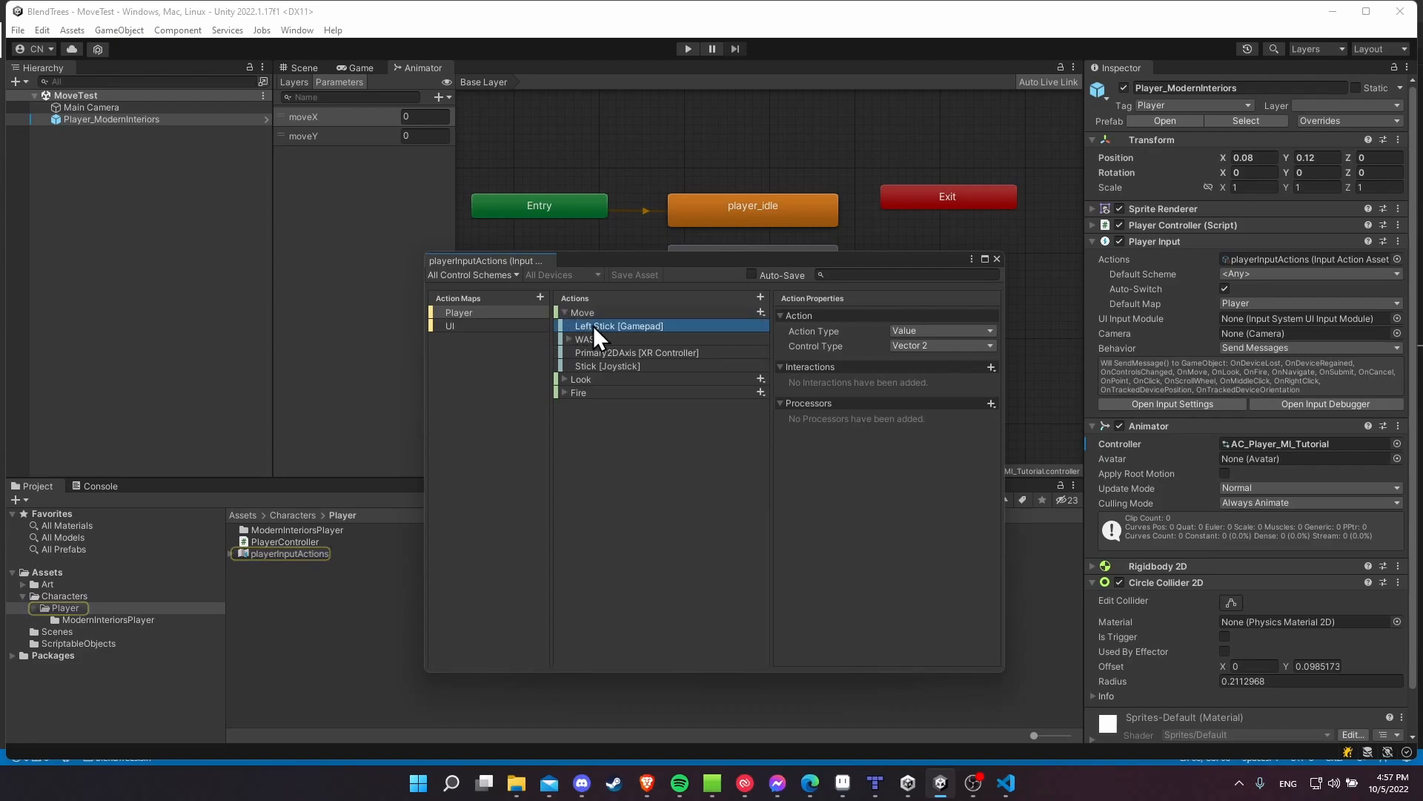
pyautogui.click(589, 338)
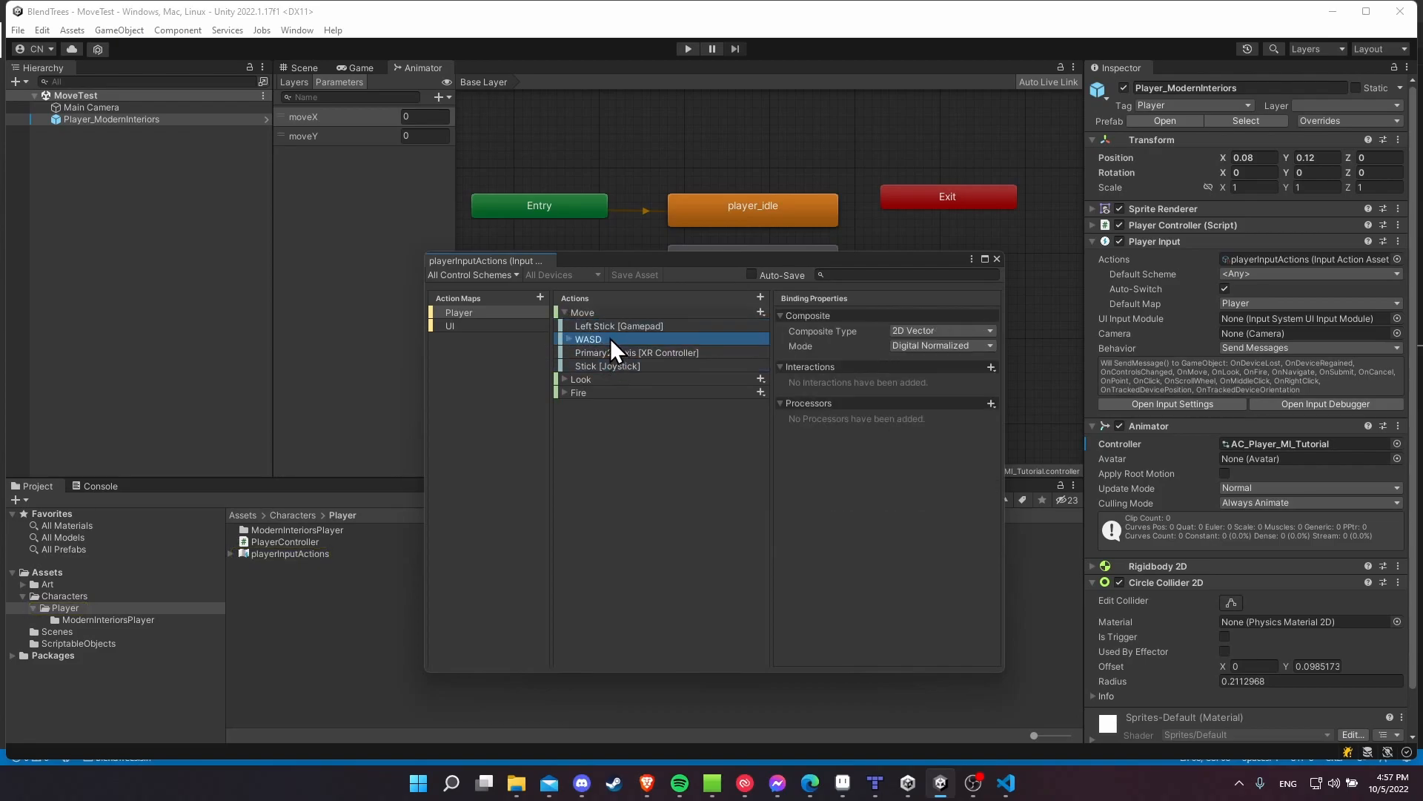
pyautogui.click(565, 338)
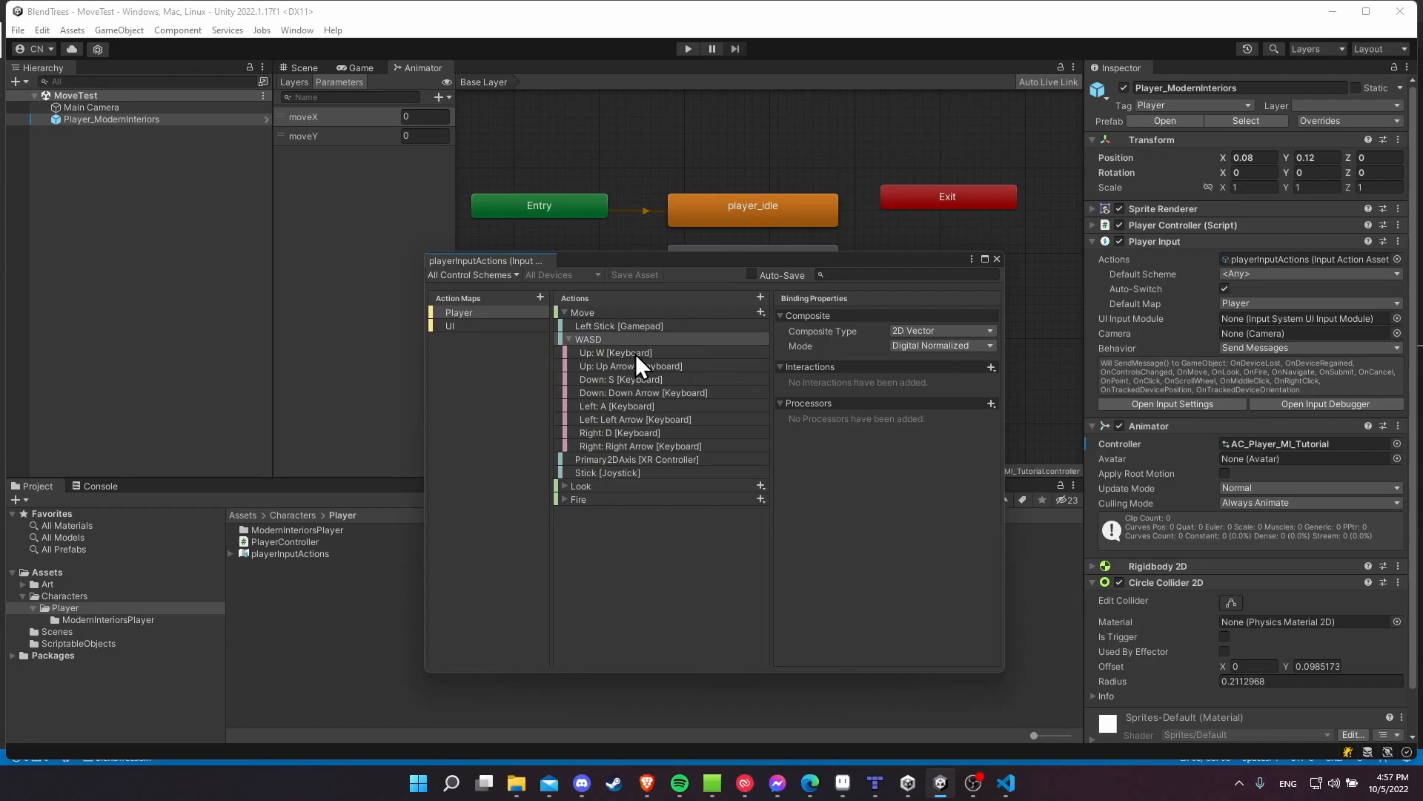
pyautogui.moveTo(765, 372)
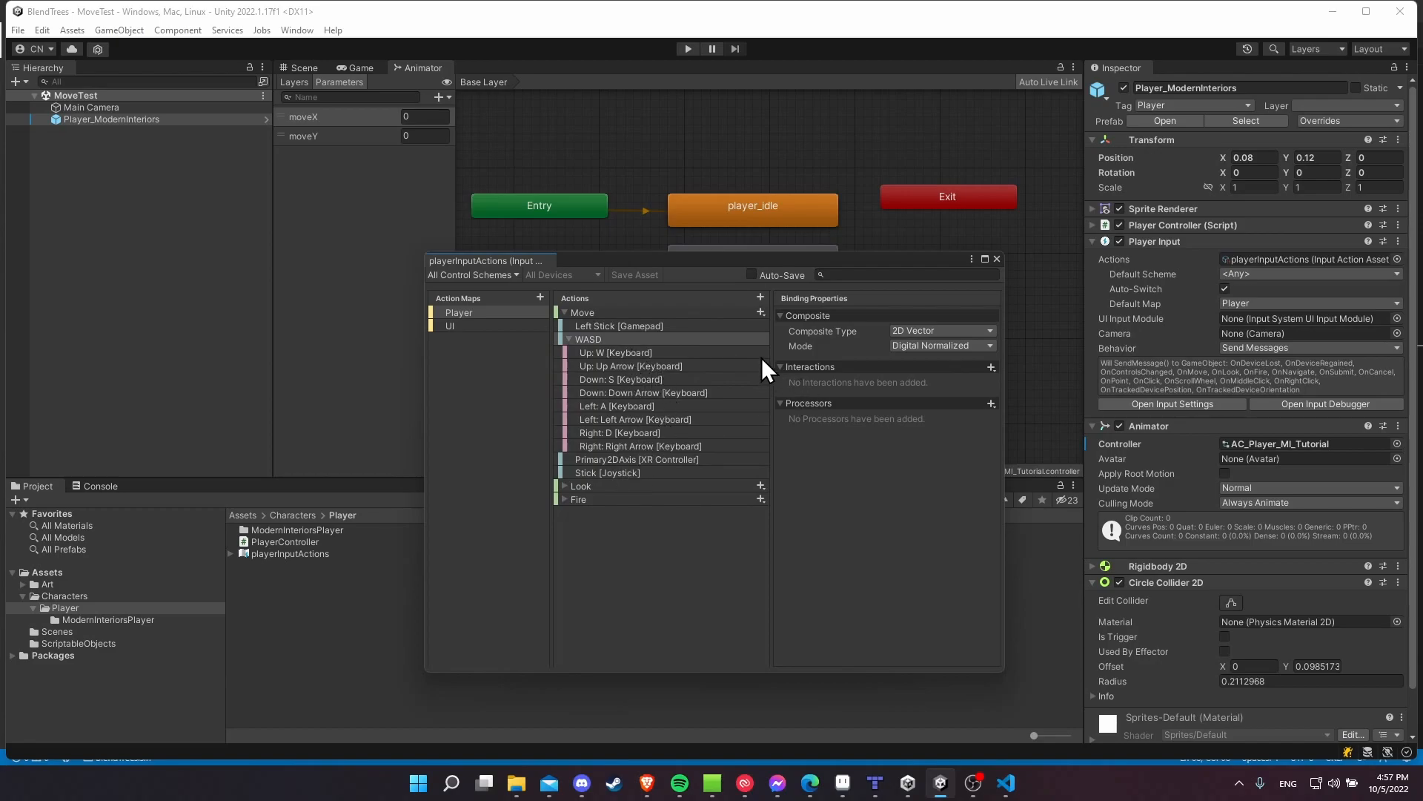
pyautogui.moveTo(984, 277)
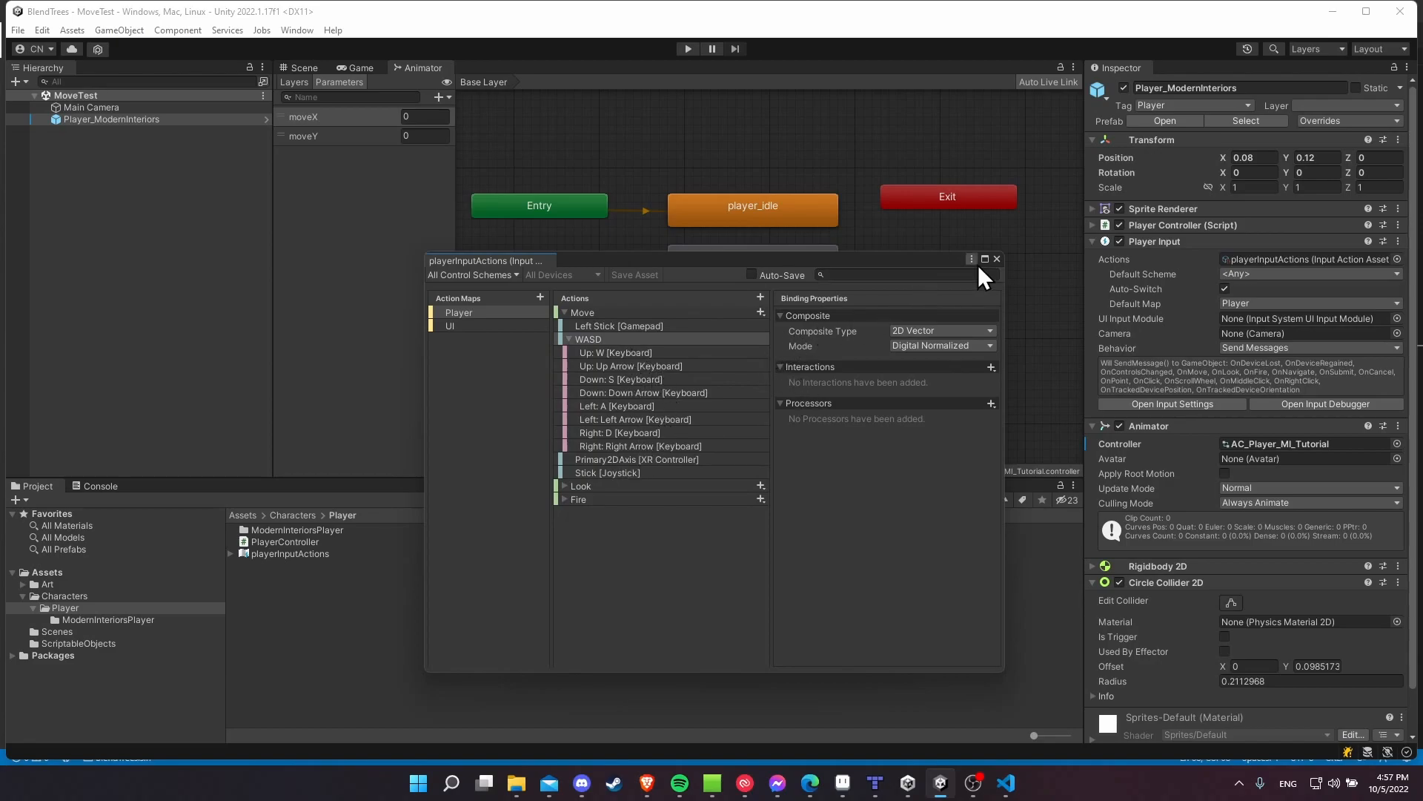
pyautogui.moveTo(992, 270)
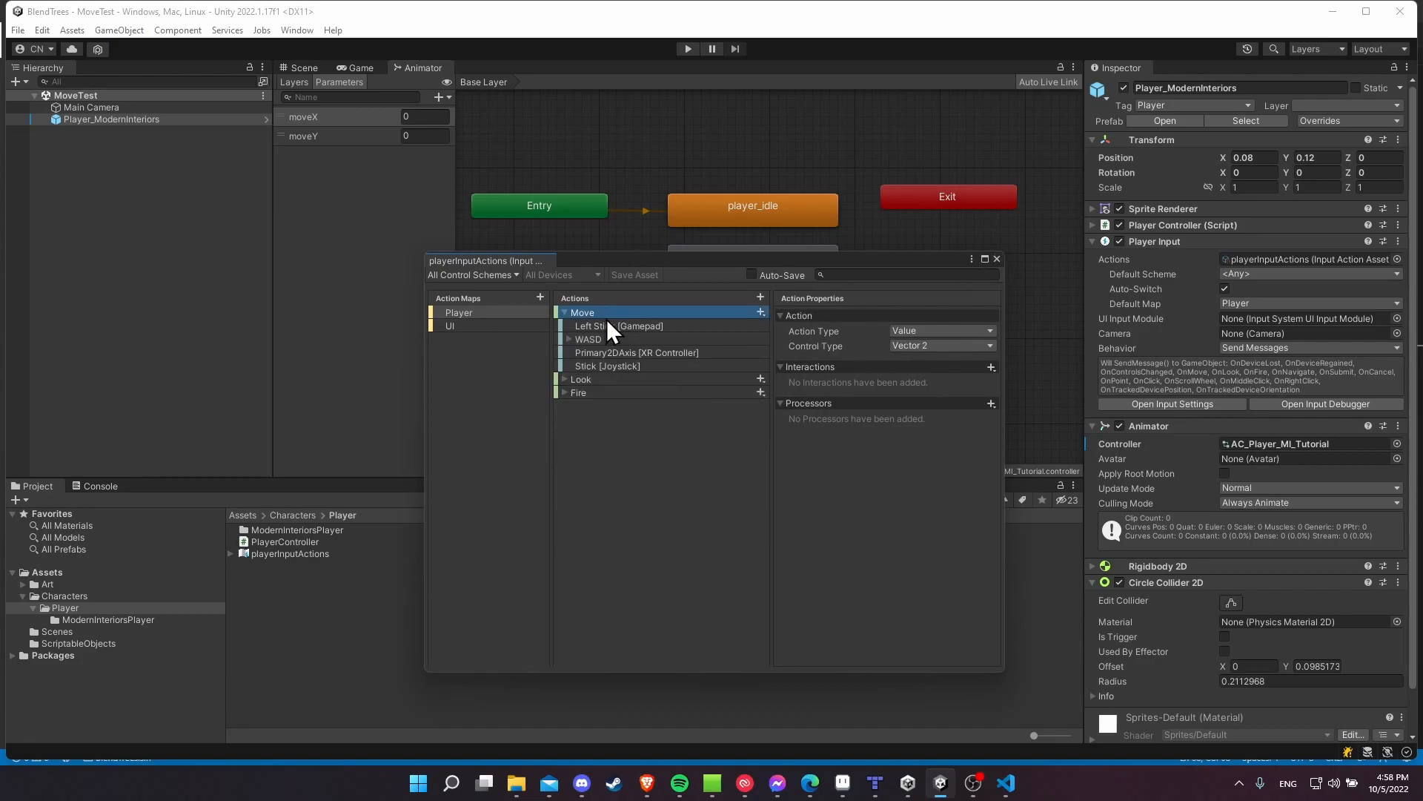
pyautogui.click(588, 338)
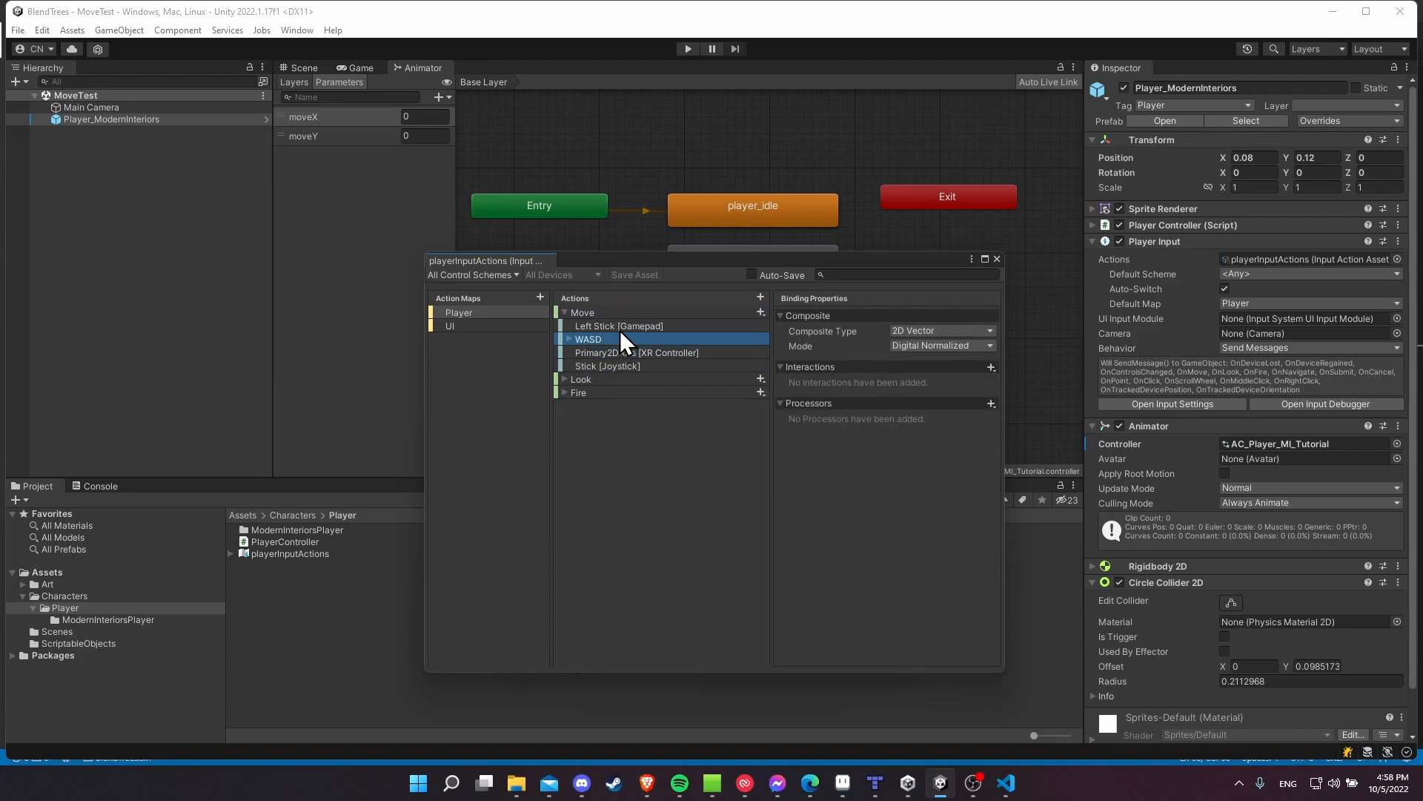
pyautogui.click(618, 324)
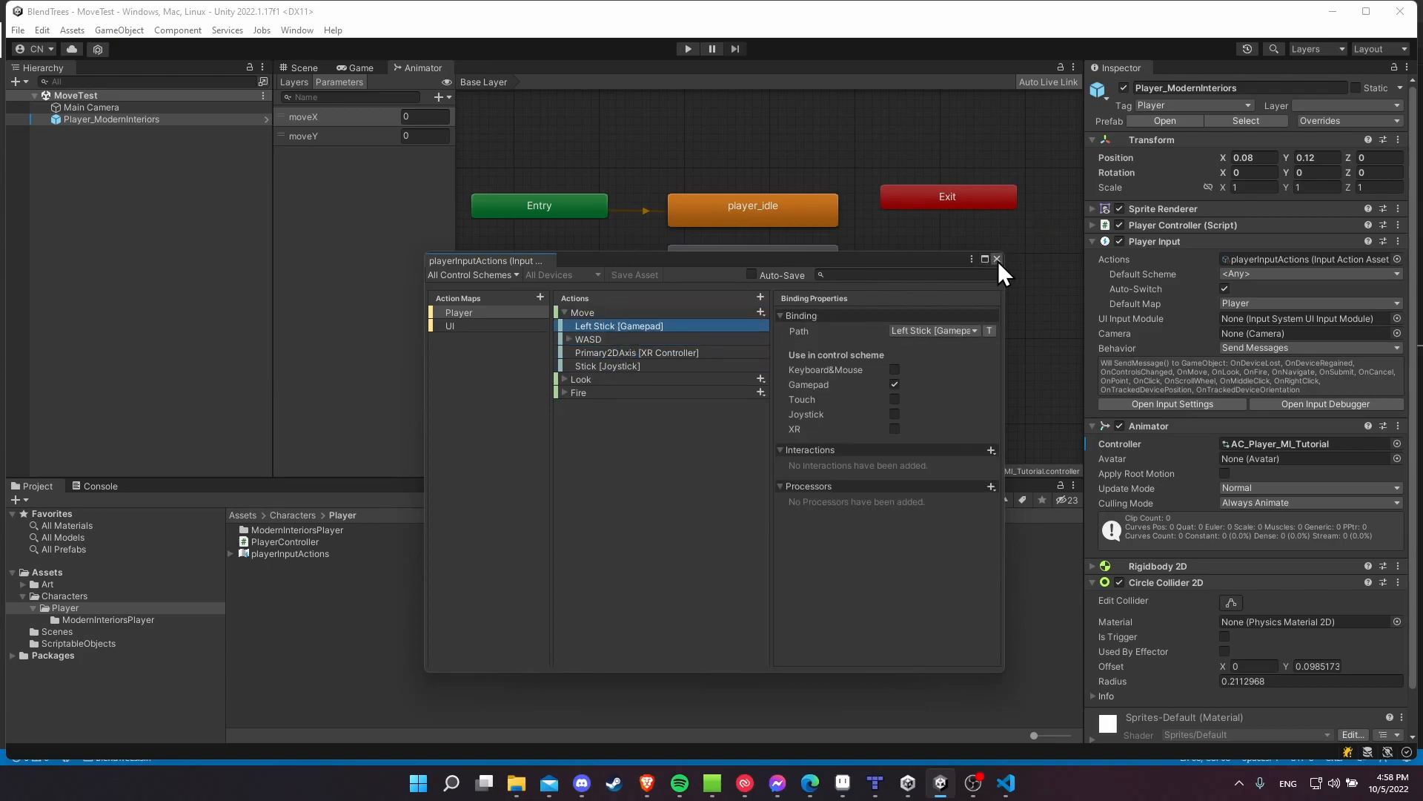
pyautogui.click(997, 260)
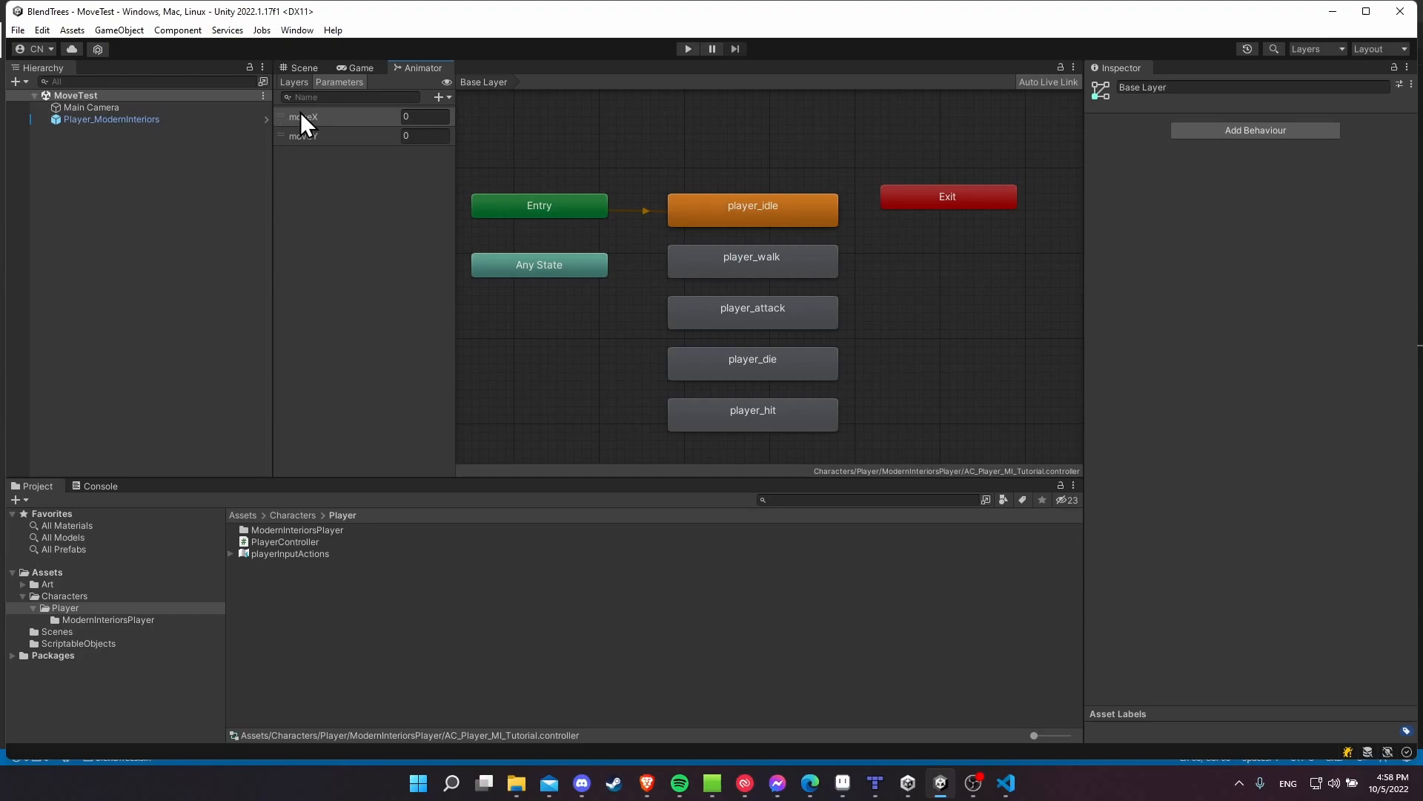
# Glance at the player_idle blend tree, go back to Base Layer, and enter play mode.
pyautogui.doubleClick(752, 204)
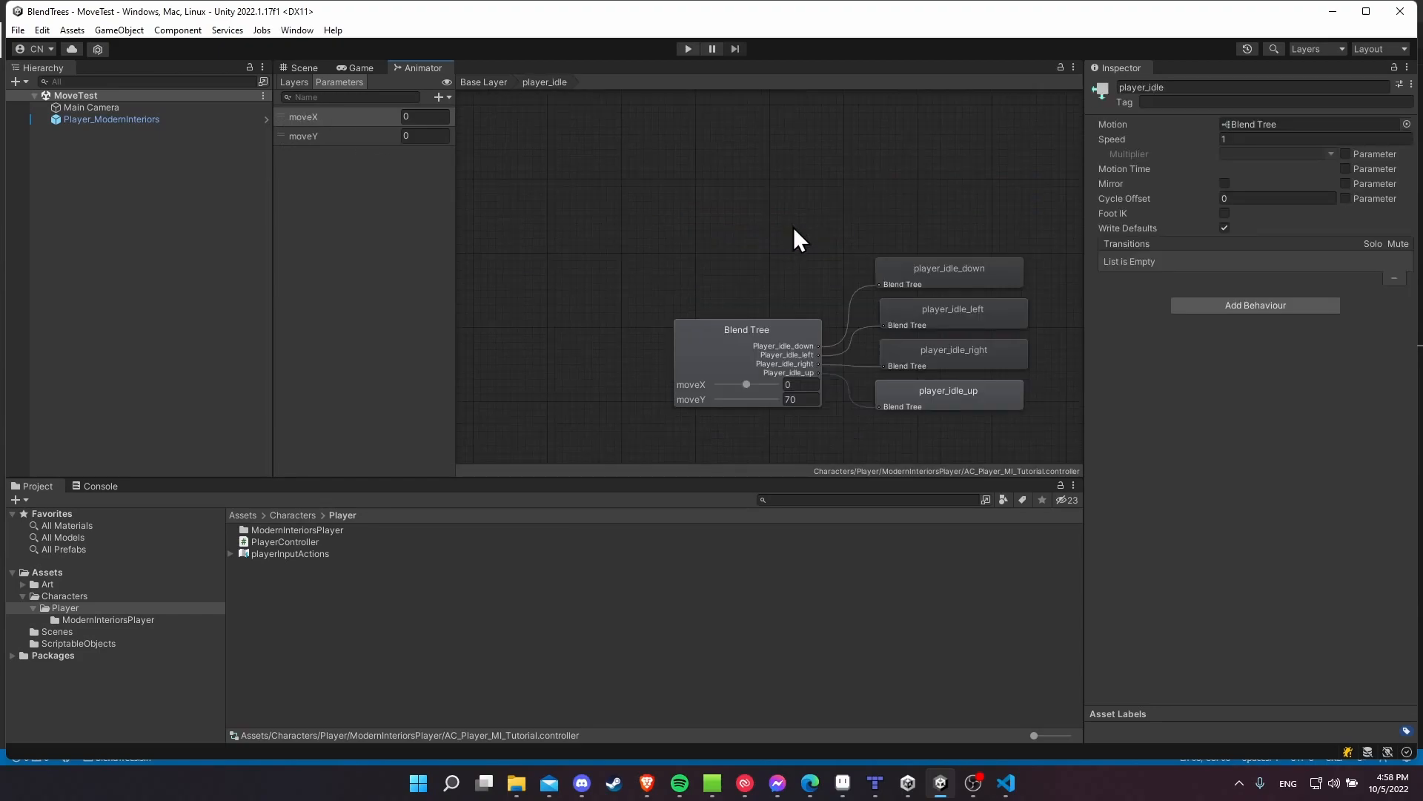
pyautogui.moveTo(419, 119)
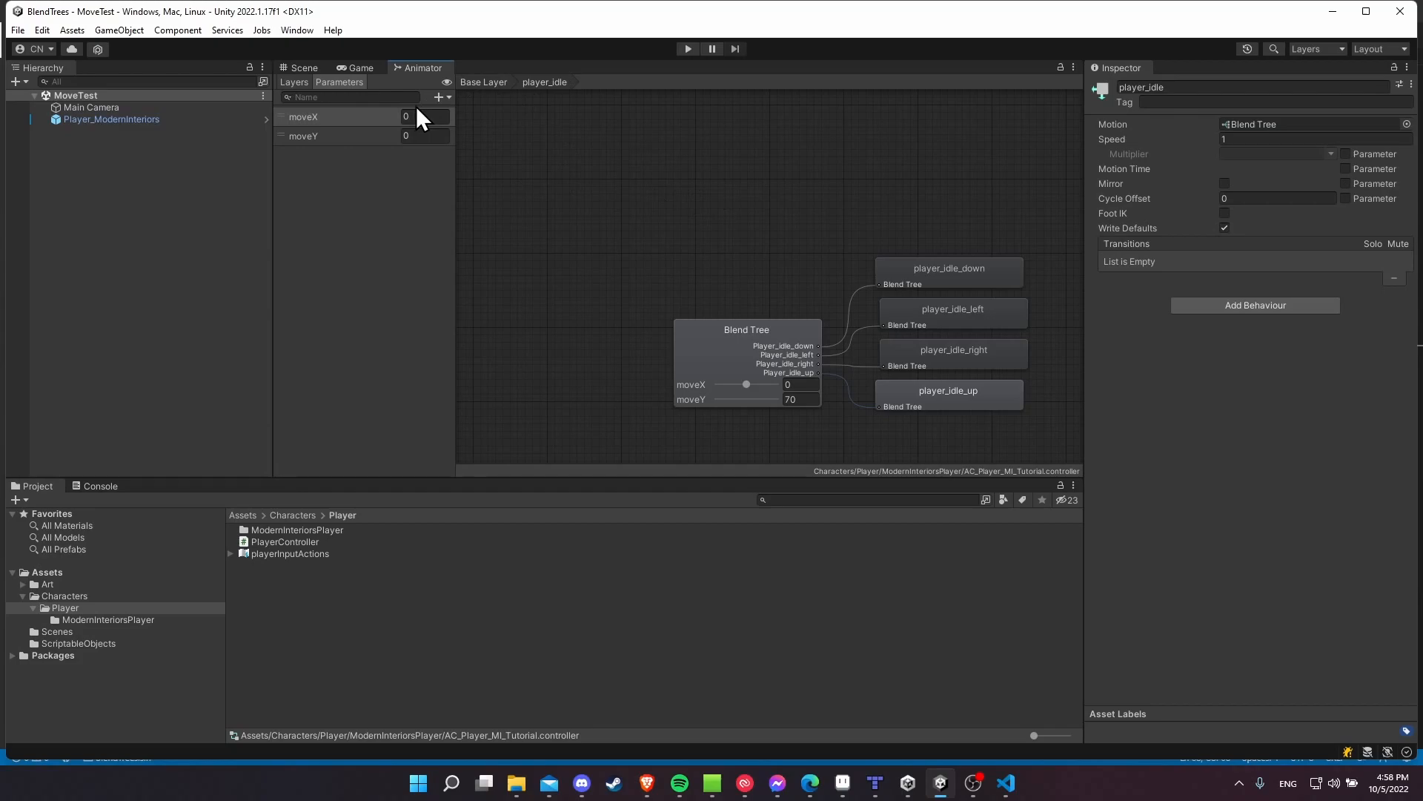
pyautogui.click(483, 81)
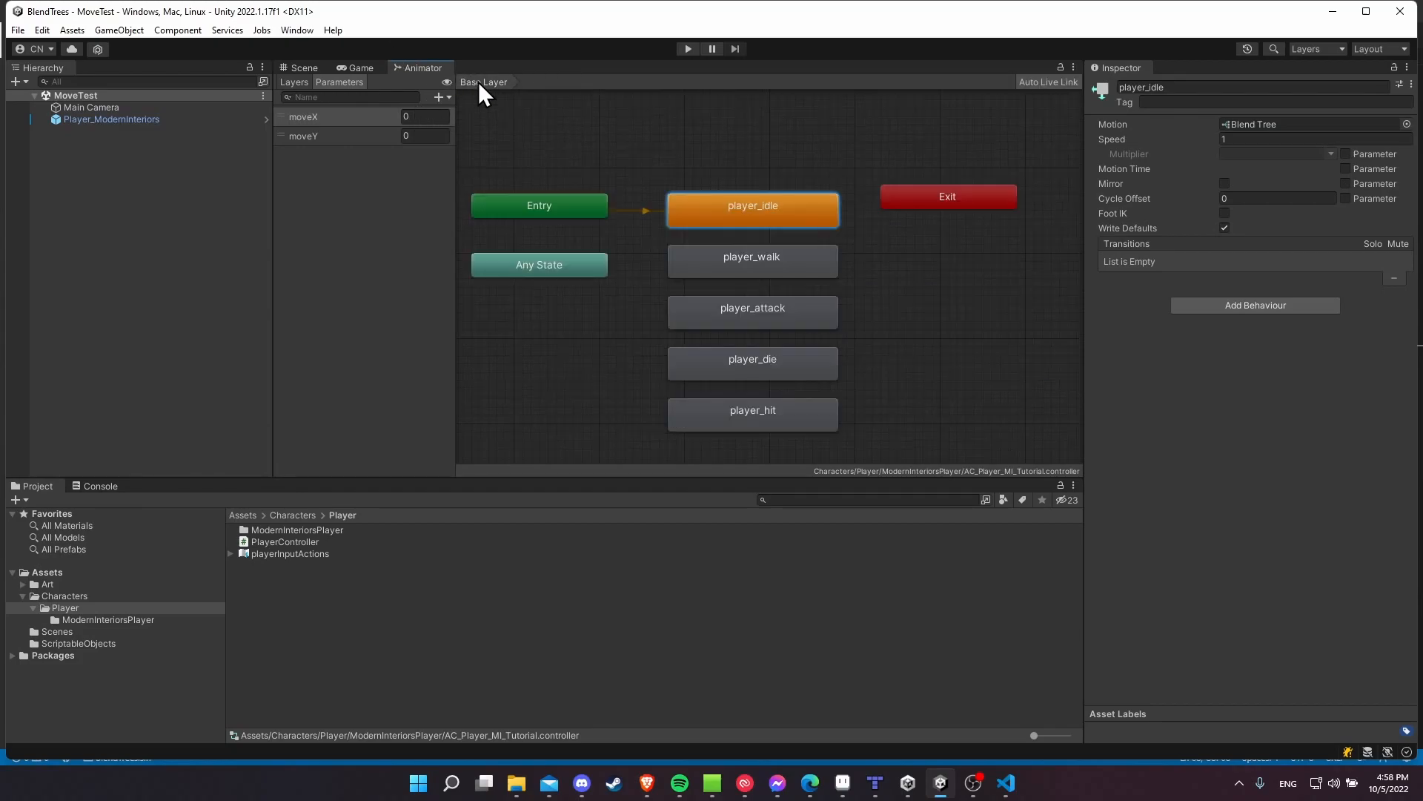
pyautogui.moveTo(722, 227)
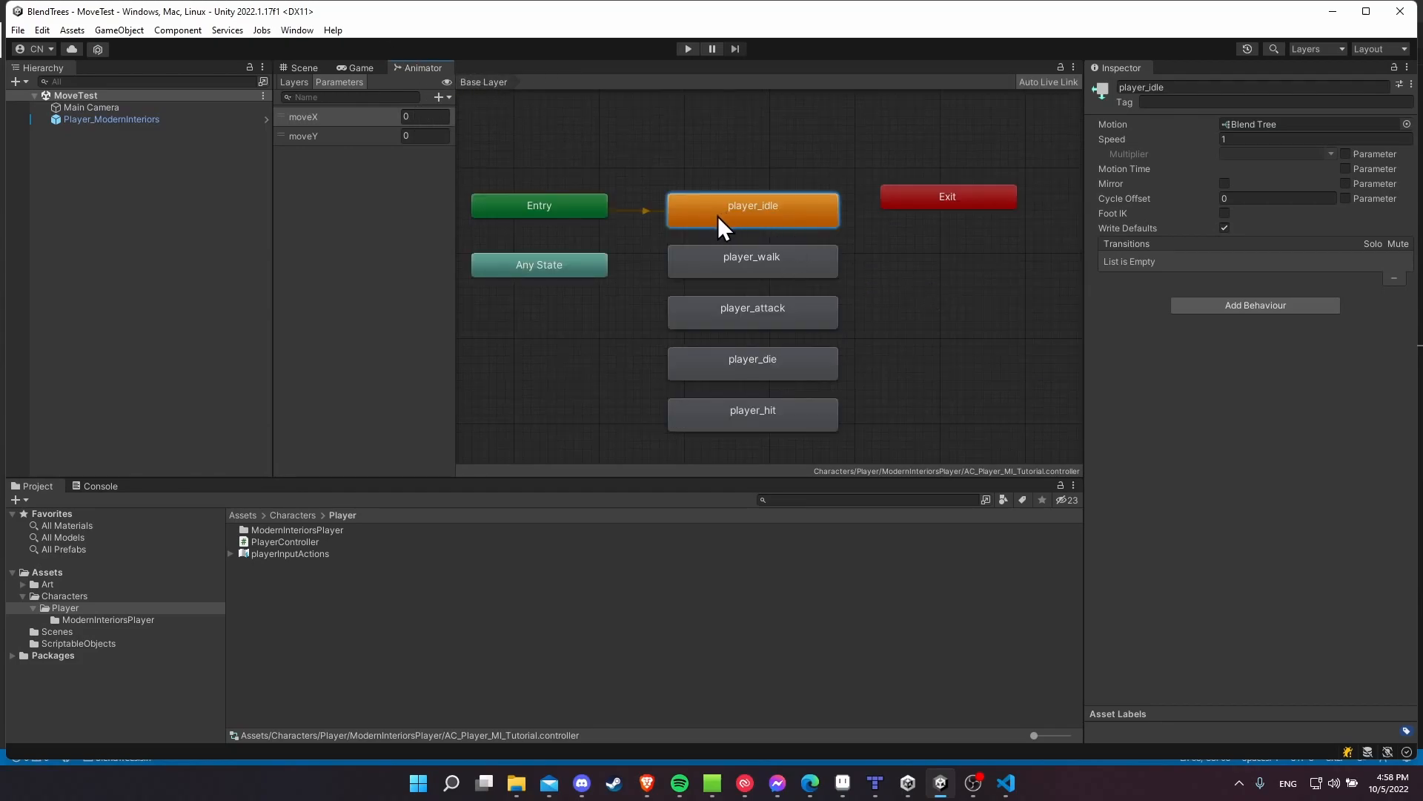
pyautogui.moveTo(797, 277)
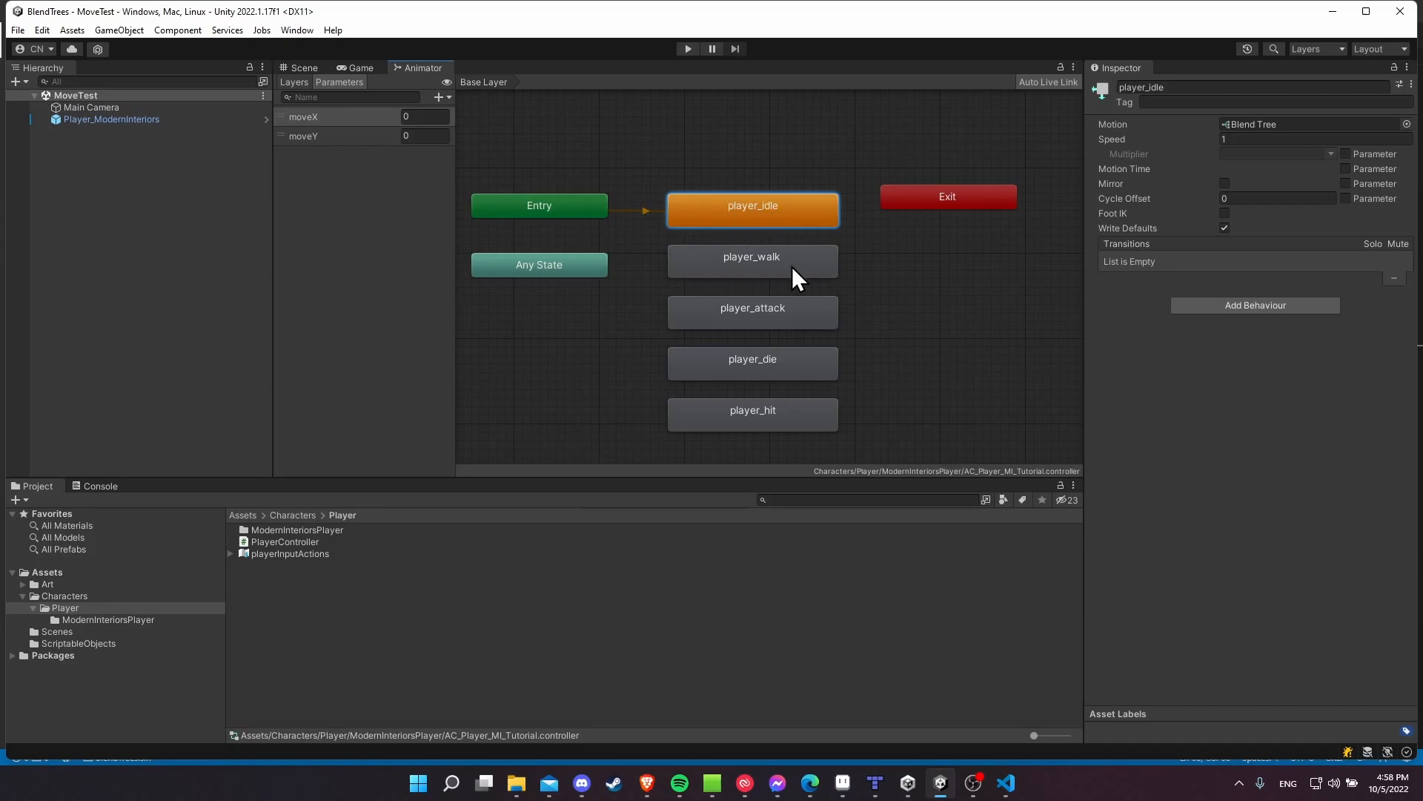
pyautogui.moveTo(809, 348)
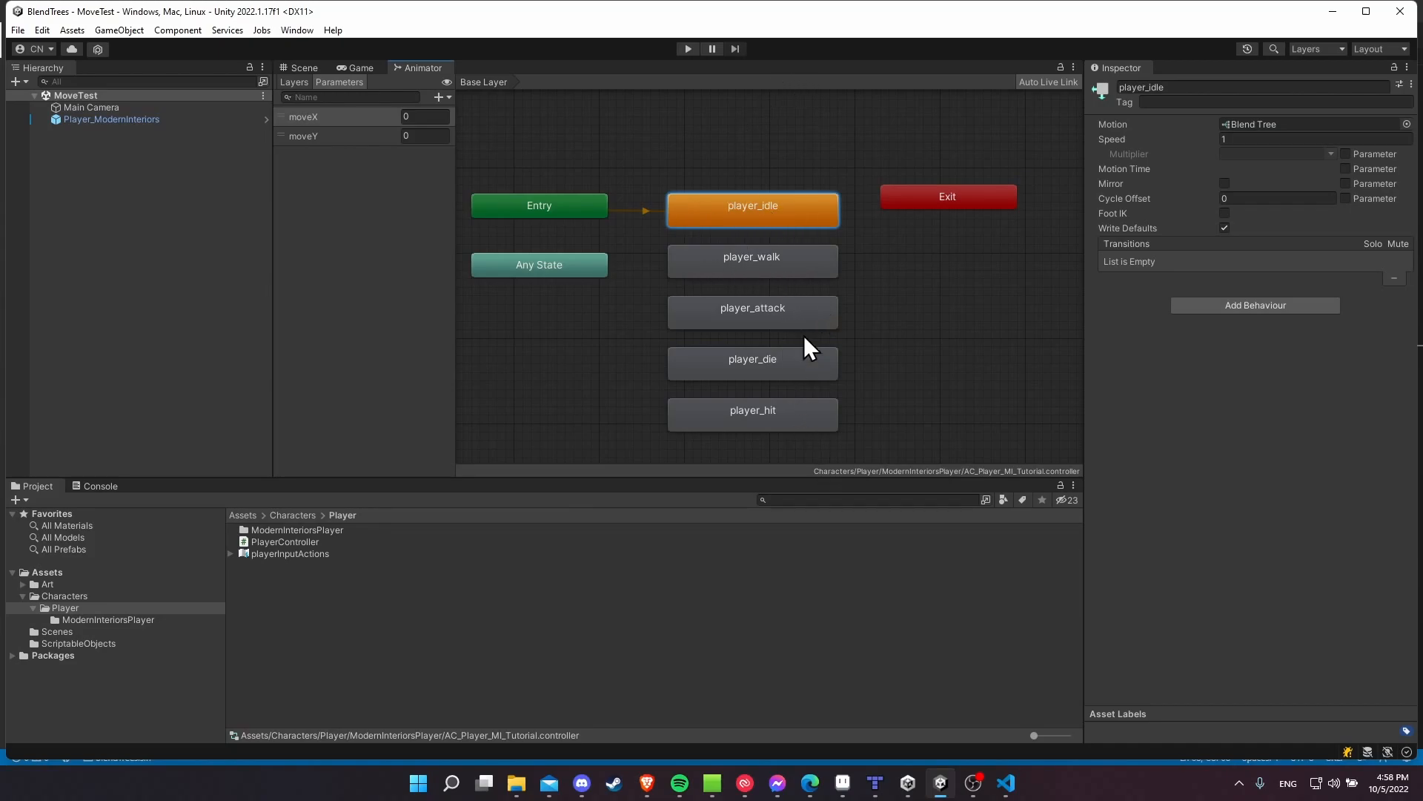
pyautogui.click(686, 48)
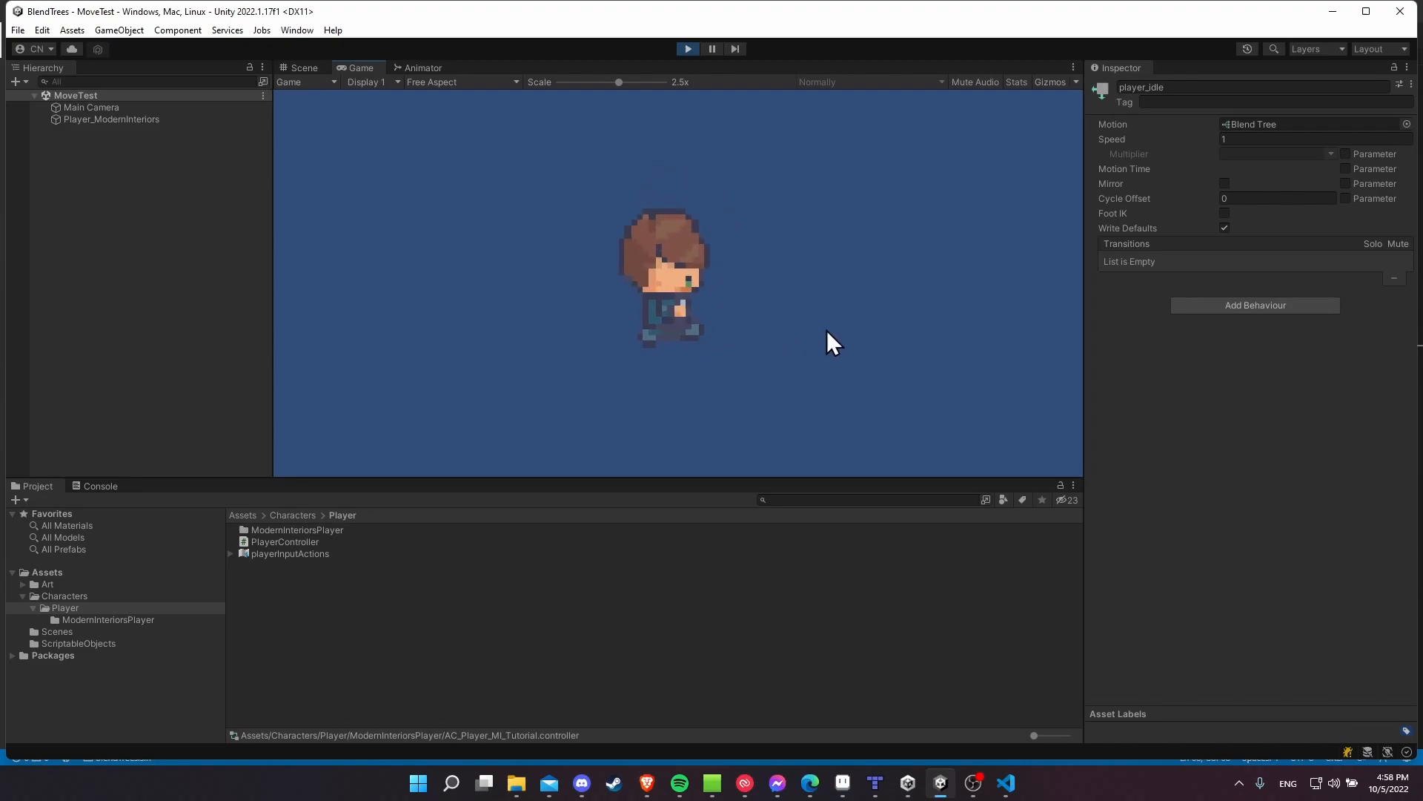
# Watch the Scene view and live Animator parameters (moveX 1, moveY 0) during play, then exit play mode.
pyautogui.click(304, 67)
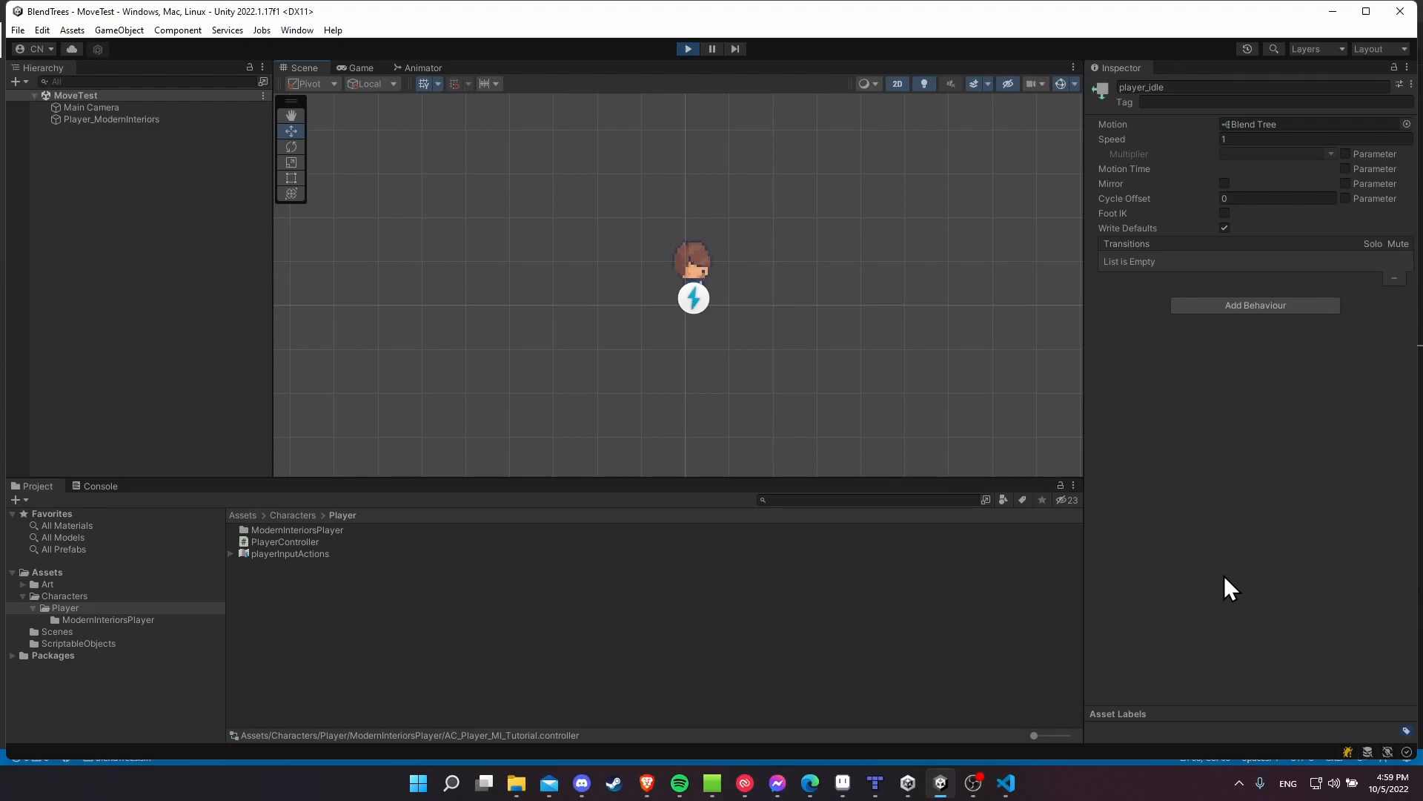
pyautogui.moveTo(629, 157)
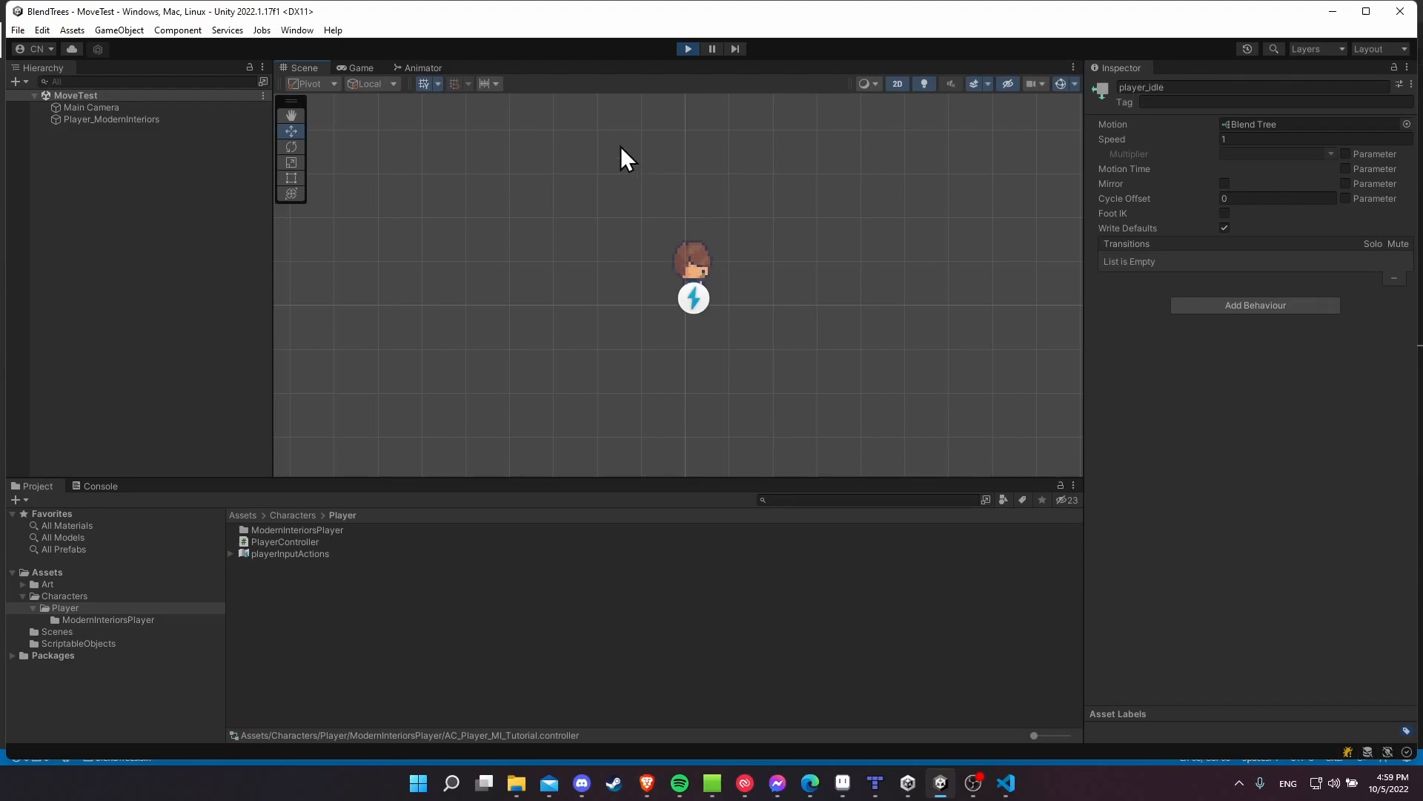
pyautogui.click(423, 66)
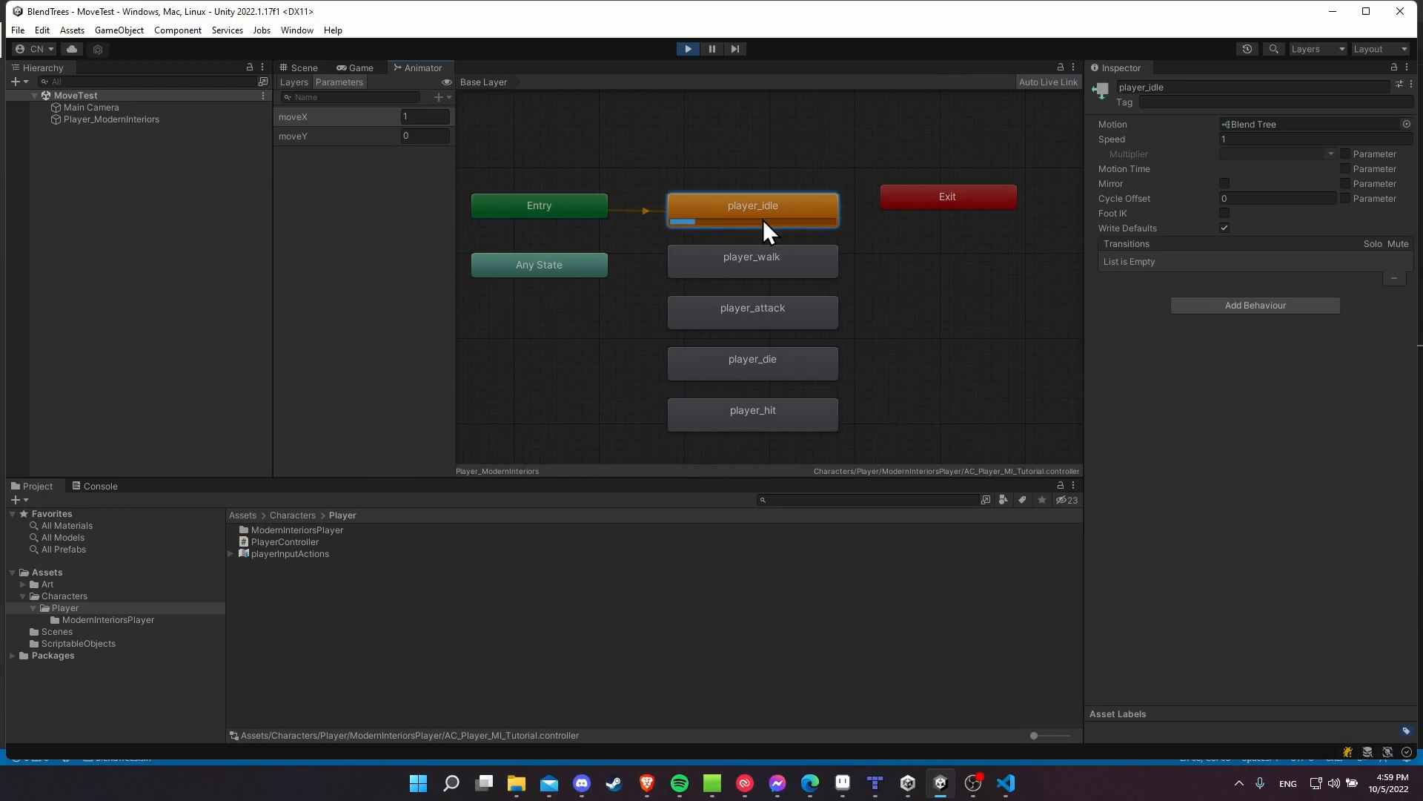
pyautogui.moveTo(317, 158)
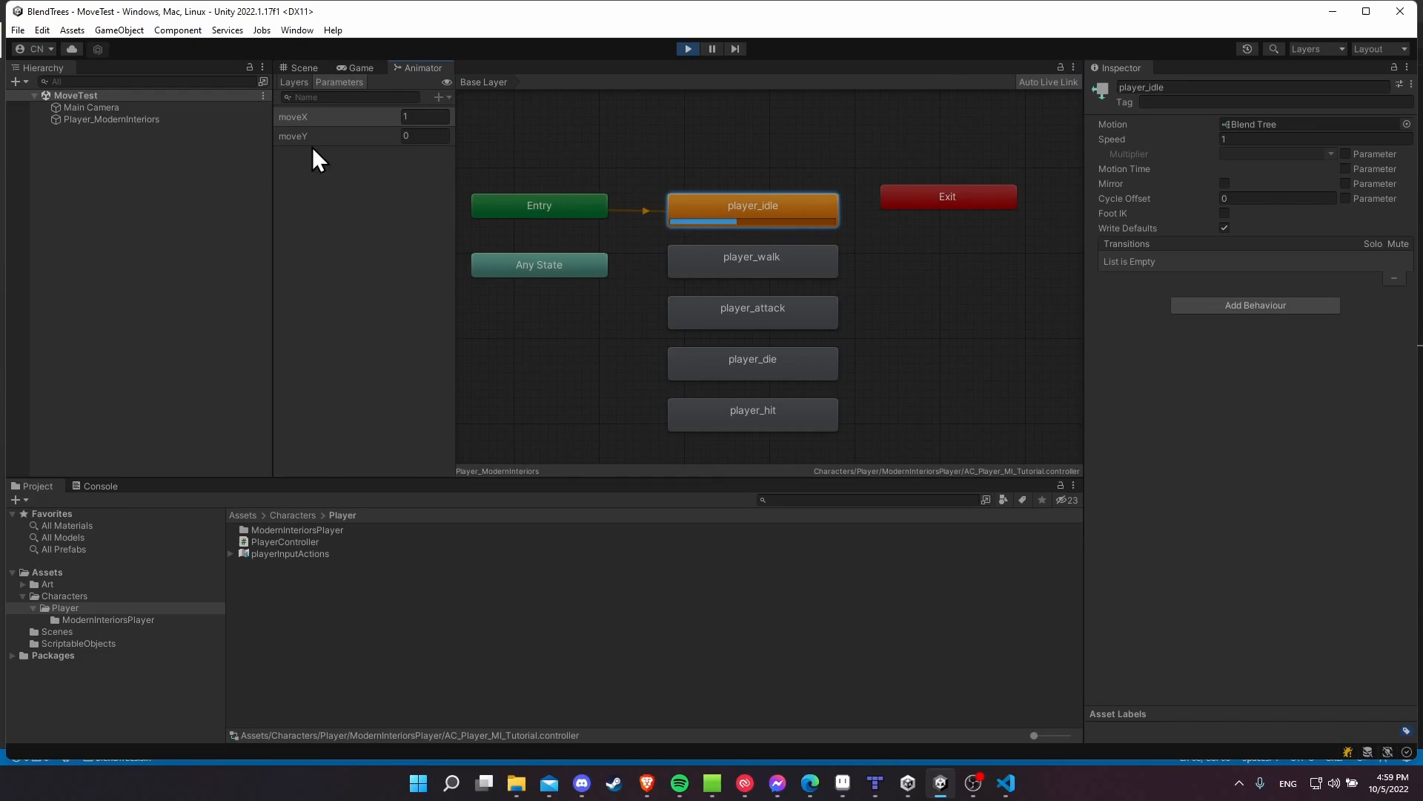
pyautogui.moveTo(320, 146)
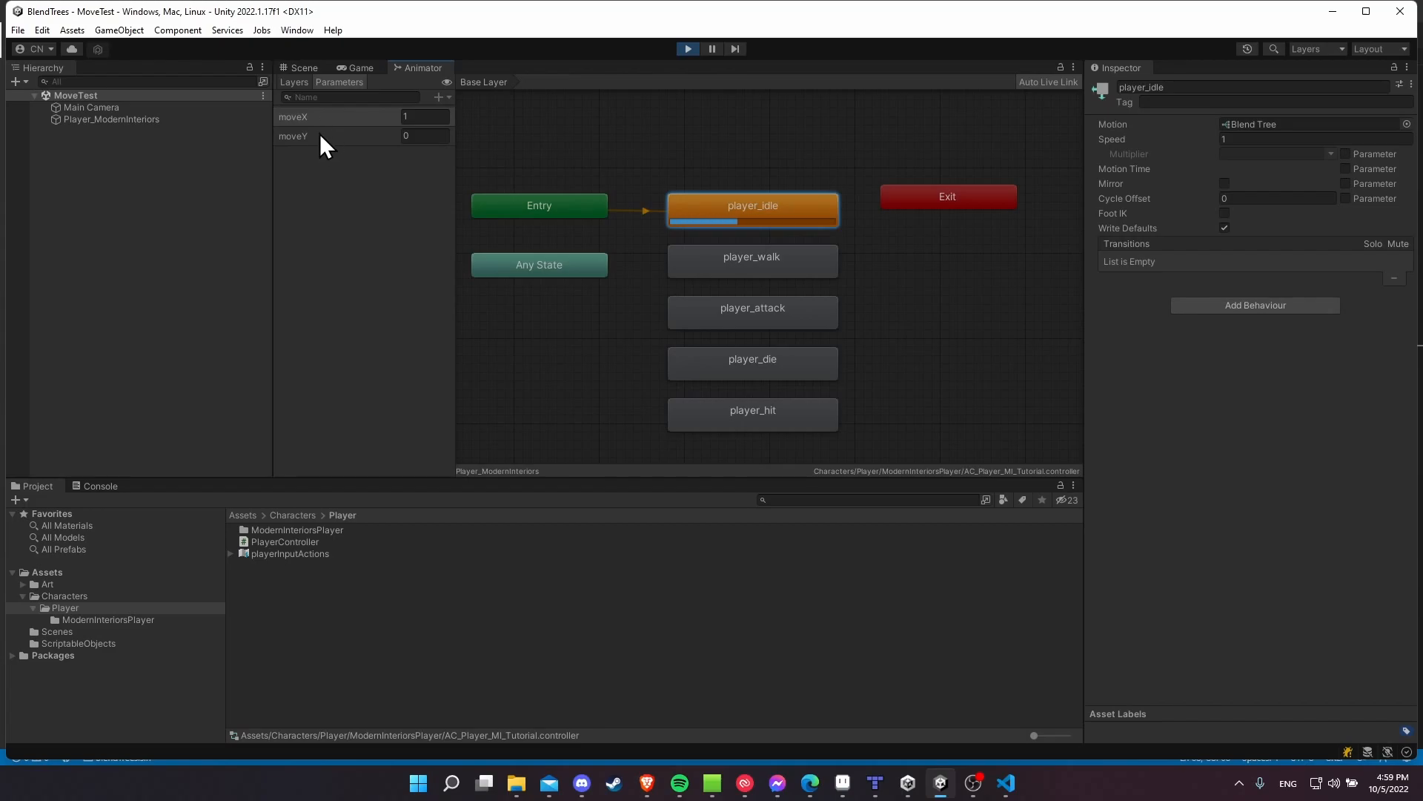
pyautogui.moveTo(342, 160)
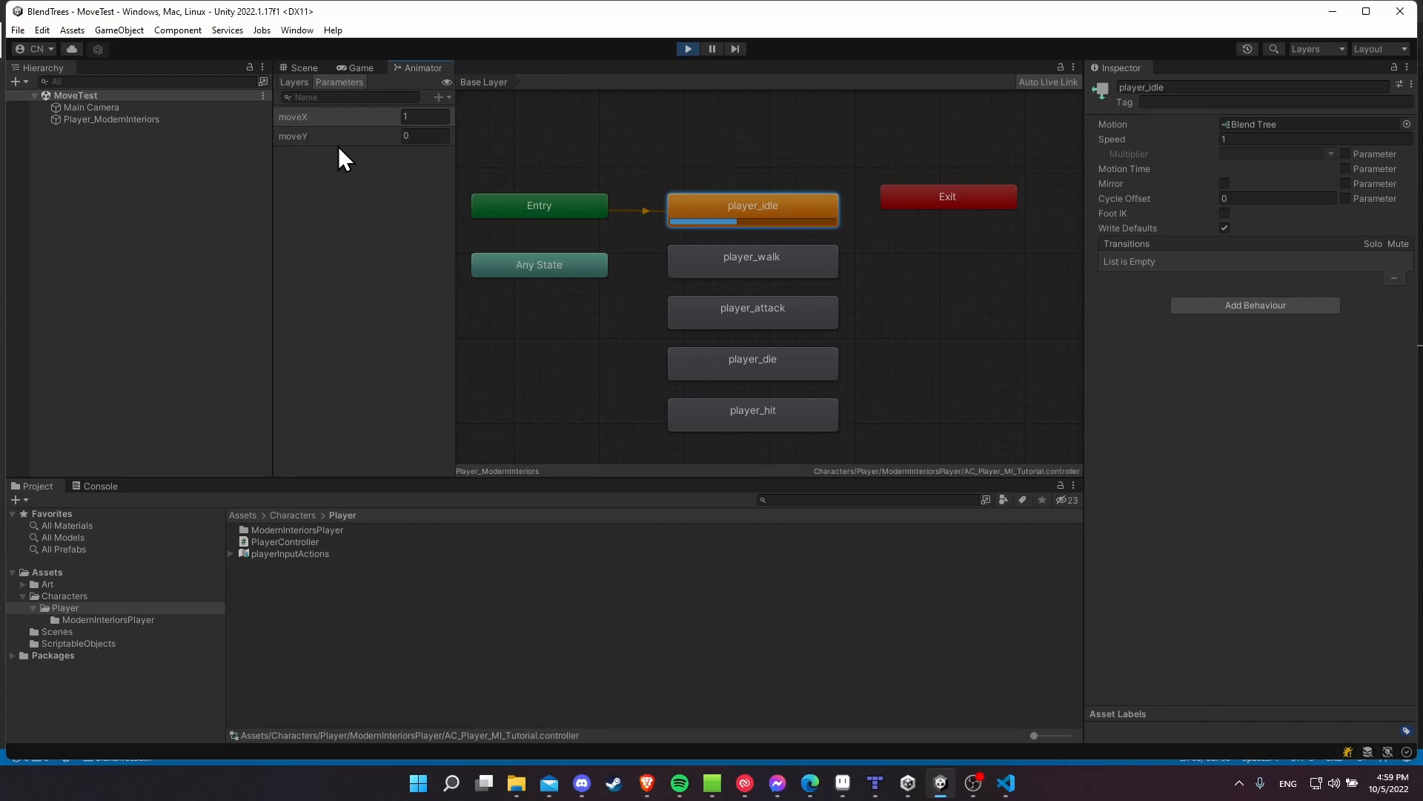
pyautogui.click(304, 67)
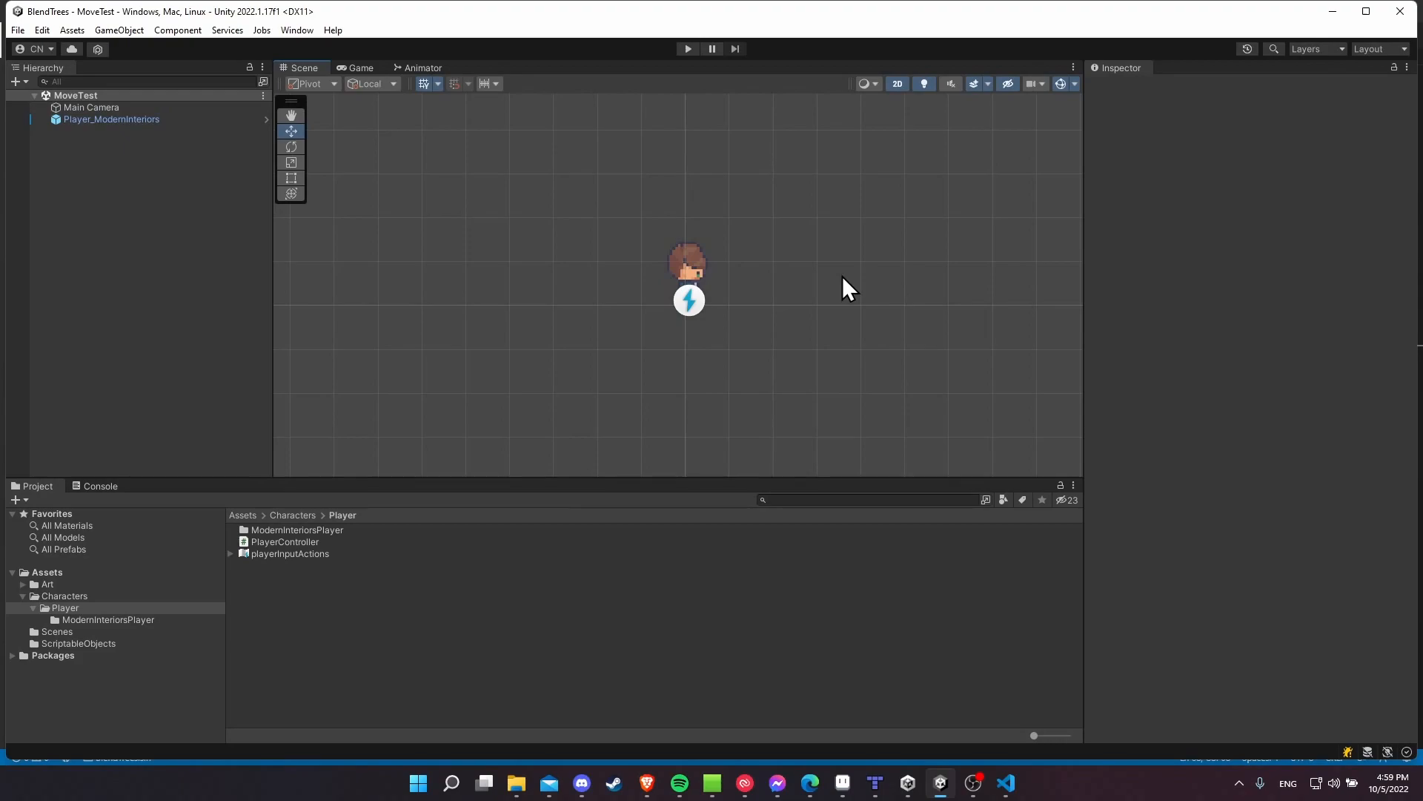